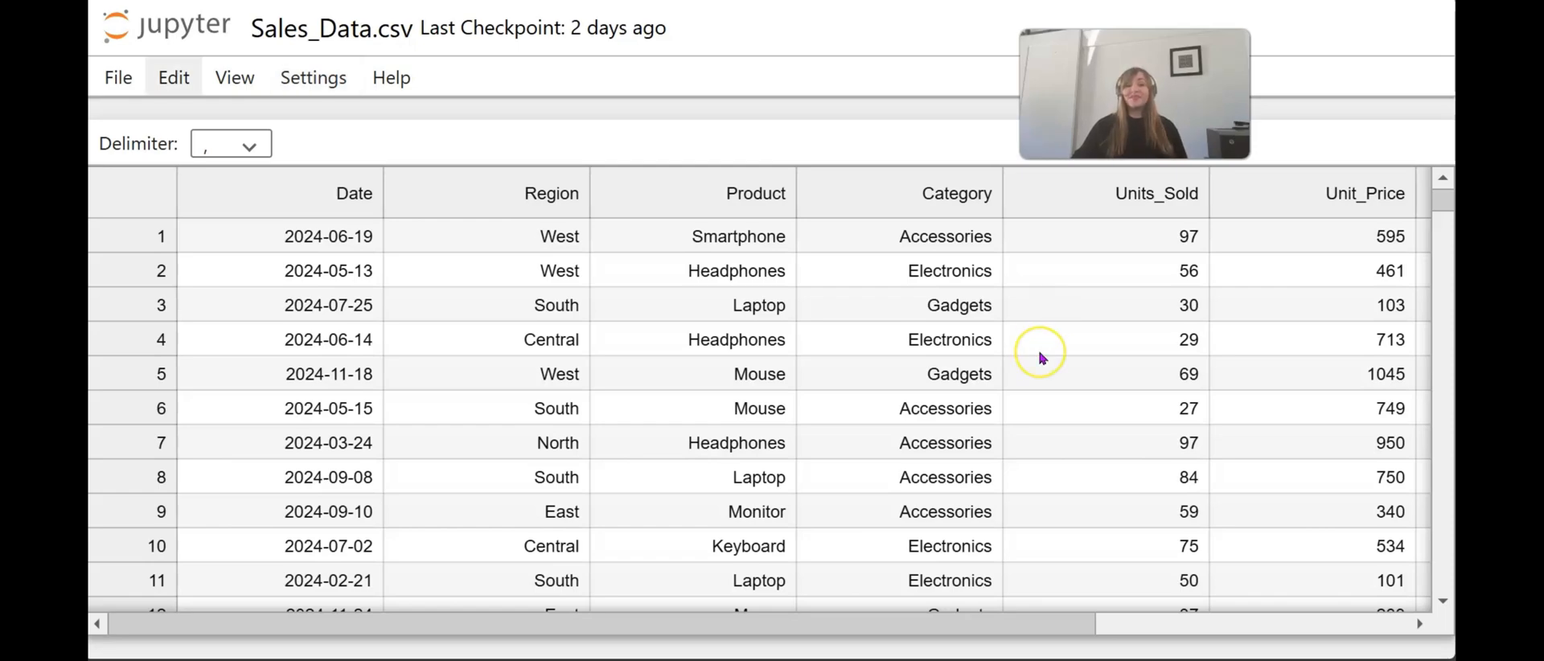
mouse_move(895, 369)
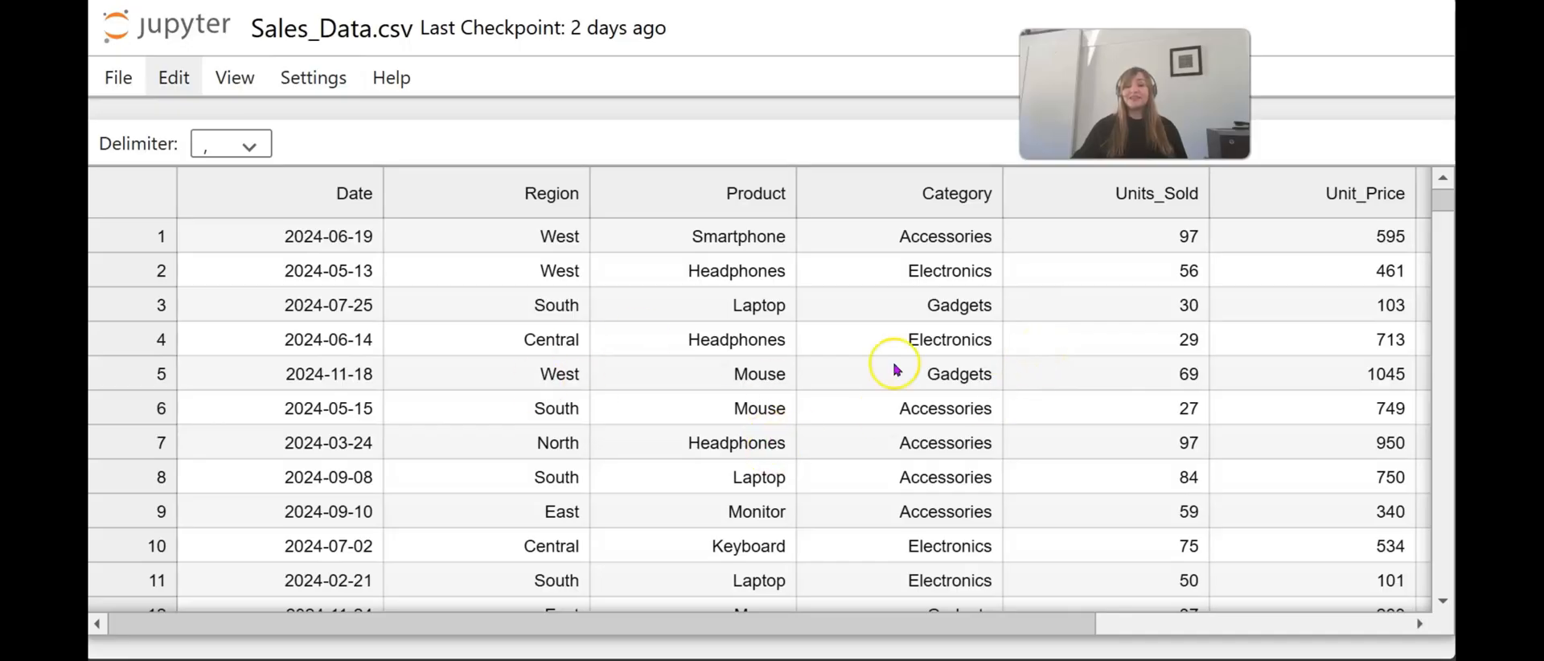
mouse_move(660, 369)
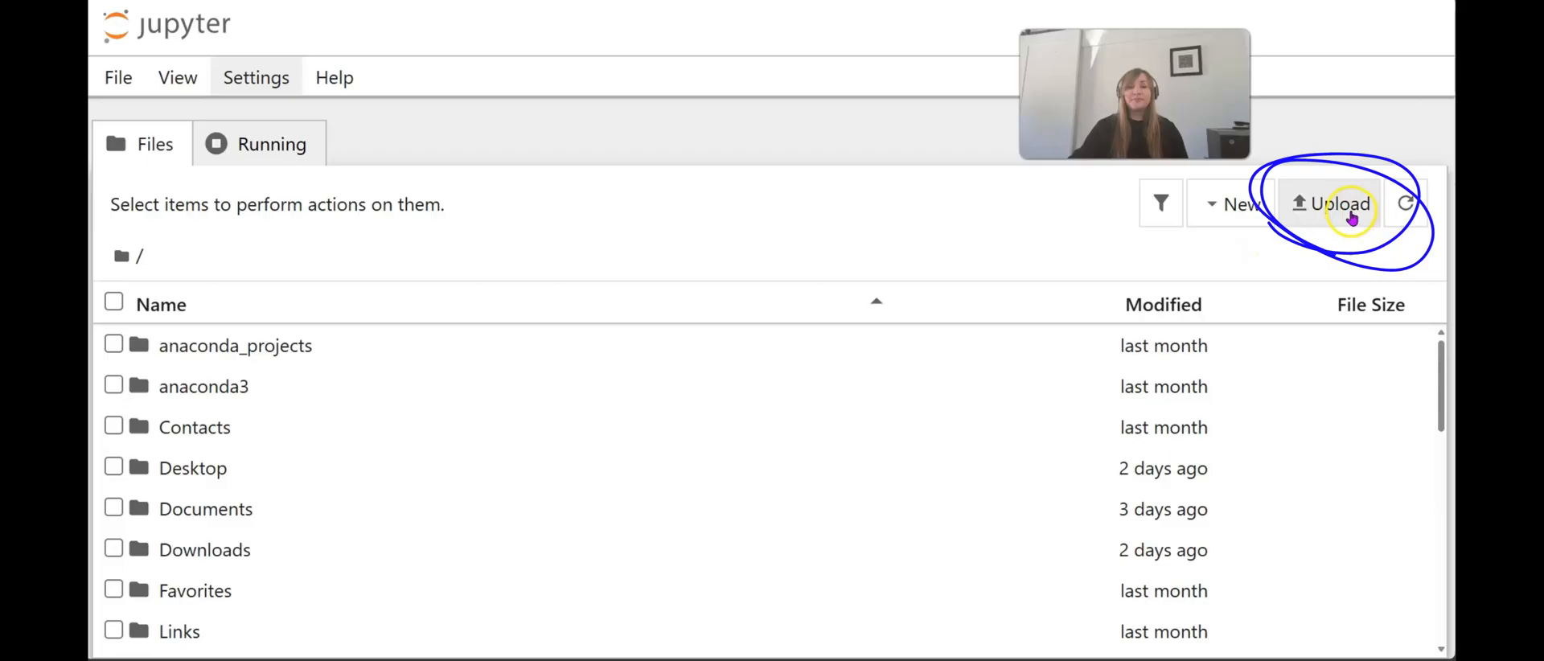
Cancel the upload, then find and open Sales_Data.csv in the home file listing.
left_click(1328, 203)
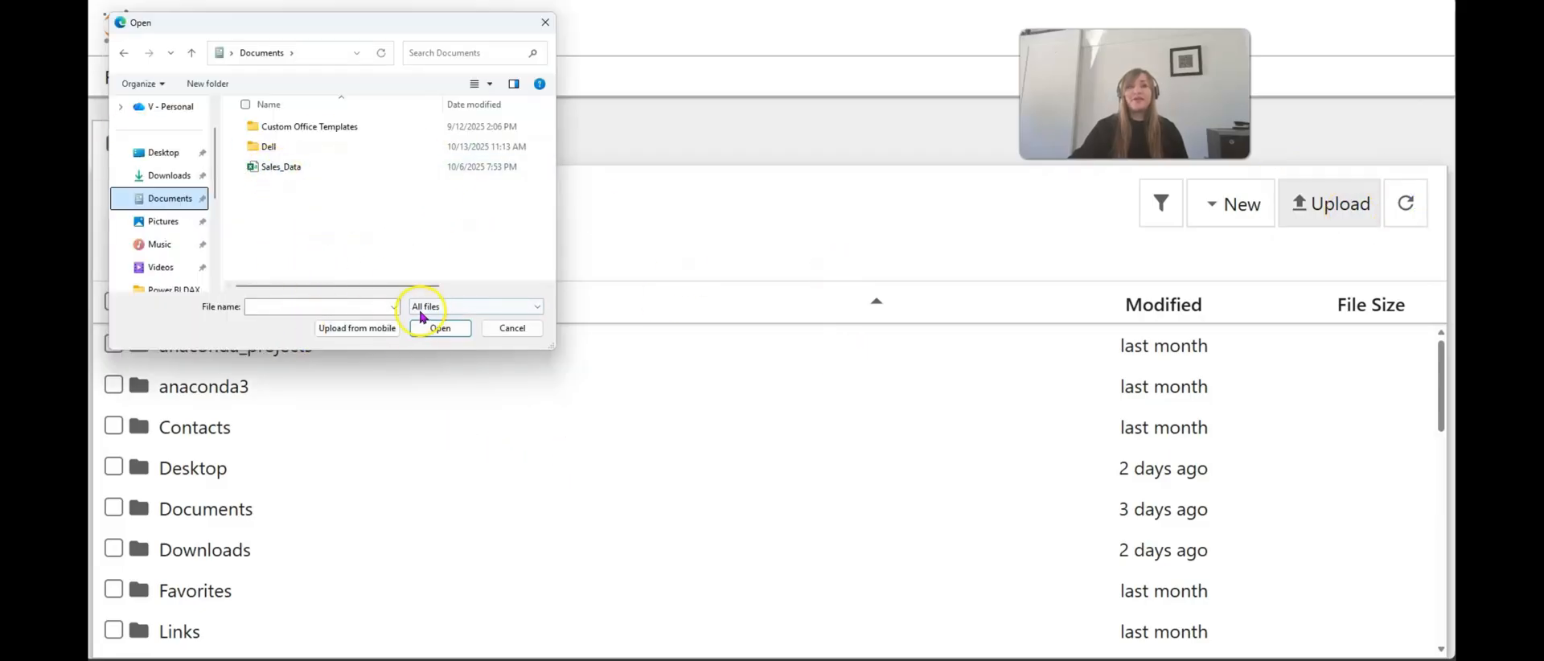
left_click(511, 328)
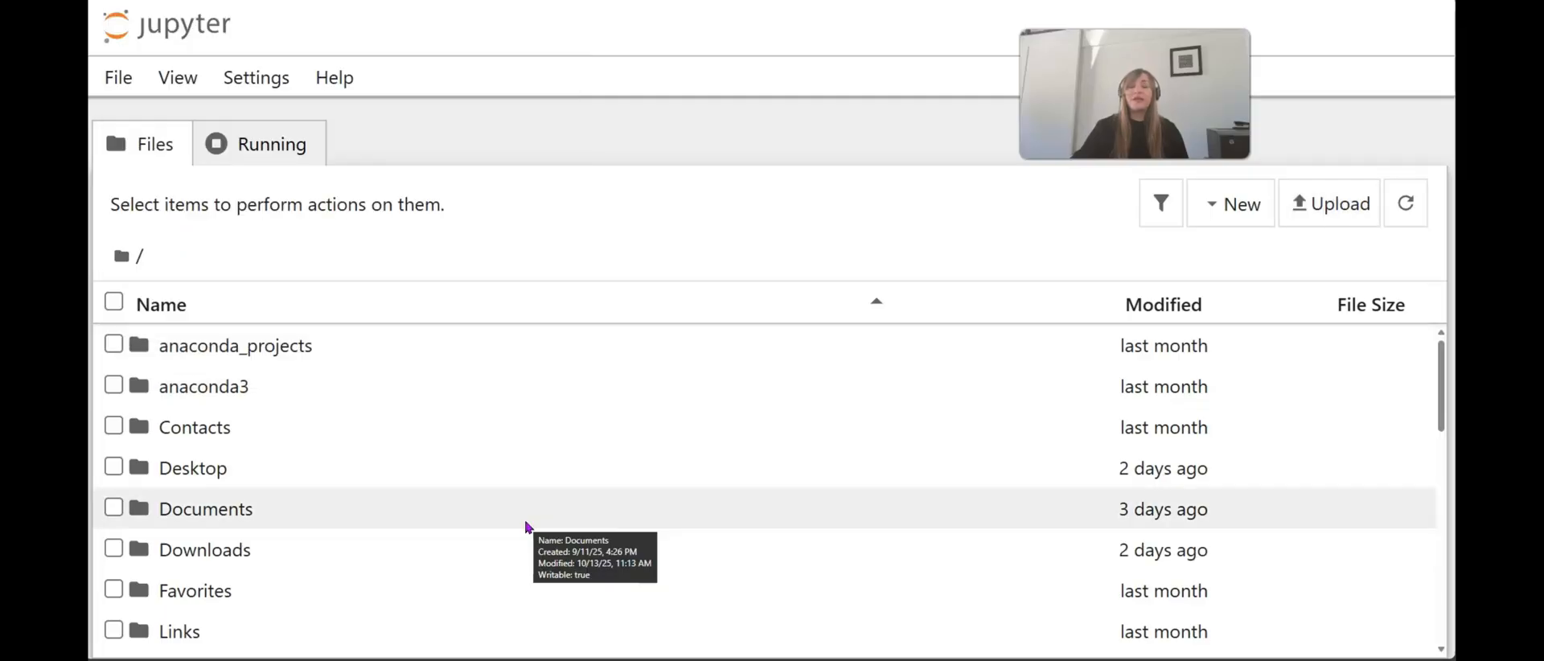
scroll("down", 3)
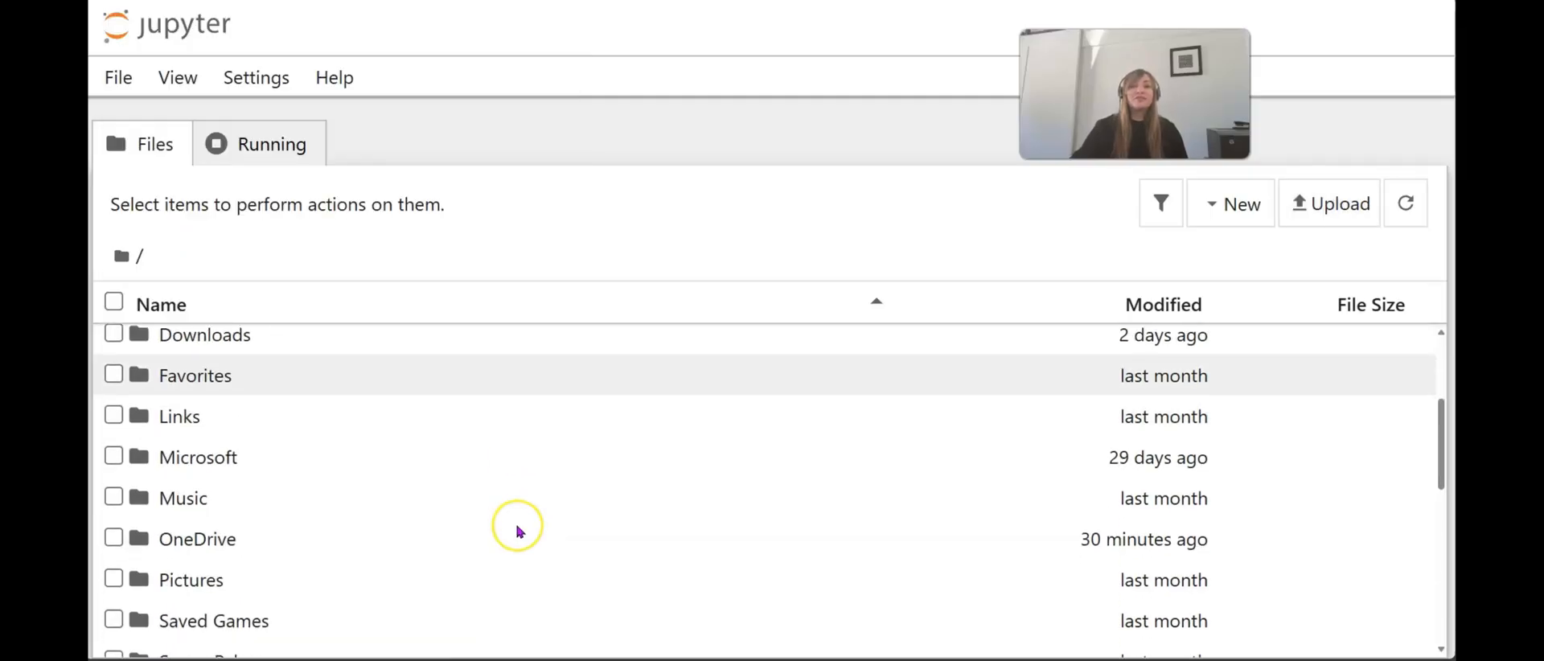
scroll("down", 3)
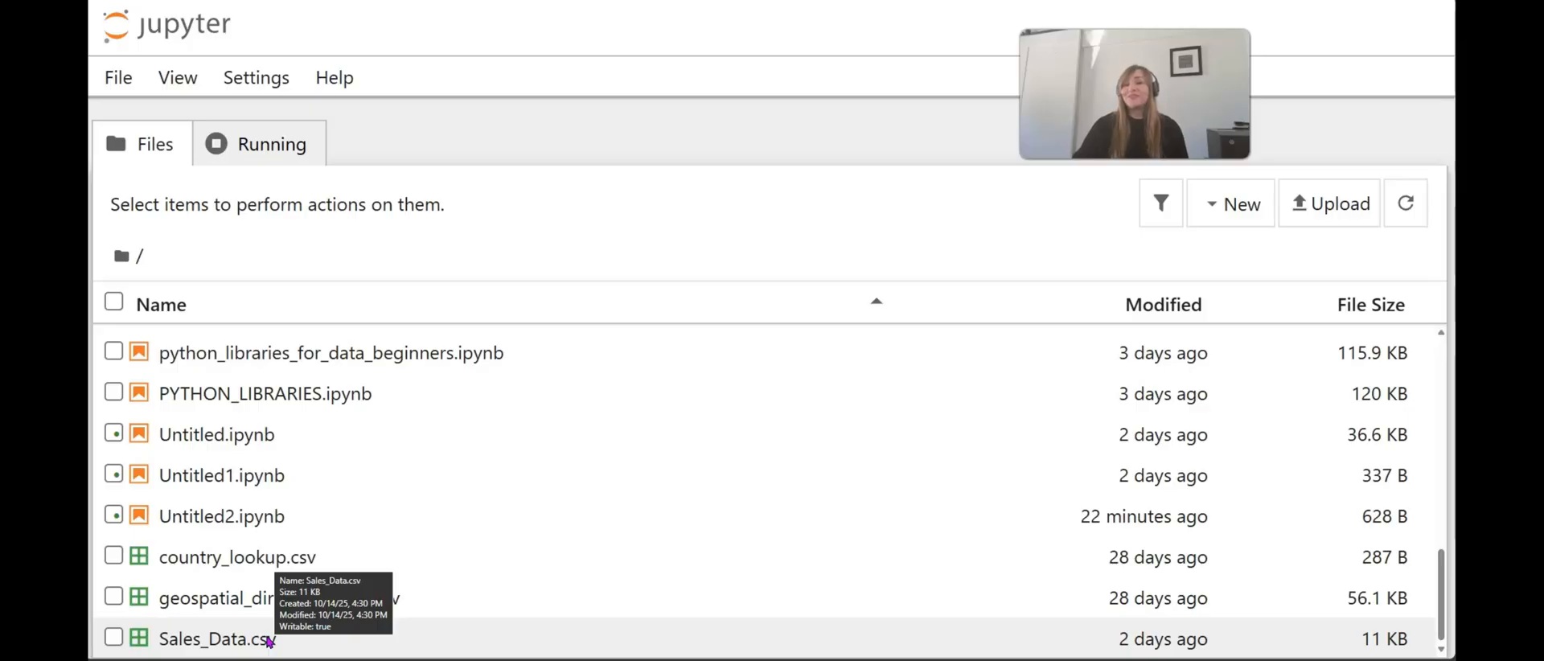
double_click(221, 475)
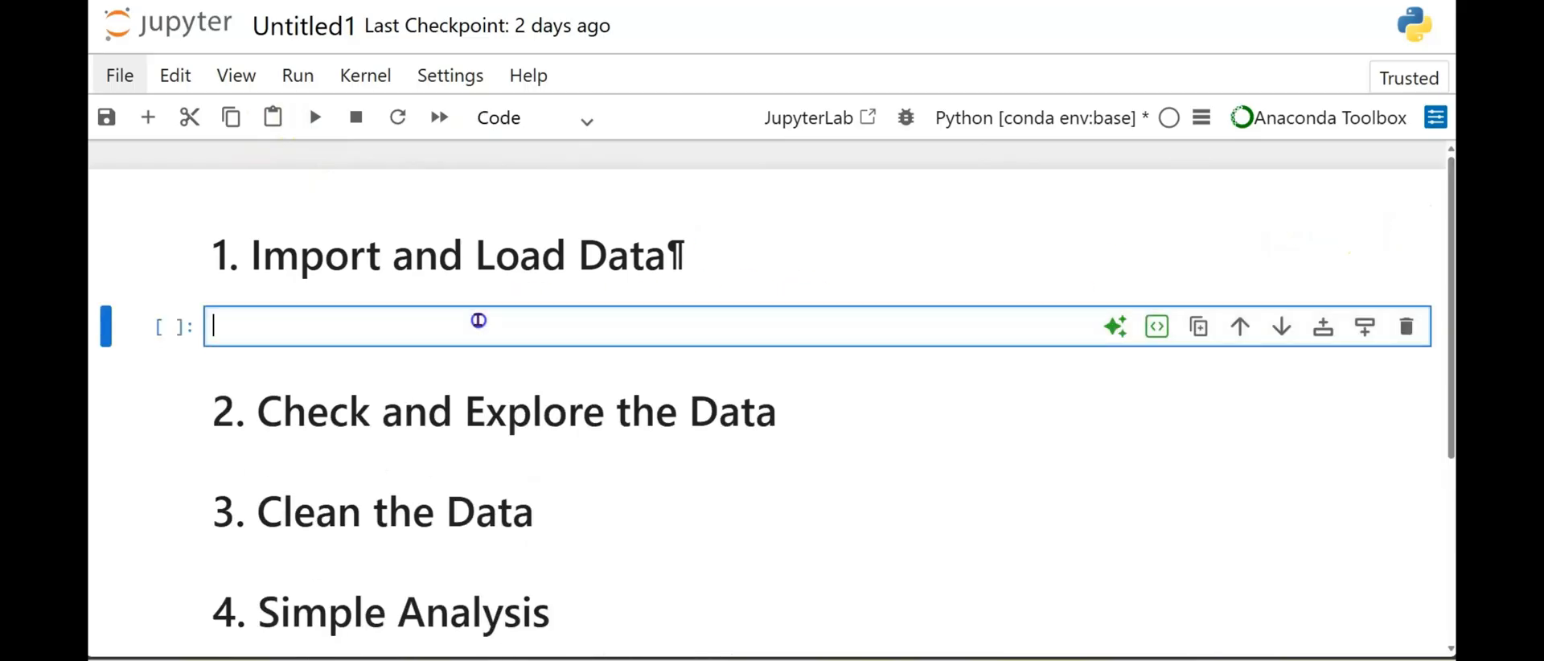
Write the pandas import line in the first code cell, followed by a blank line.
type("import")
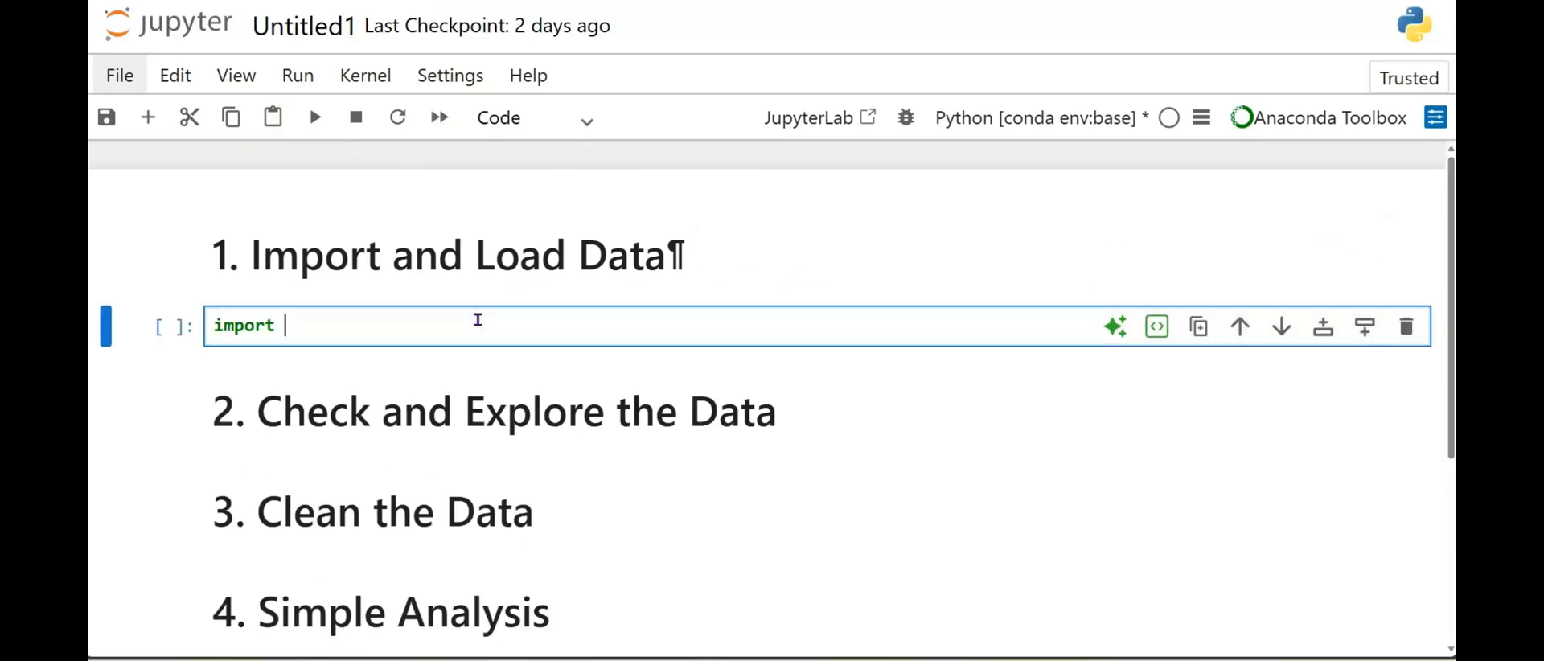
type("pandas as pd")
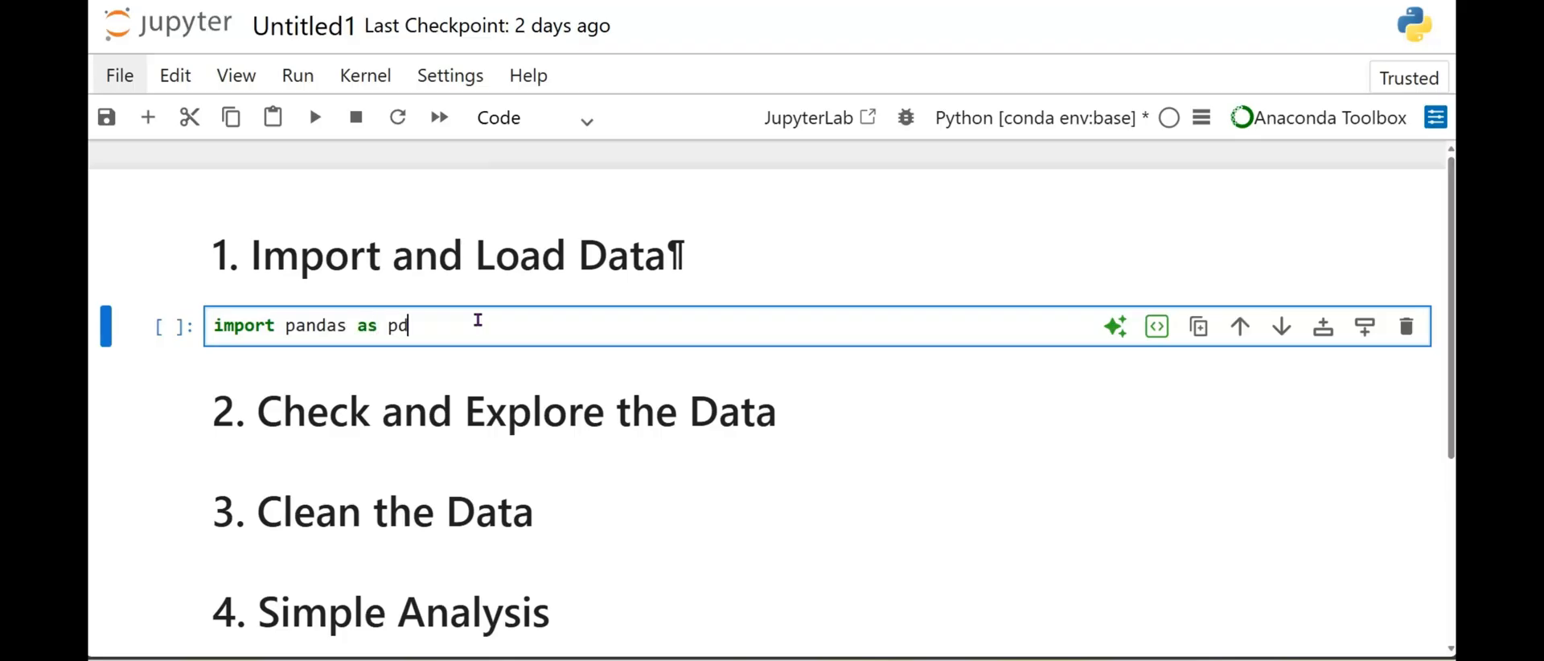
key("Enter")
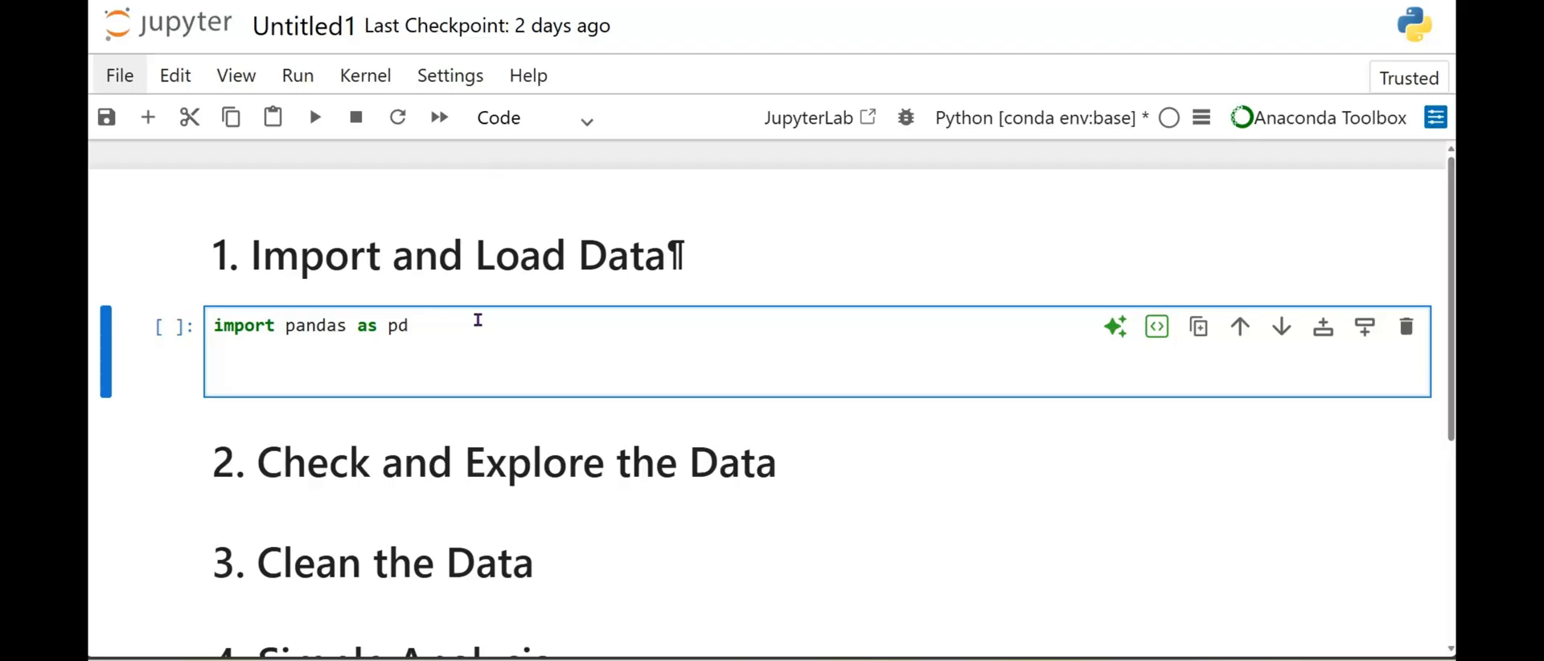
key("Enter")
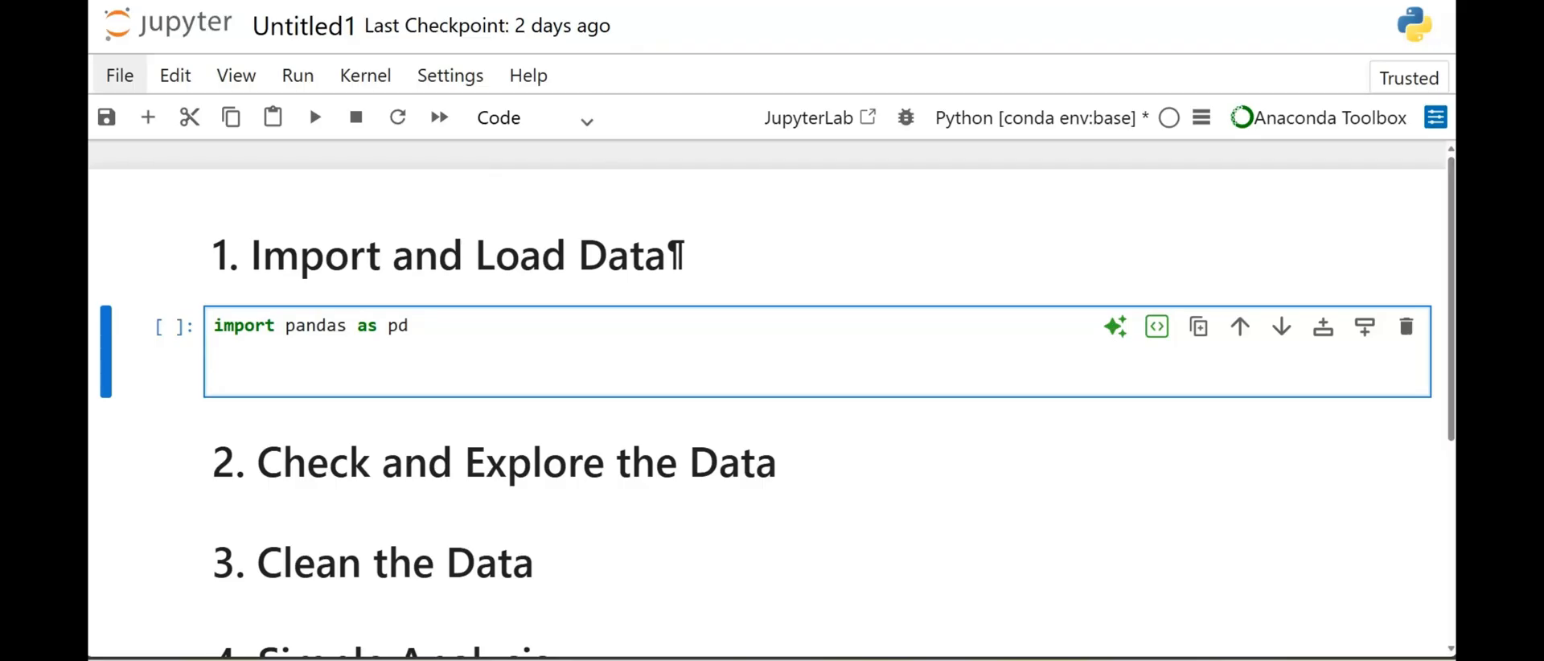
Add df = pd.read_csv("Sales_Data.csv") to load the sales data.
type("d")
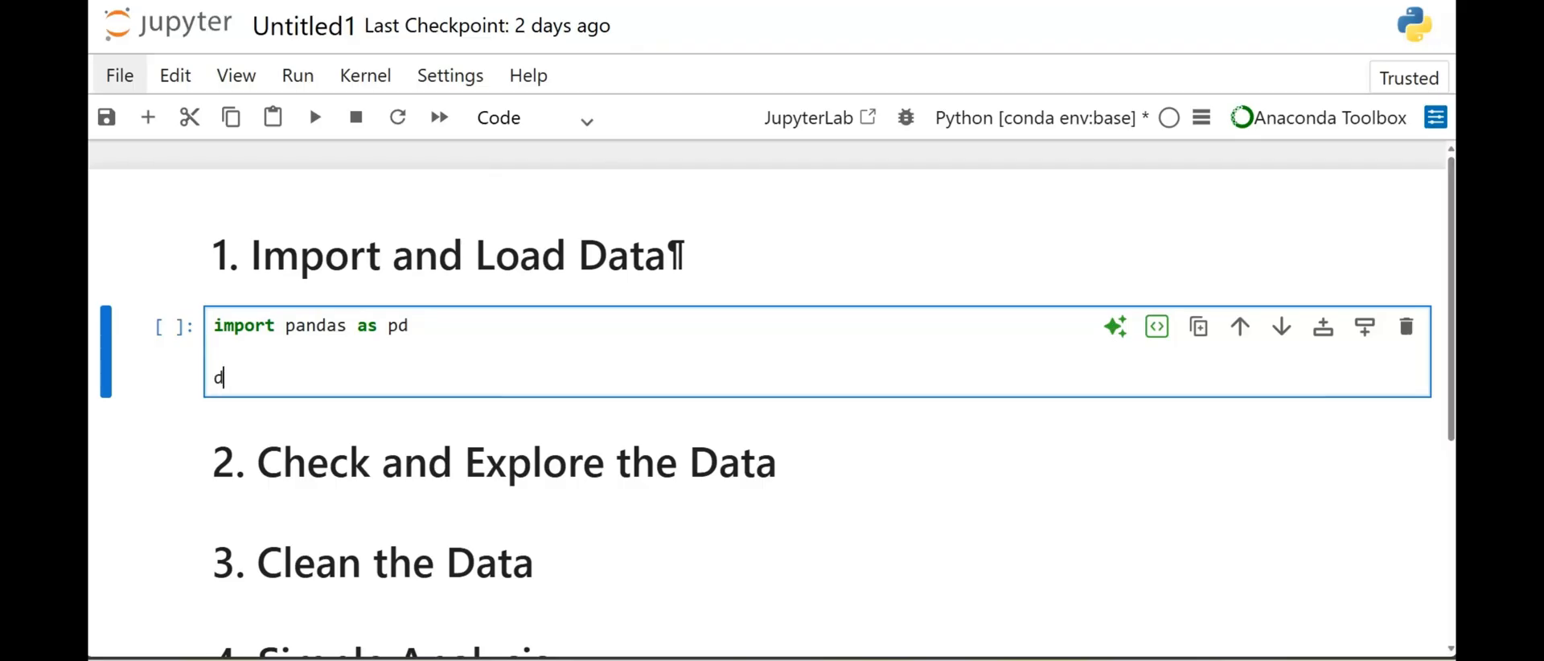
type("f =")
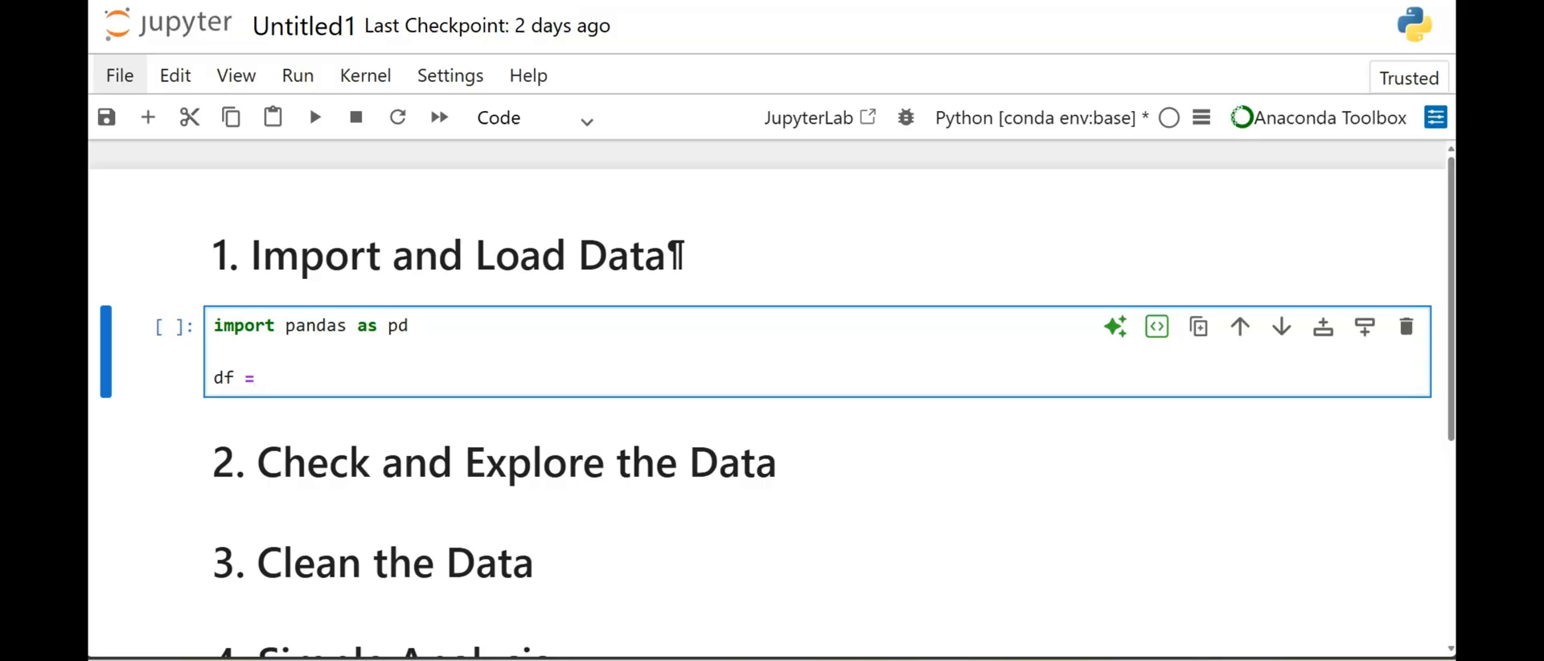
type("pd")
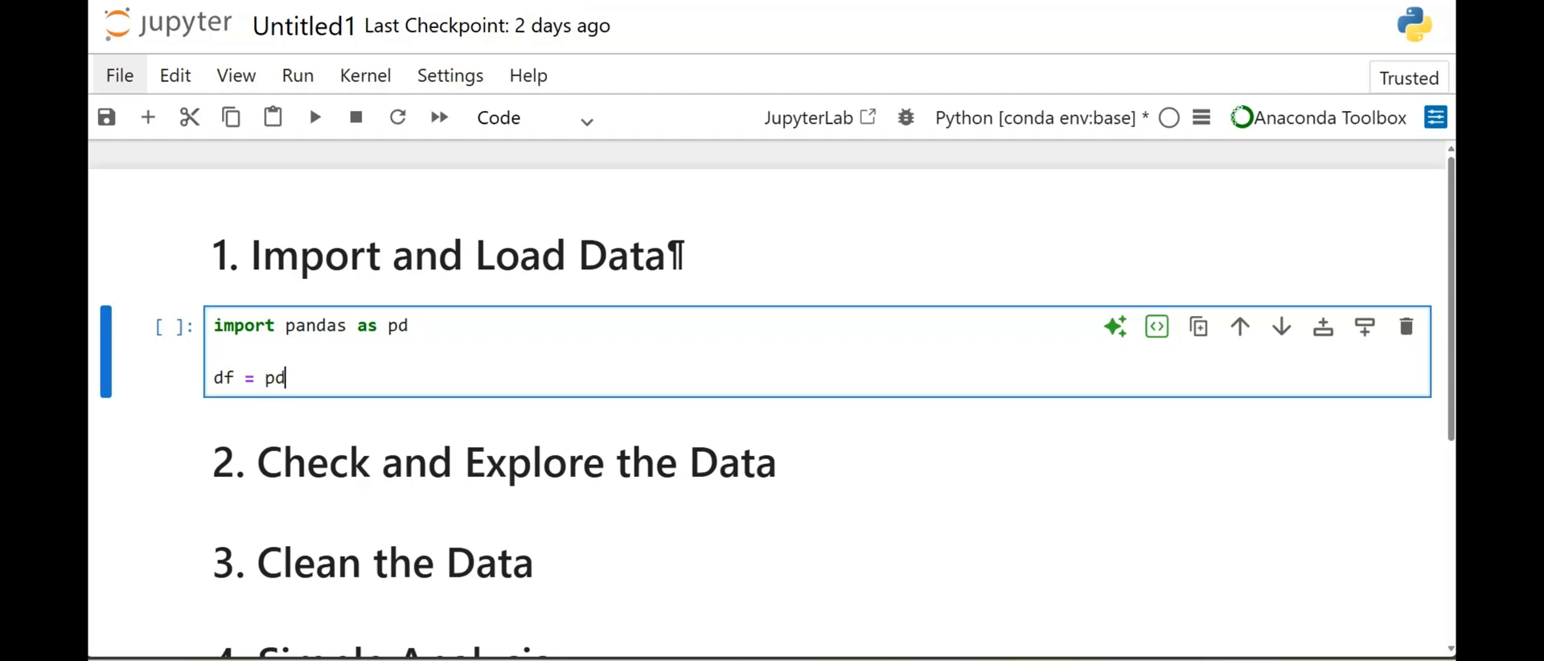
type(".read_")
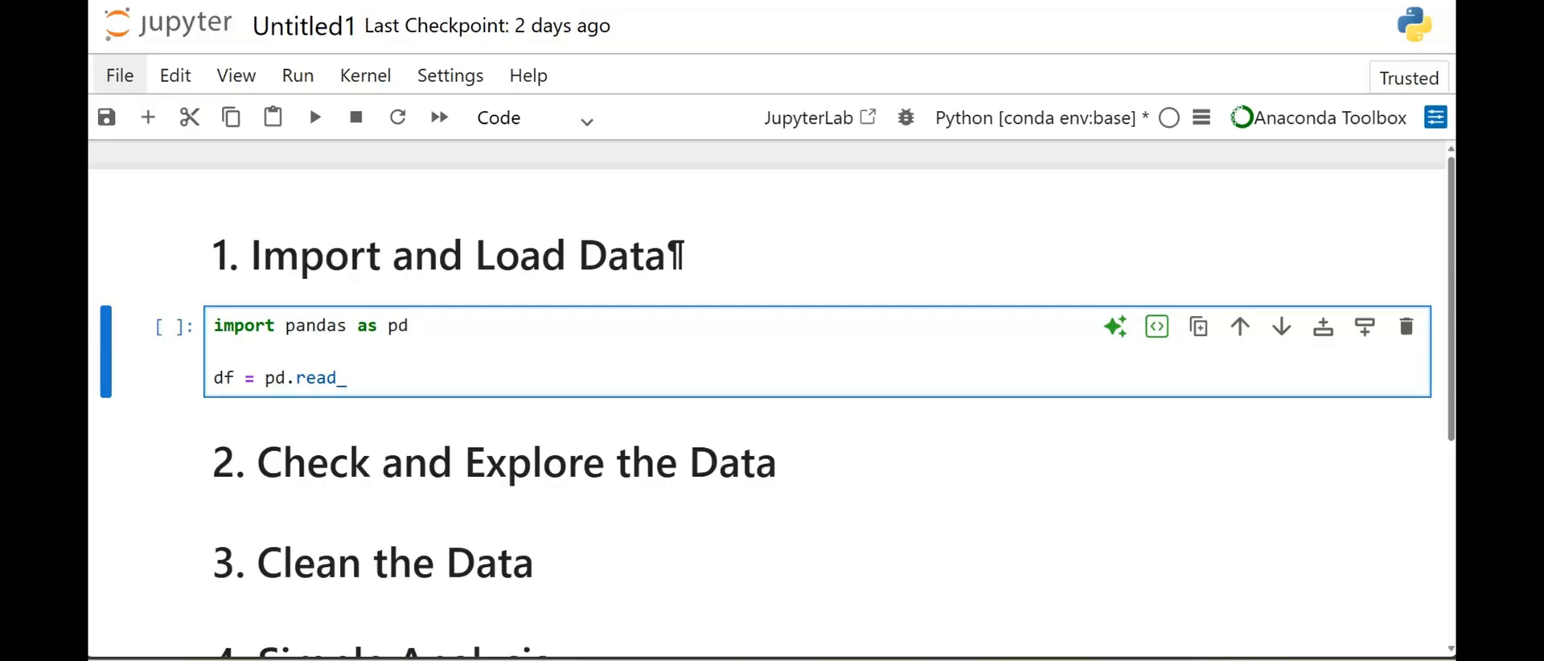
type("csv(")
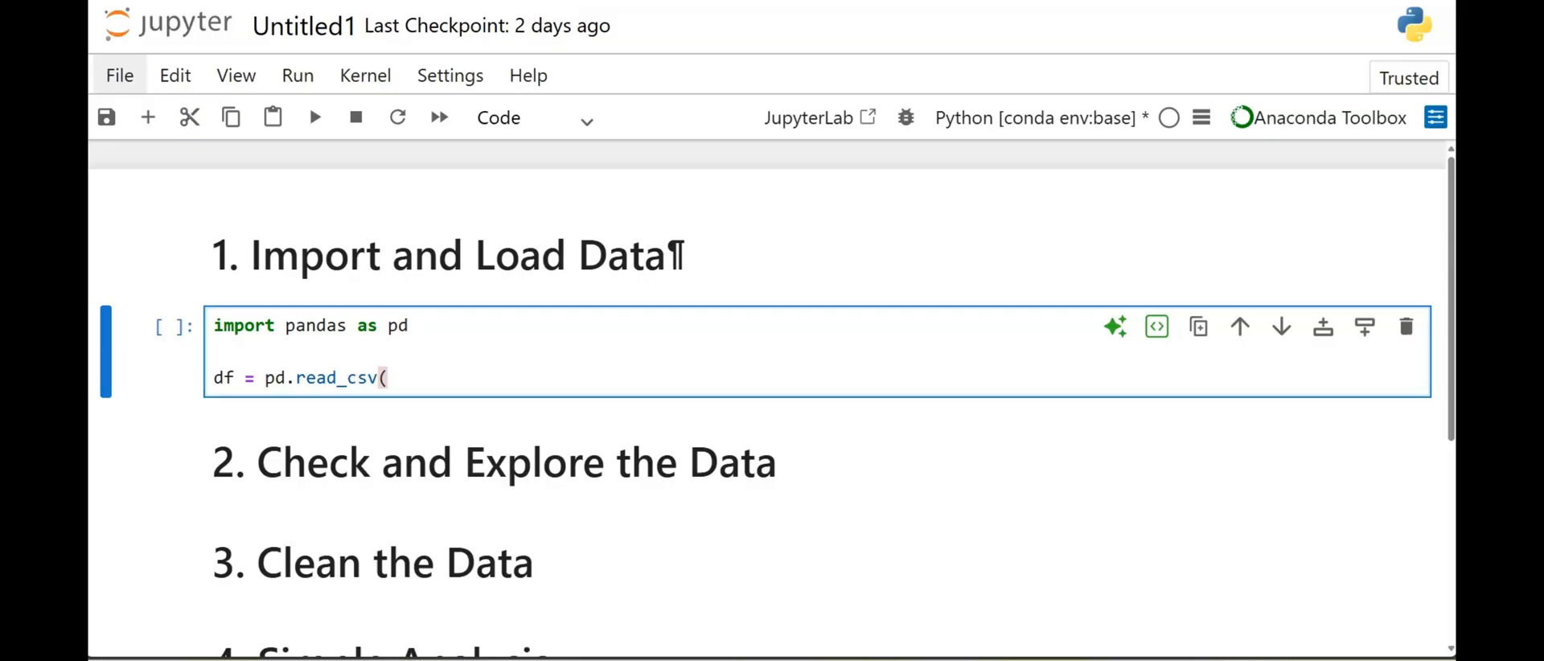
type("\"")
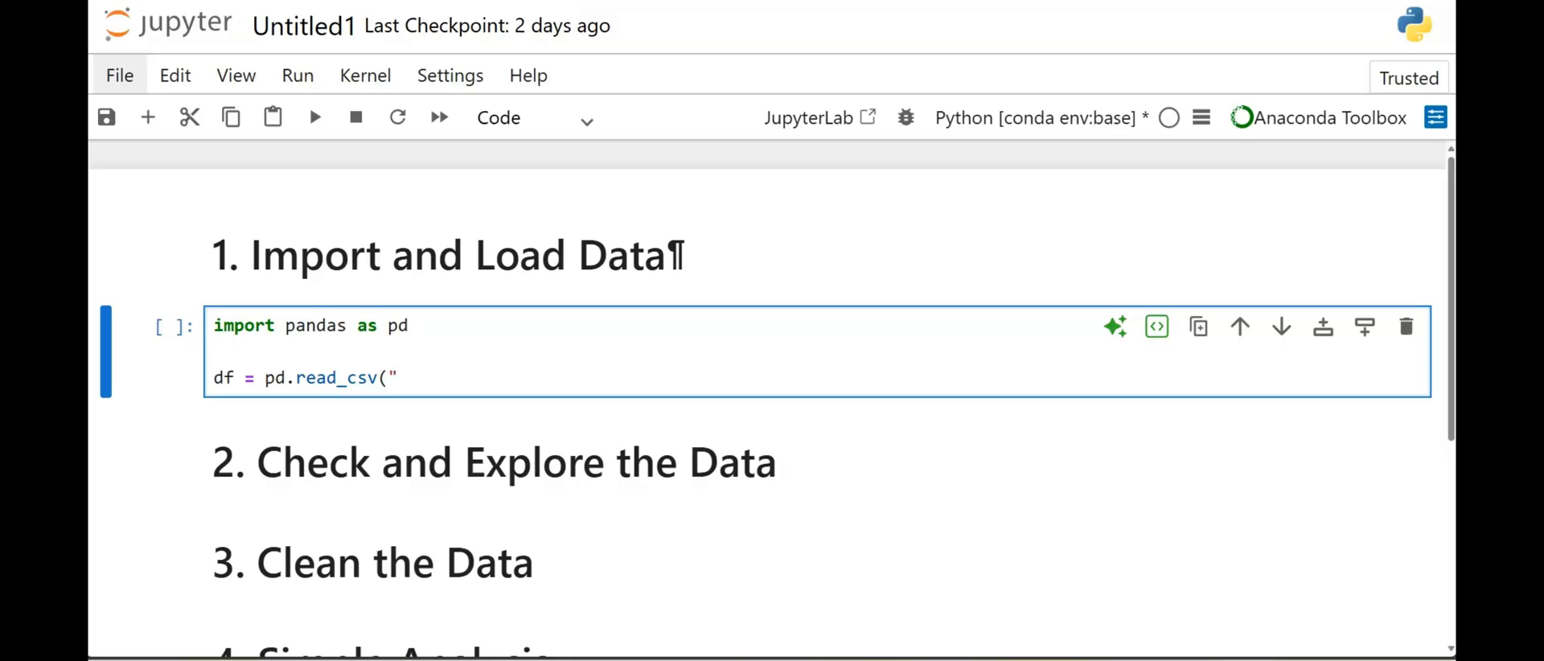
type("Sales")
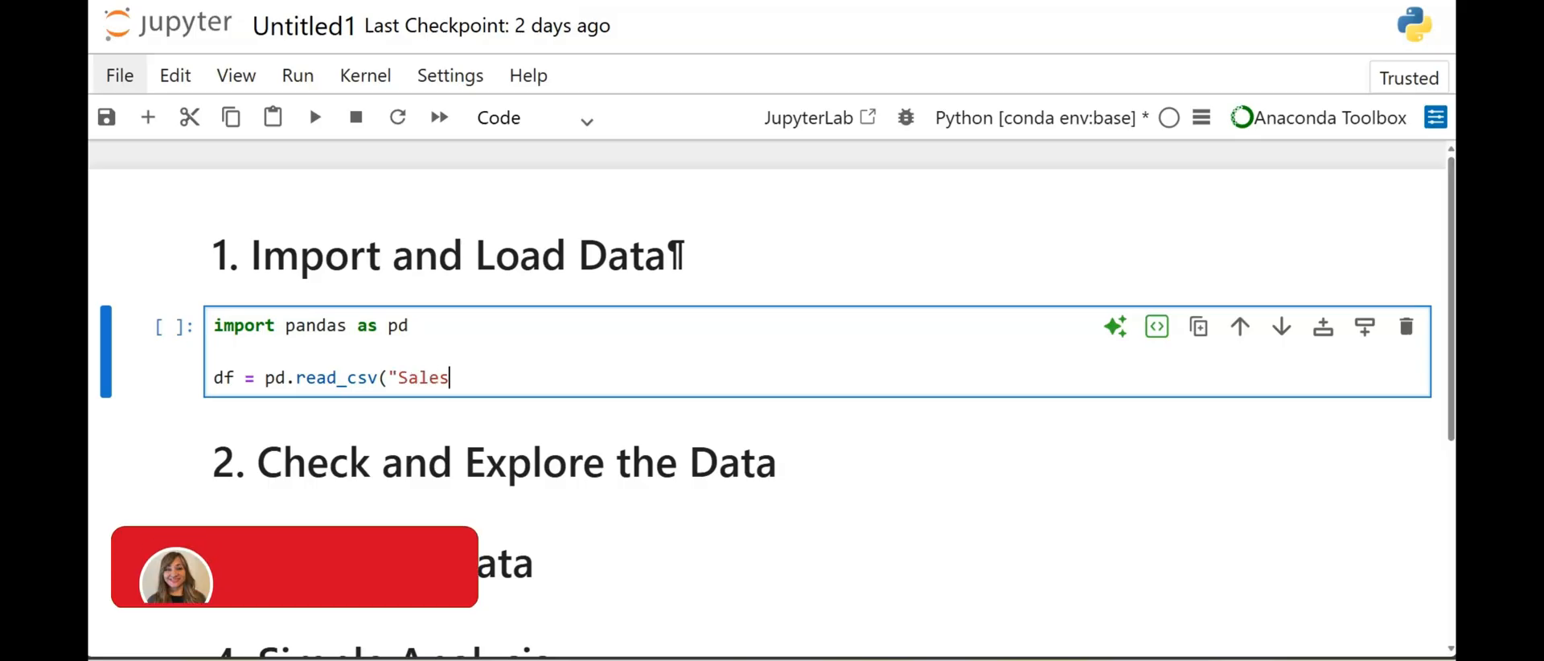
type("_Data")
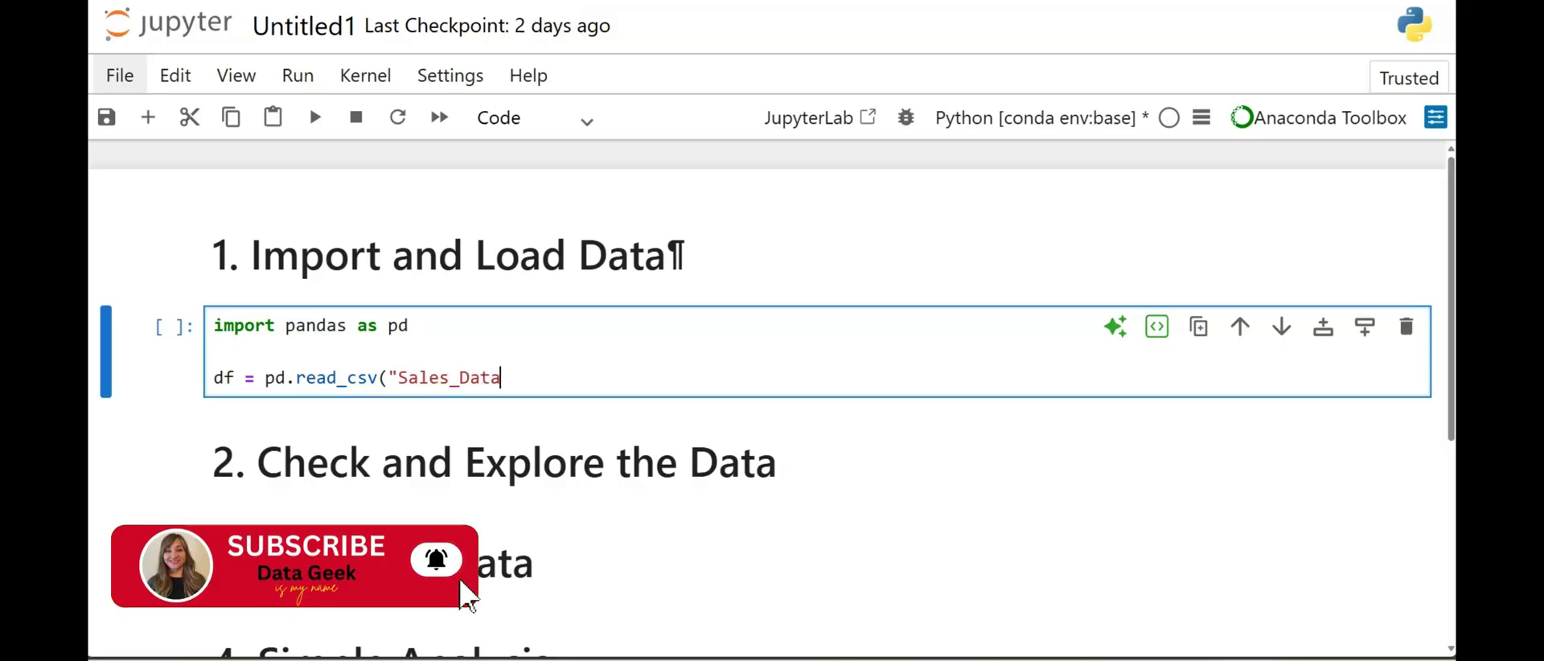
type(".csv")
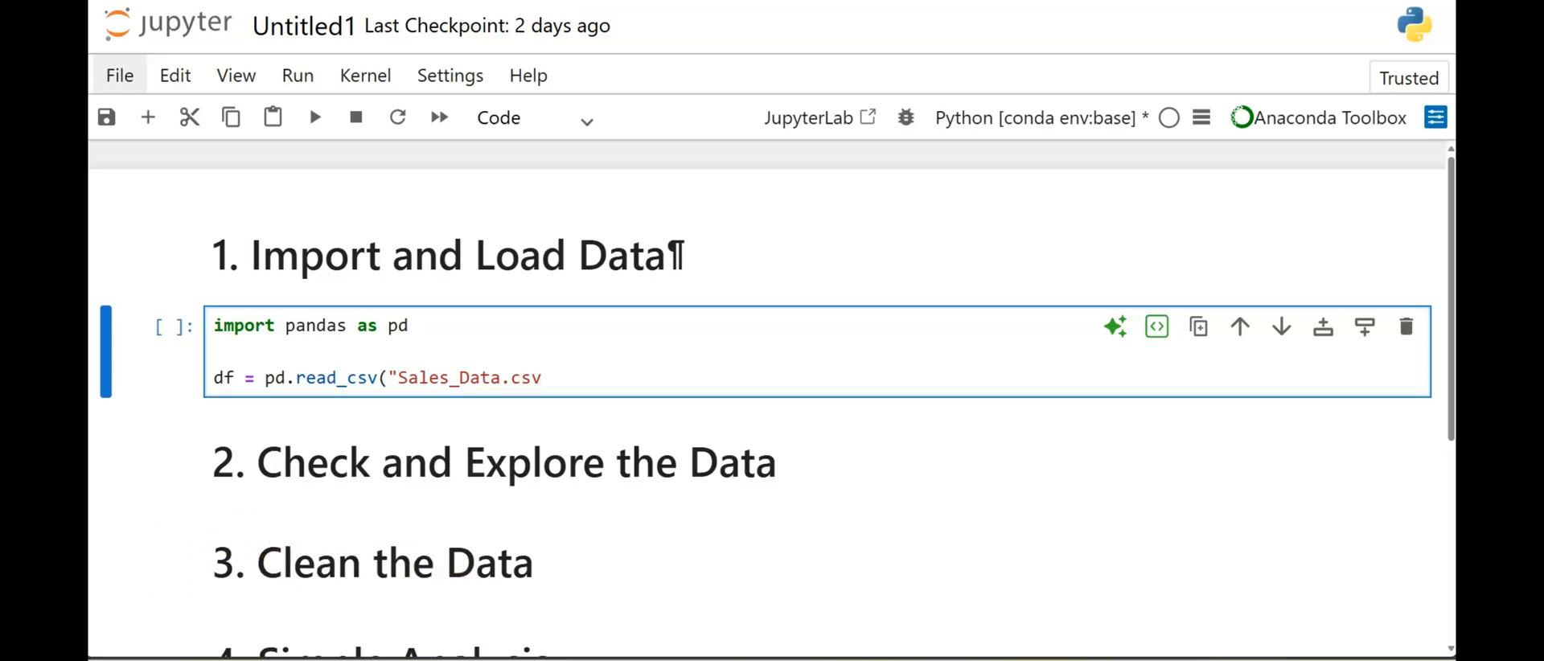
type("\"")
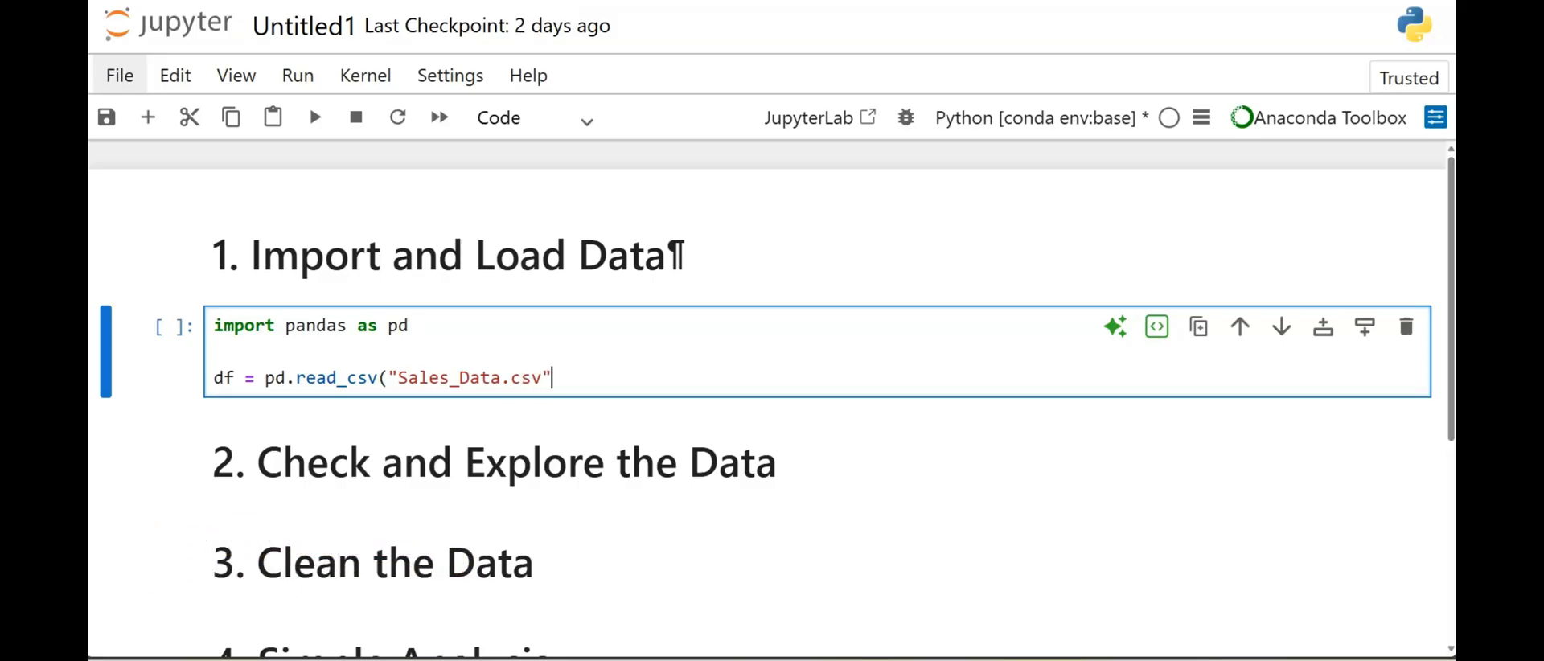
type(")")
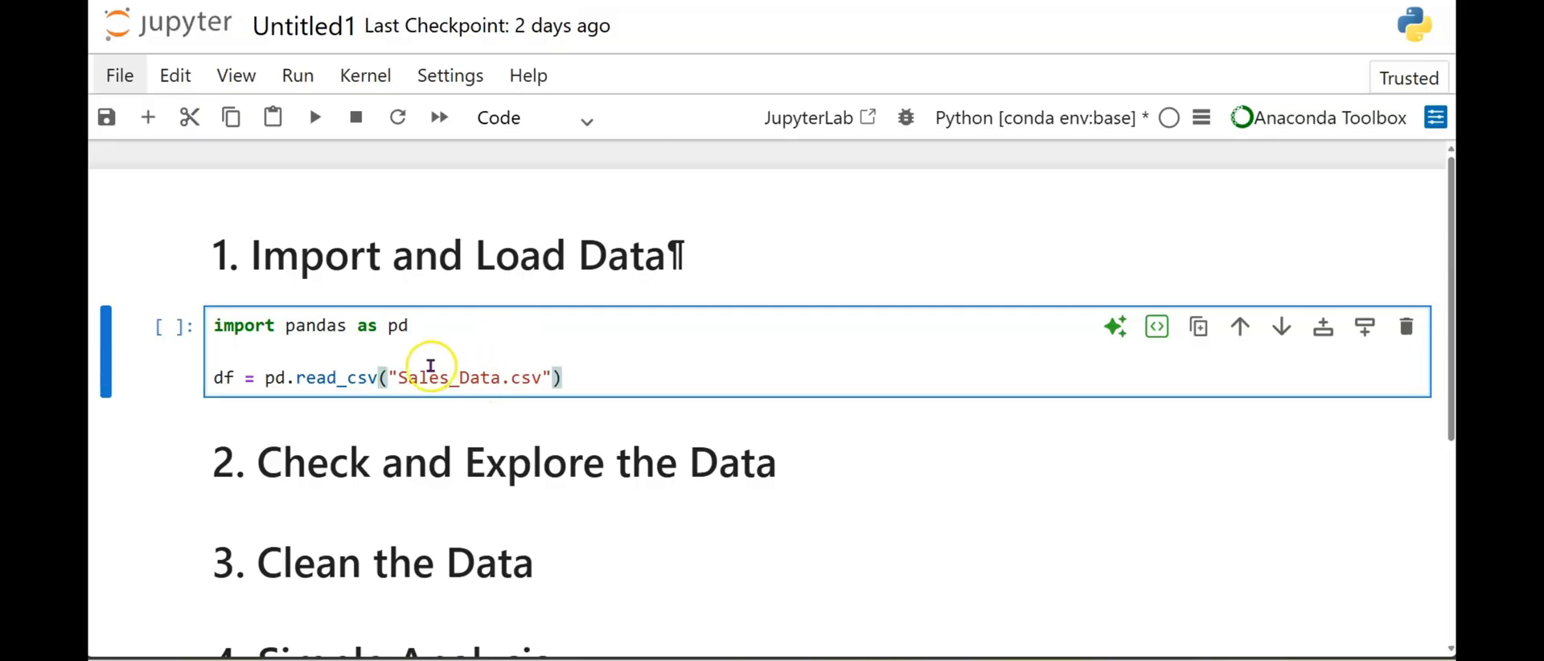
Add a df.head() line to preview the loaded data.
double_click(470, 377)
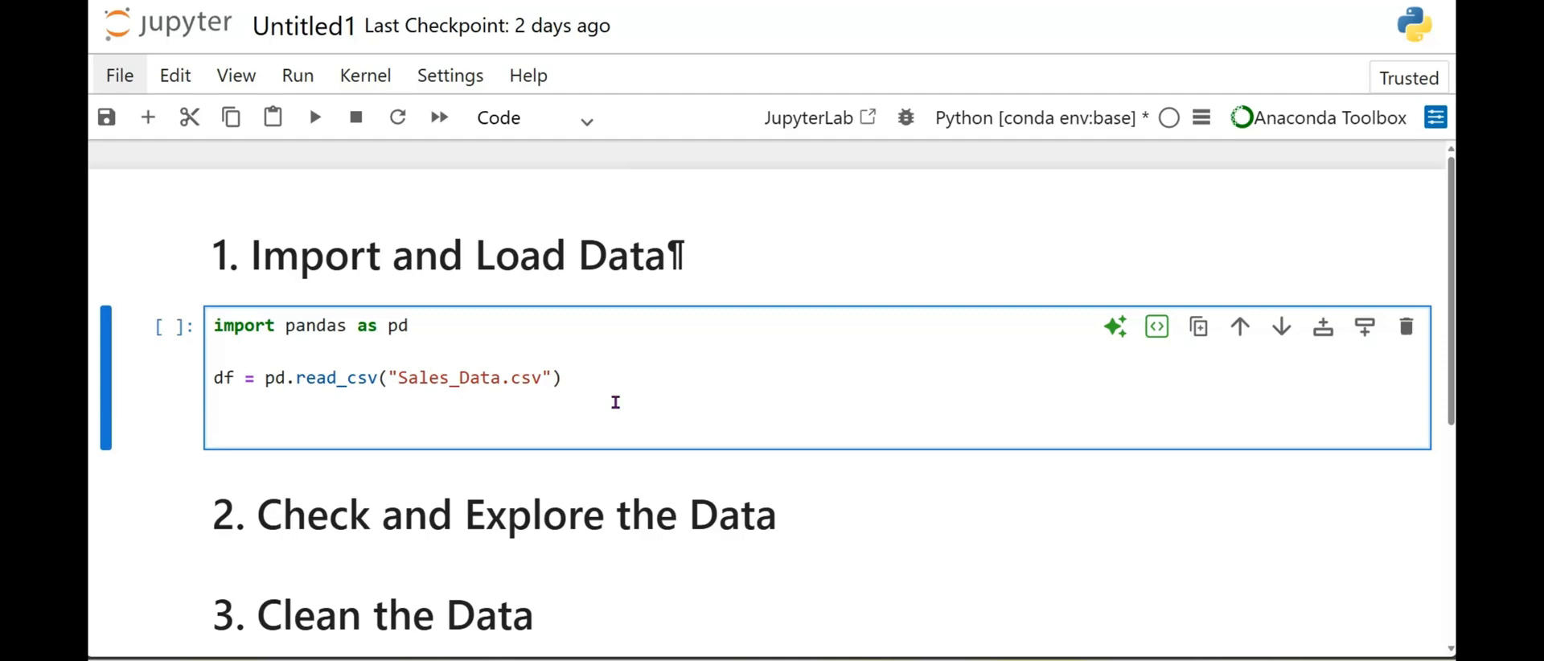
type("df.")
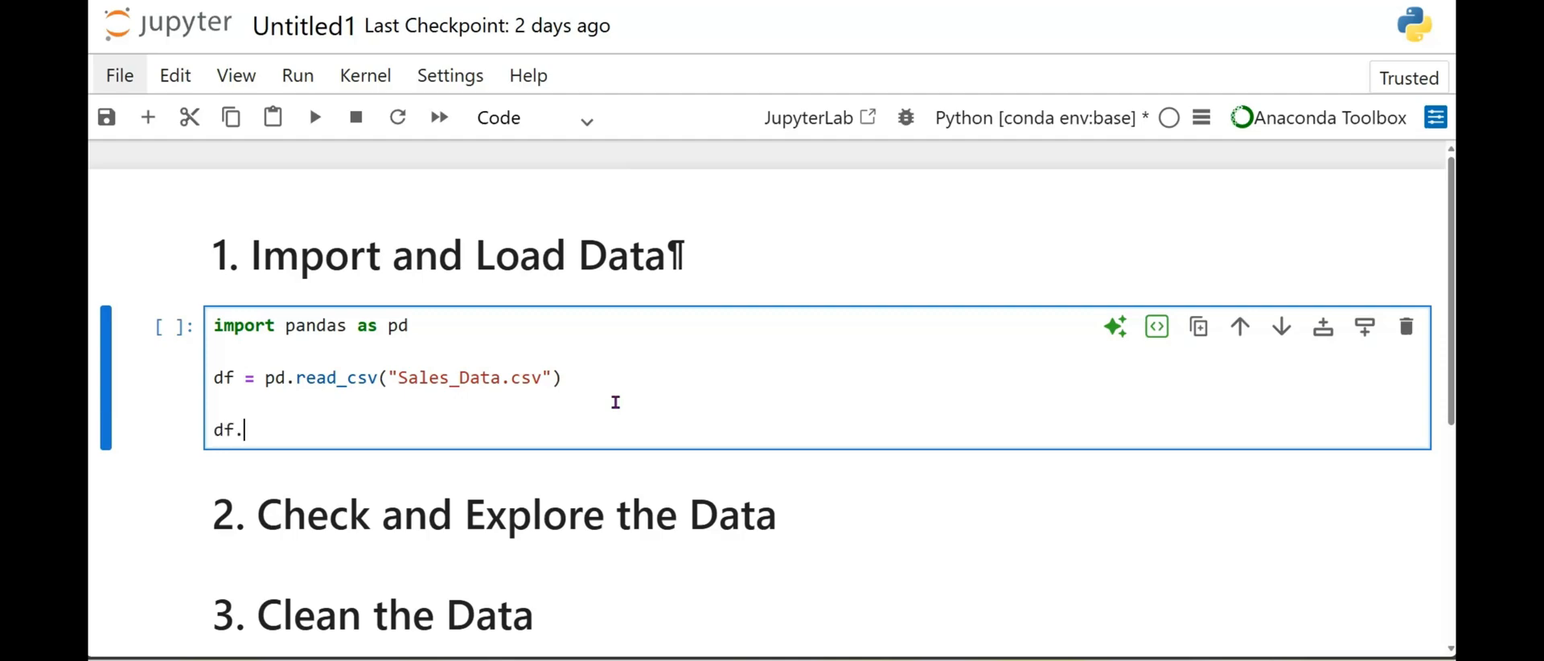
type("head()")
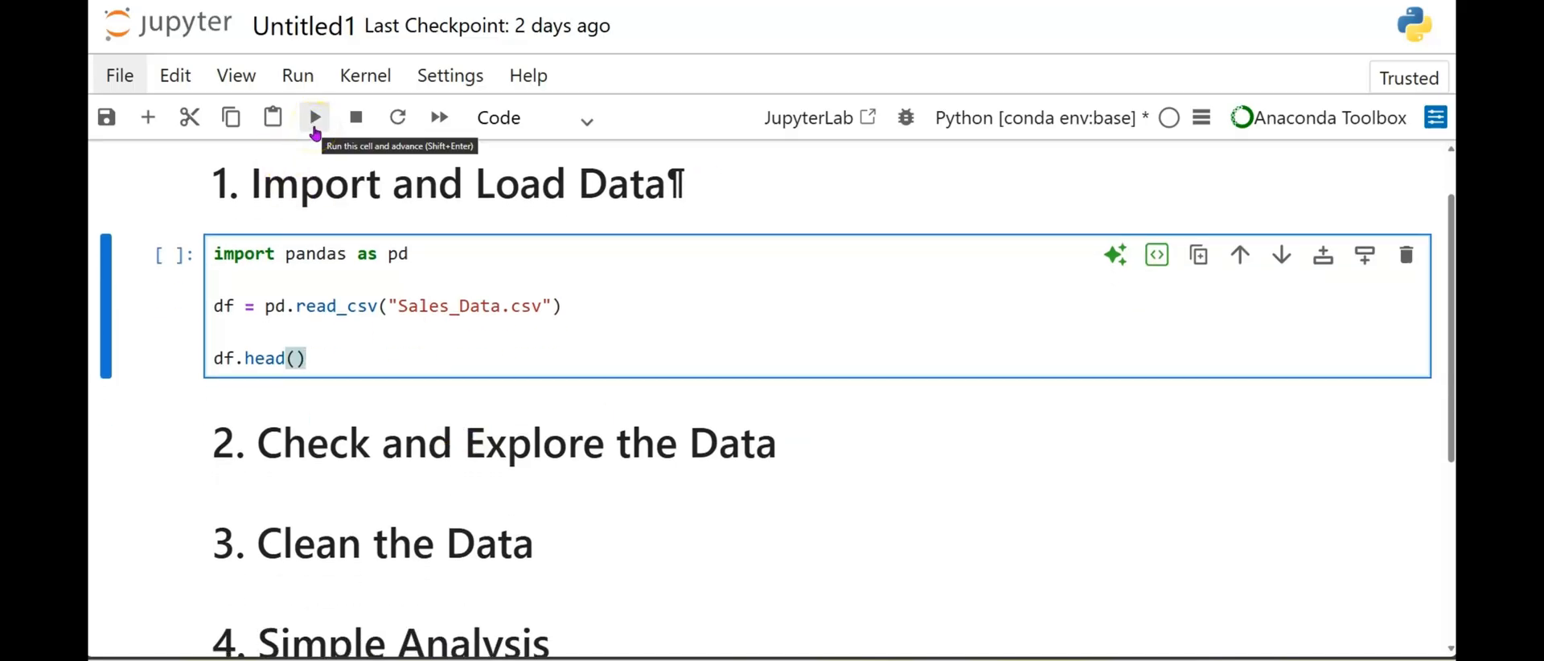
Change the preview call to df.head(15) and run it to show 15 rows.
left_click(314, 118)
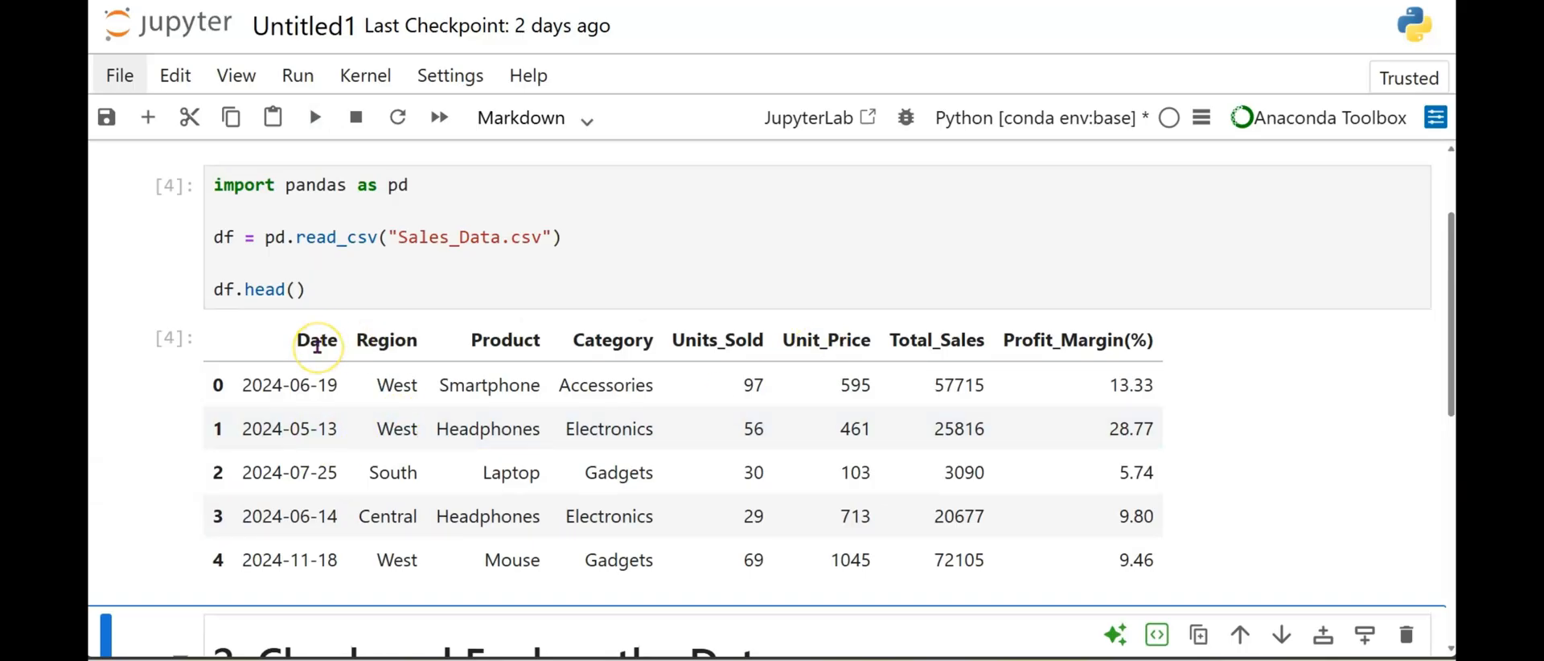
mouse_move(582, 326)
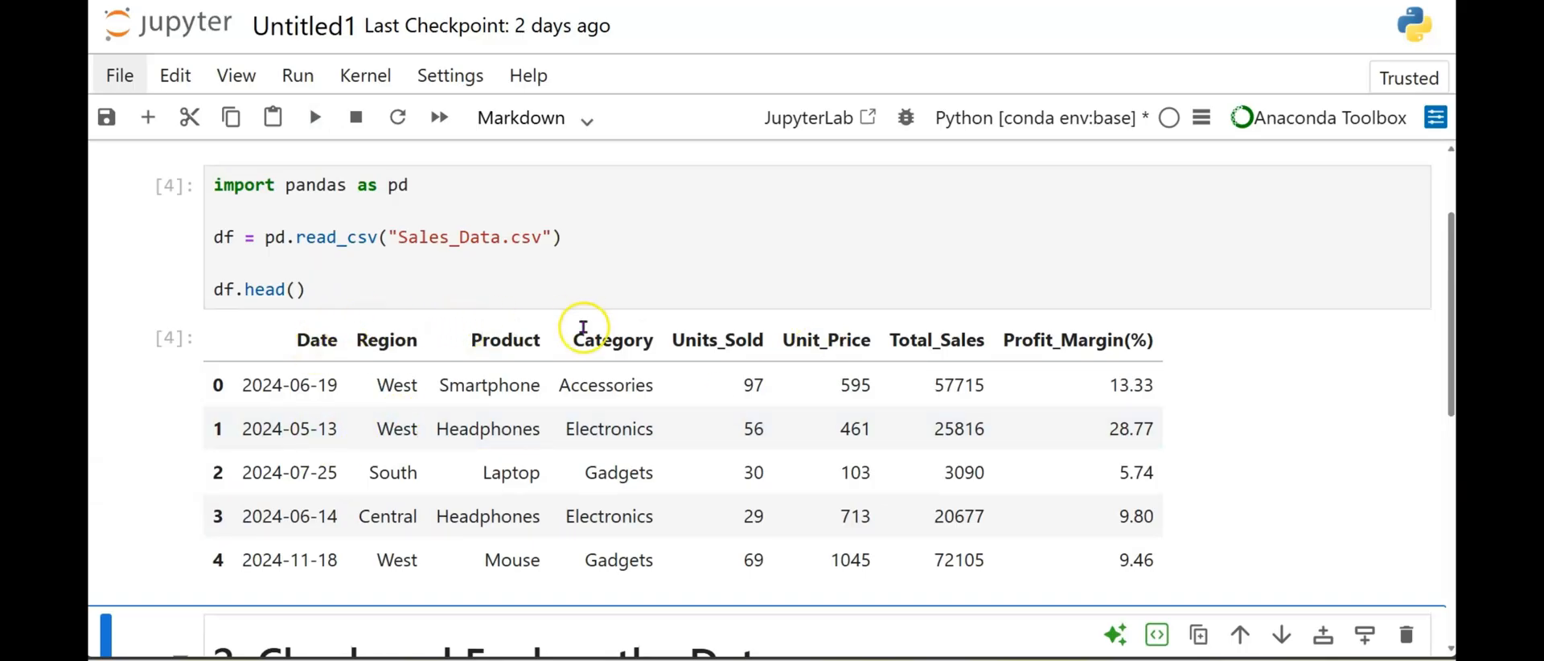
mouse_move(747, 340)
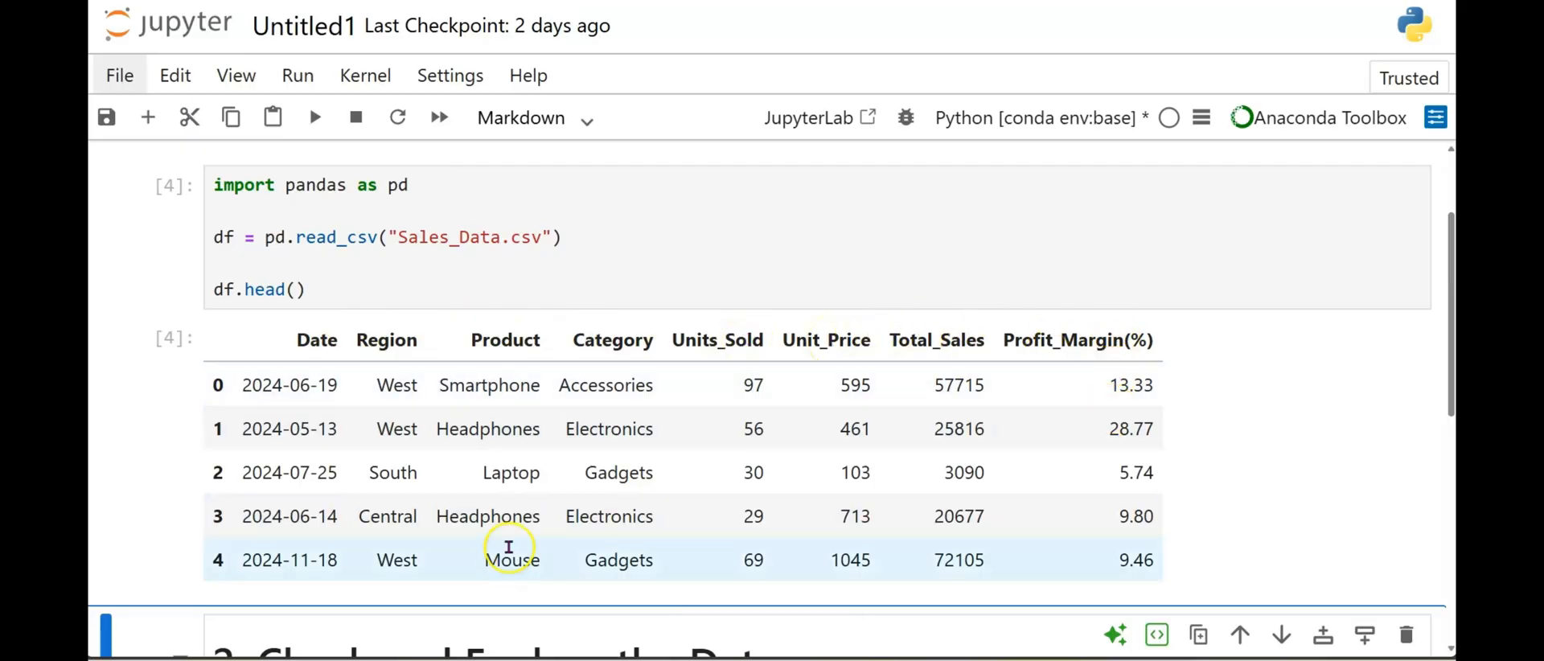
mouse_move(259, 473)
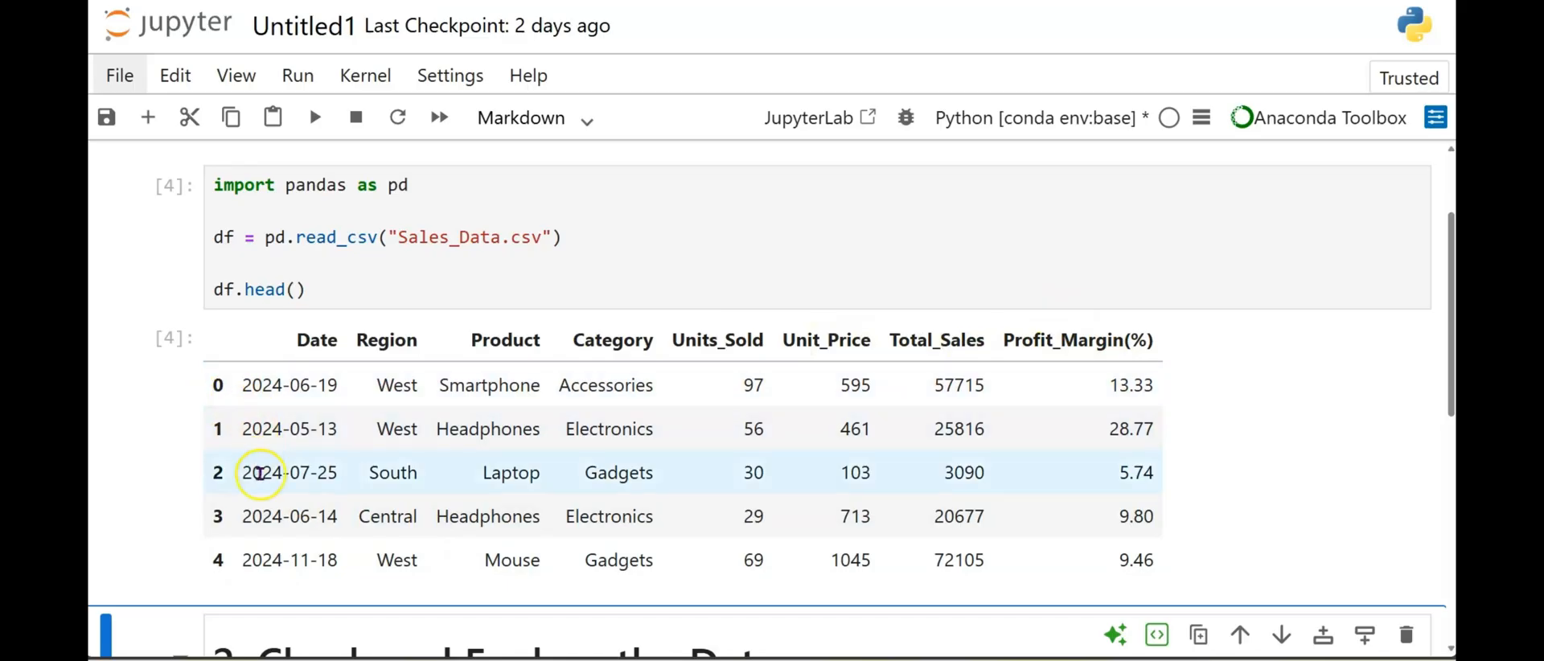
left_click(295, 289)
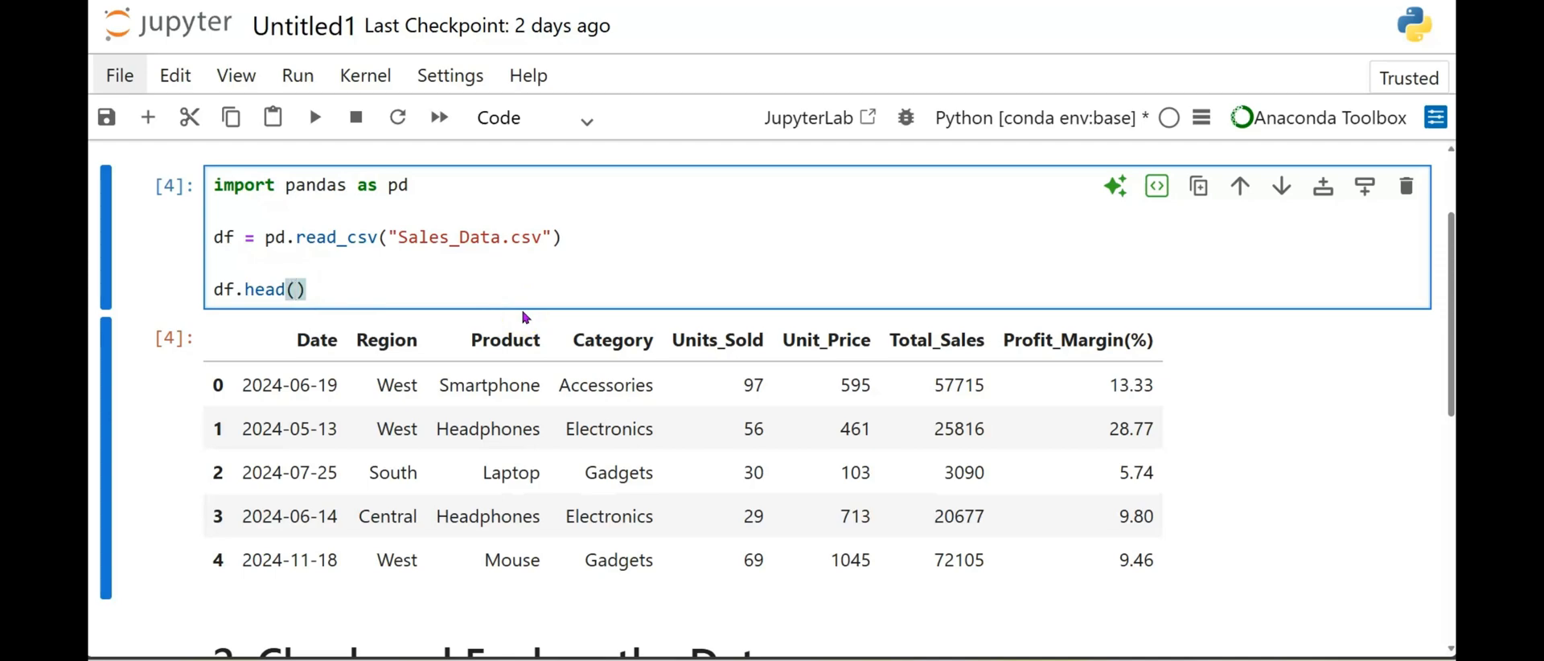
type("15")
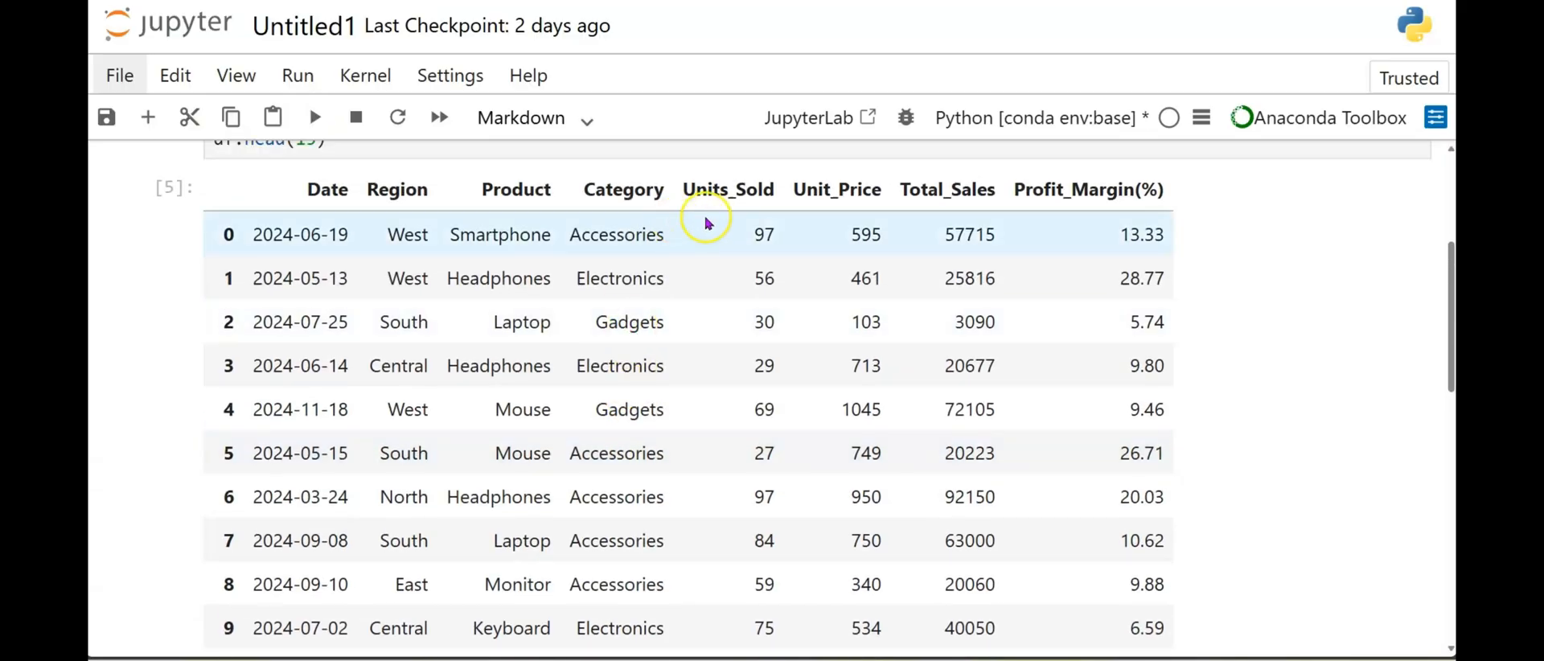
mouse_move(677, 388)
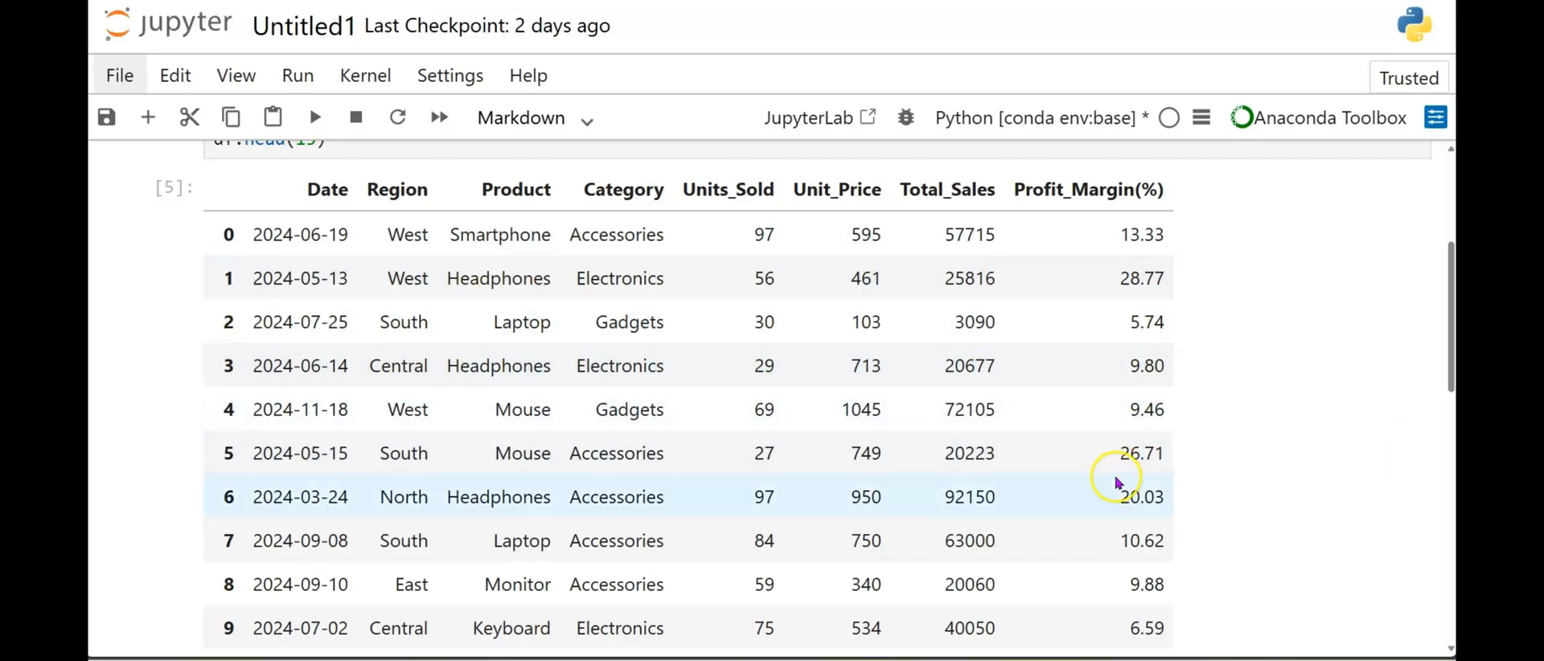
scroll("down", 3)
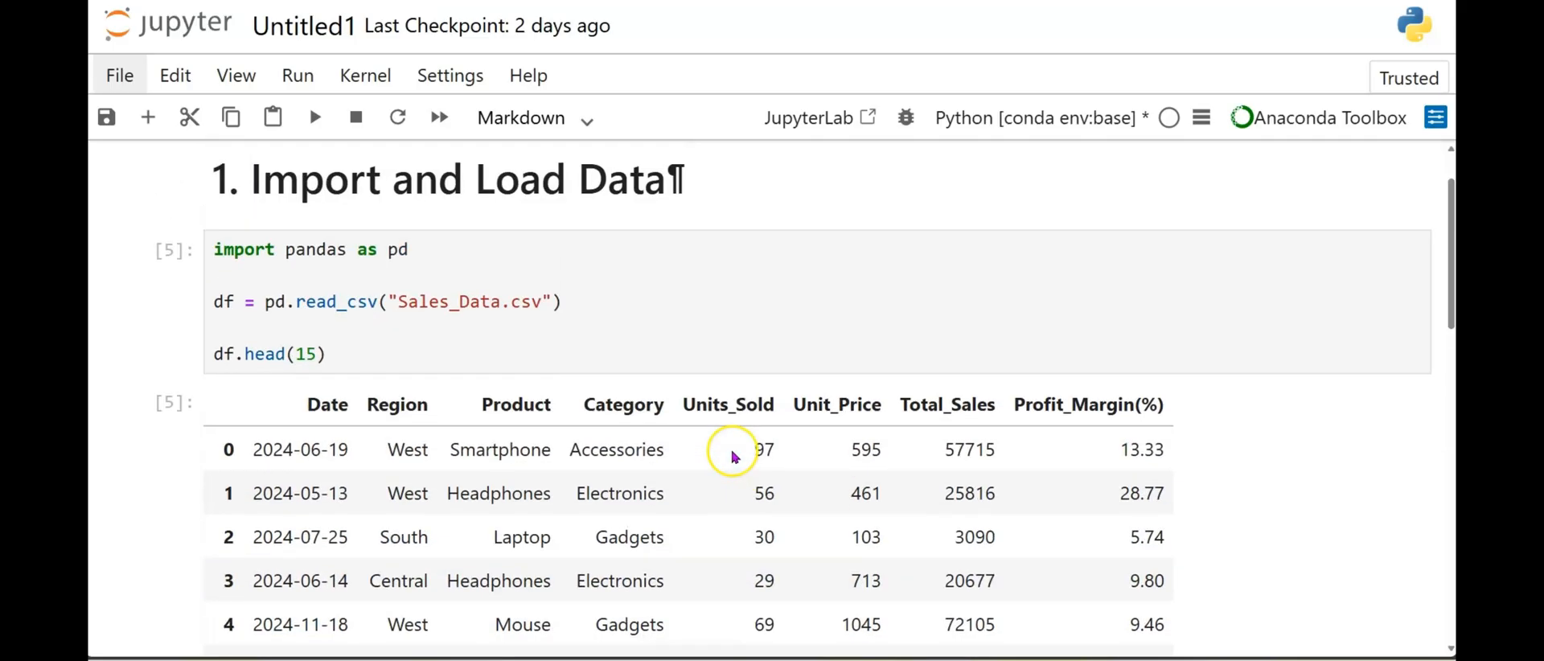
scroll("down", 3)
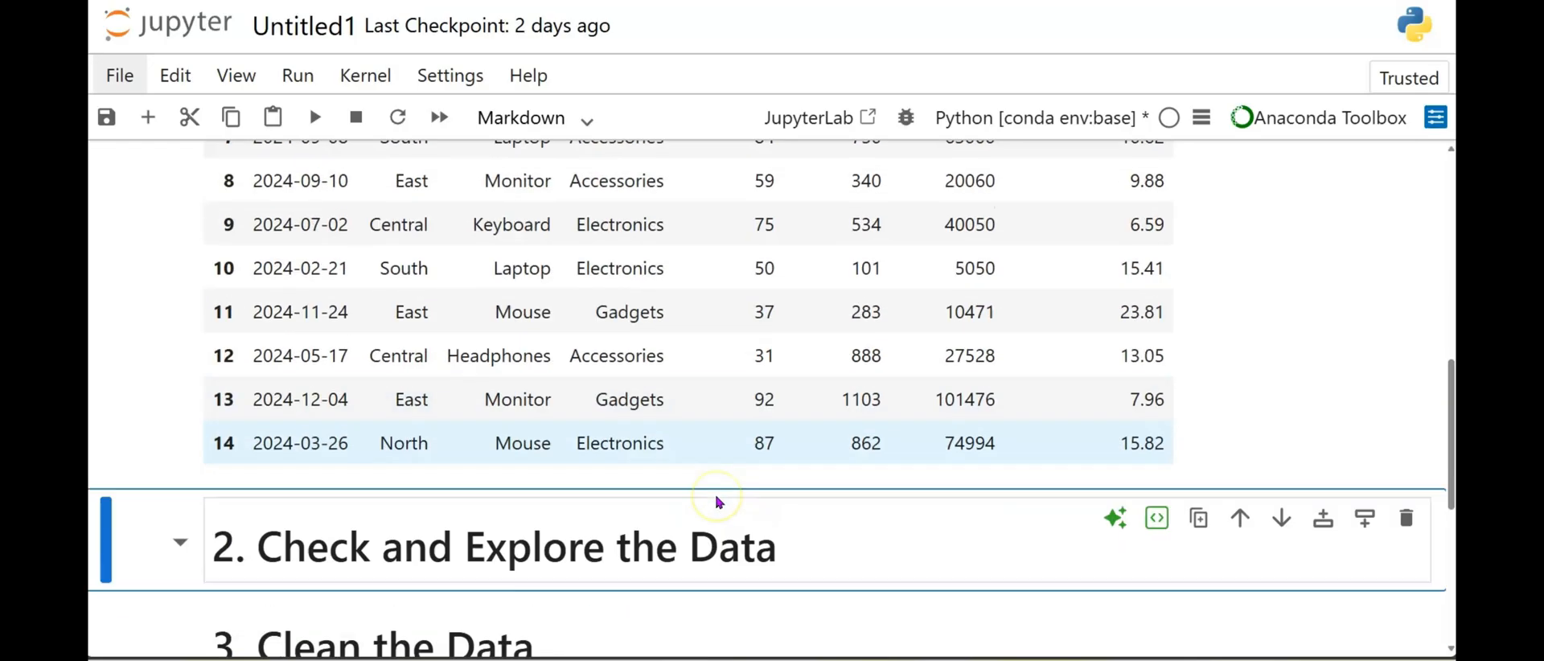
scroll("down", 3)
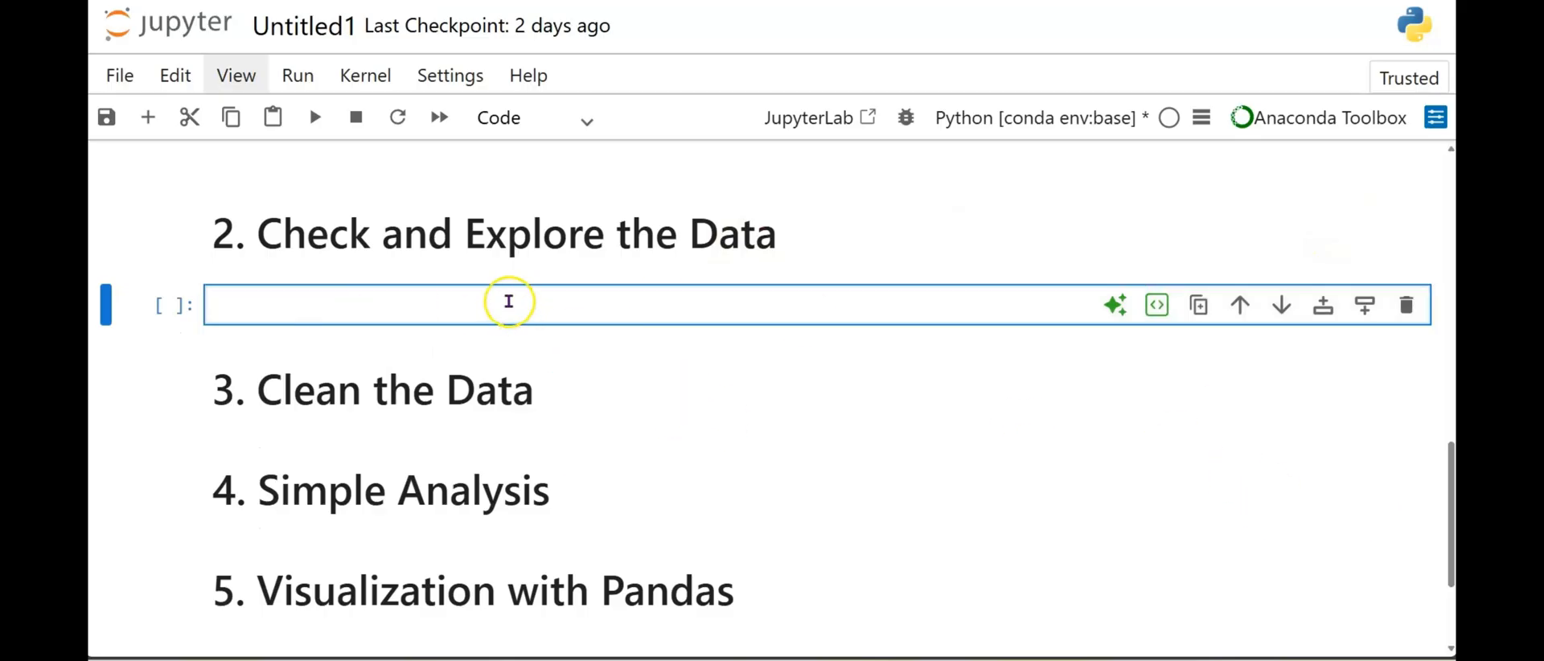
Run df.info() in the Check and Explore cell, reporting 200 rows across 8 columns.
left_click(508, 304)
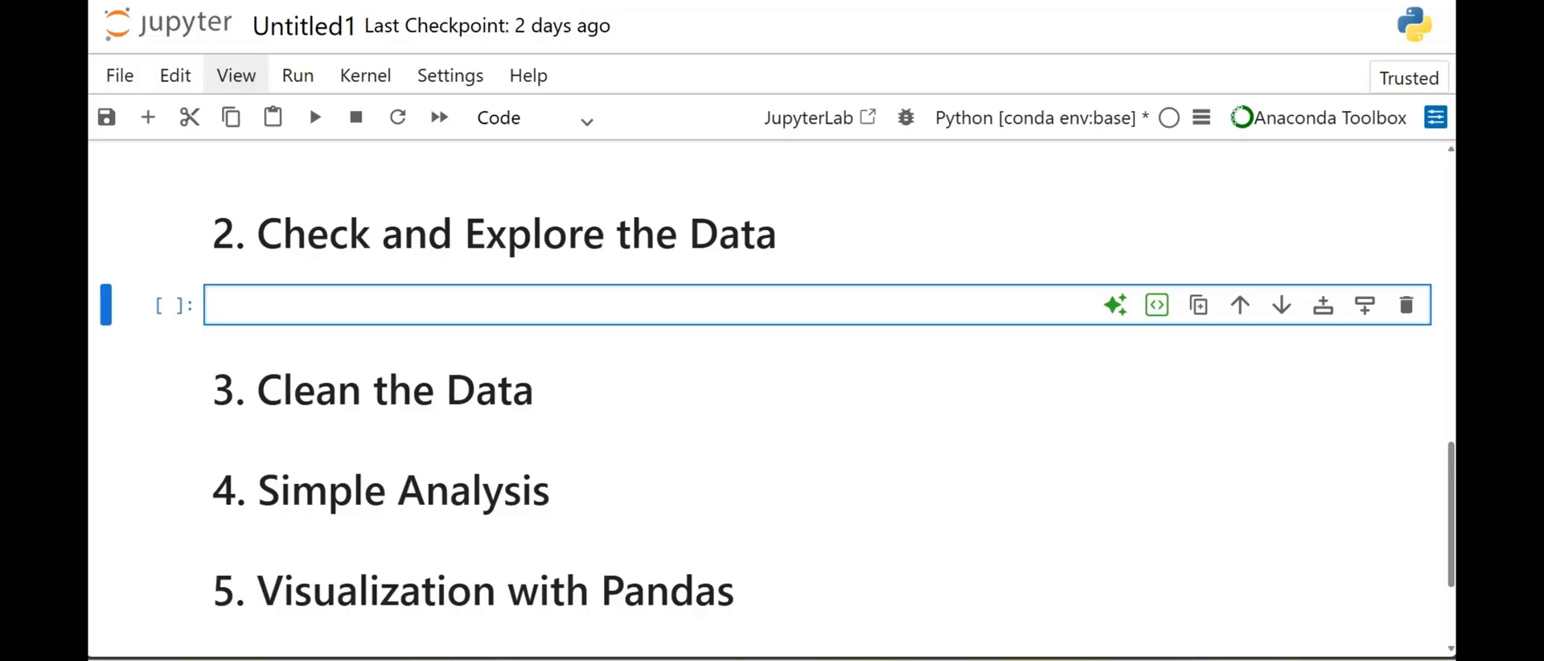
type("df.i")
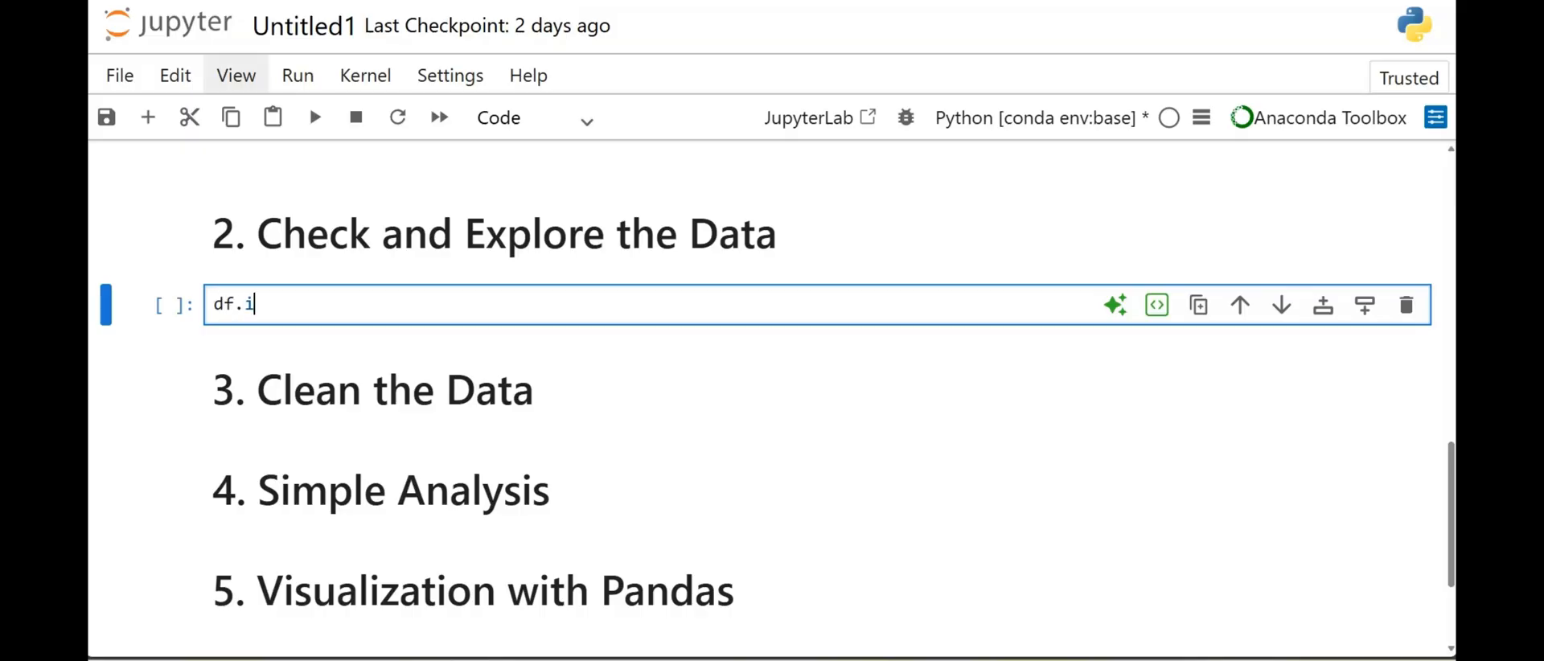
type("nfo()")
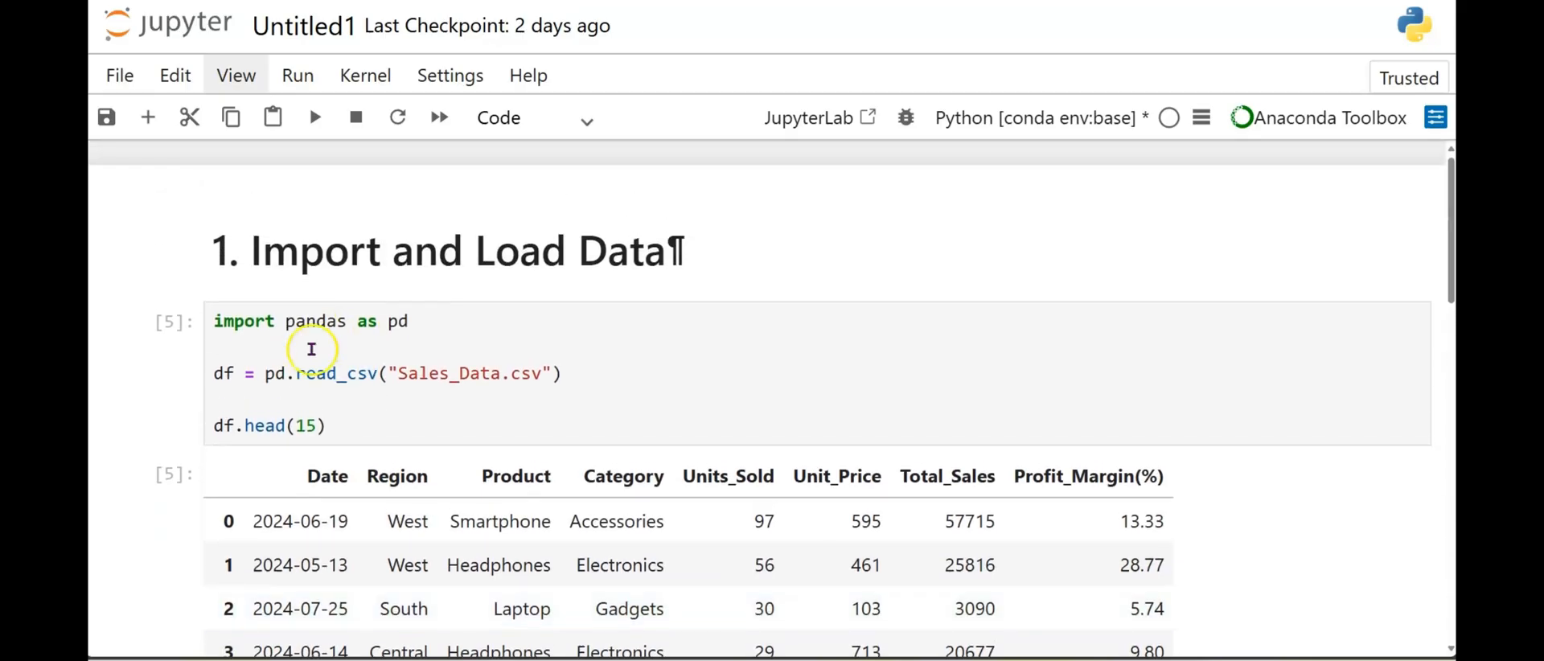
left_click(274, 373)
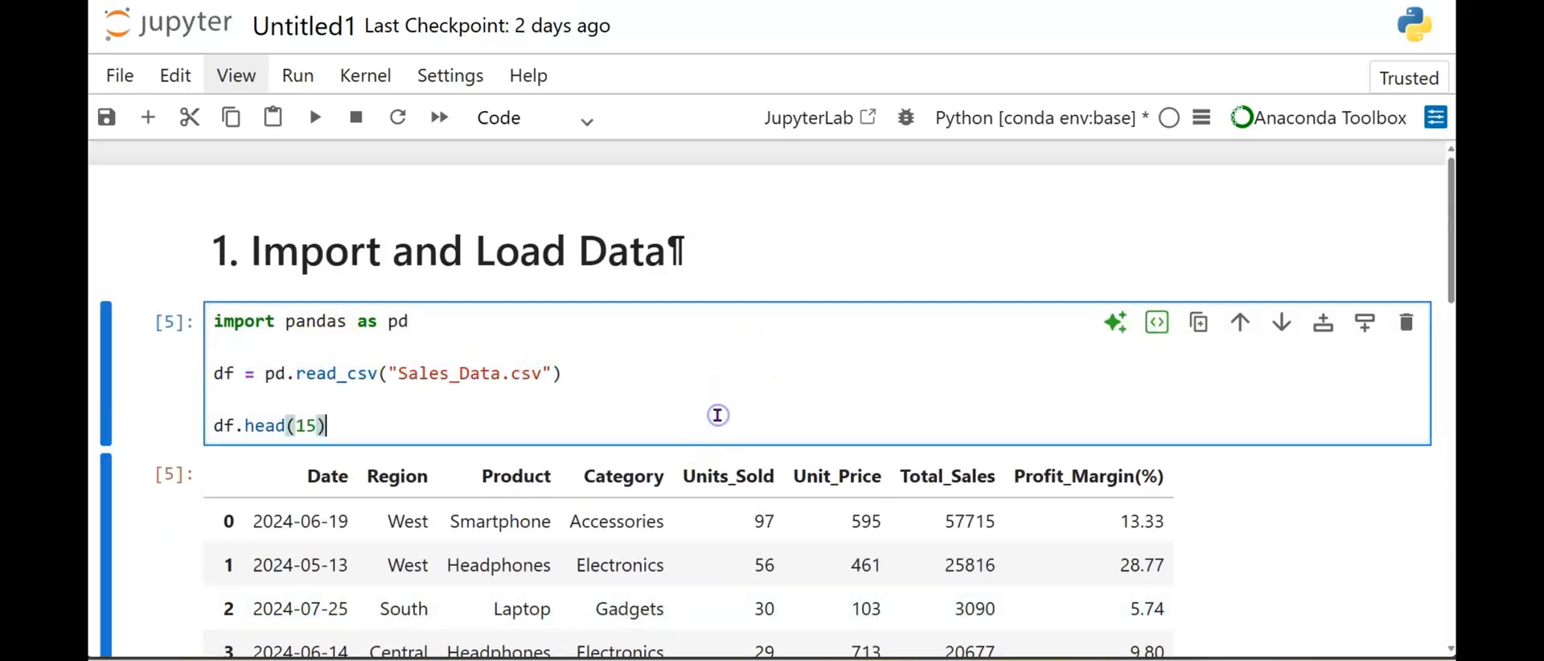
scroll("down", 3)
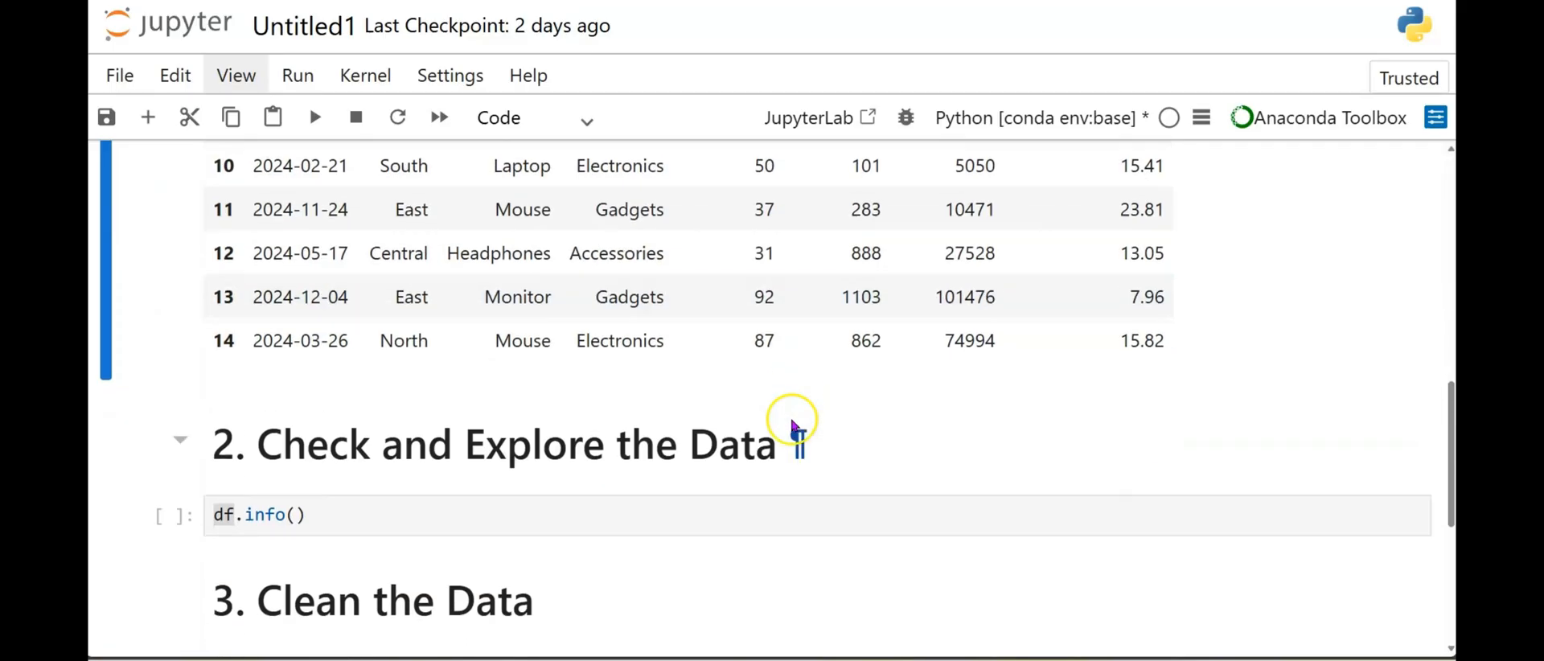
left_click(257, 514)
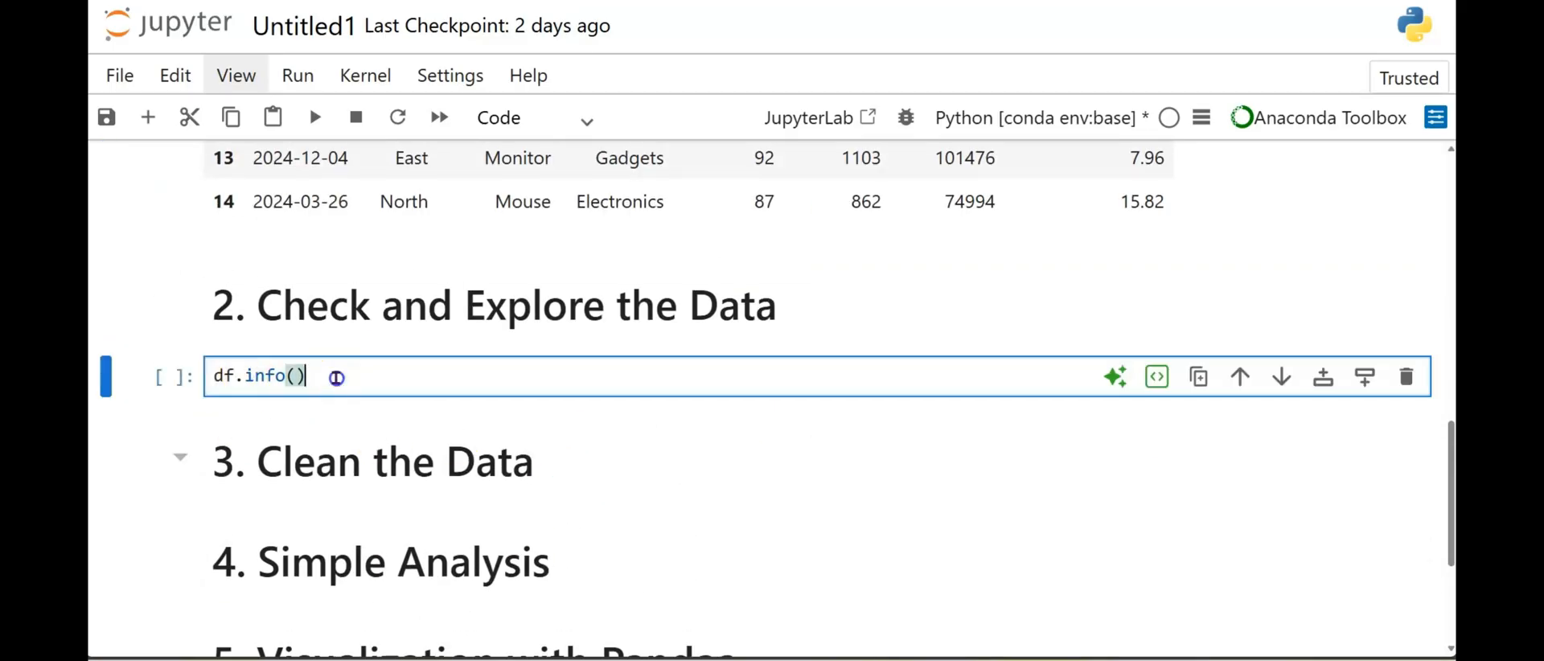
mouse_move(314, 118)
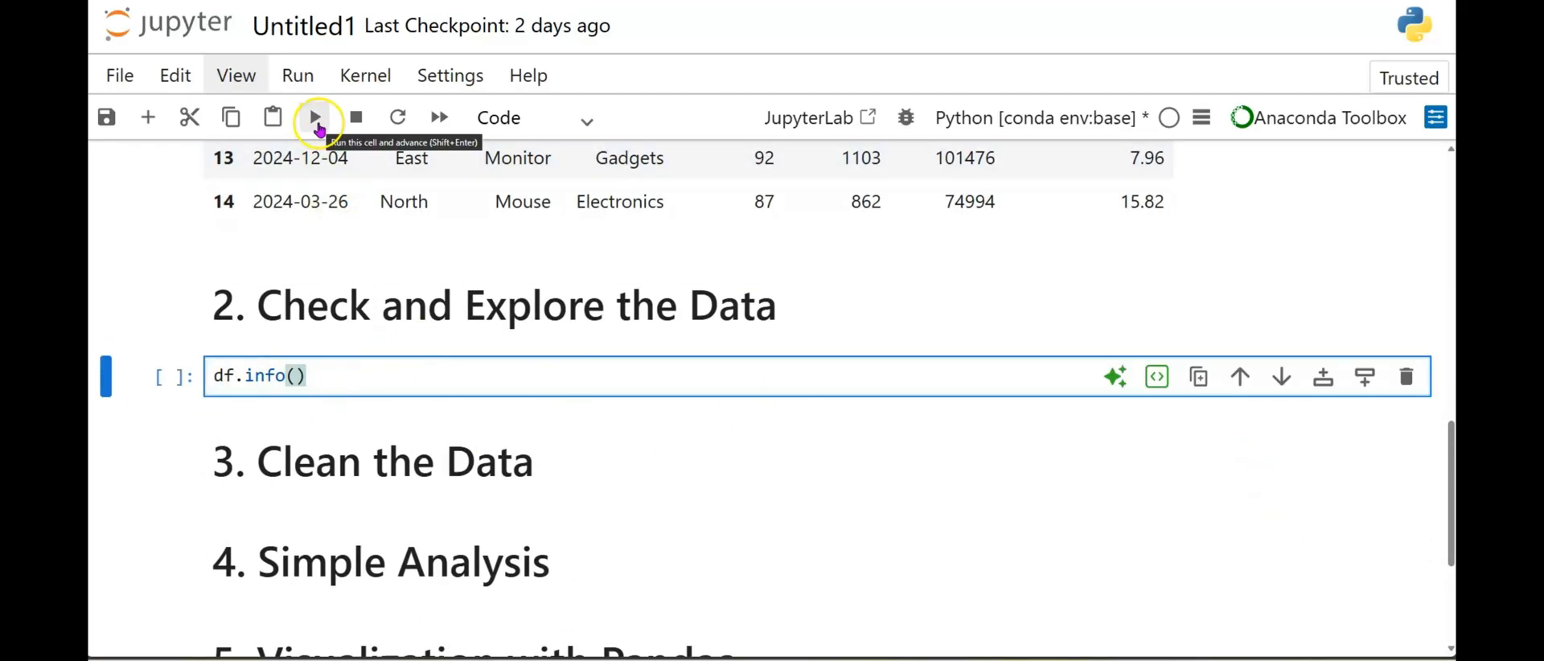
left_click(315, 117)
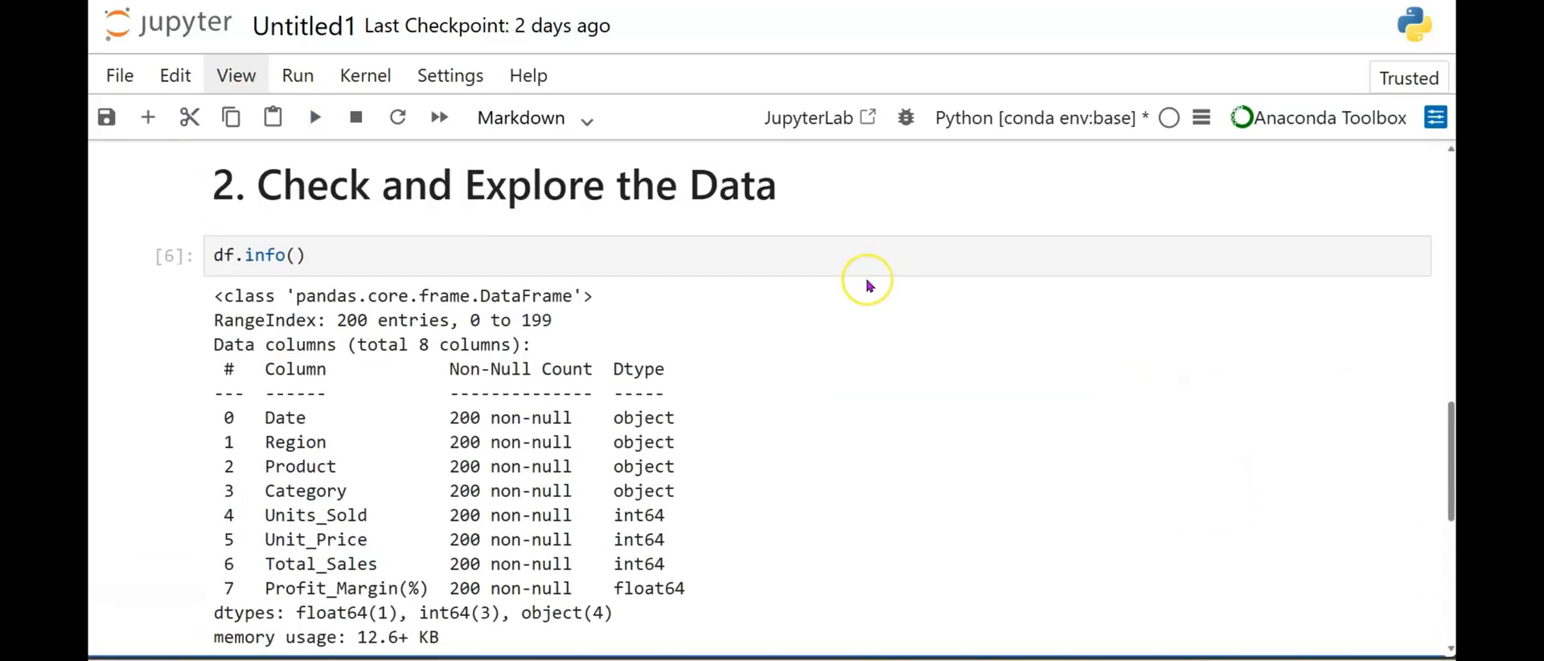
scroll("down", 3)
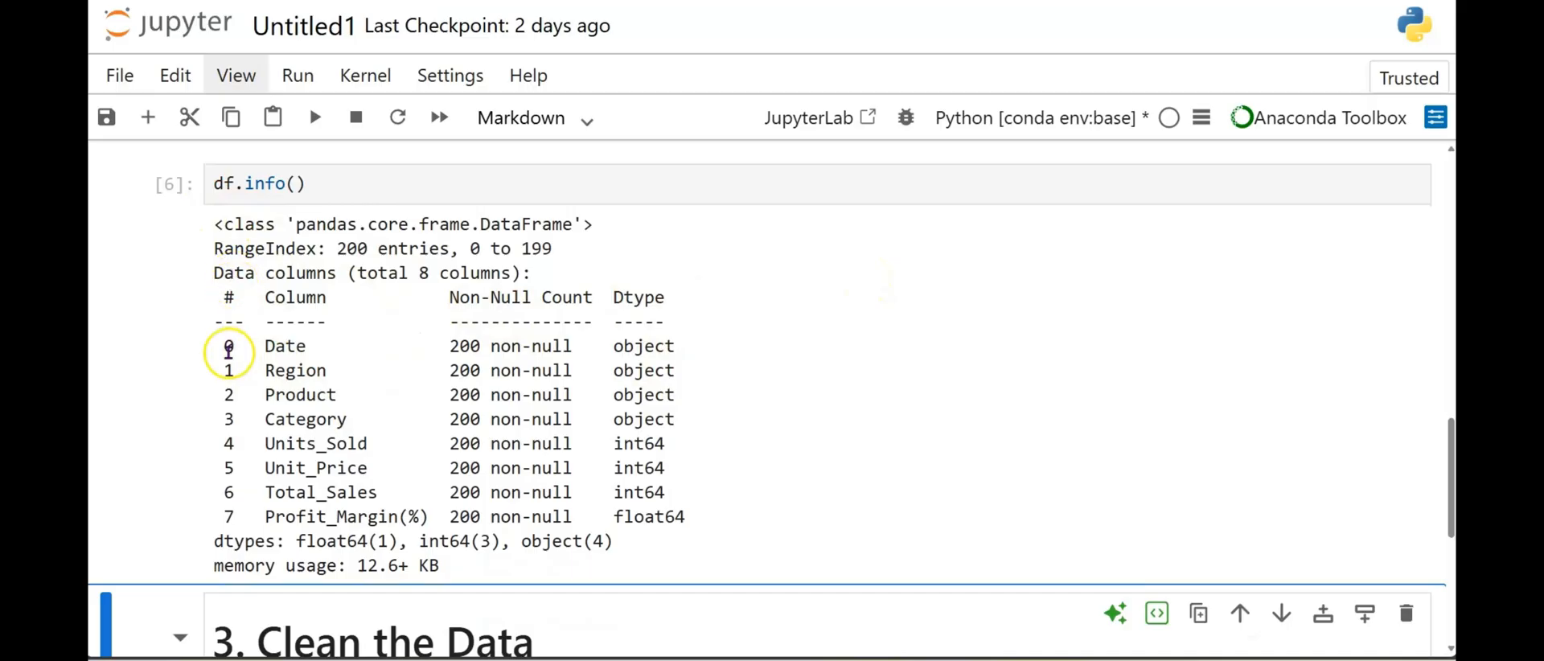
mouse_move(294, 370)
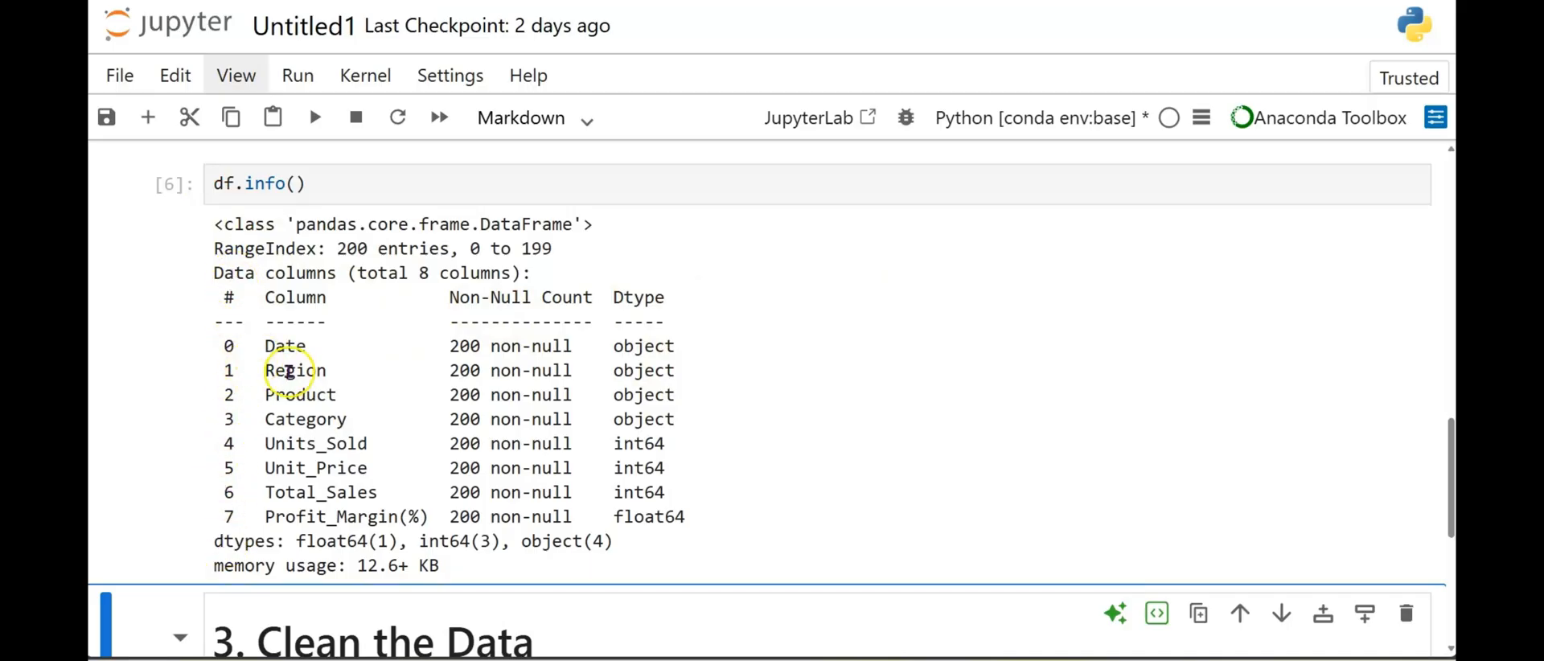
mouse_move(233, 395)
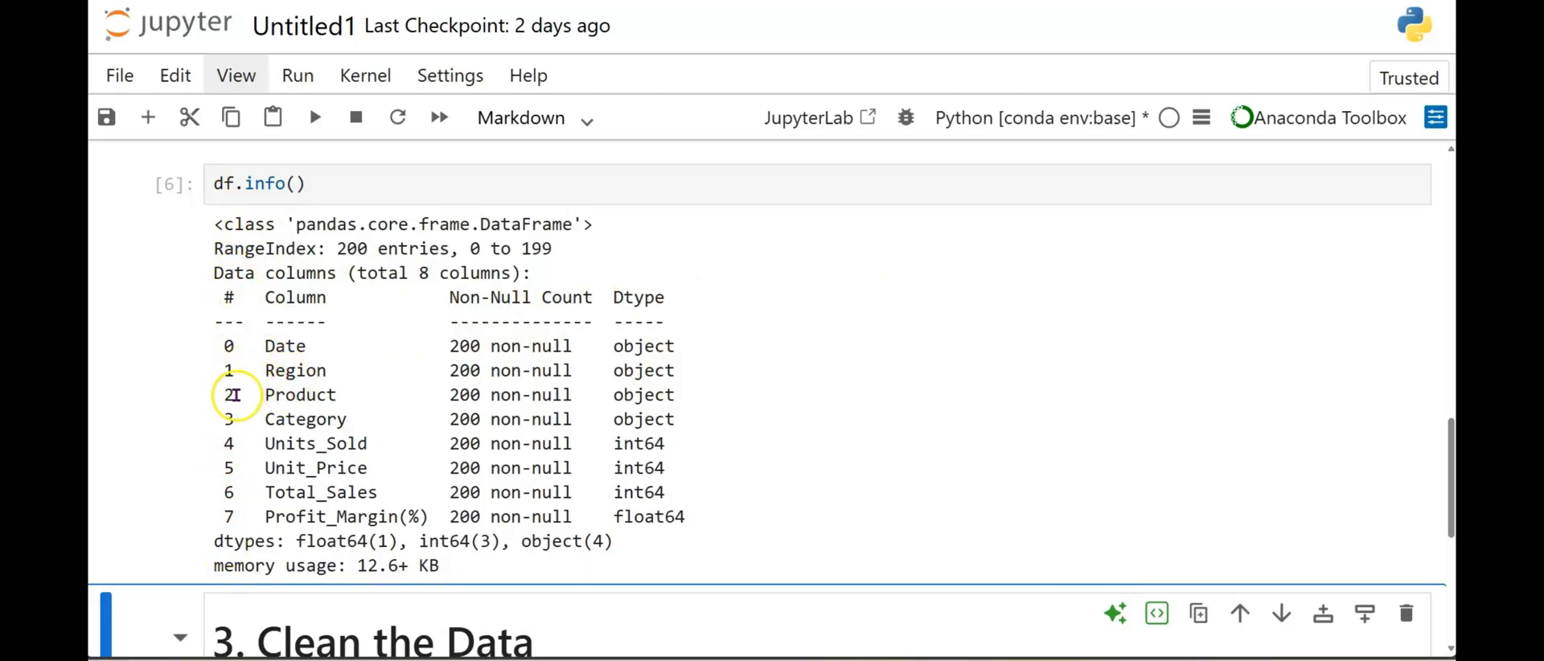
mouse_move(296, 445)
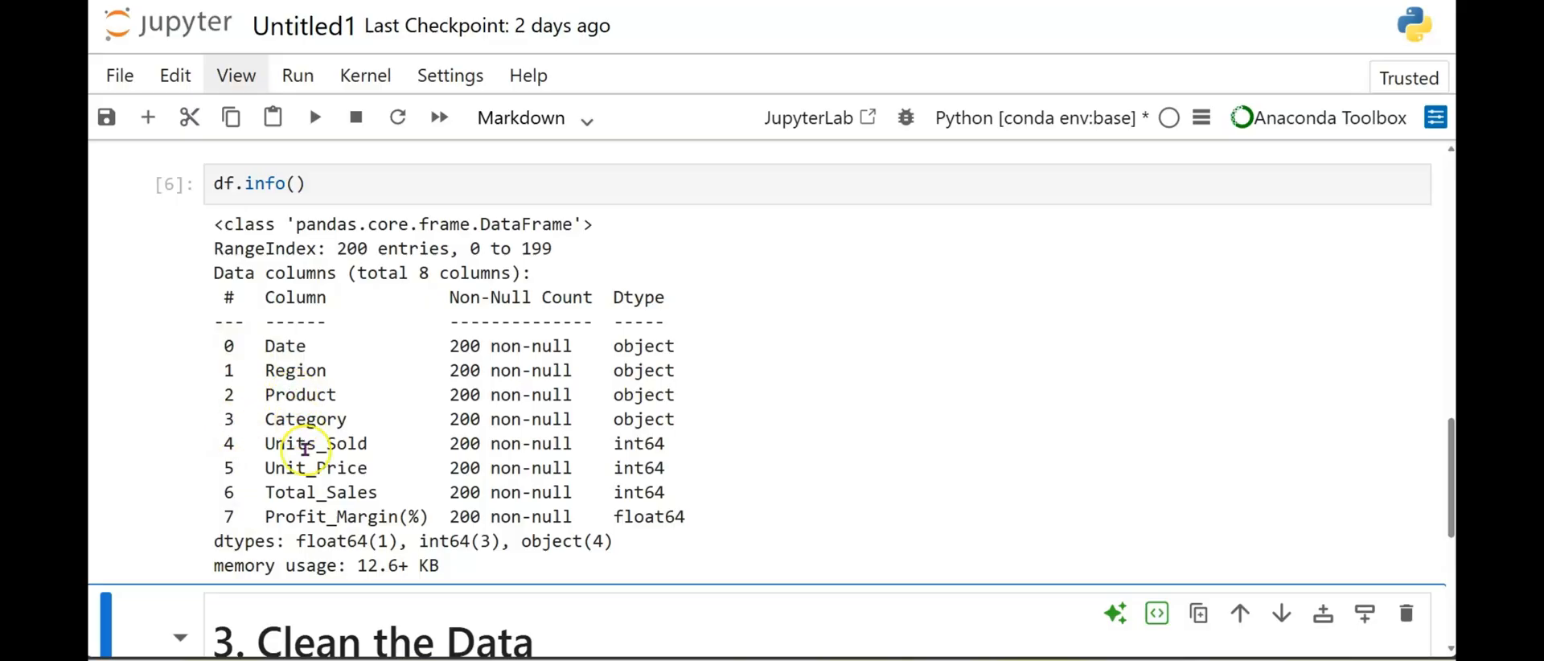
mouse_move(518, 255)
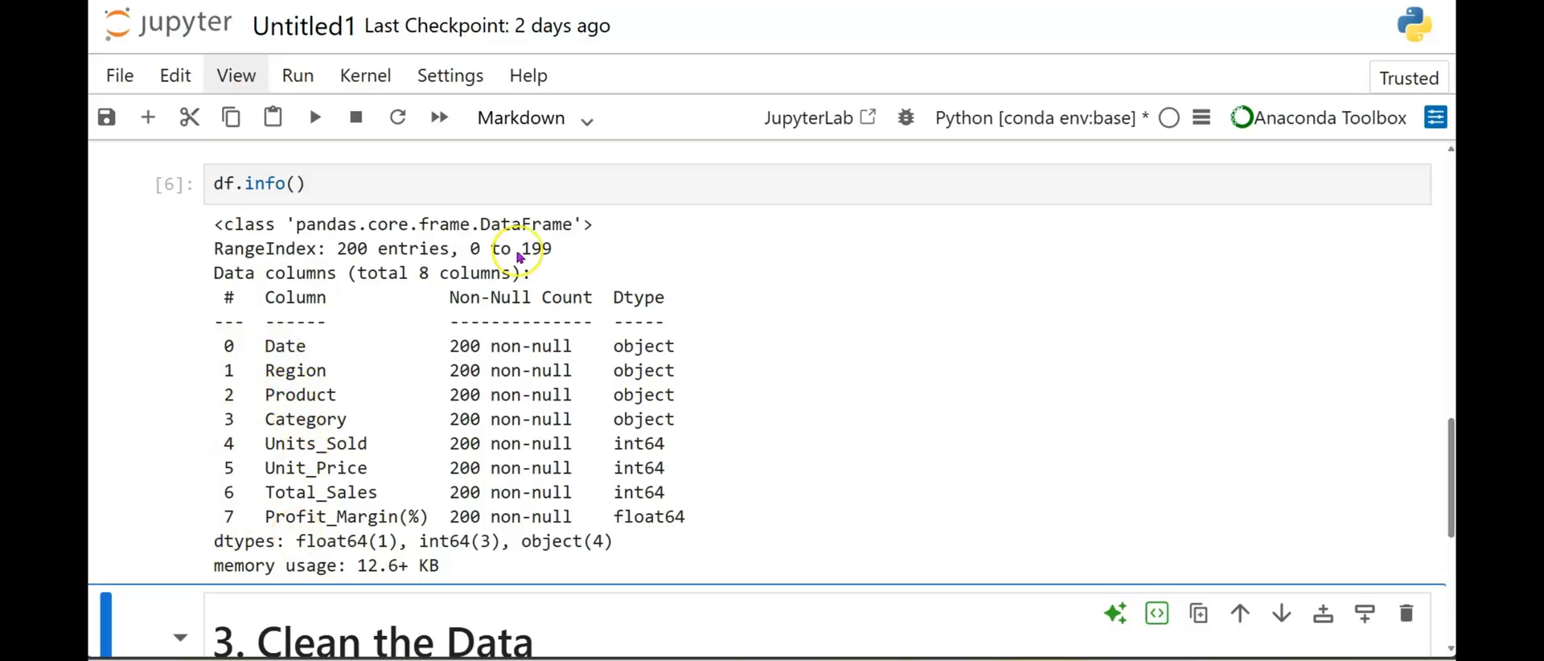
mouse_move(522, 298)
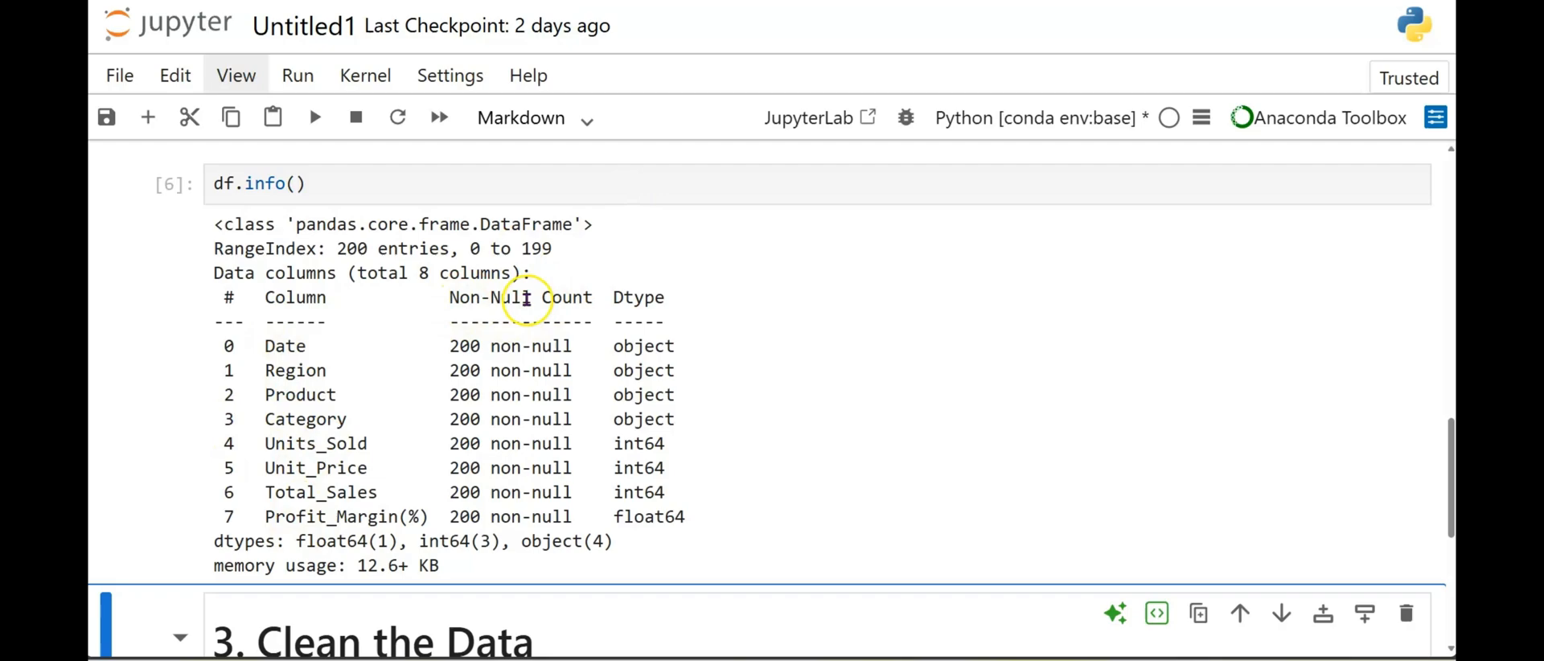
mouse_move(516, 431)
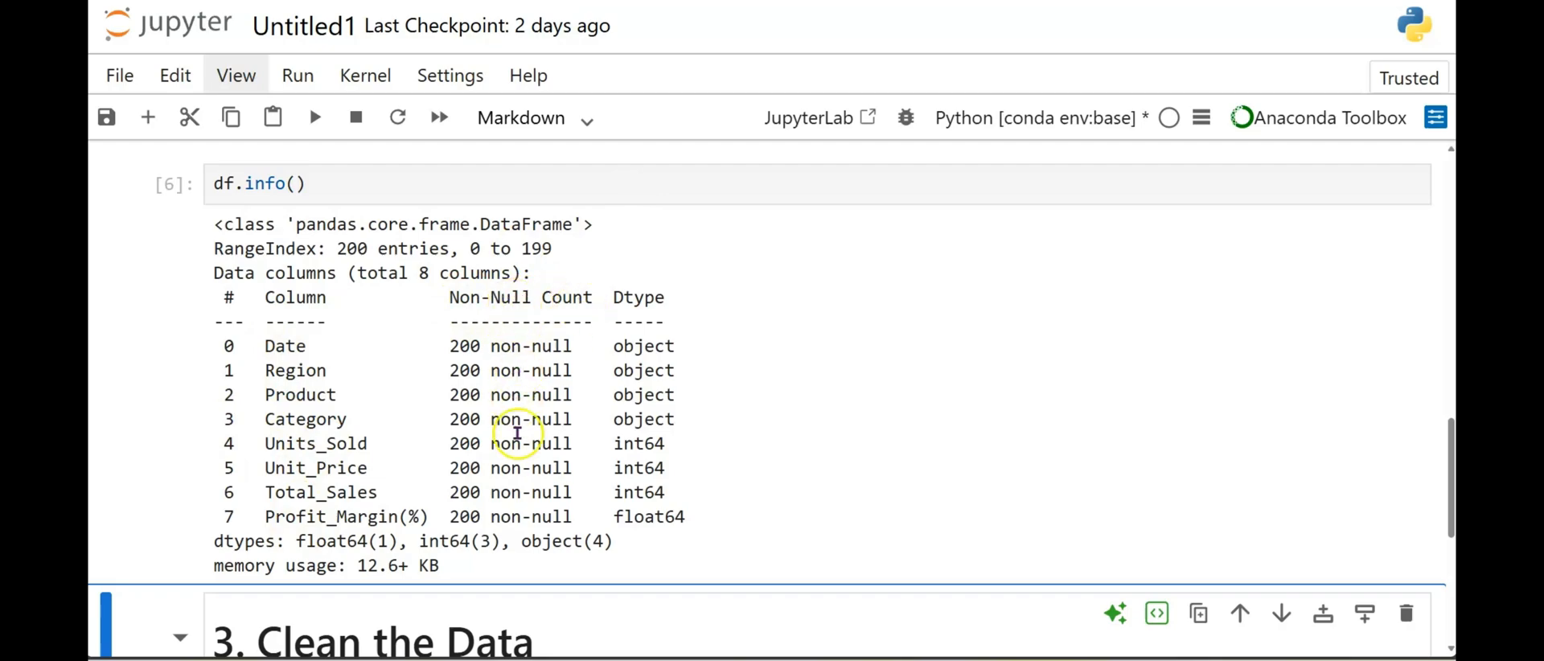
mouse_move(621, 319)
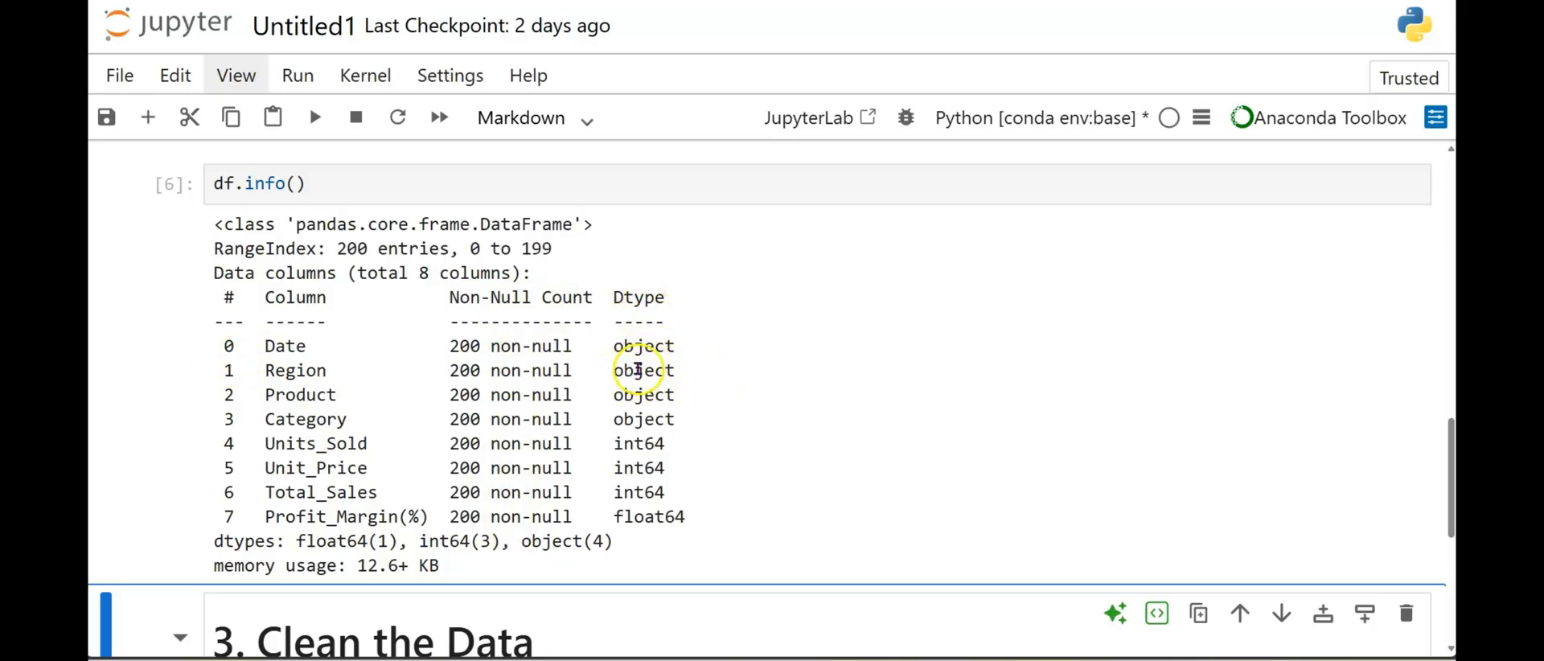
mouse_move(265, 590)
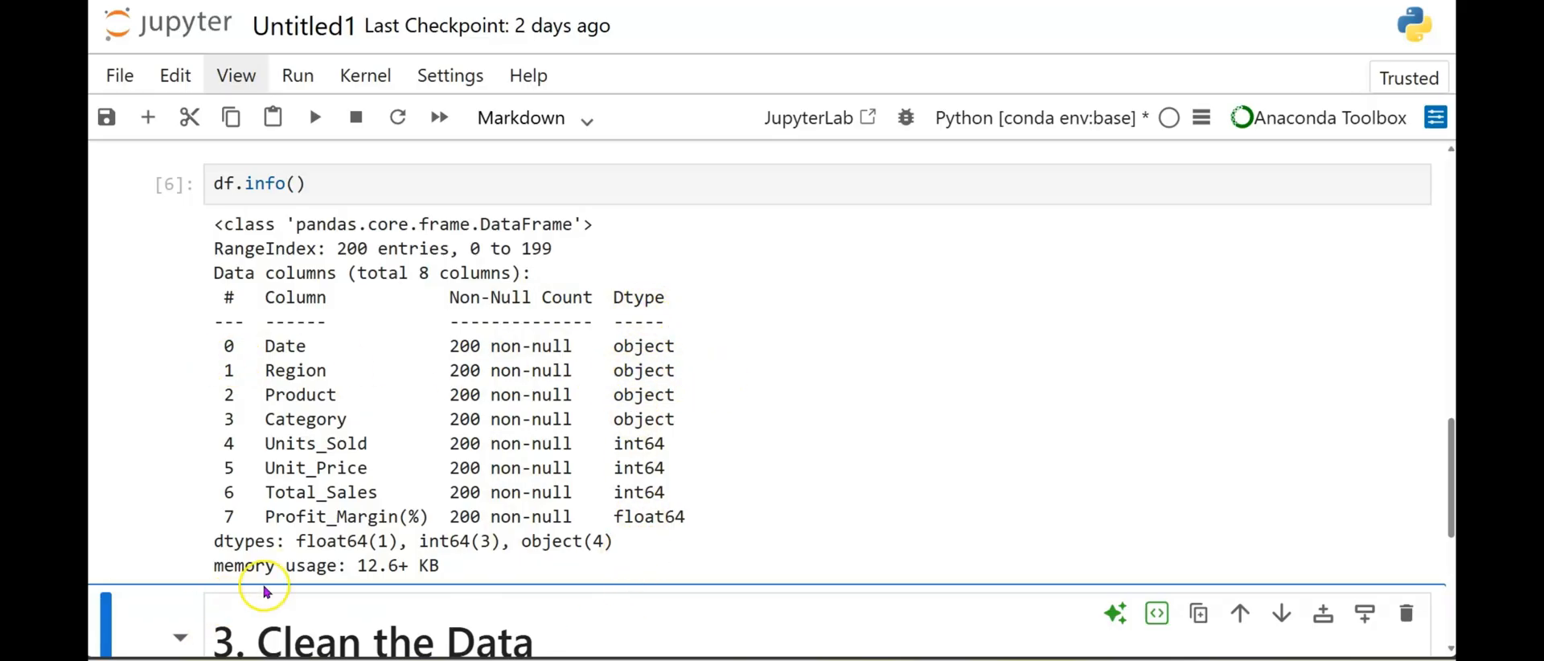
mouse_move(291, 398)
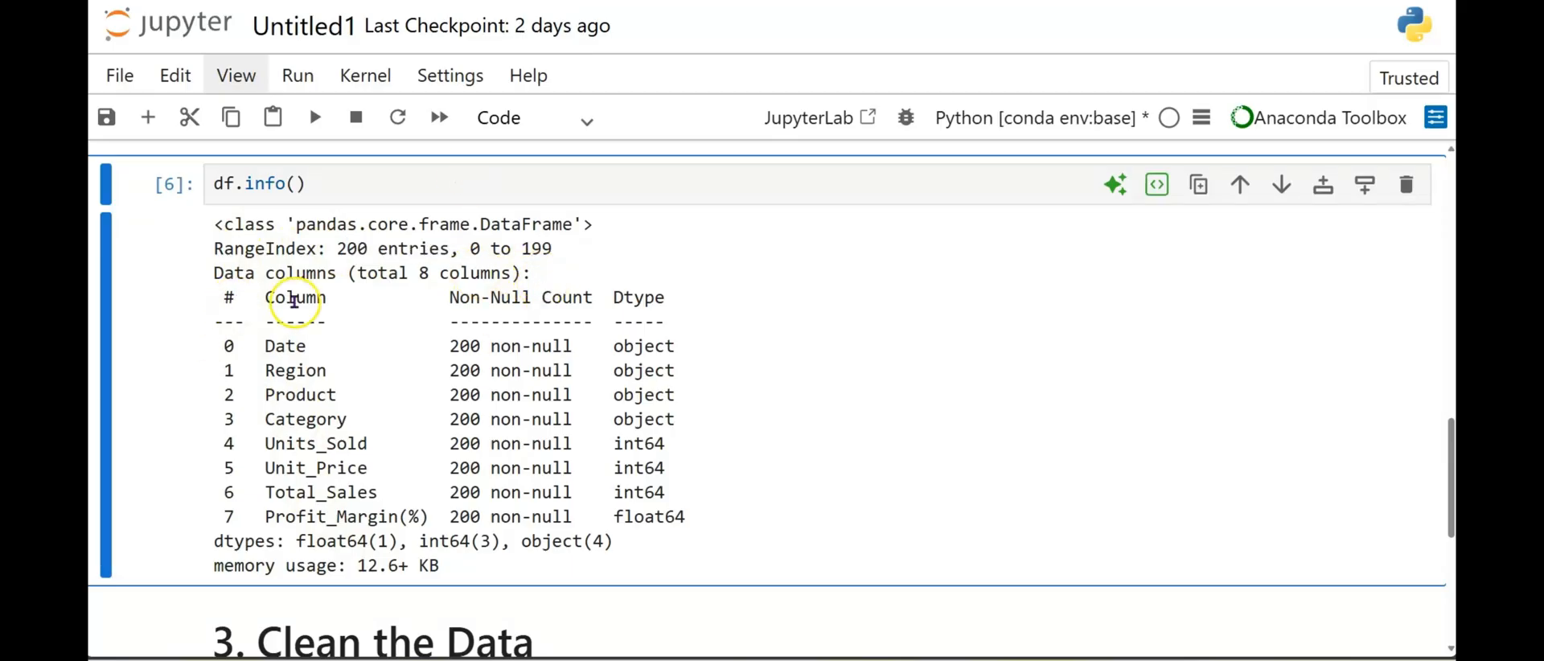
mouse_move(492, 302)
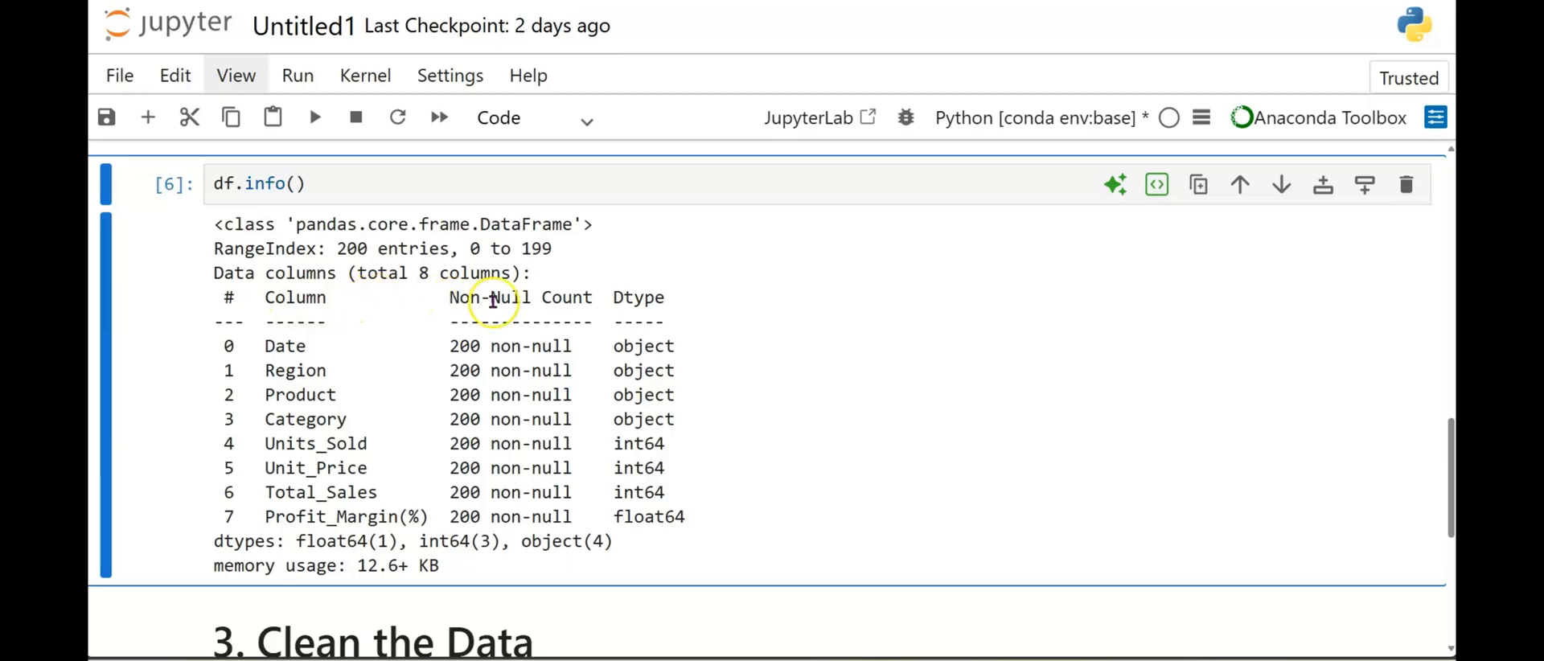
mouse_move(231, 358)
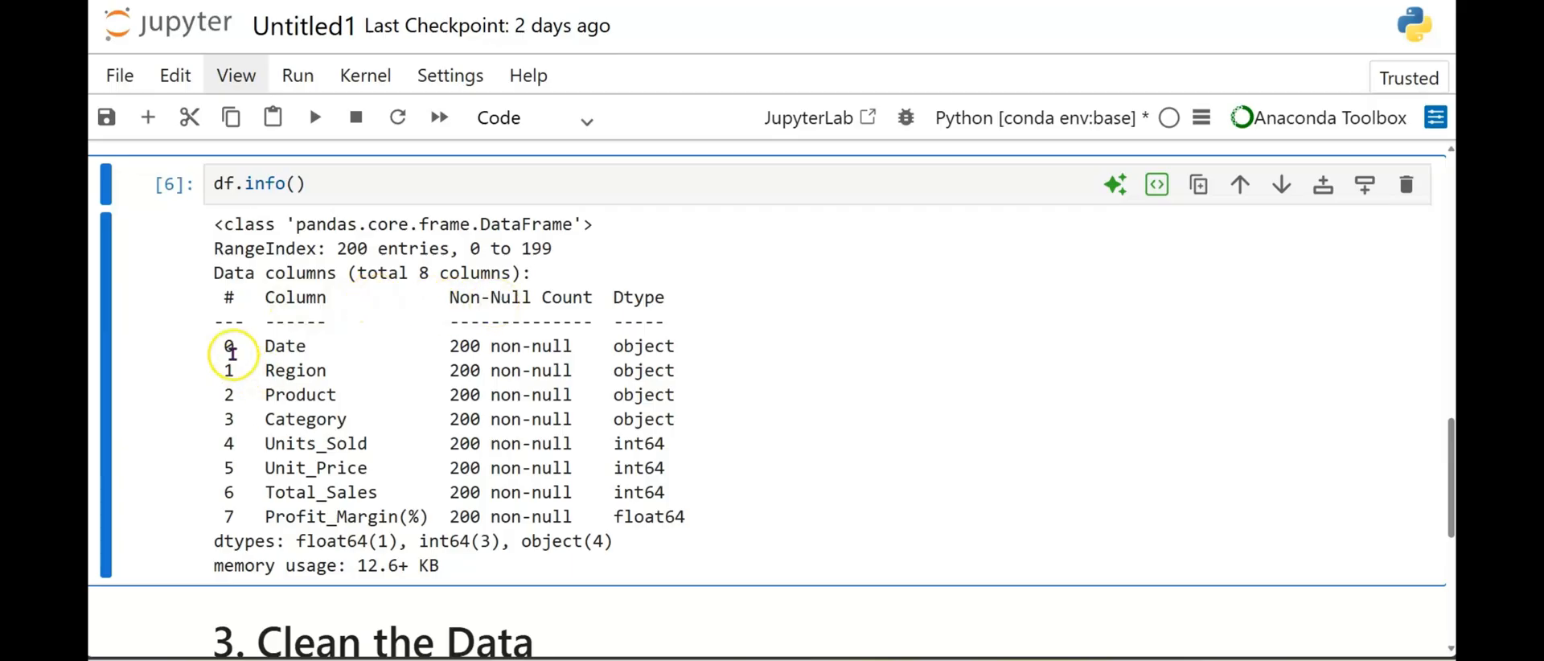
mouse_move(228, 517)
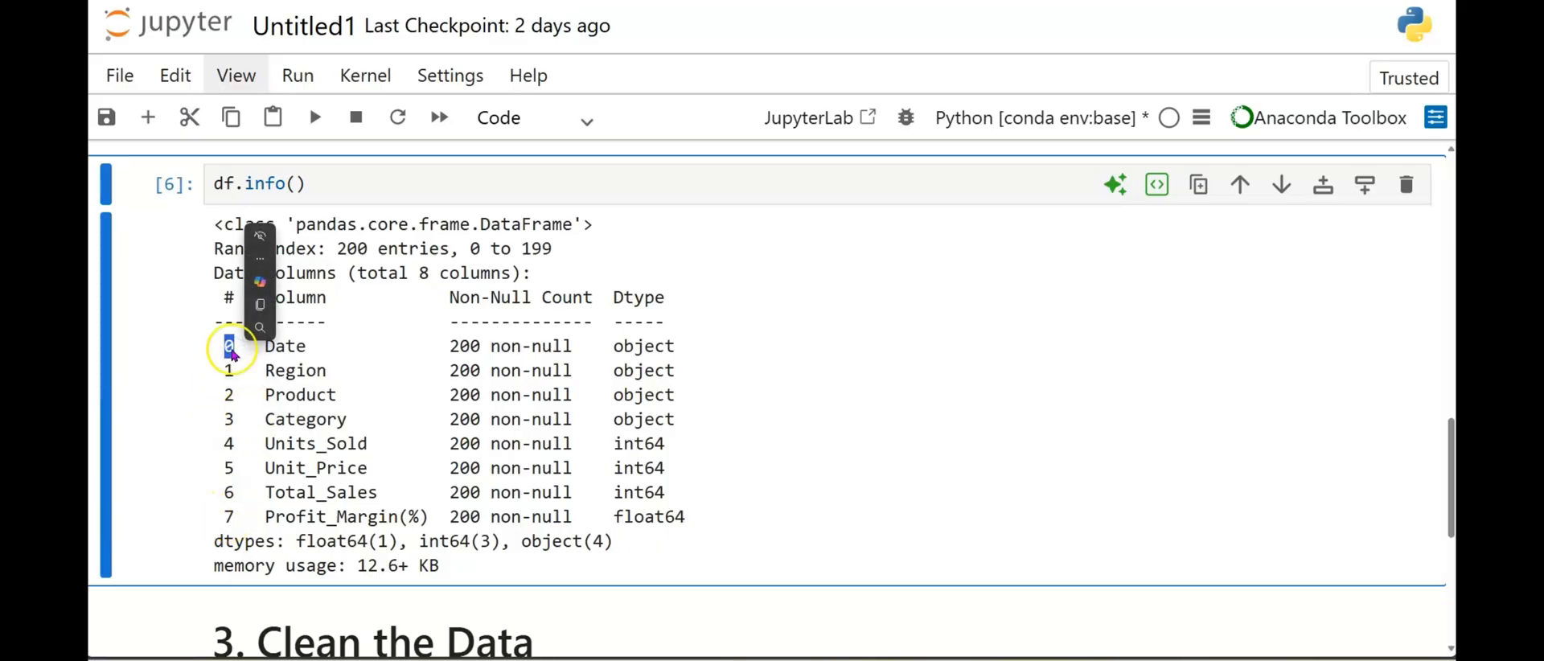
mouse_move(230, 540)
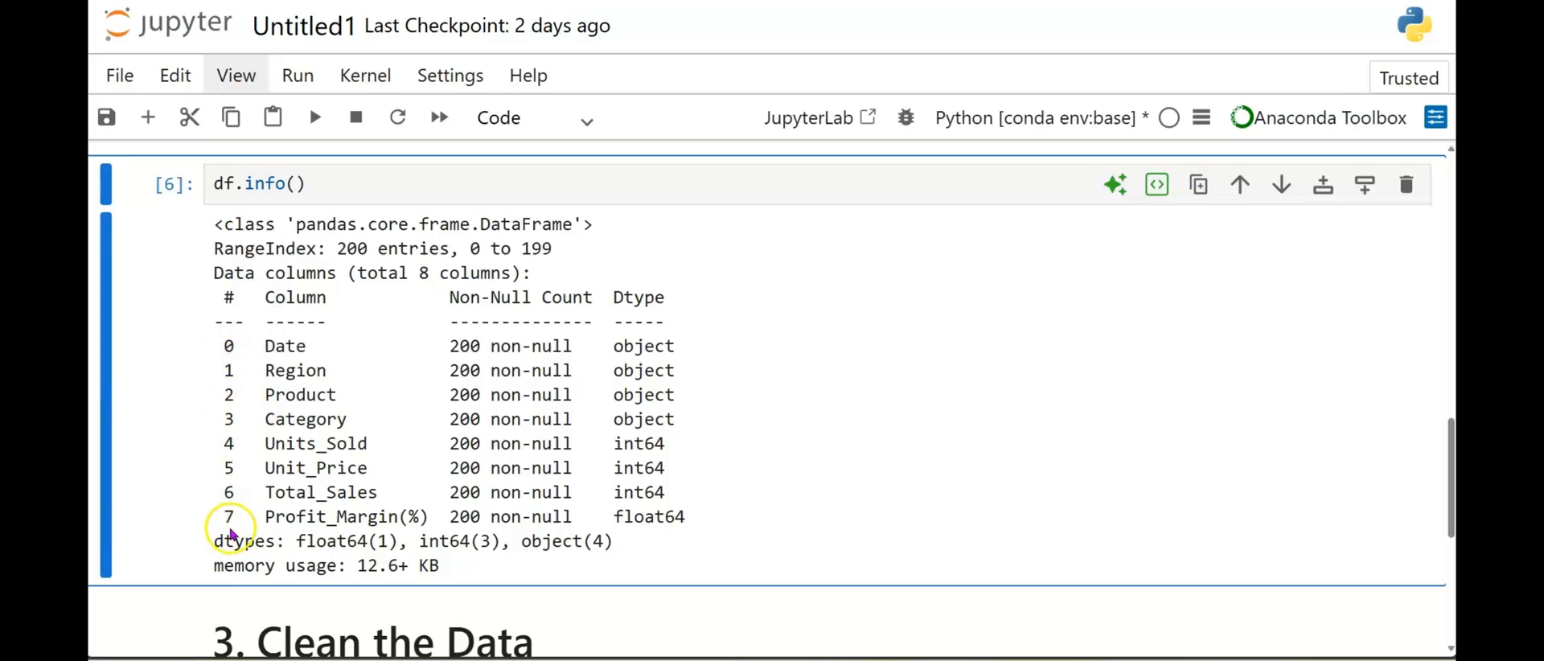
mouse_move(1113, 404)
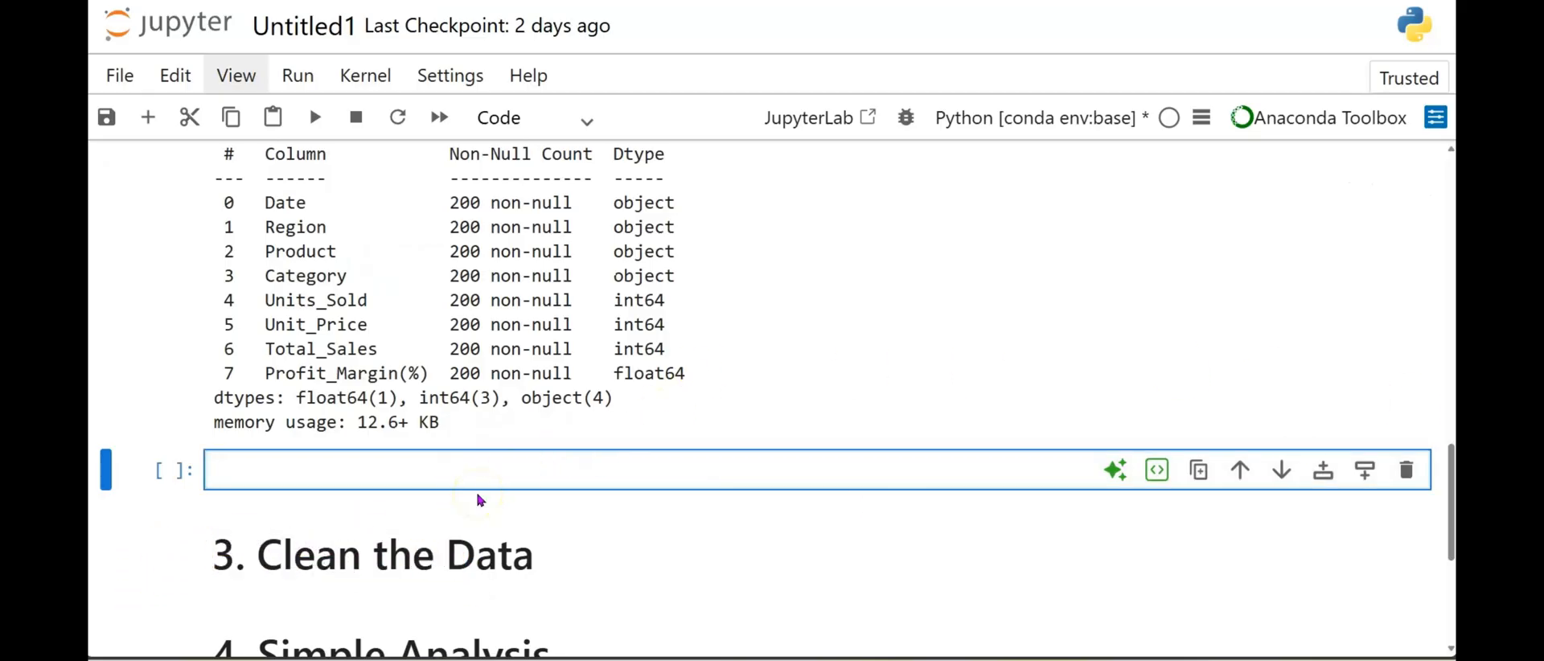
Enter df.describe() in the empty cell to get statistics for the numeric columns.
type("df.des")
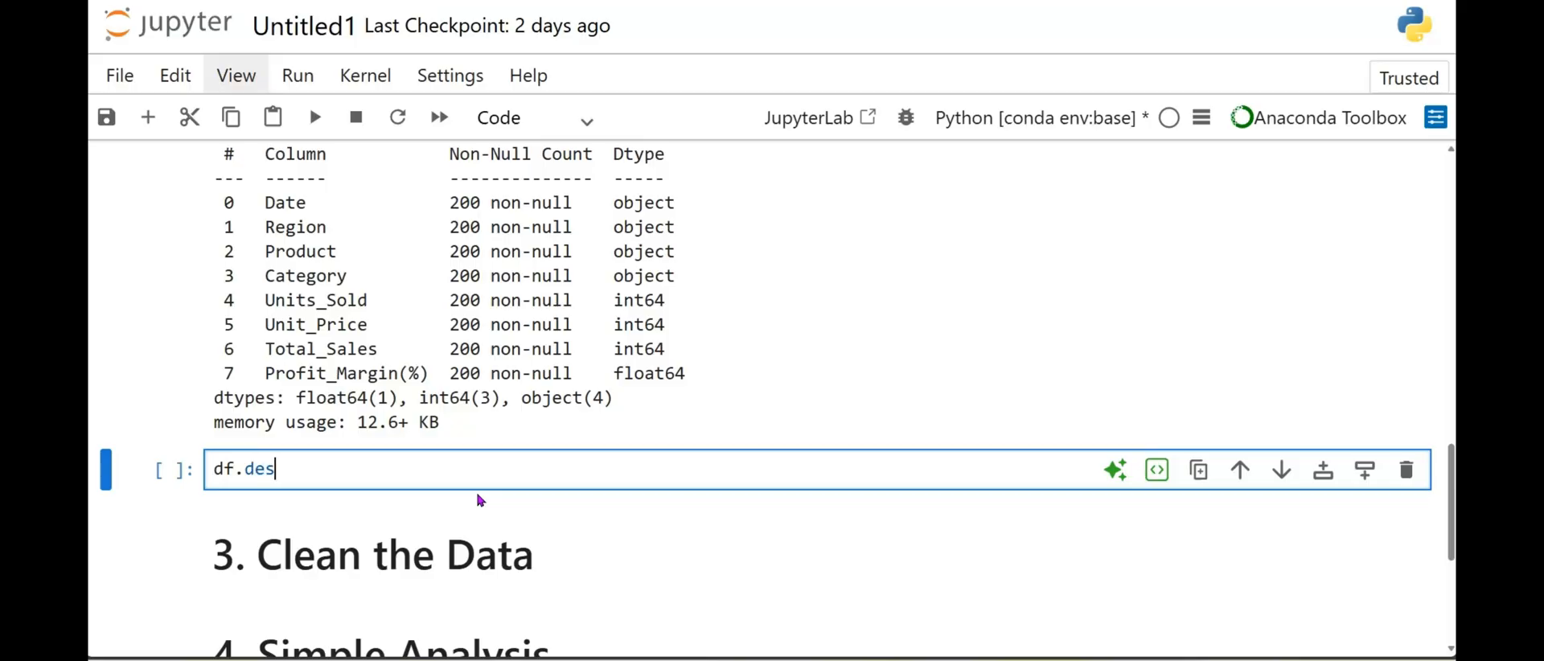
type("cribe")
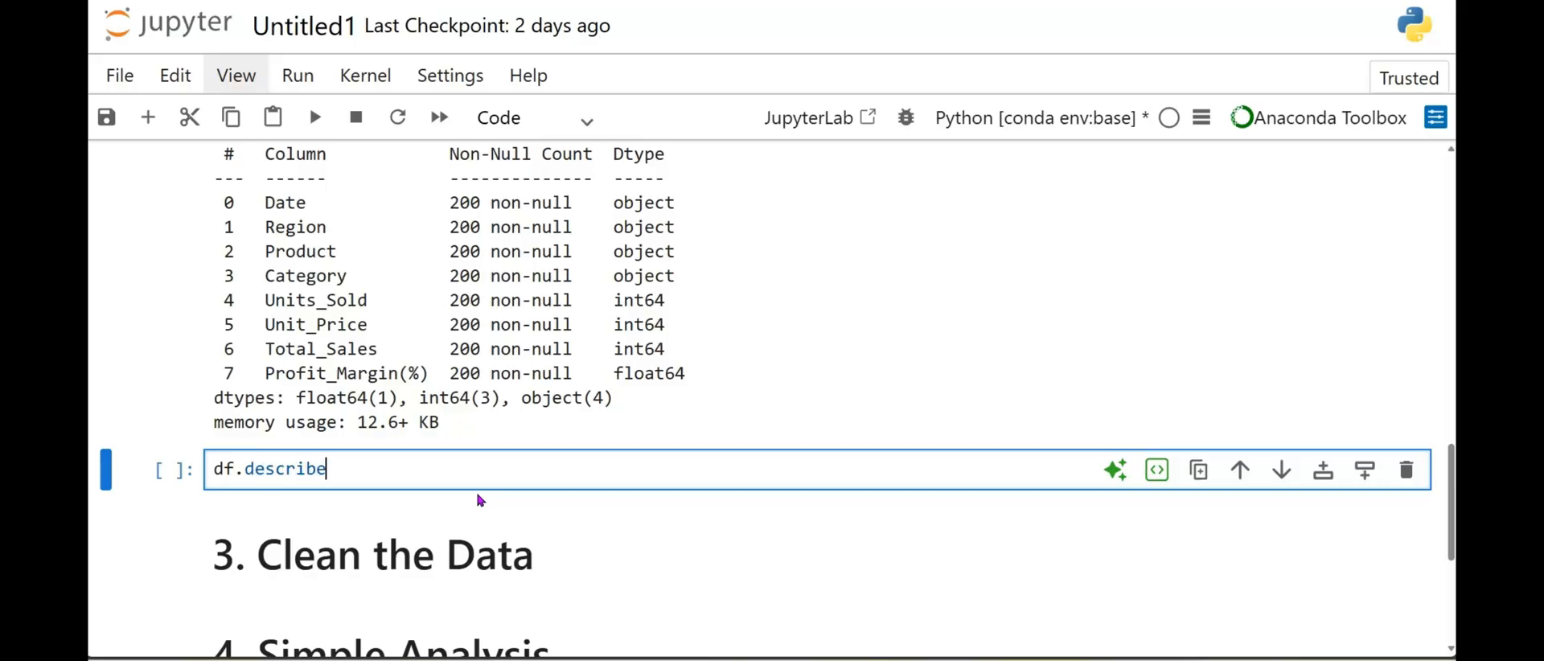
type("()")
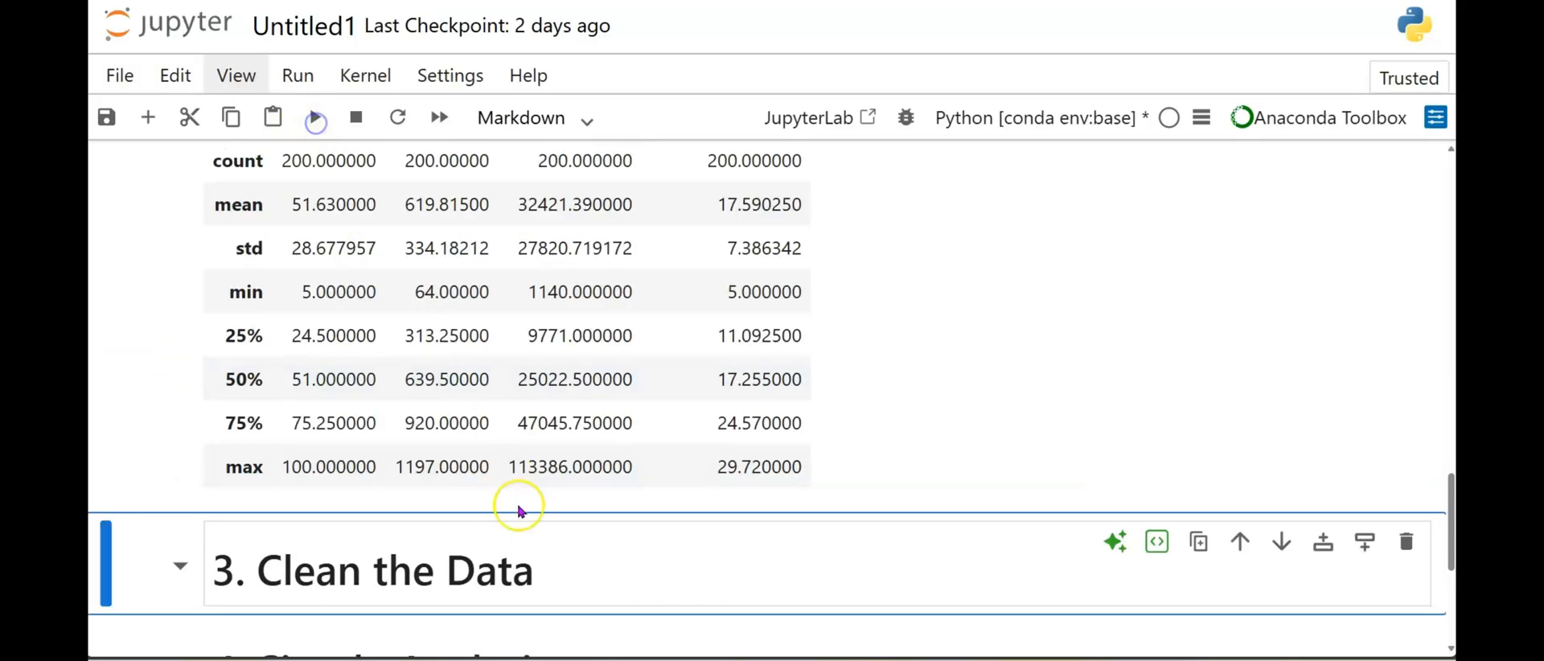
scroll("up", 3)
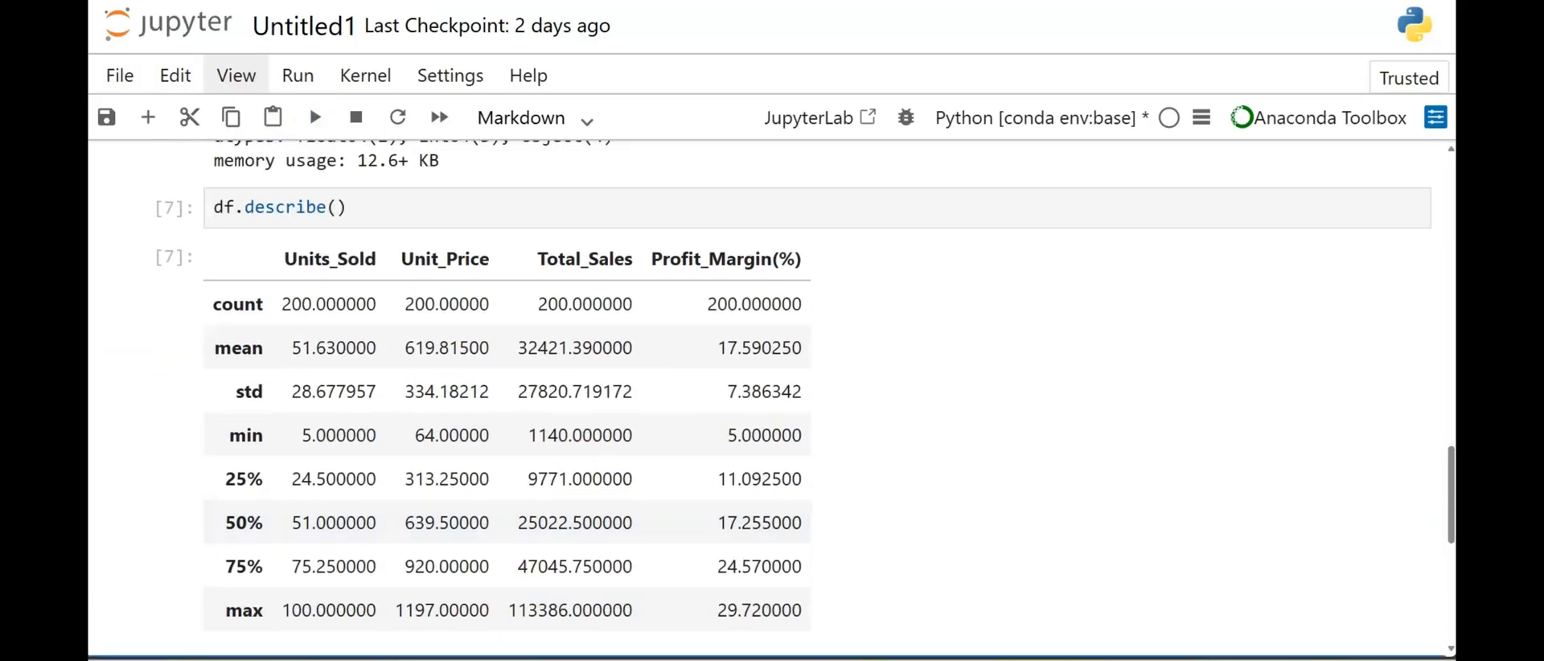
mouse_move(859, 415)
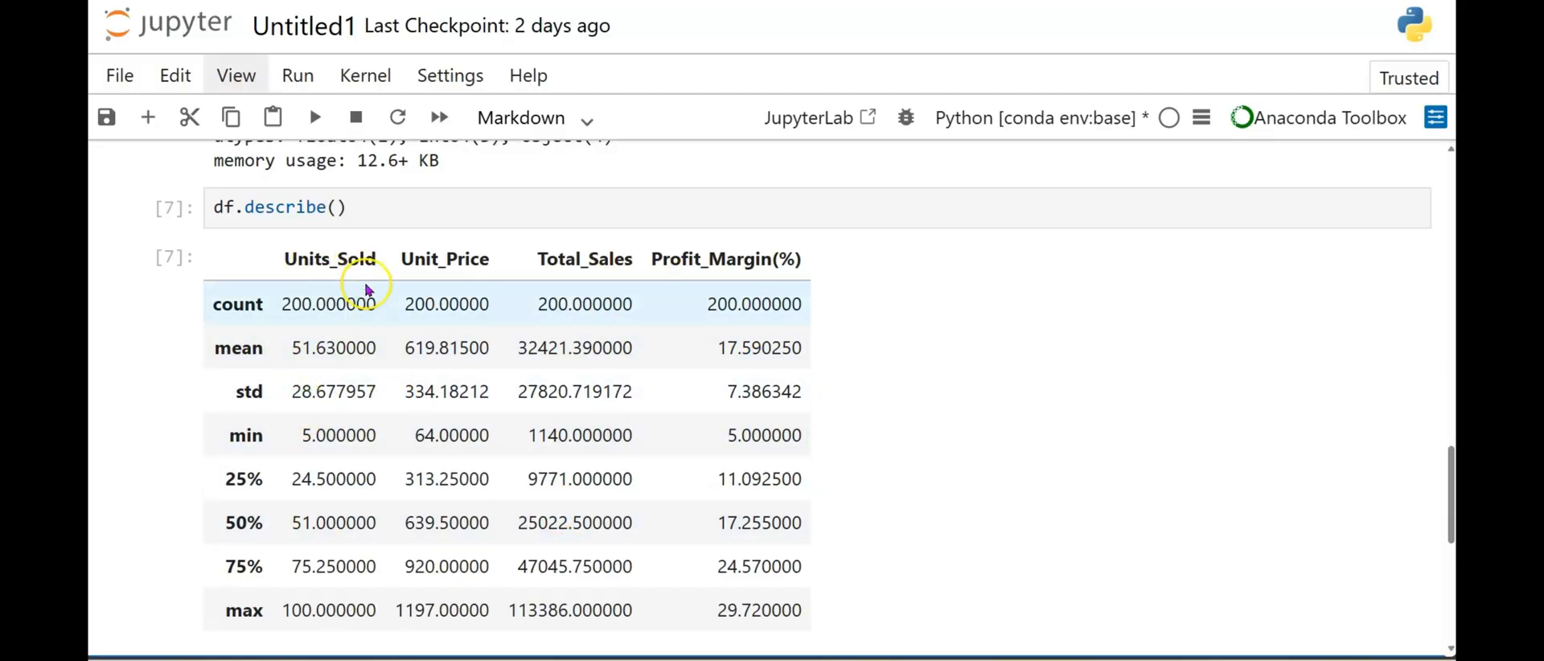
mouse_move(617, 277)
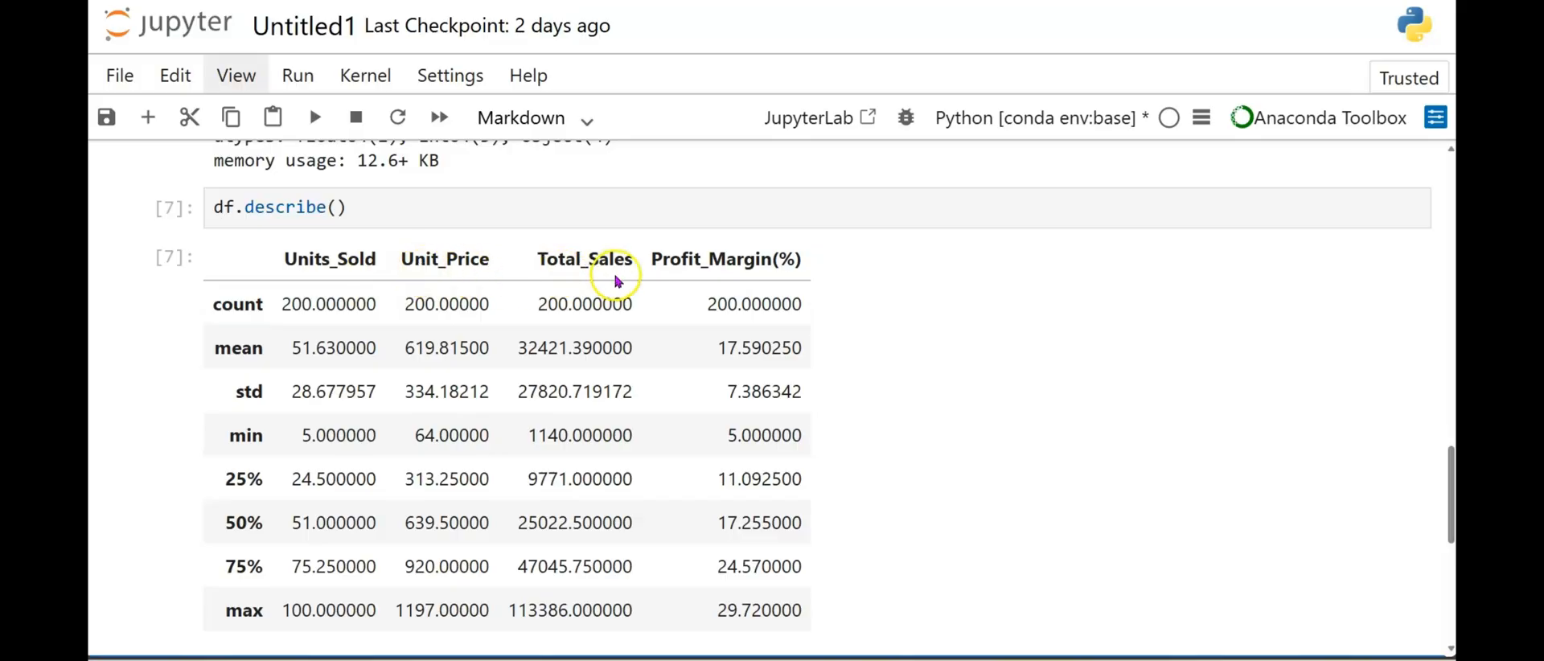
mouse_move(764, 278)
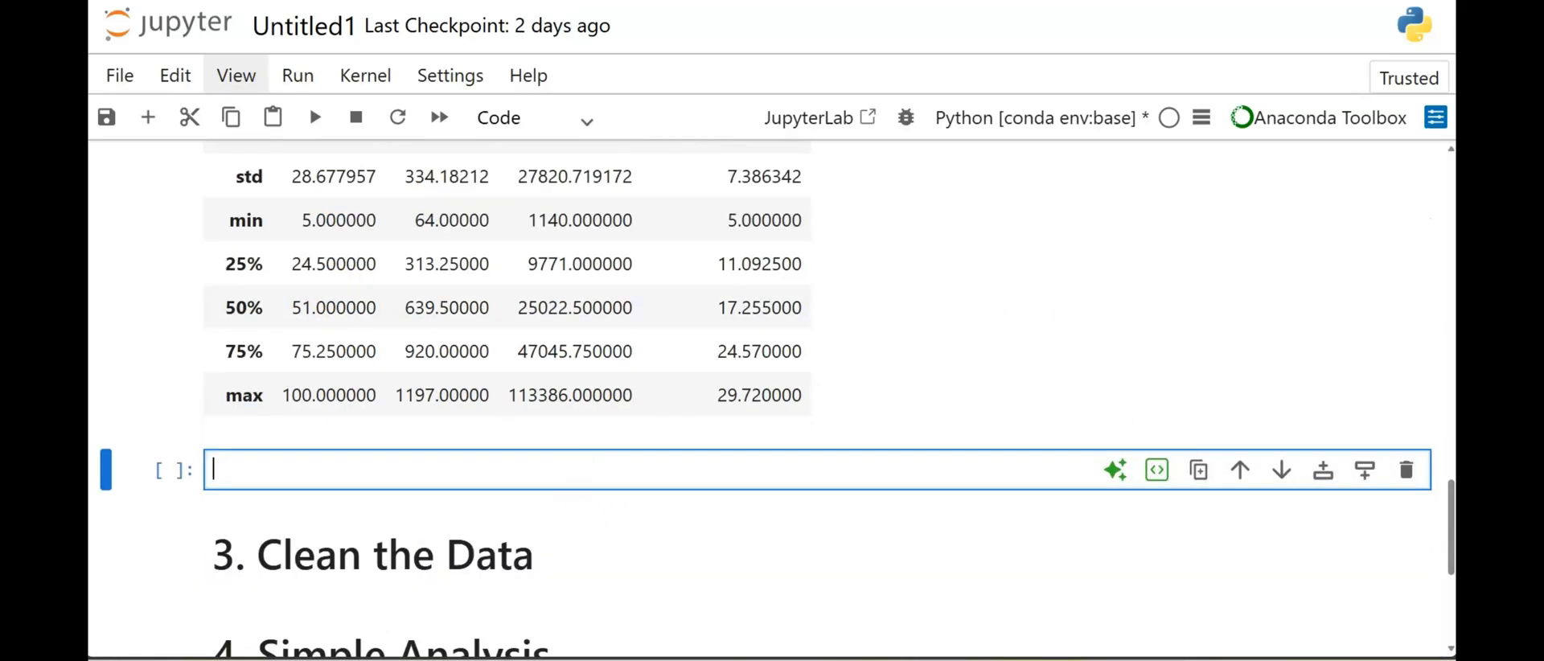
Run df.shape to show (200, 8), then insert a new empty cell below.
scroll("down", 3)
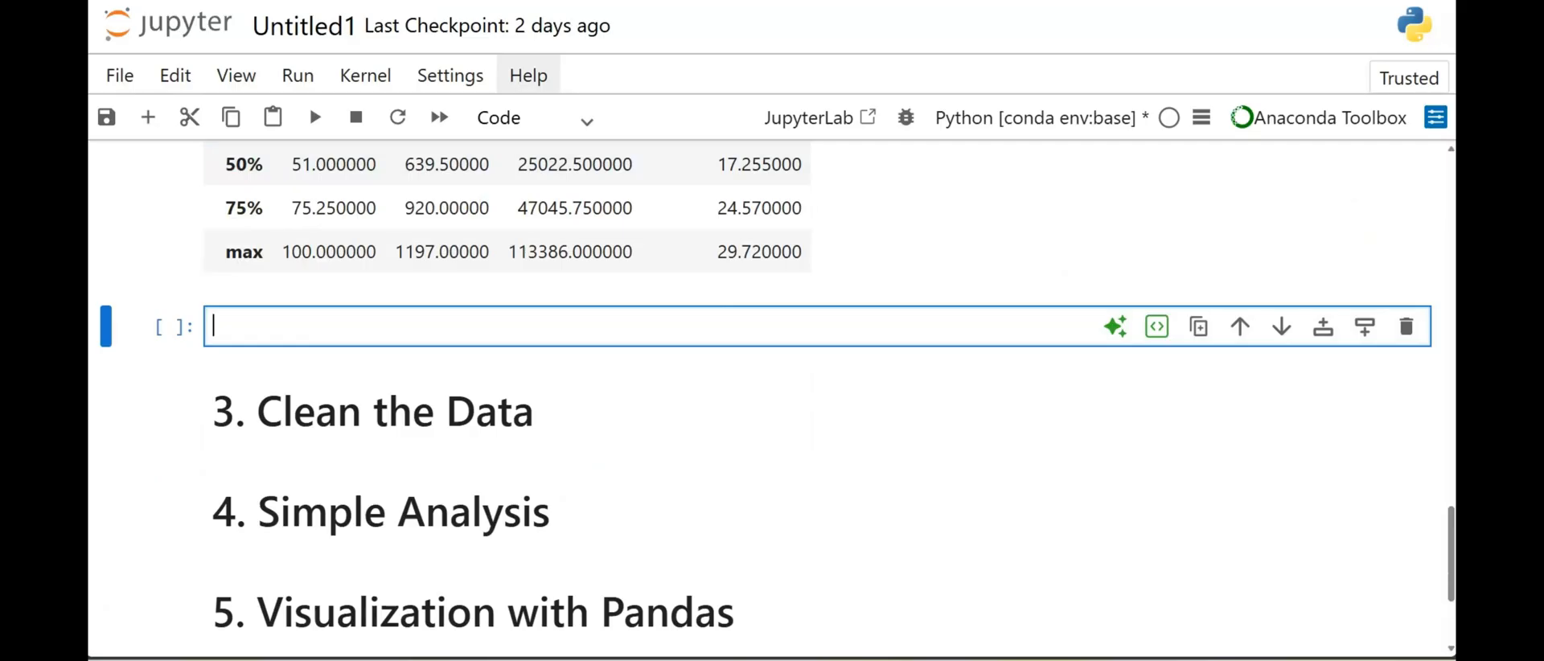
type("df.")
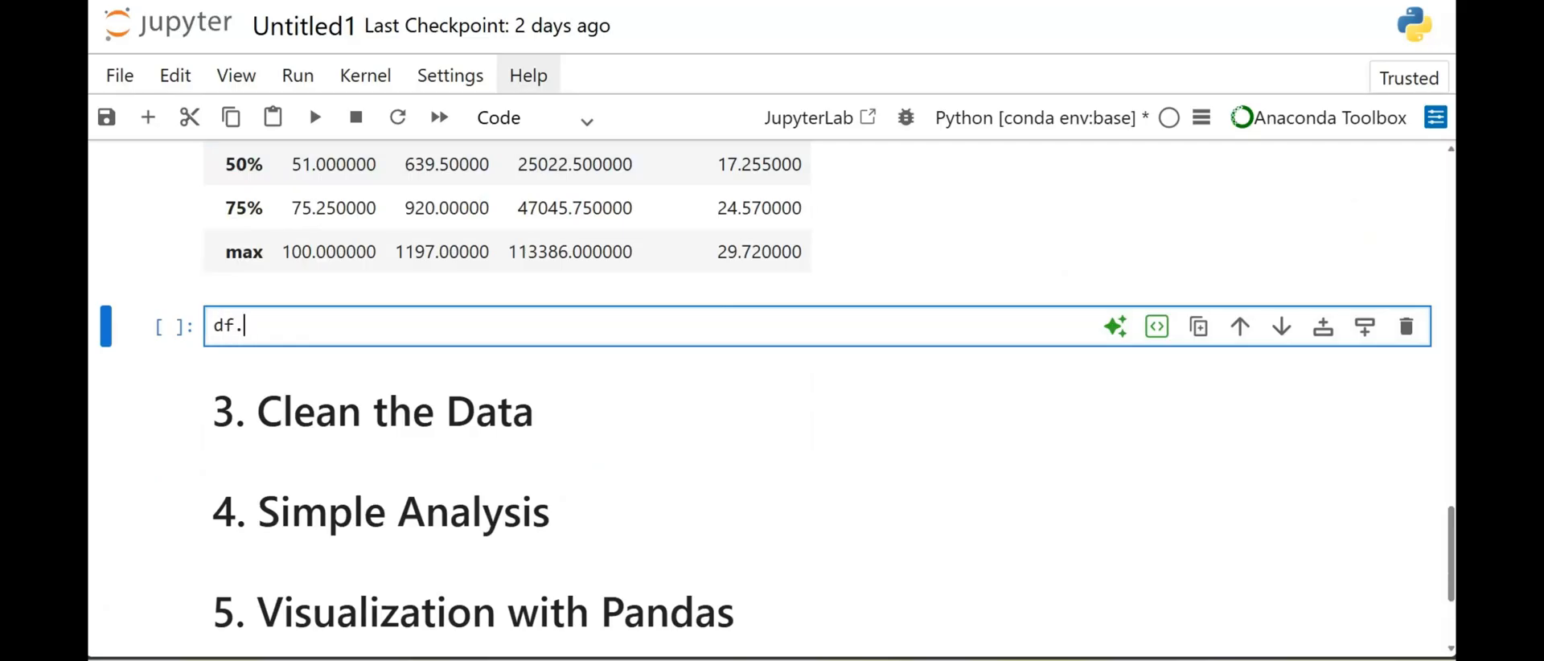
type("shape")
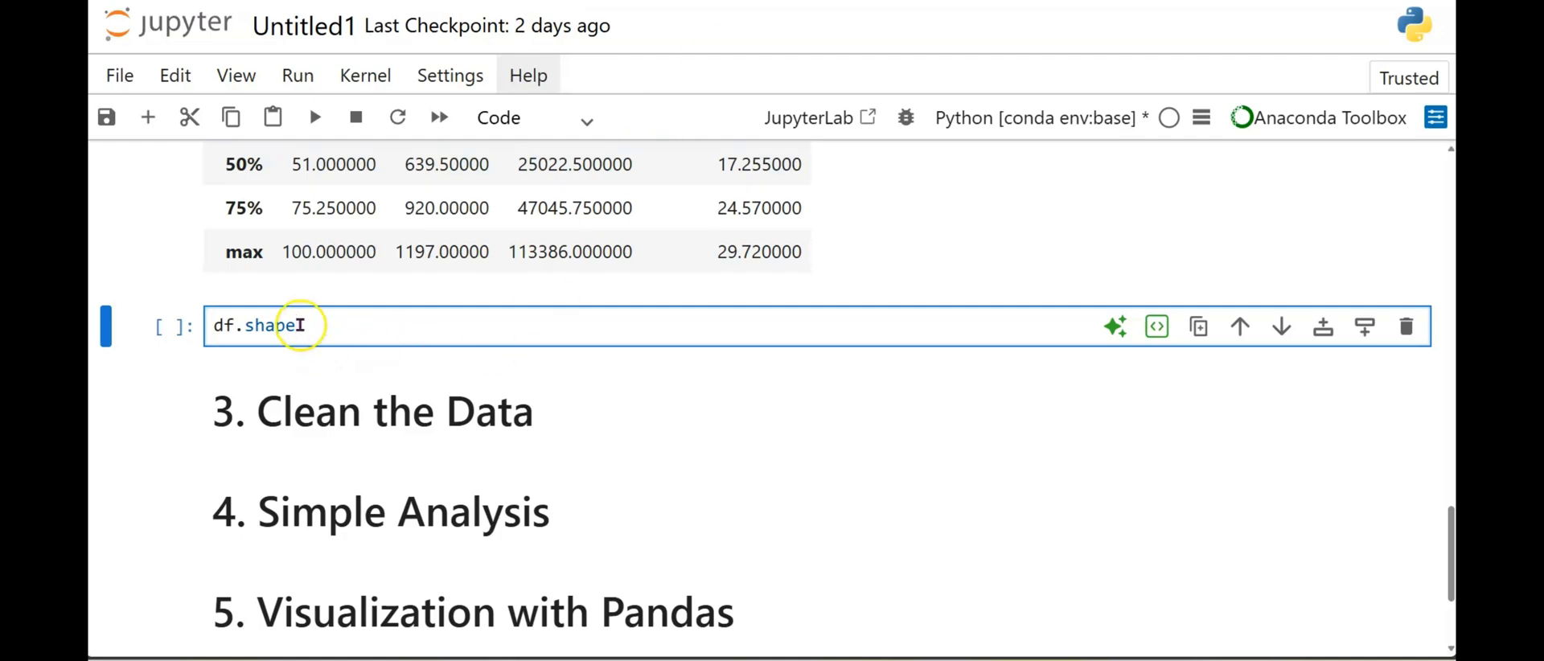
key("Shift+Enter")
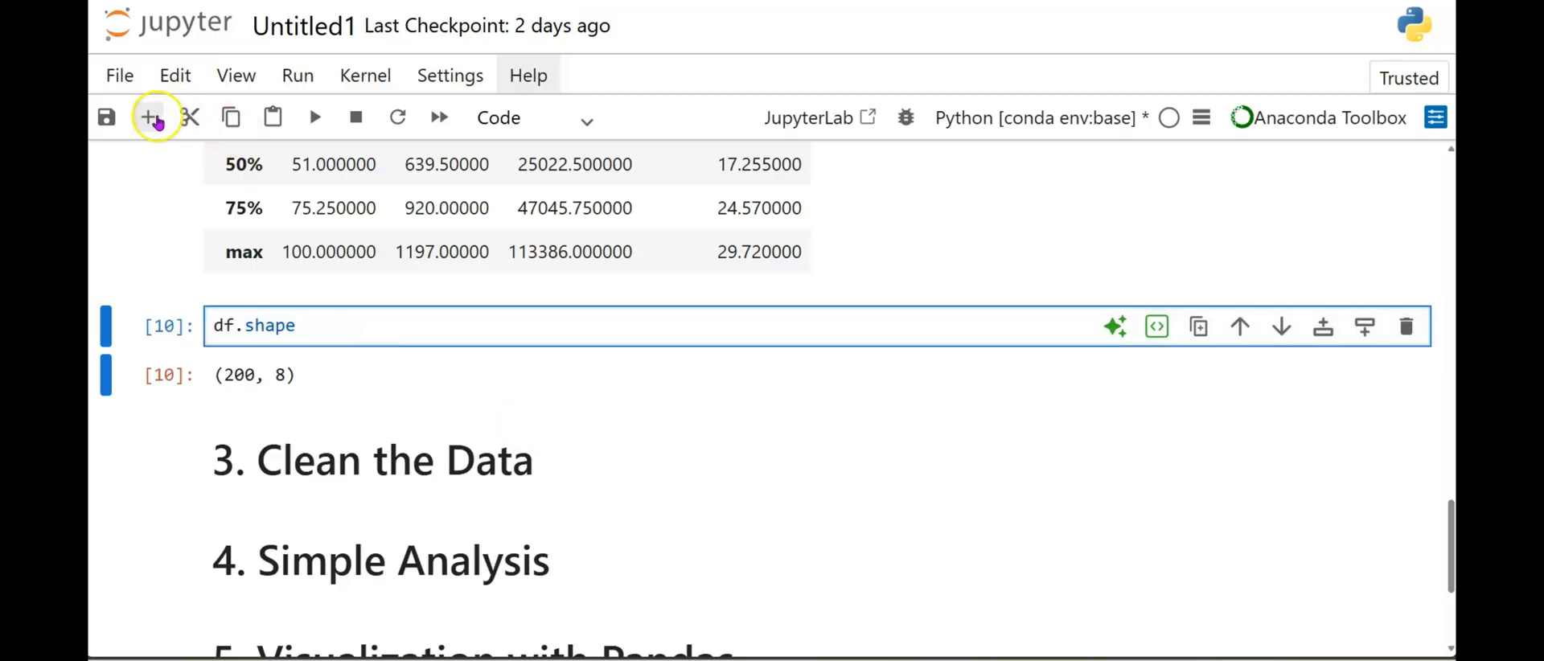
left_click(147, 117)
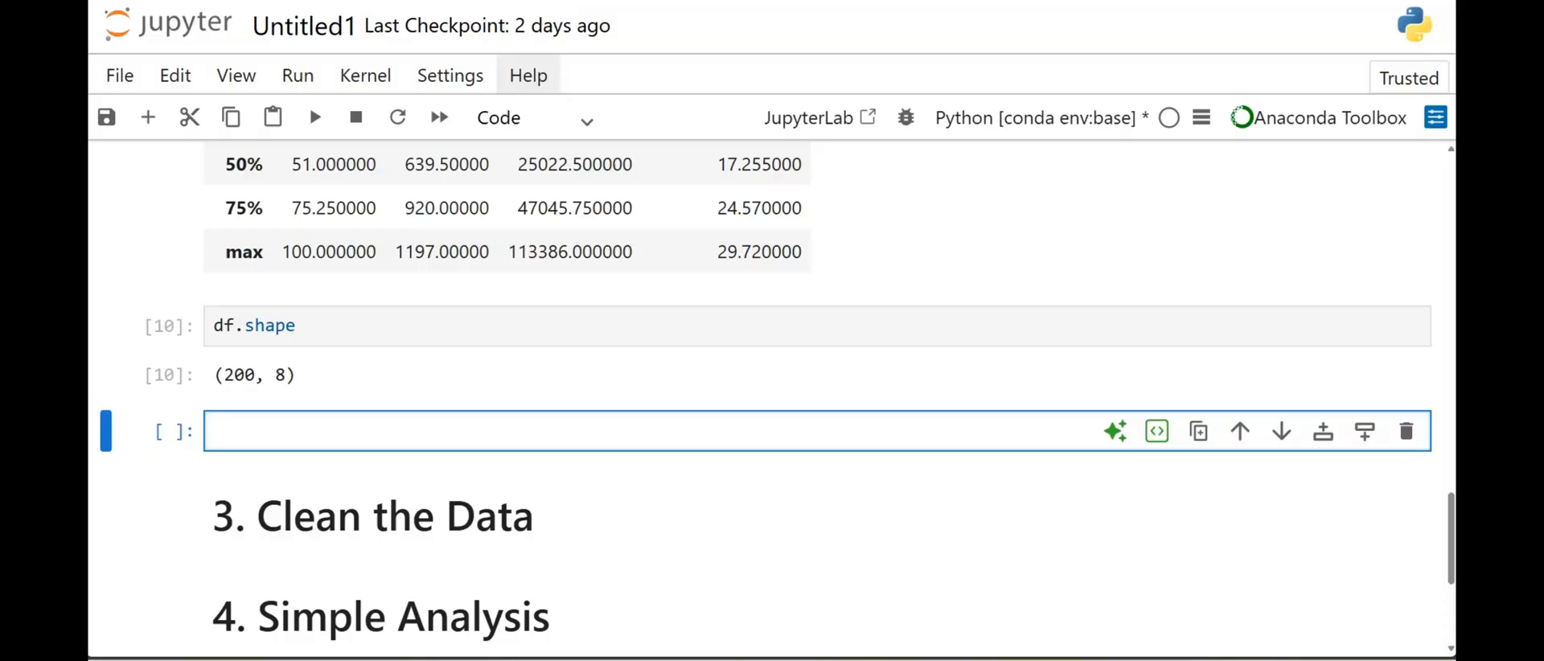
Run df.columns to list the eight column names from Date to Profit_Margin(%).
type("df.c")
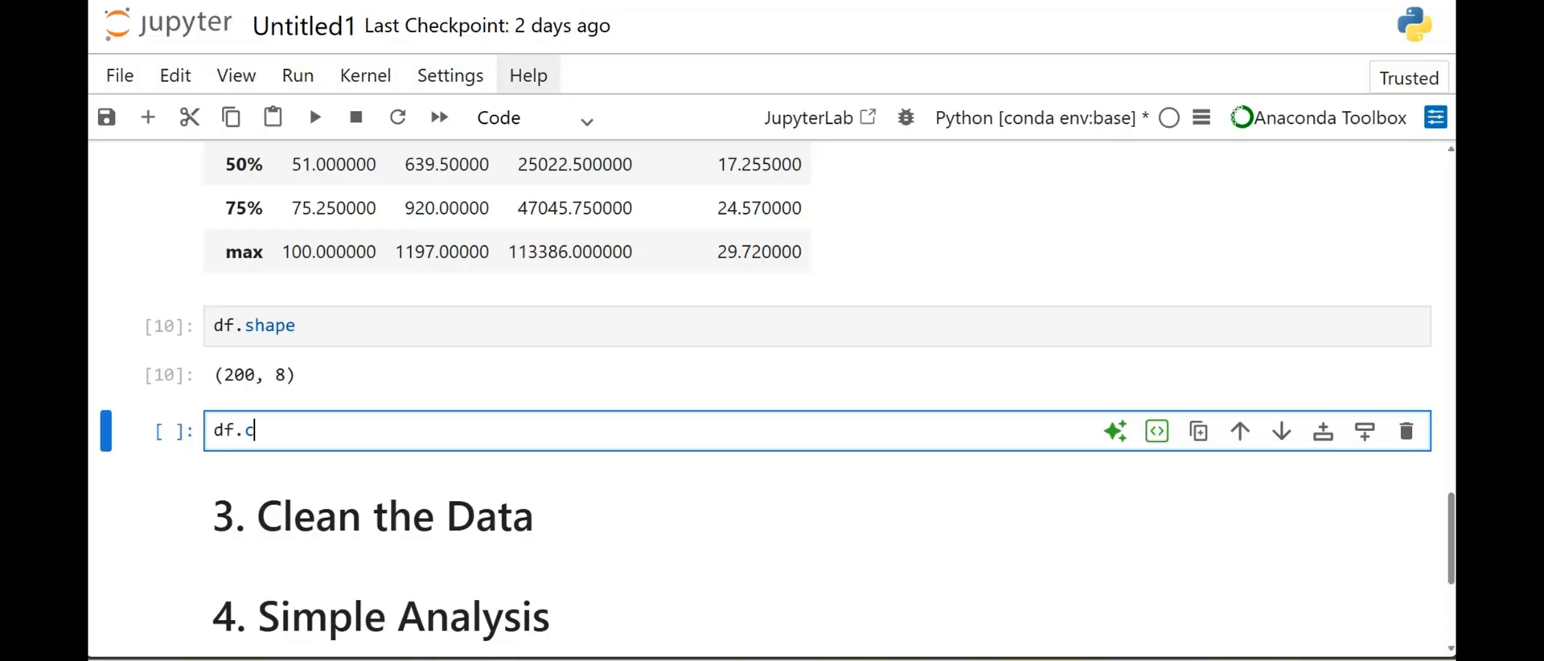
type("olumns")
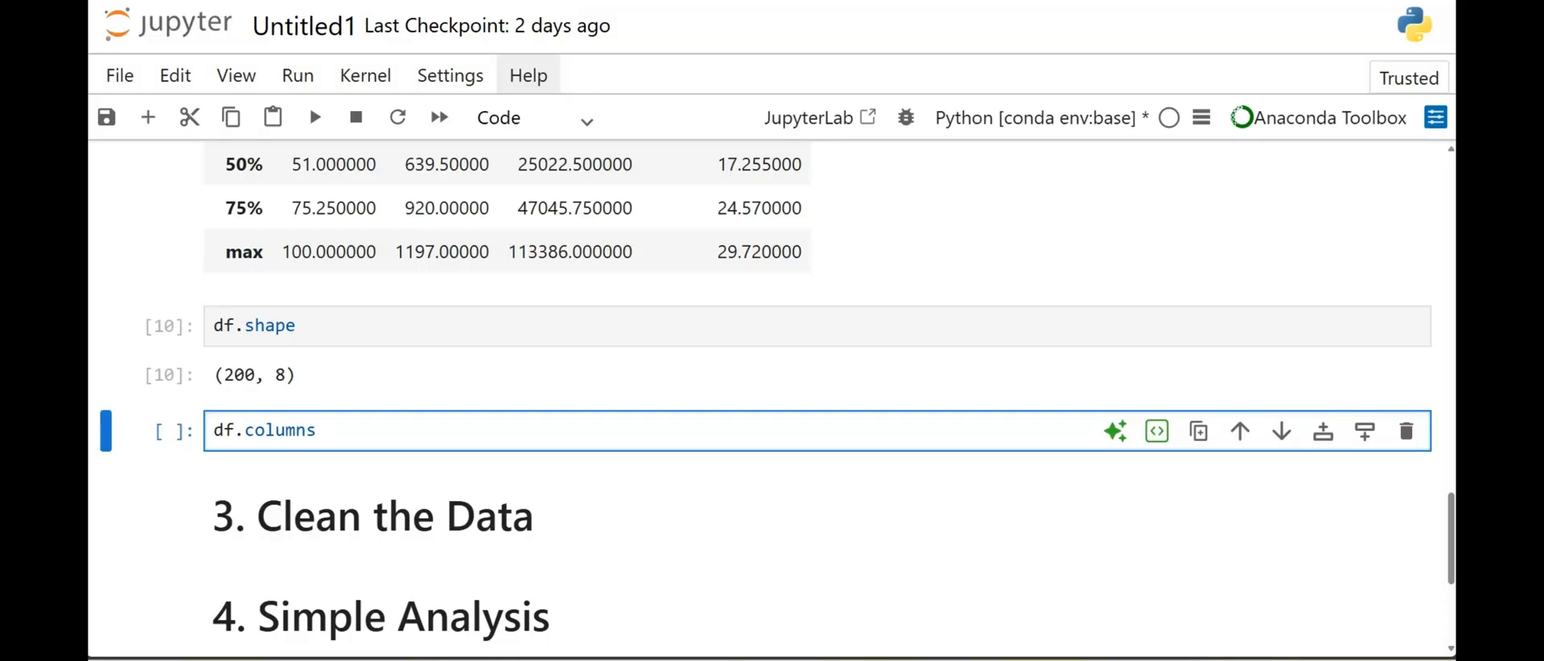
left_click(213, 430)
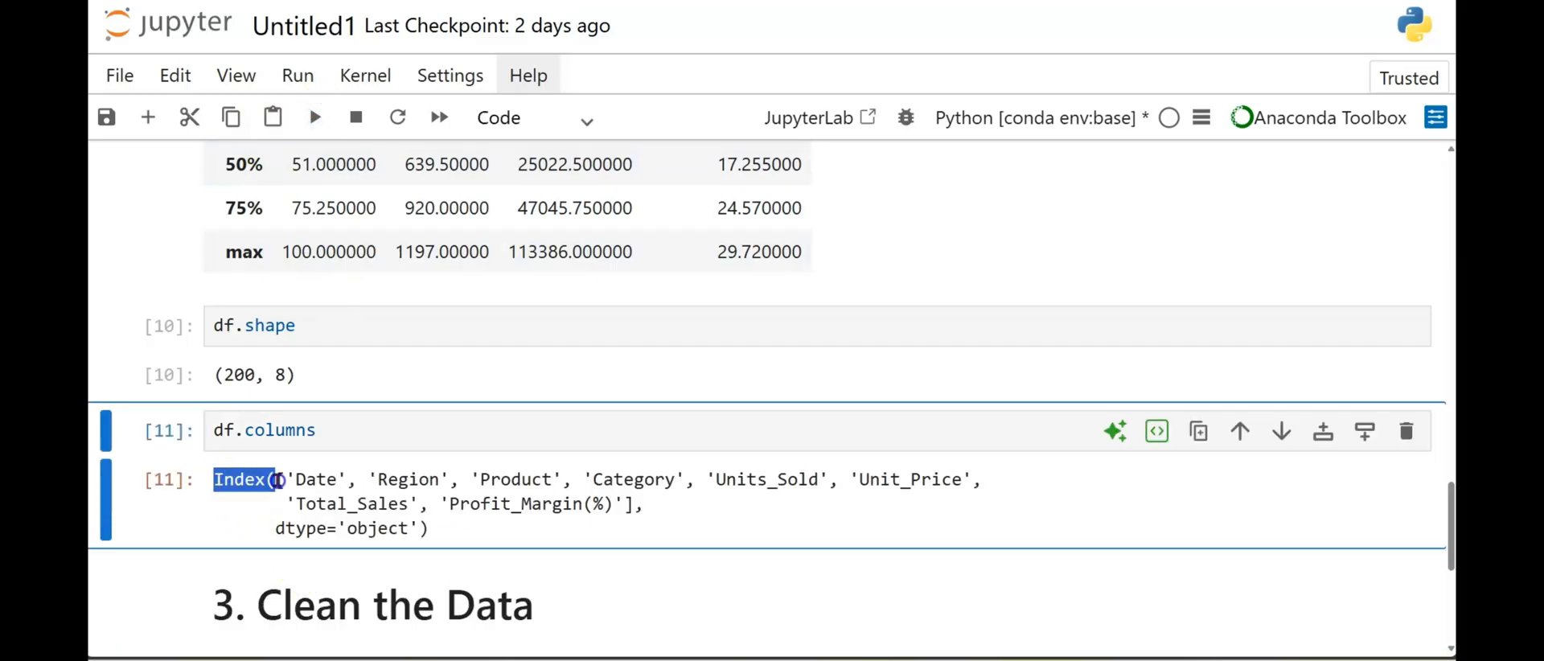
double_click(318, 480)
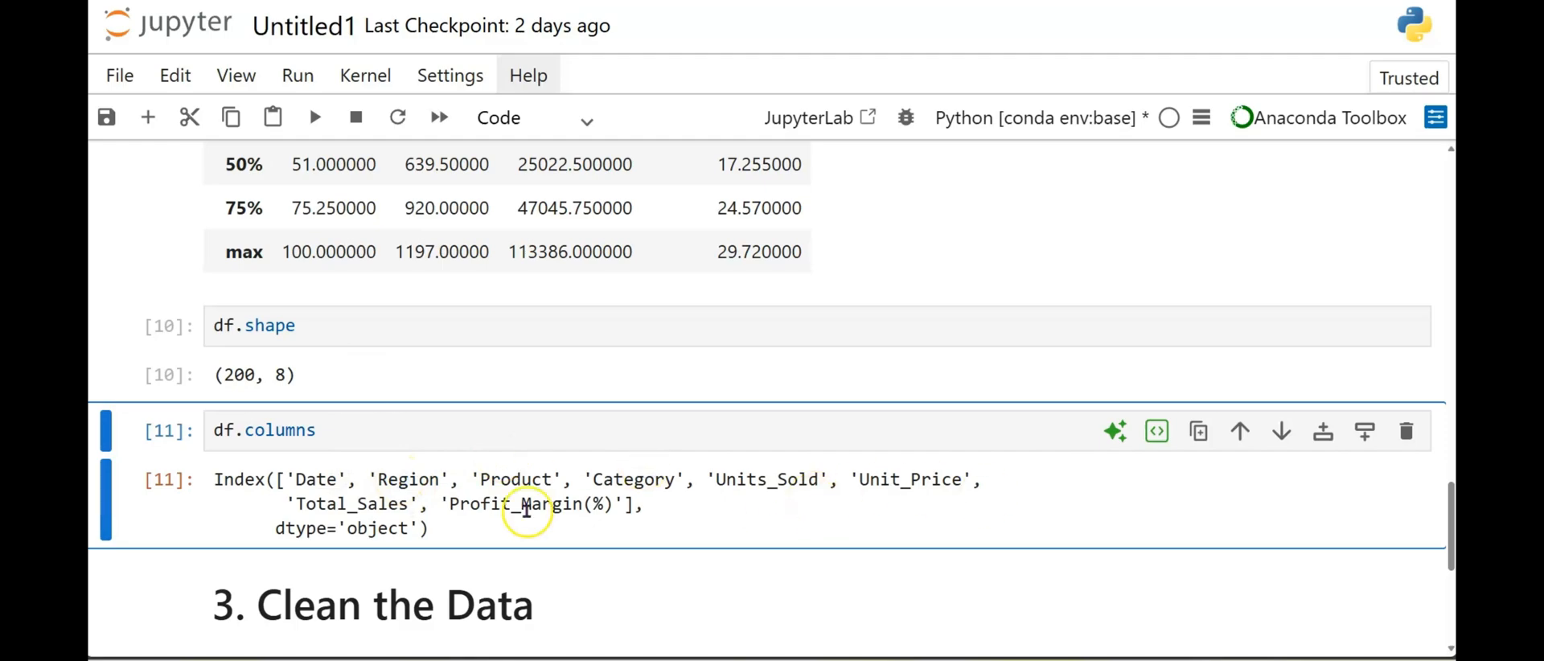
scroll("down", 3)
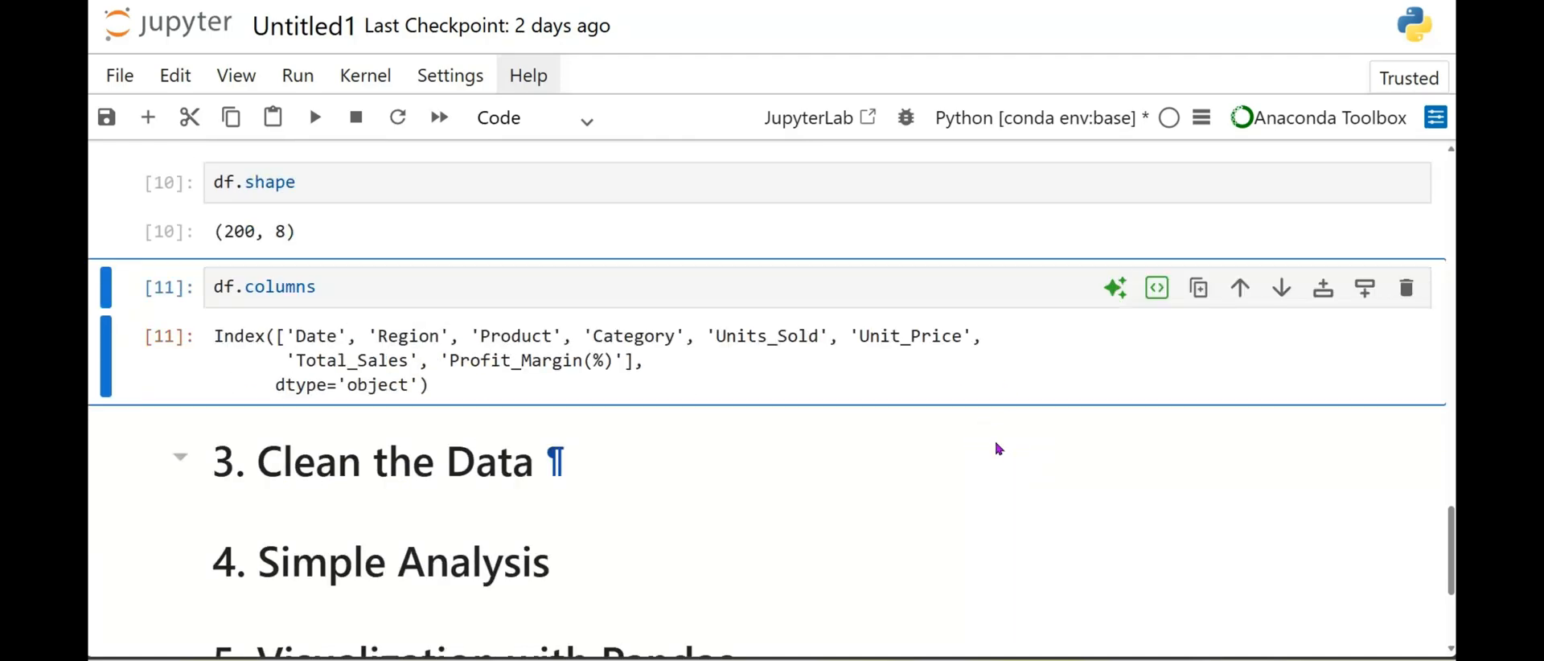
scroll("down", 3)
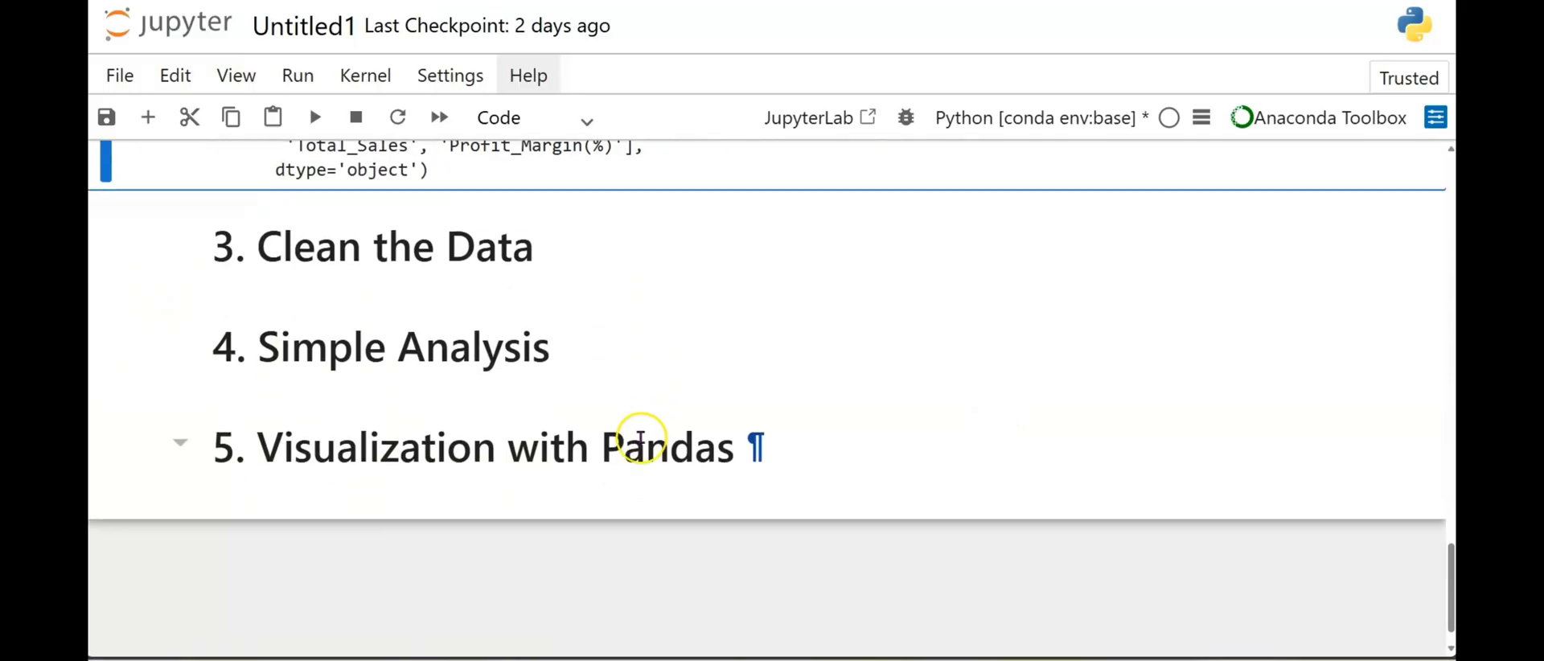
Insert a cell under Clean the Data and enter df = df.dropna().
left_click(373, 247)
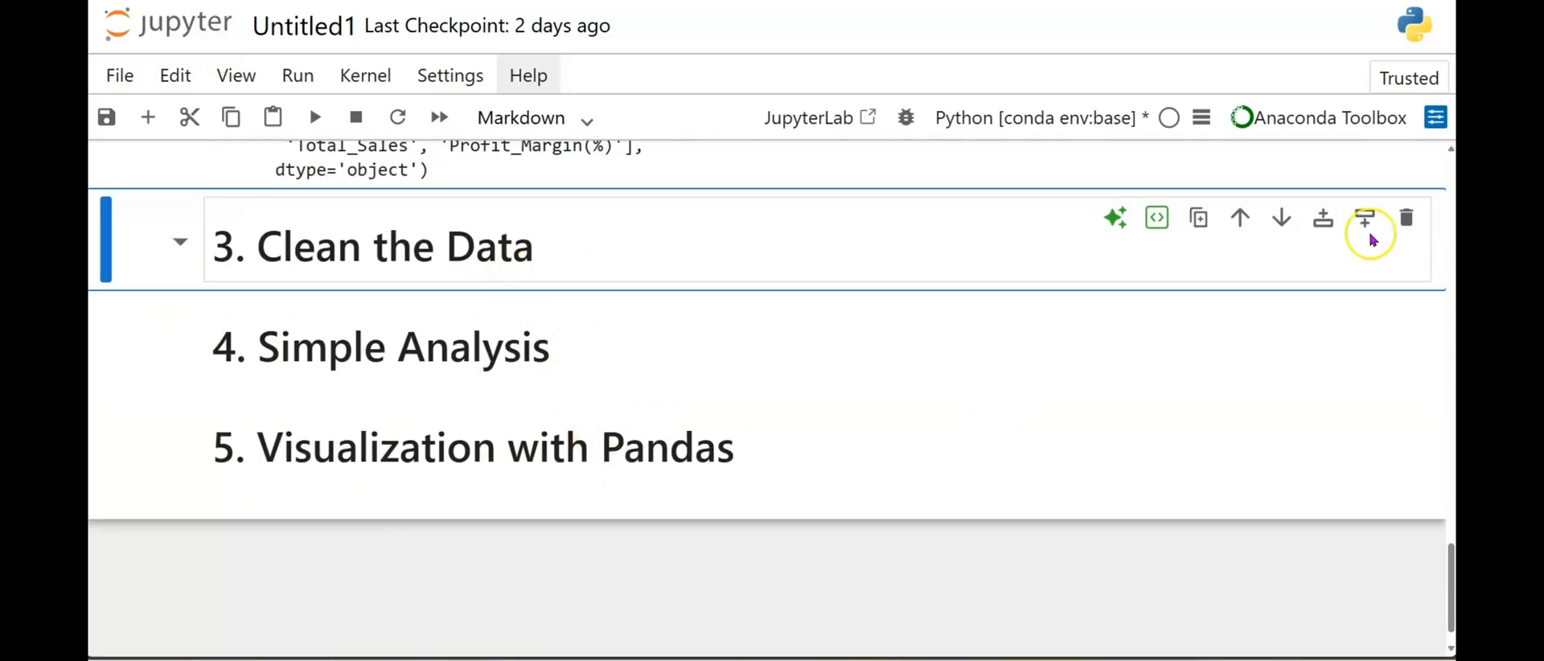
left_click(1364, 218)
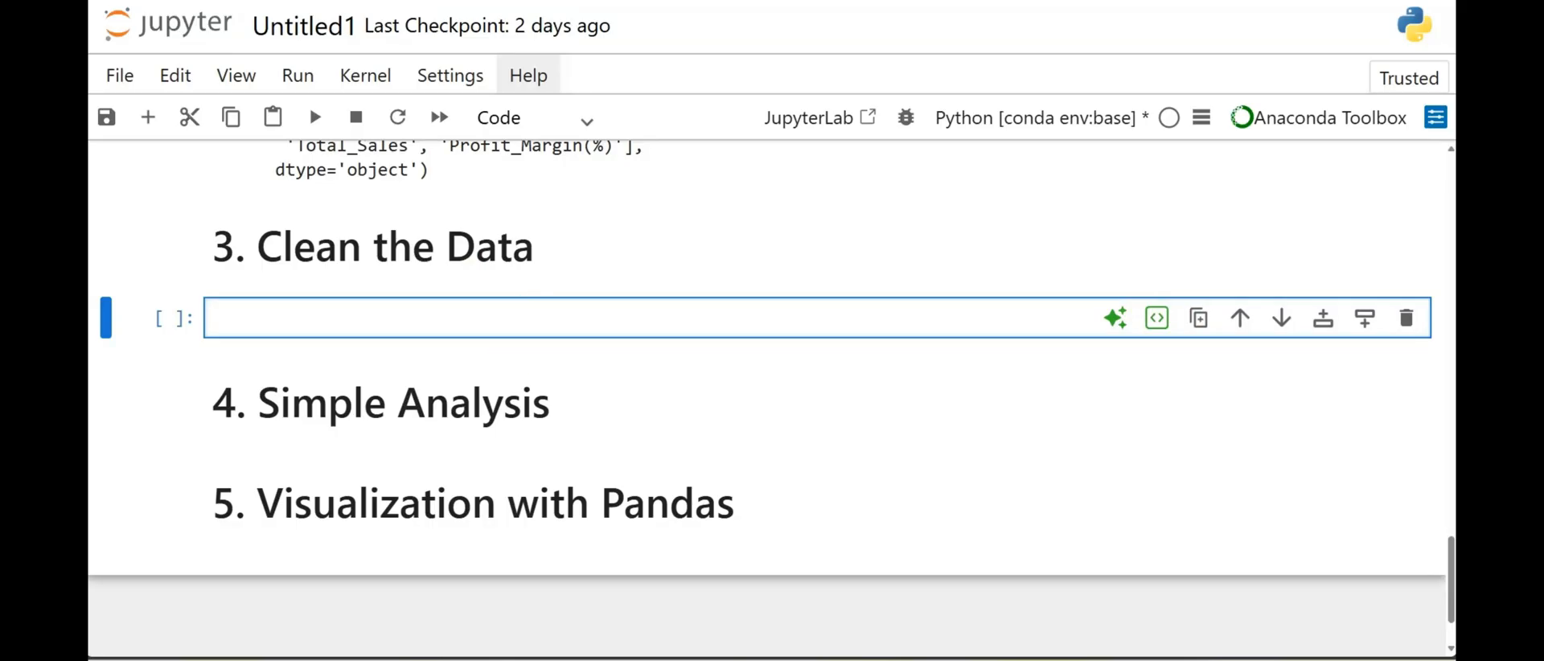
type("df =")
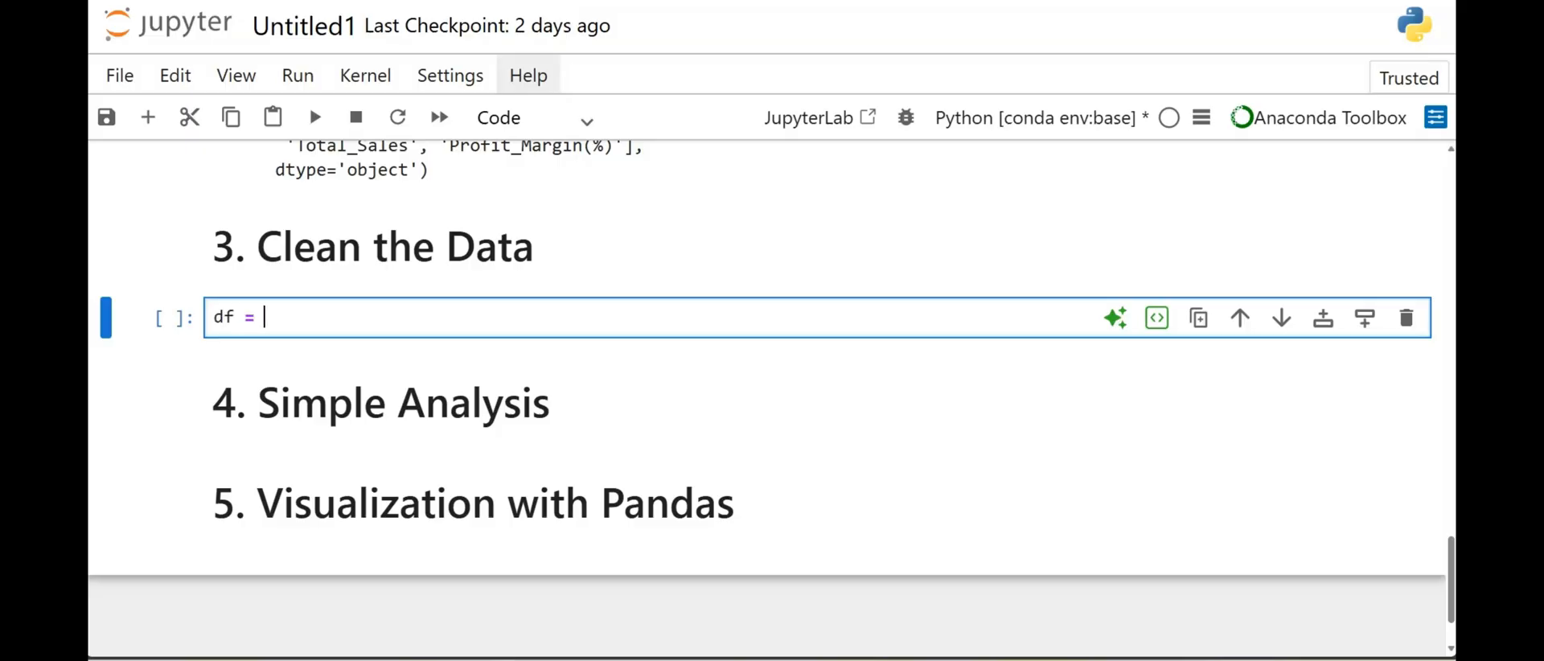
type("df.dropn")
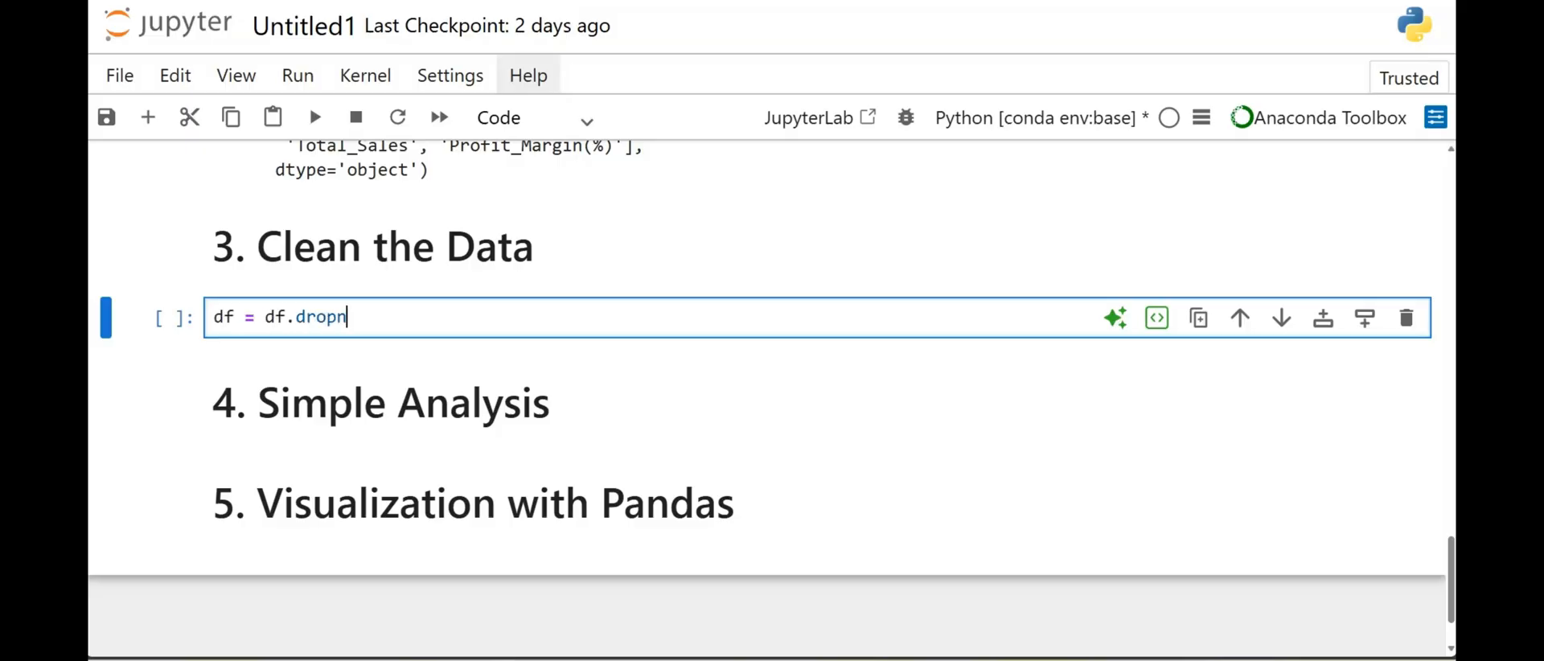
type("a()")
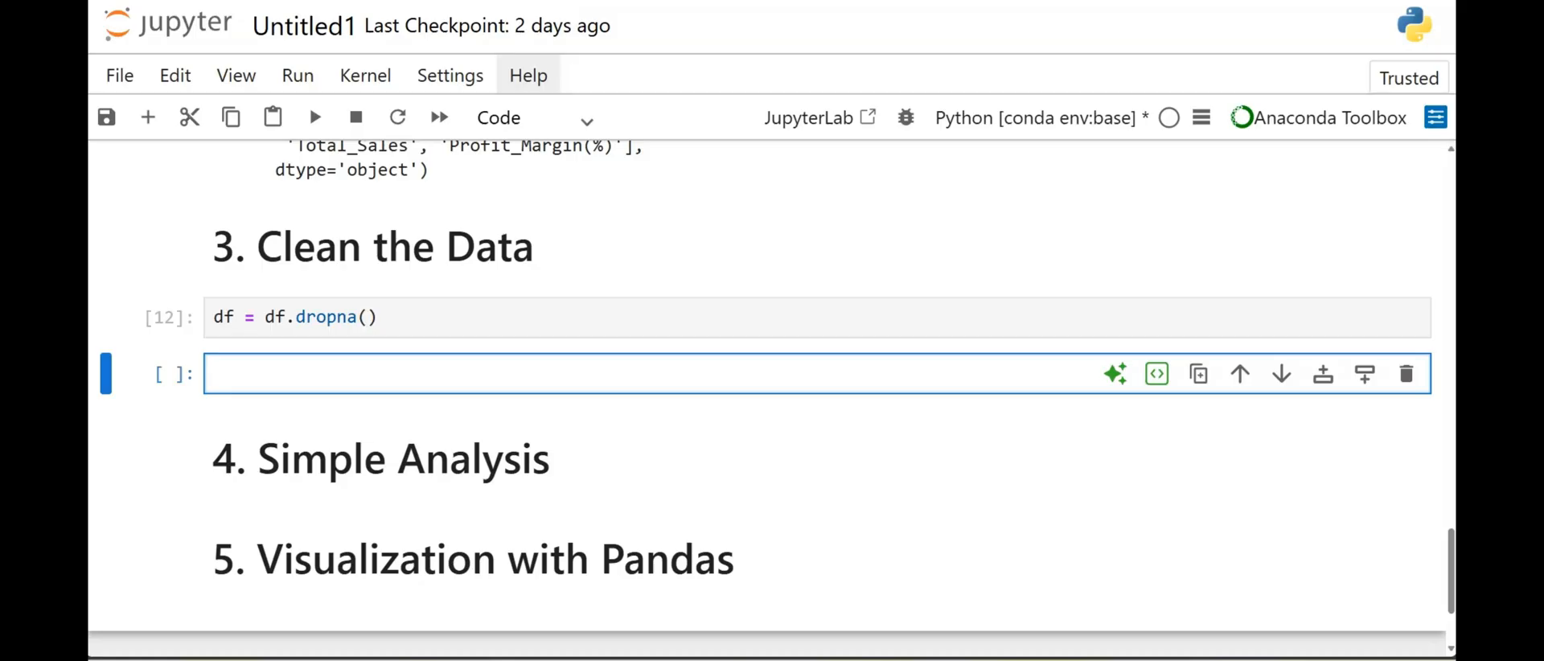
Run df.columns = df.columns.str.replace(" ", "_") as the second cleaning cell.
type("df.")
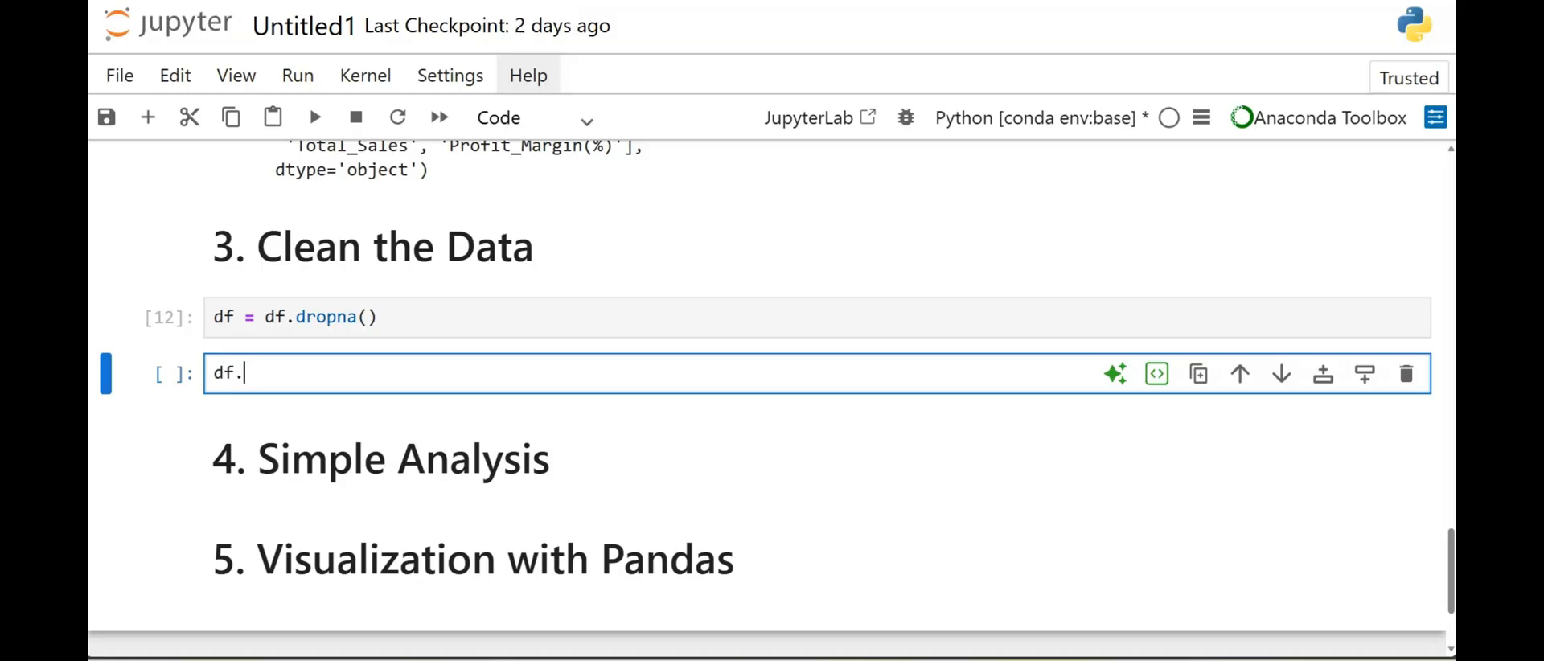
type("columns")
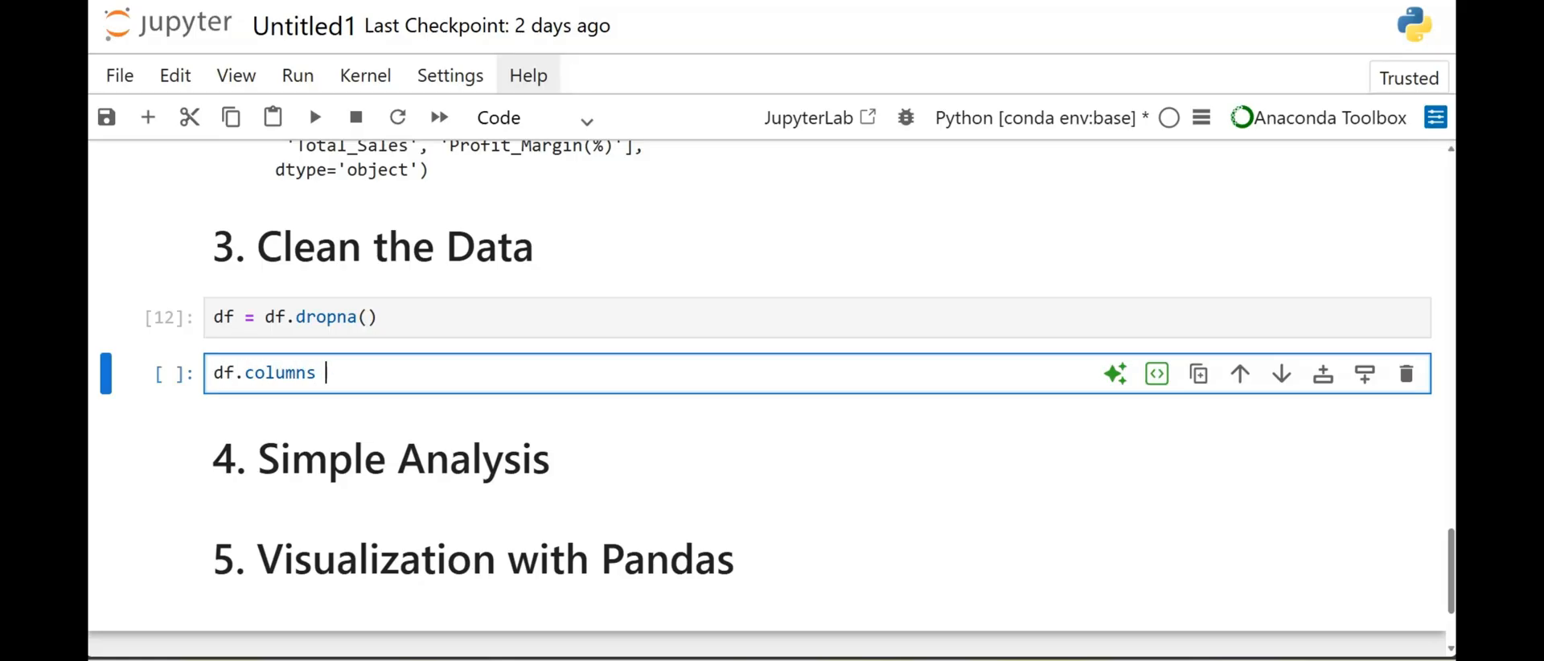
type("= df.co")
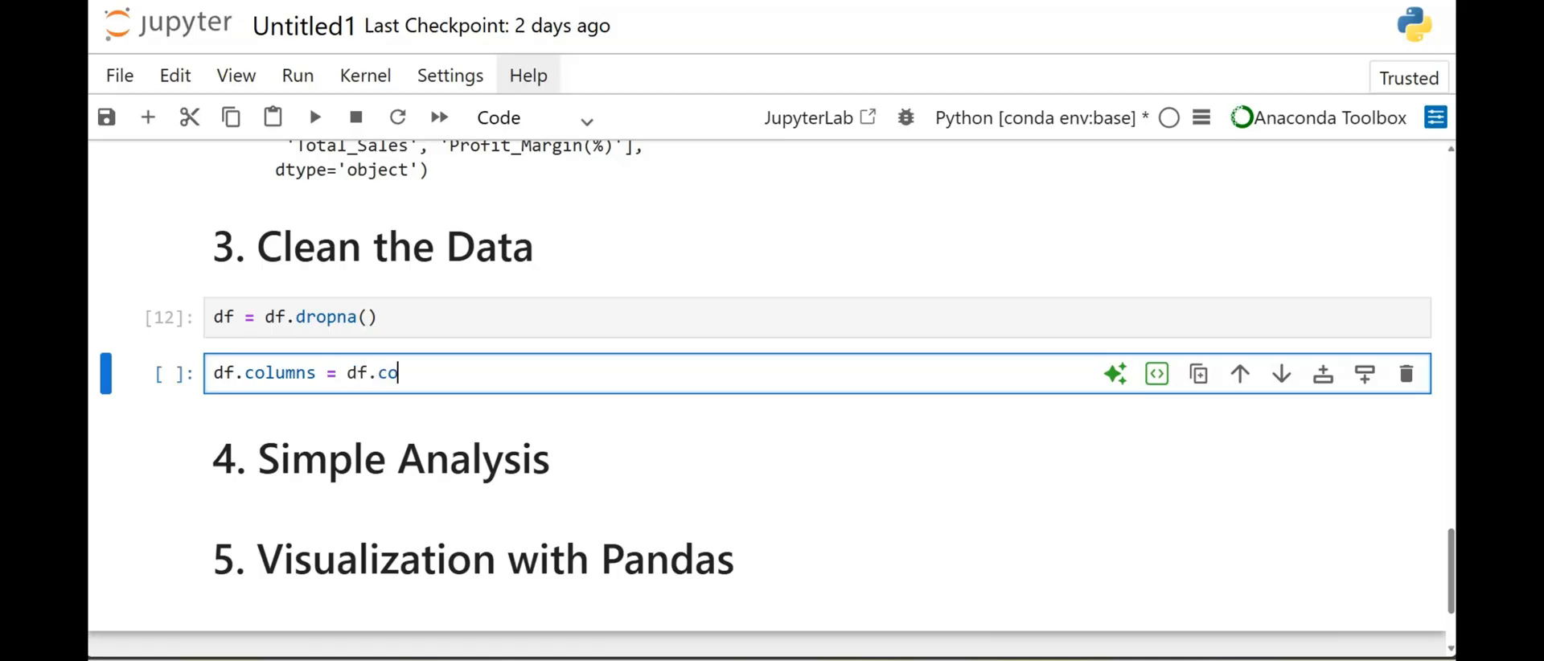
type("lumns.")
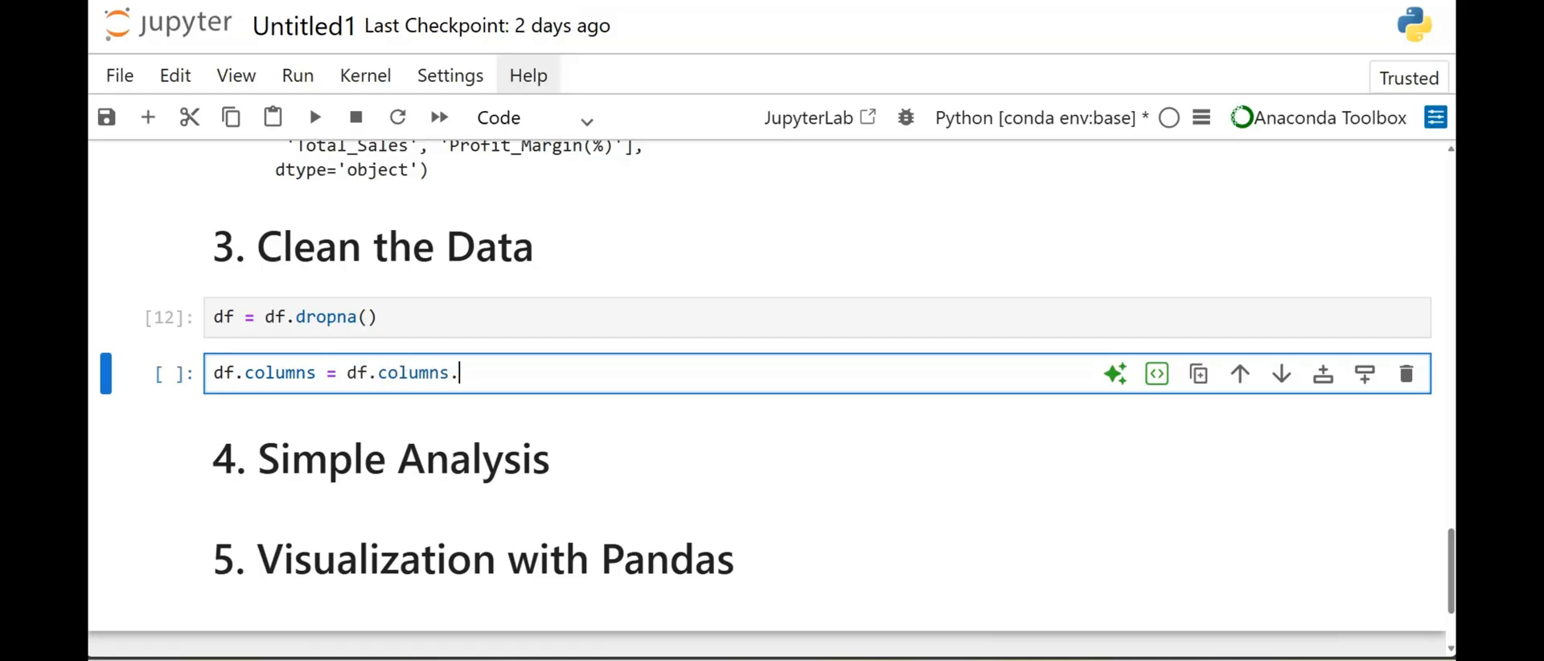
type("str.")
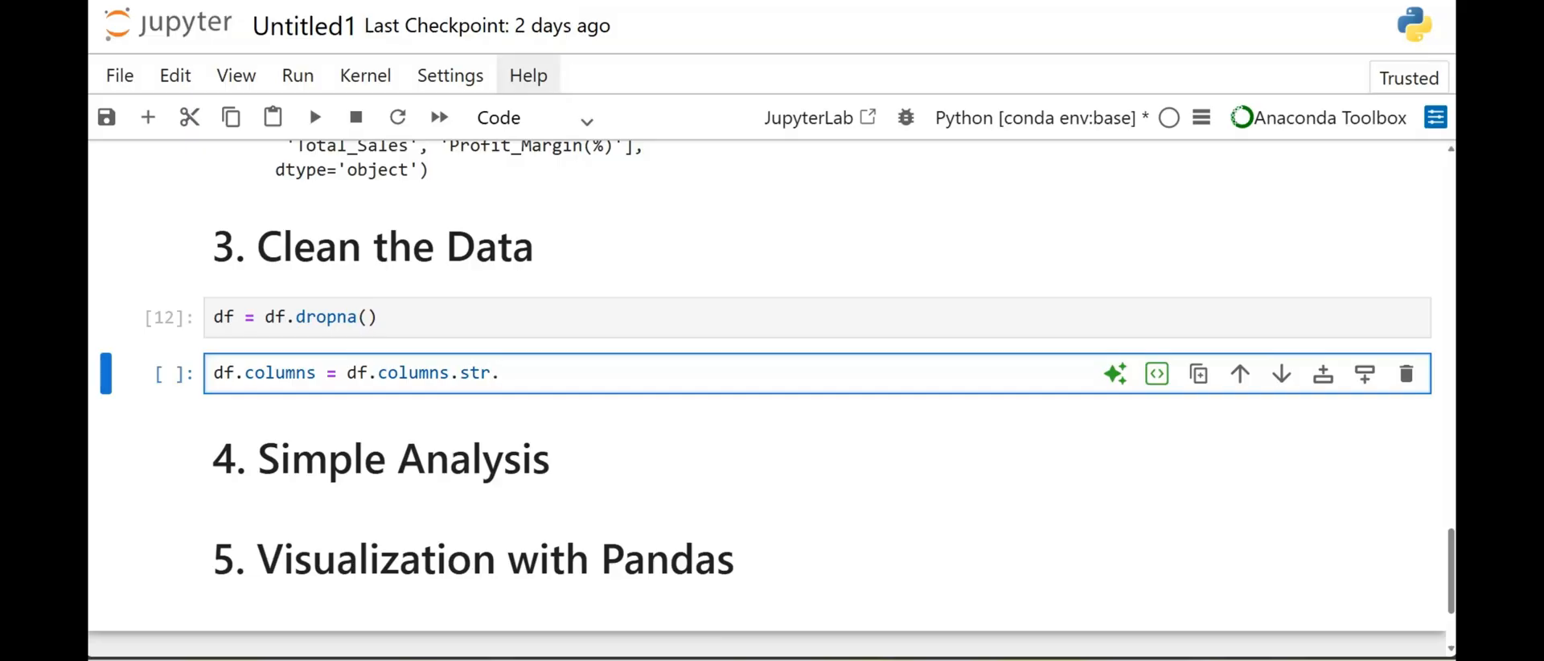
type("replace")
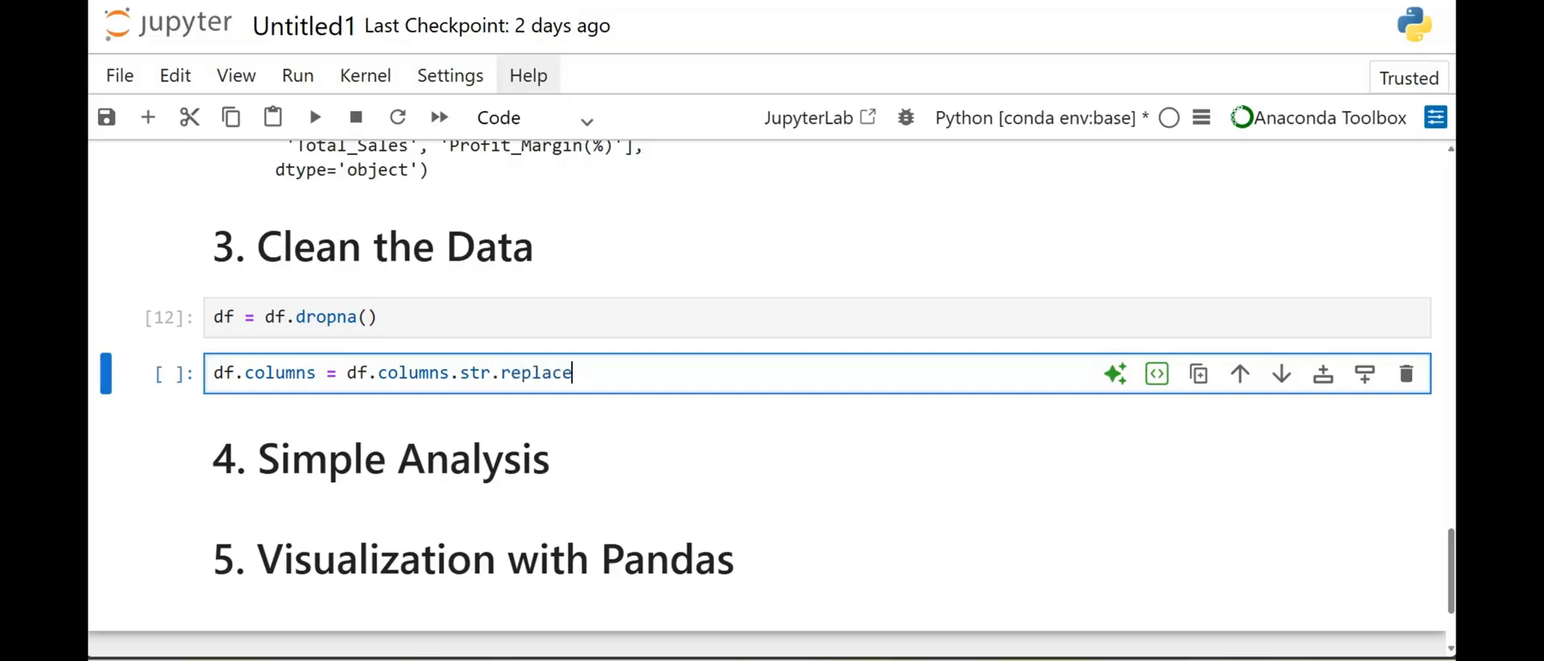
type("(")
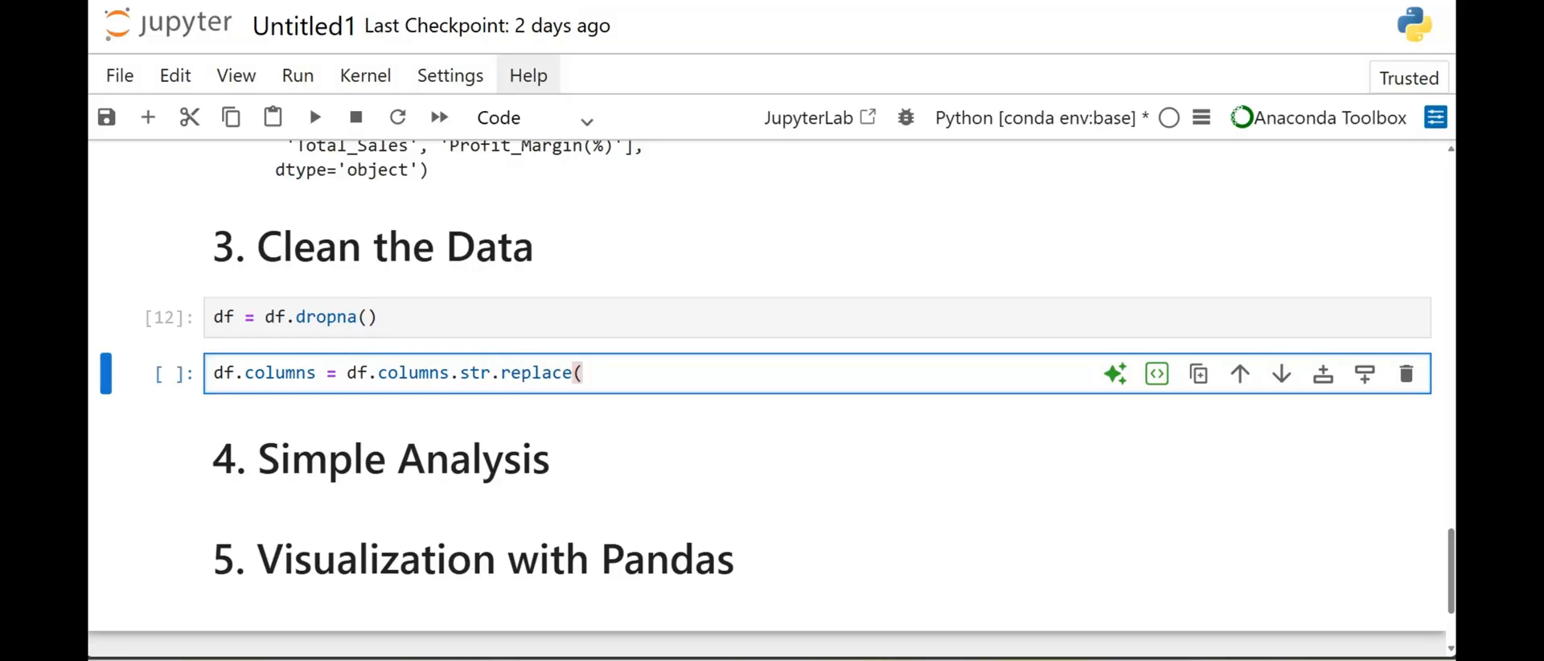
type("\" \",")
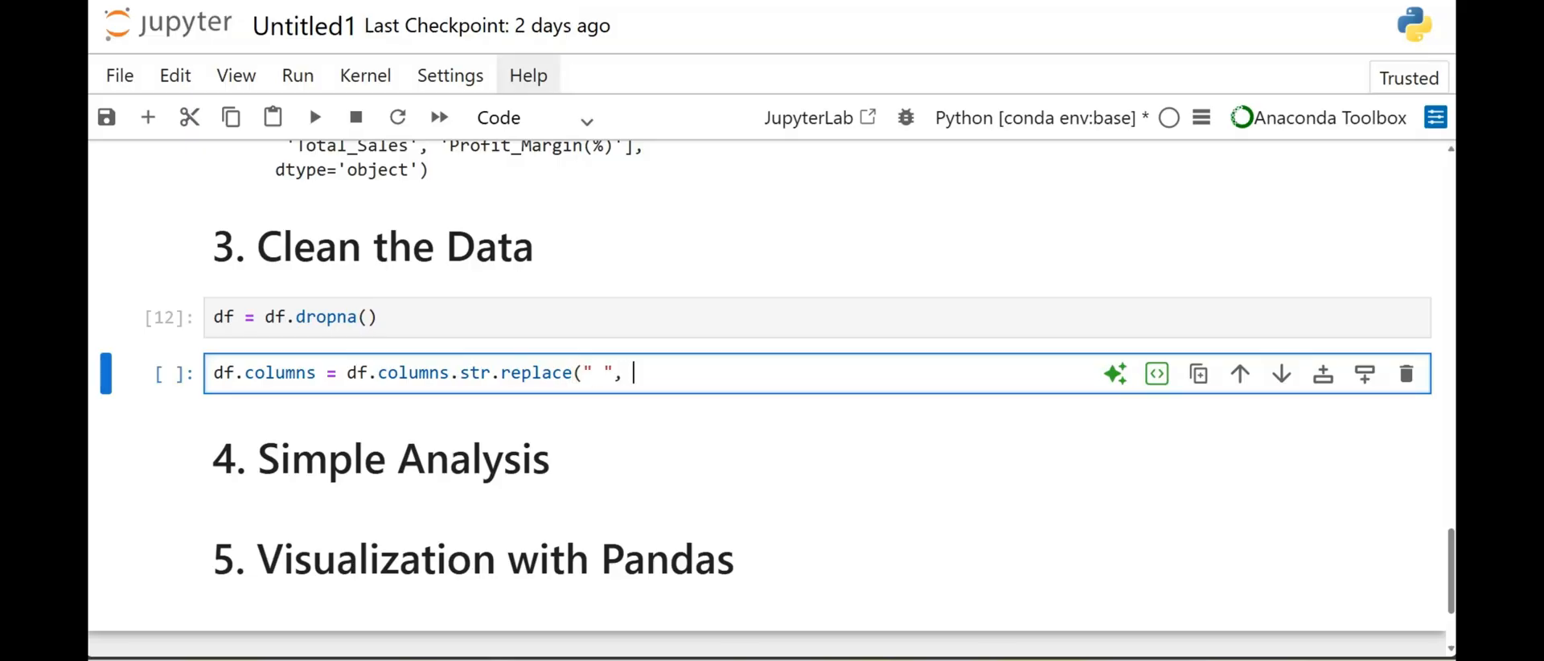
type("\"_")
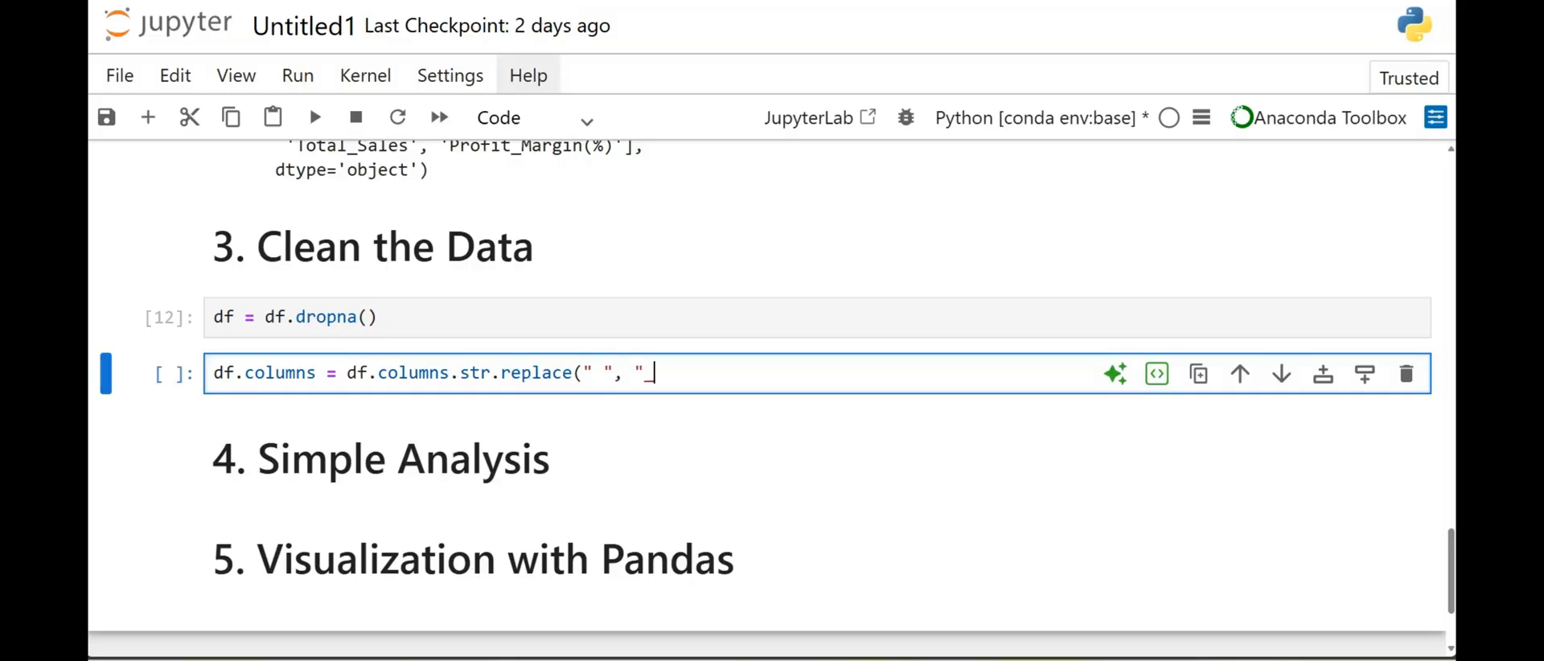
type("\")")
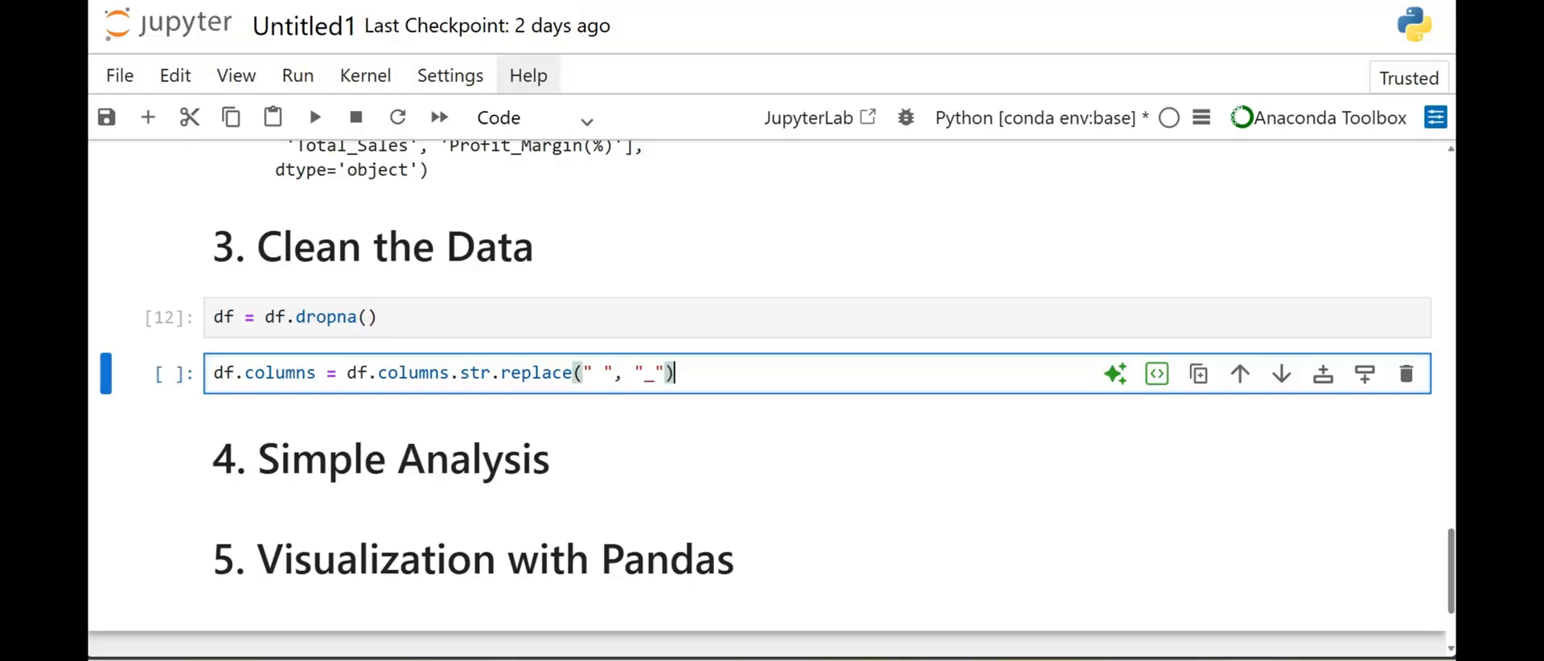
mouse_move(1190, 300)
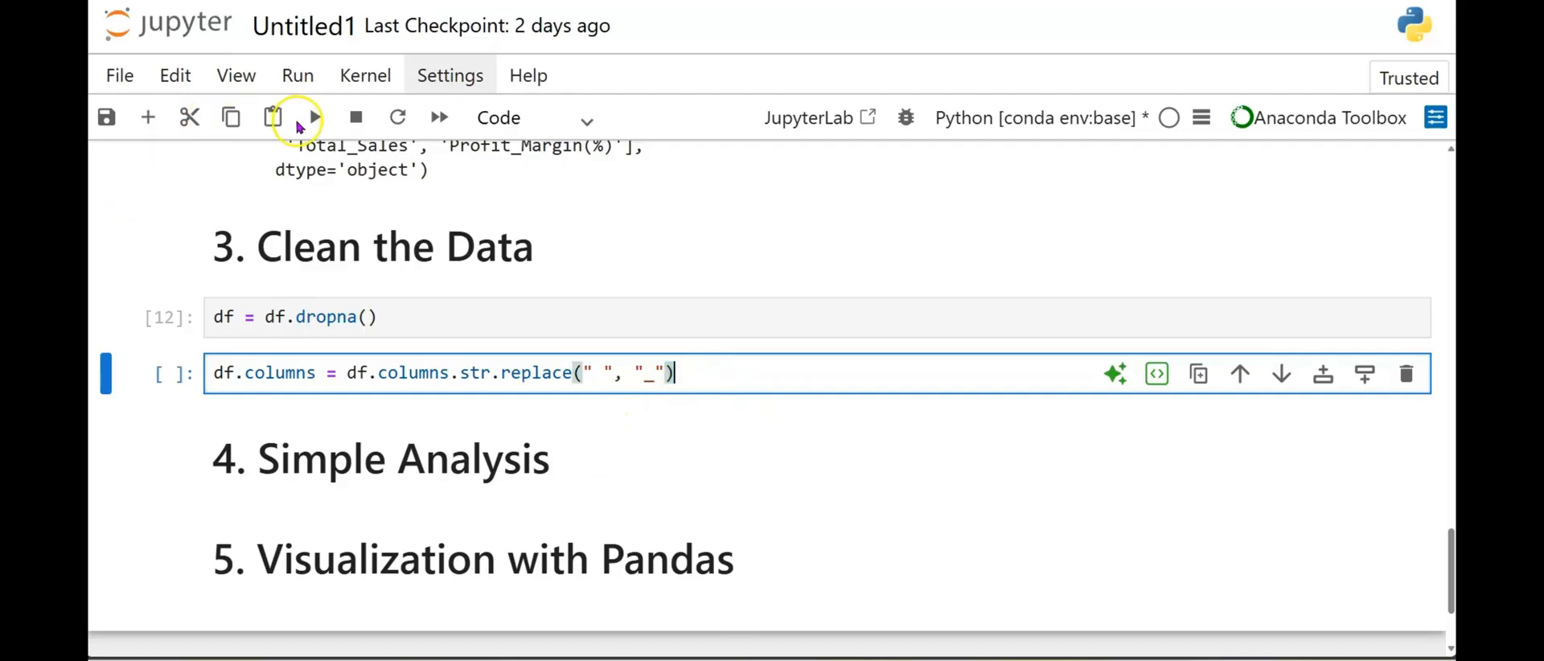
left_click(314, 117)
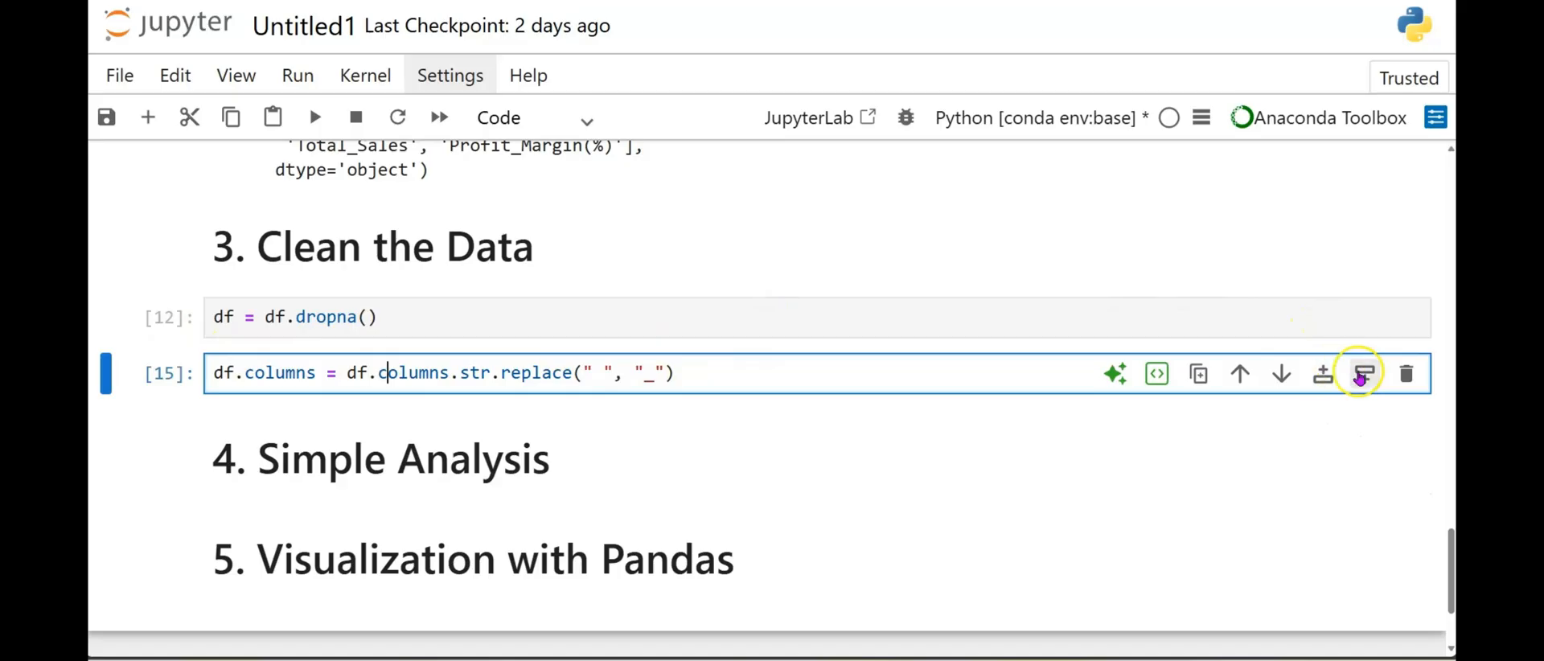
Insert a new cell and begin the assignment df["Total_Sales"] =.
left_click(1363, 373)
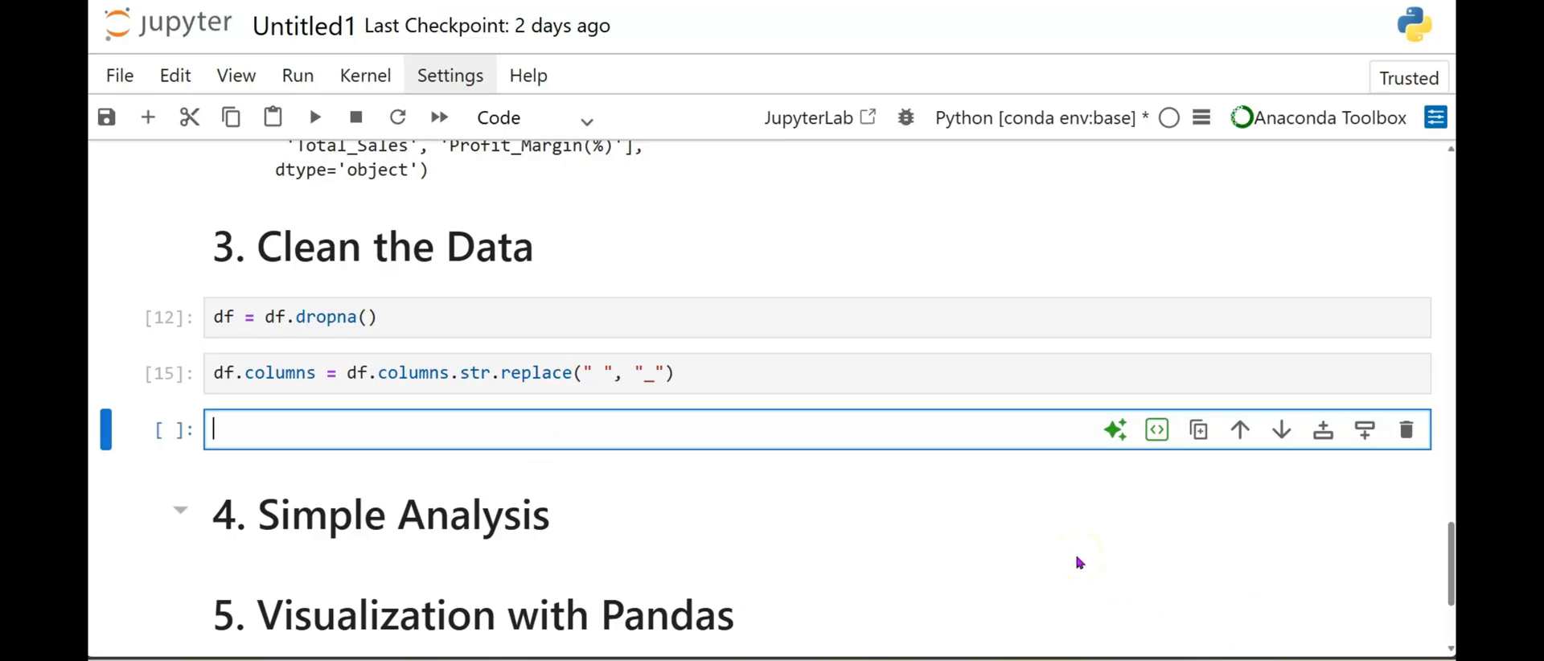
type("df")
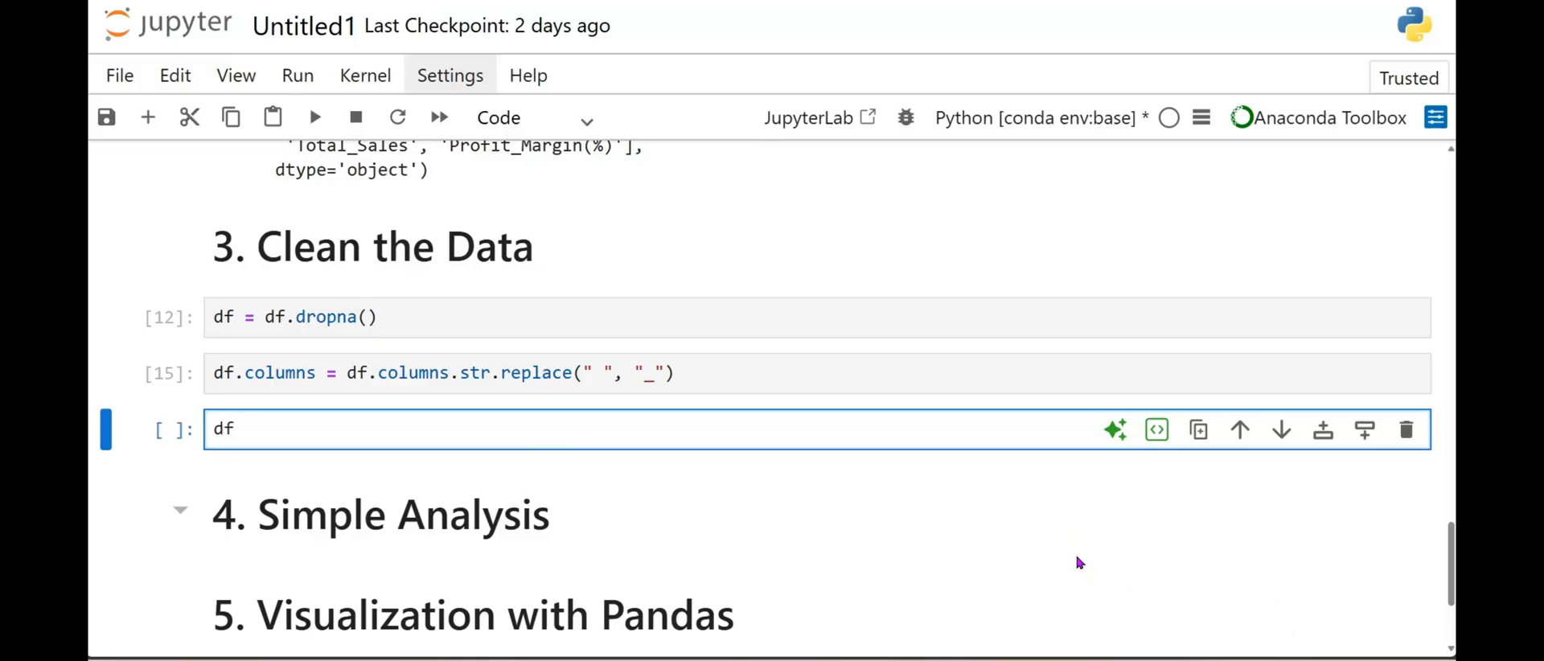
type("[")
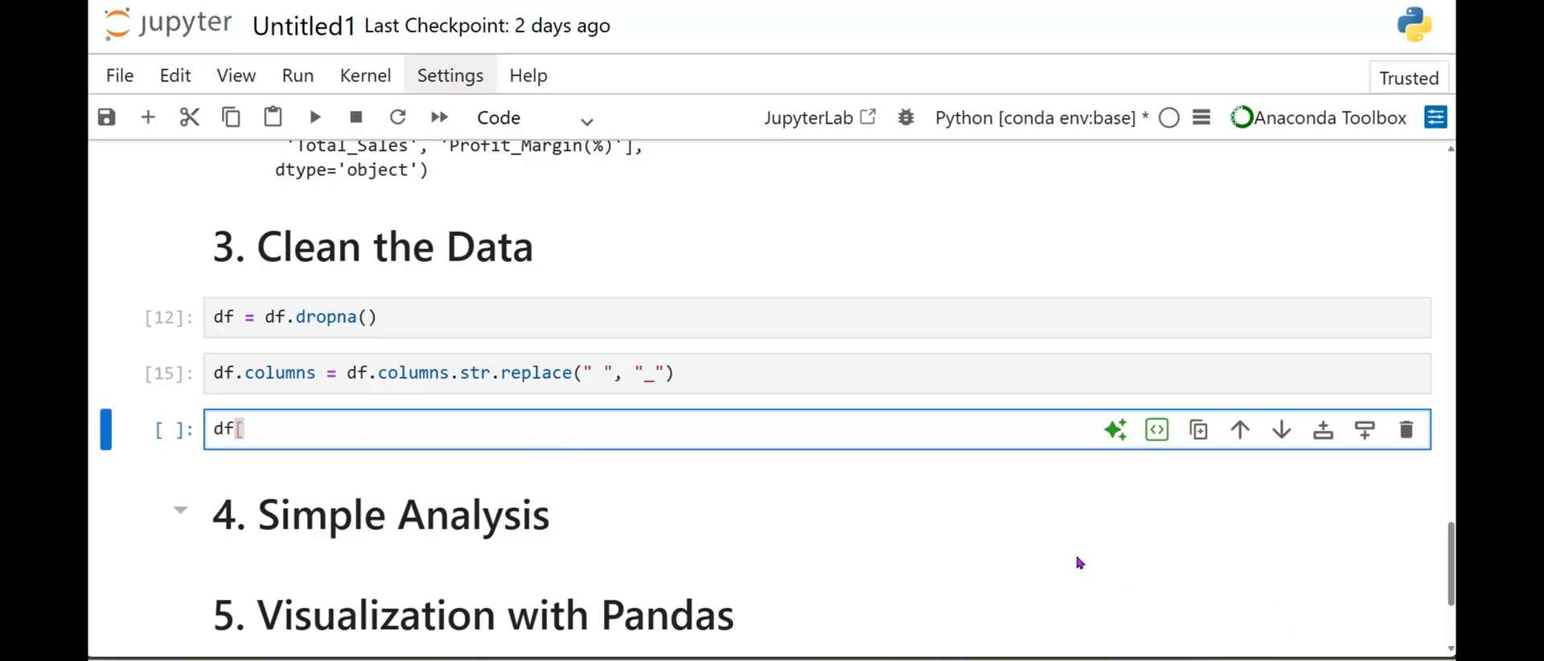
type("[\"")
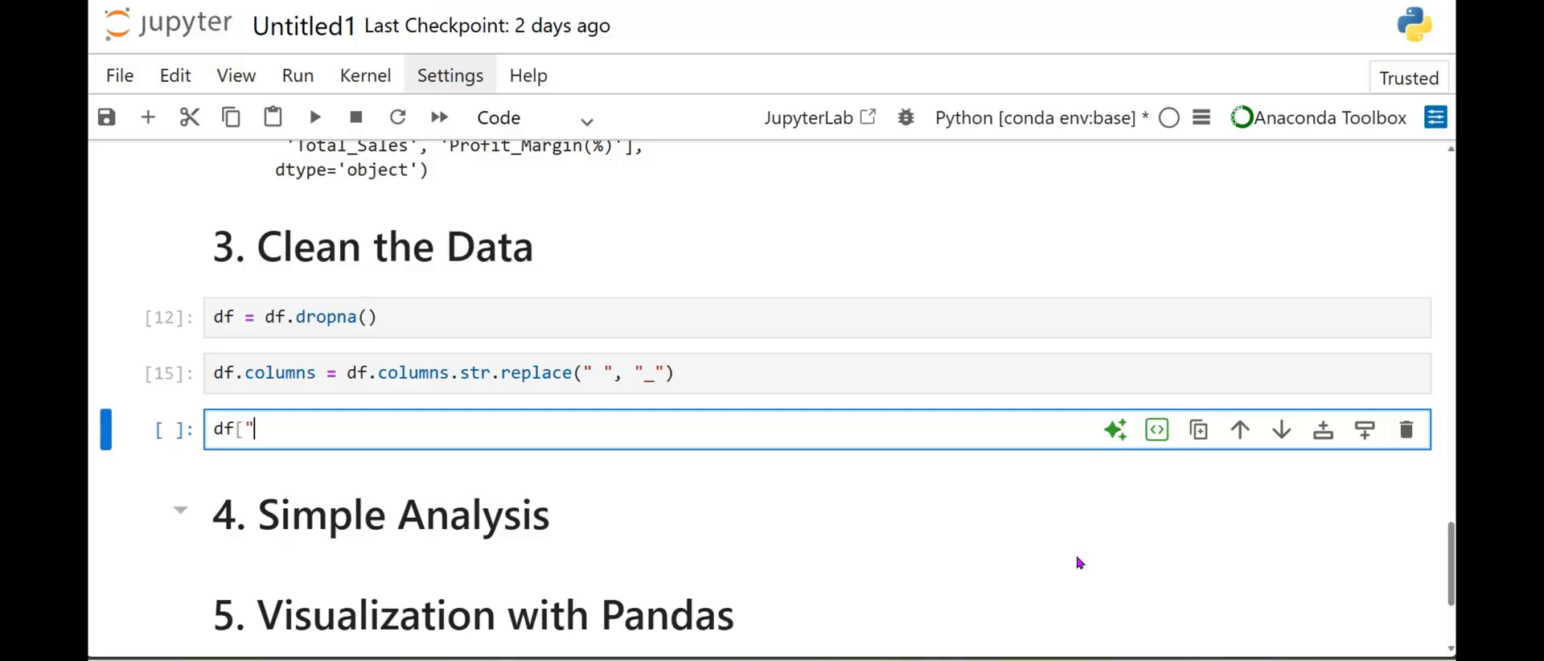
type("Total")
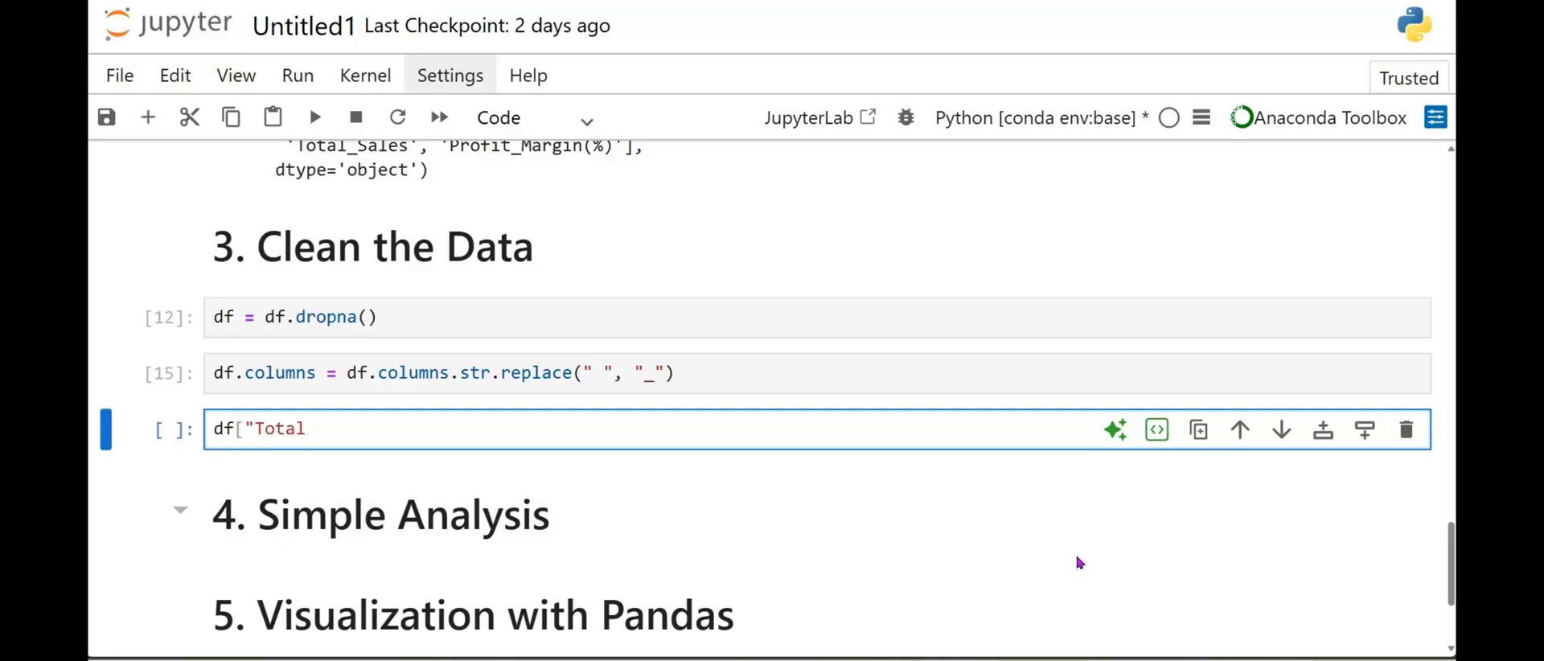
type("_Sales")
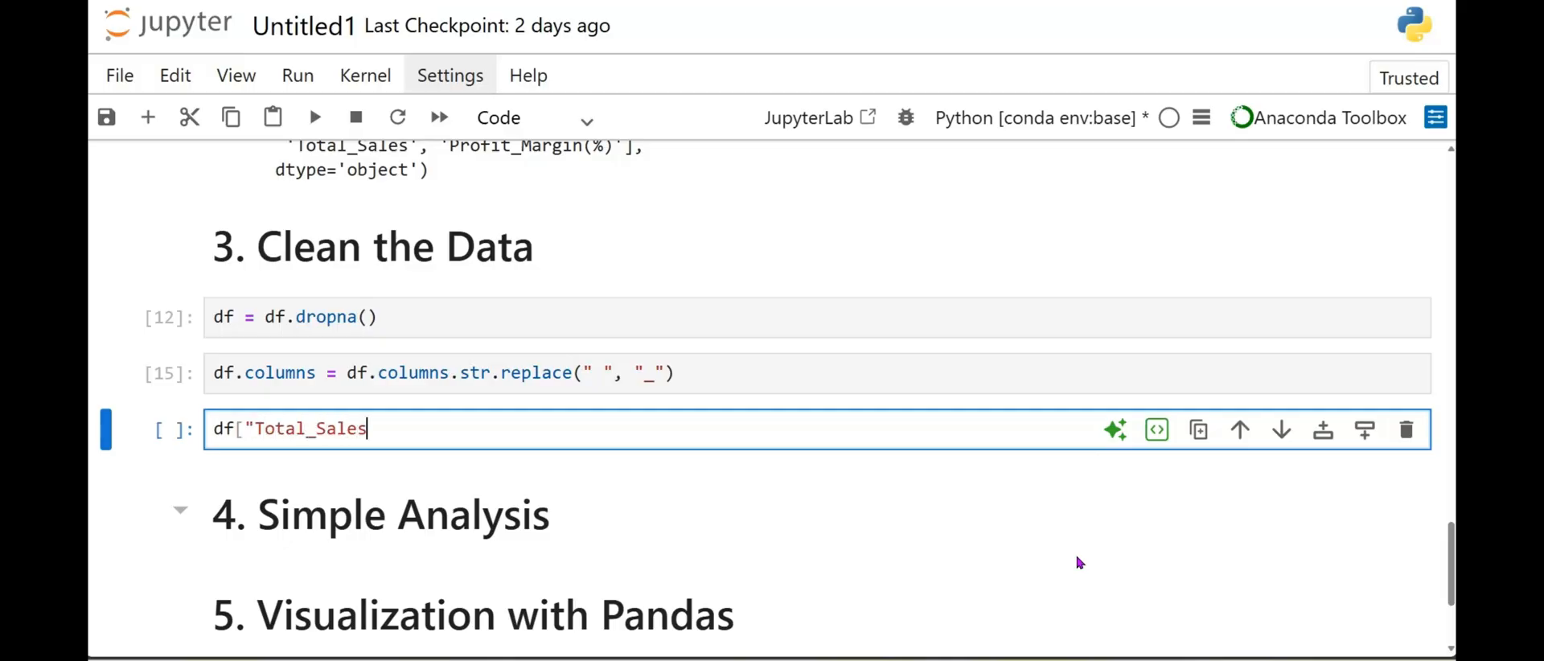
type("\"")
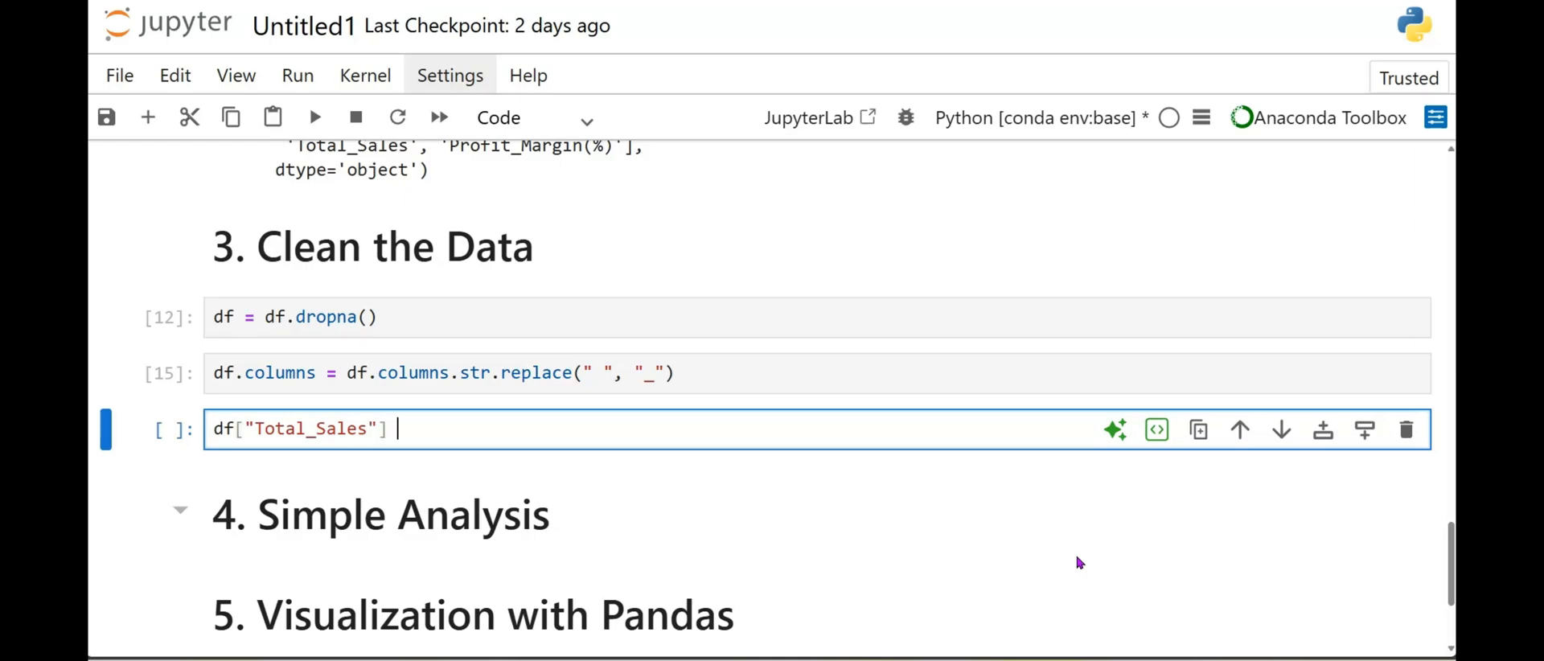
type("=")
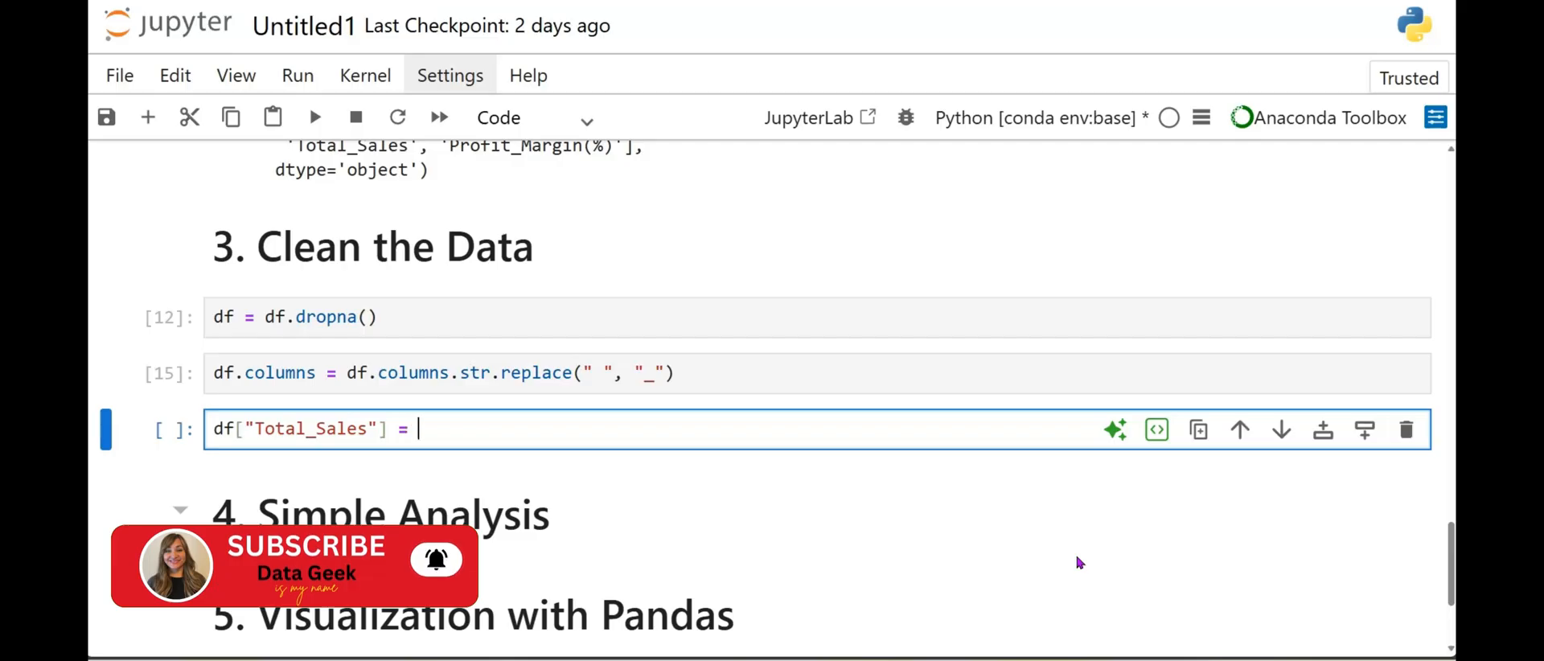
Finish the assignment with pd.to_numeric(df["Total_Sales"], errors="coerce").
type("pd.to")
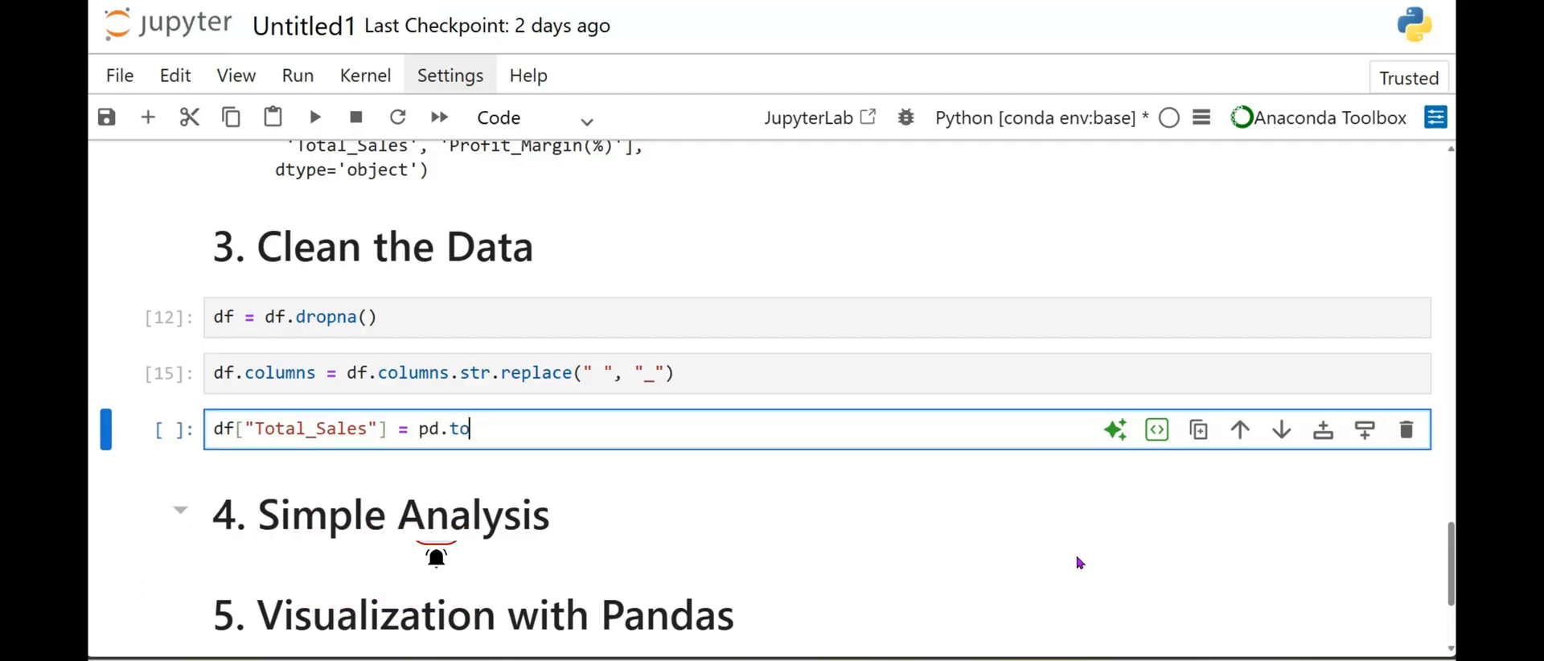
type("_")
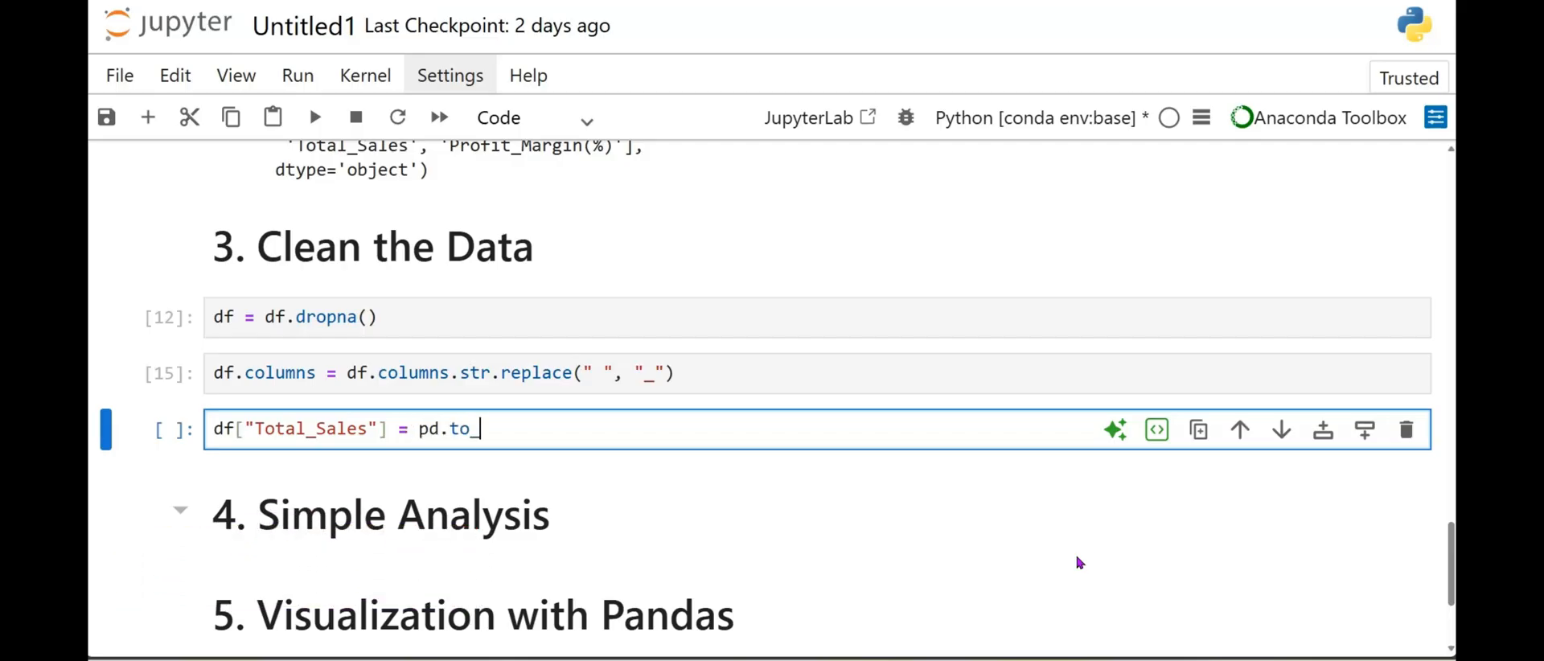
type("numeri")
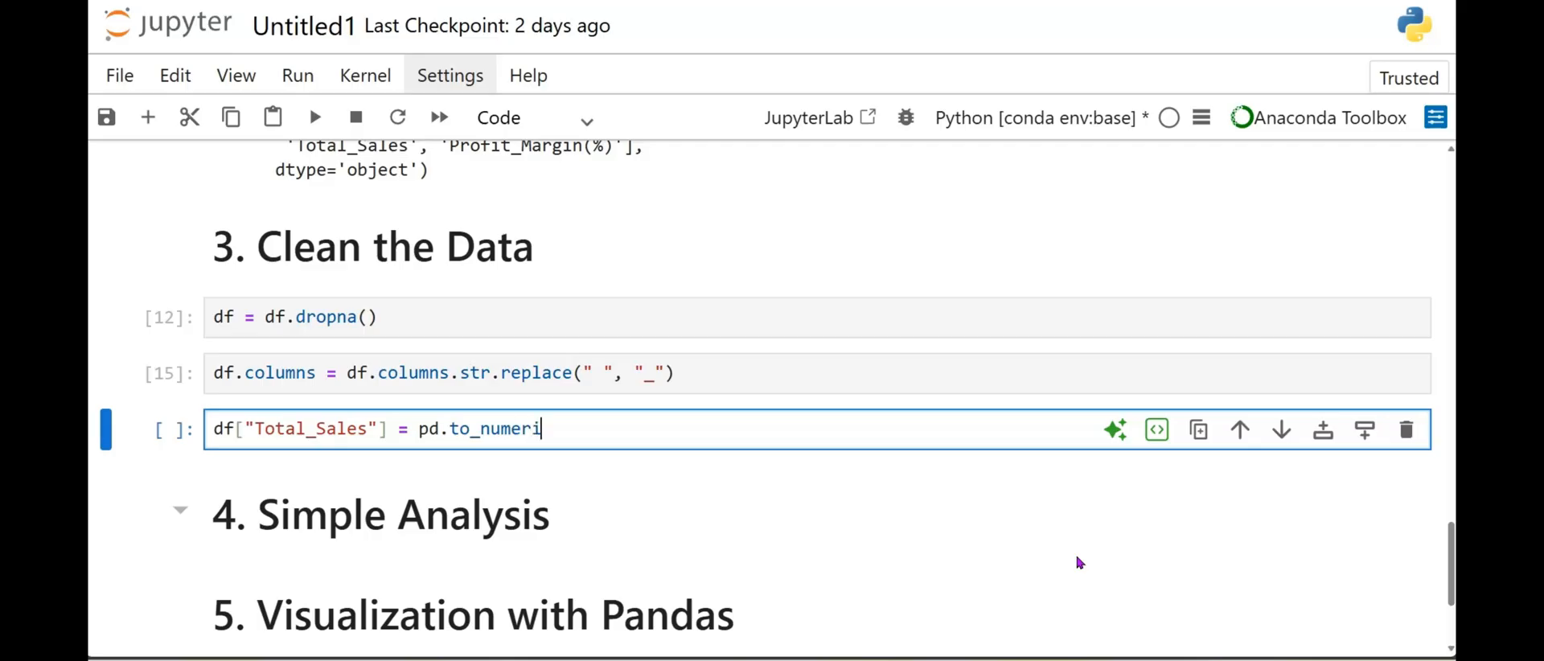
type("c(d")
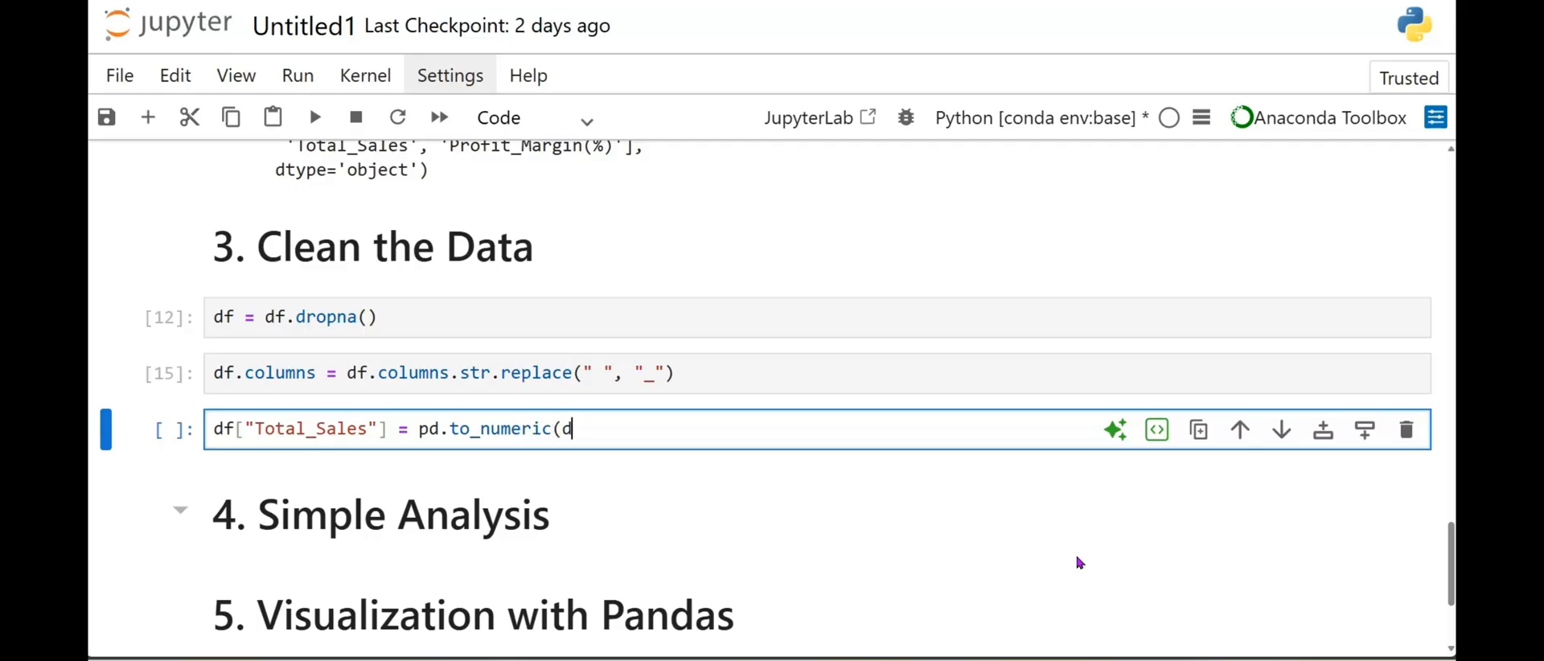
type("f[")
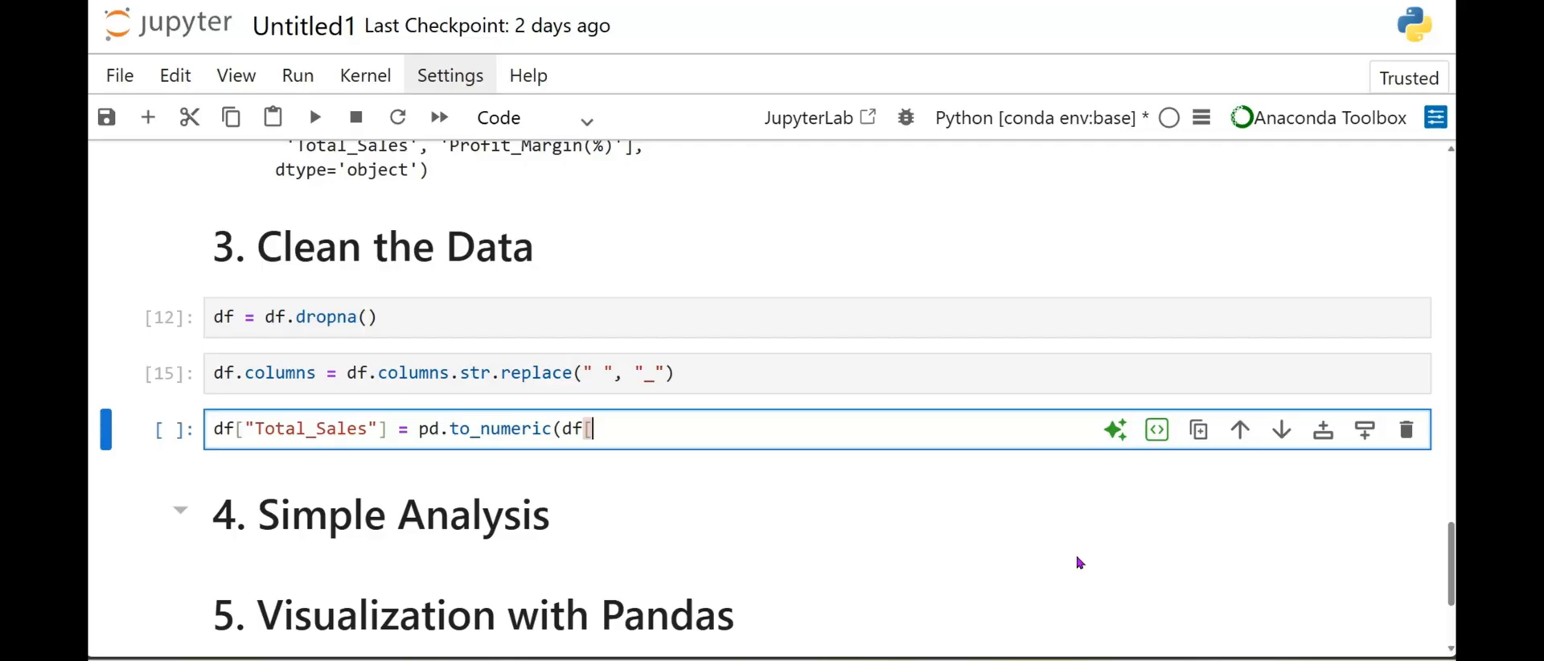
type("[\"")
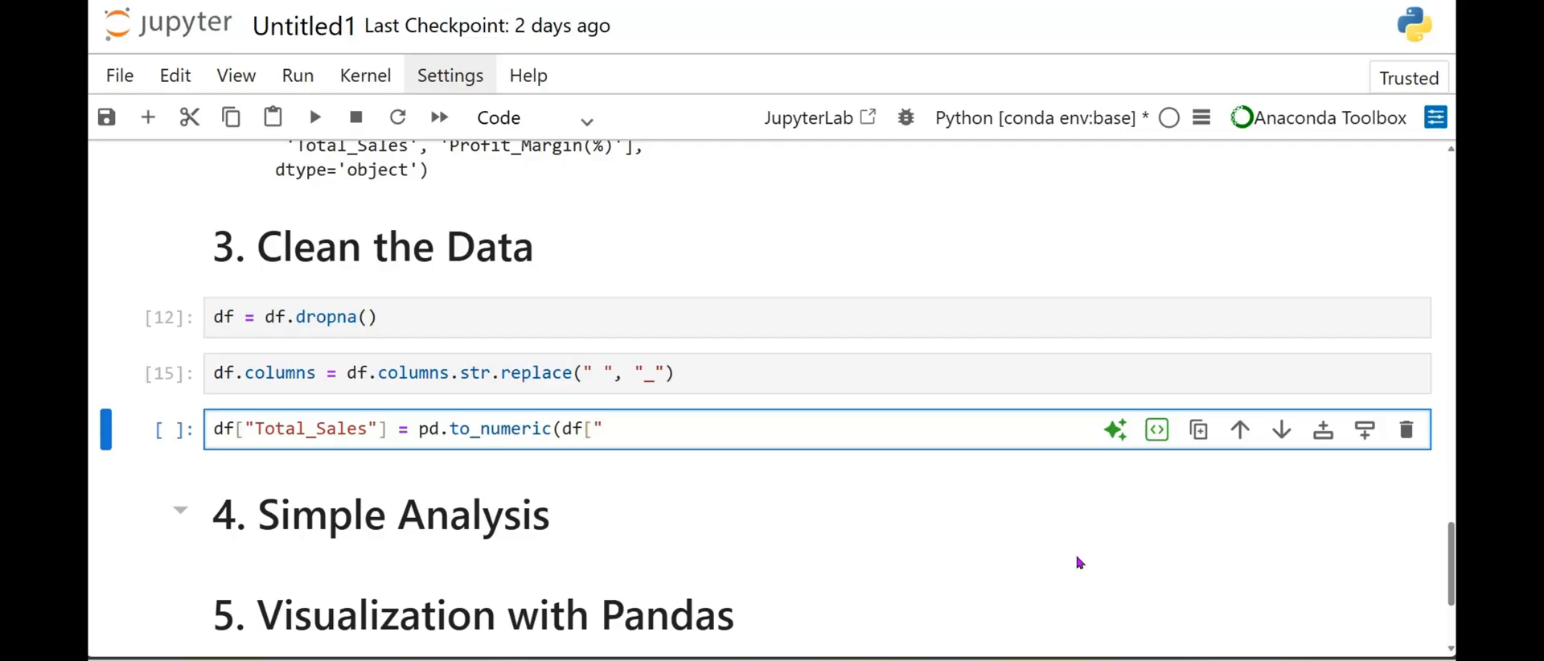
type("Tota")
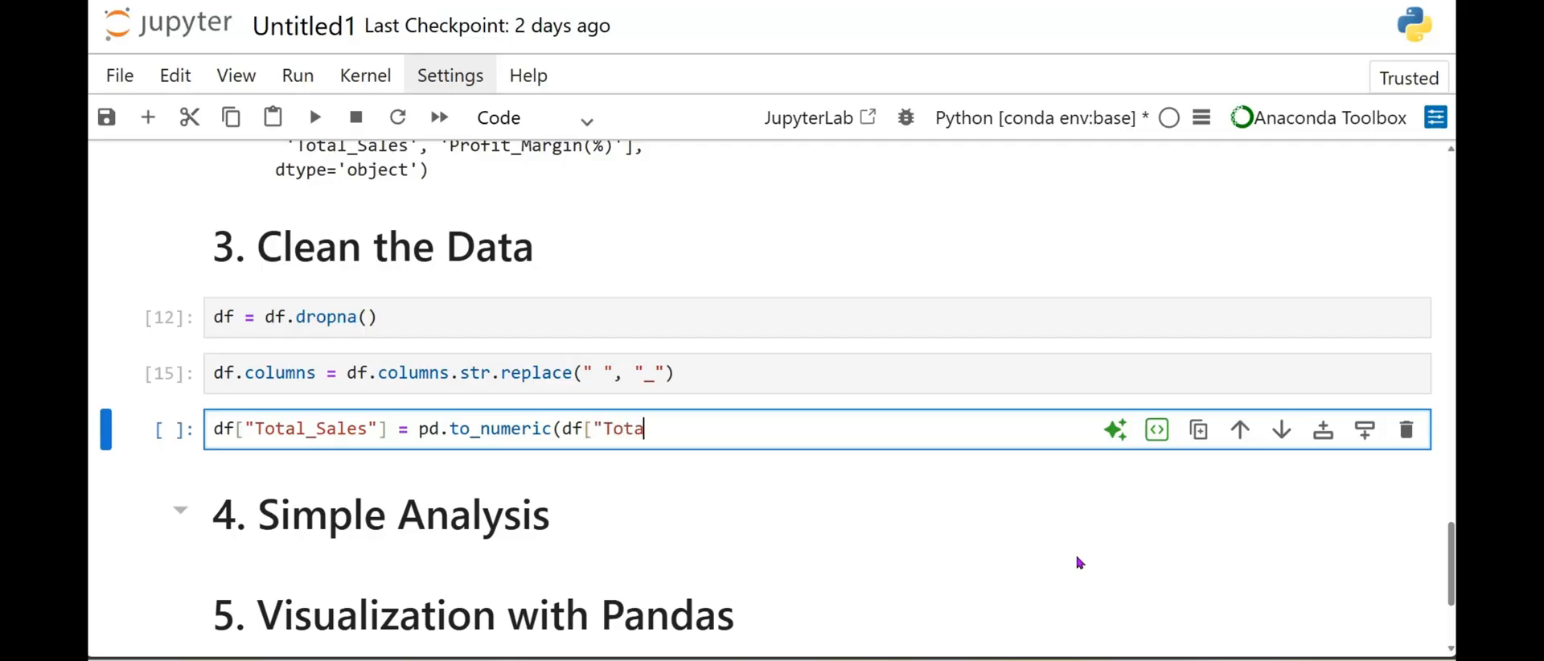
type("l_S")
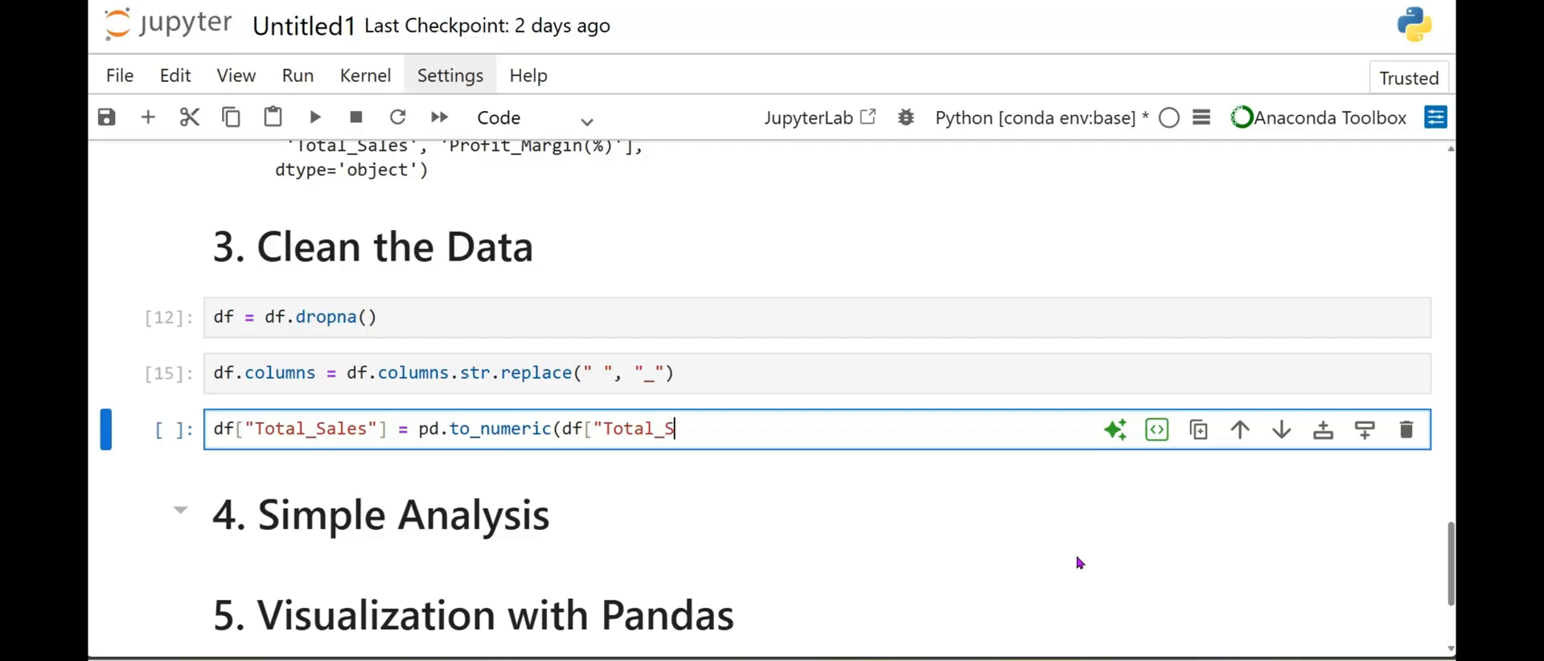
type("ales\"]")
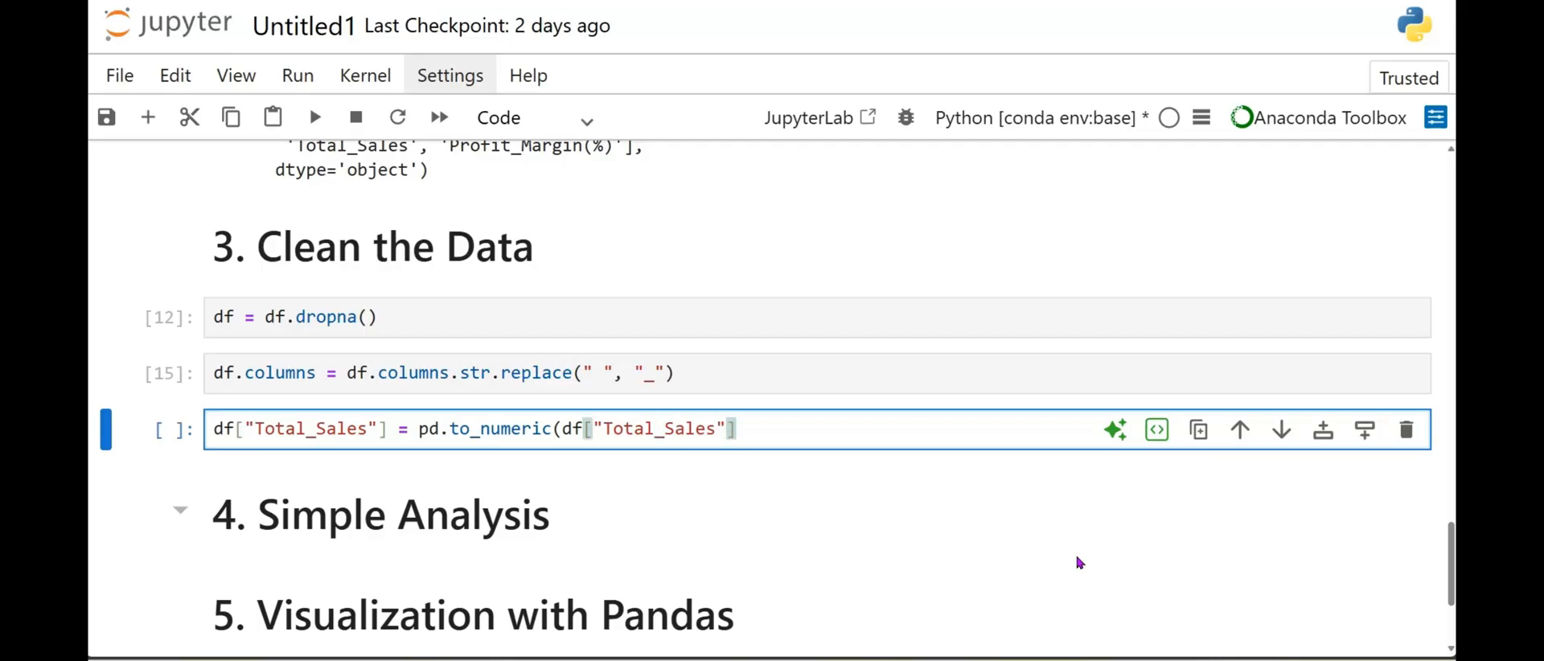
type(", errors")
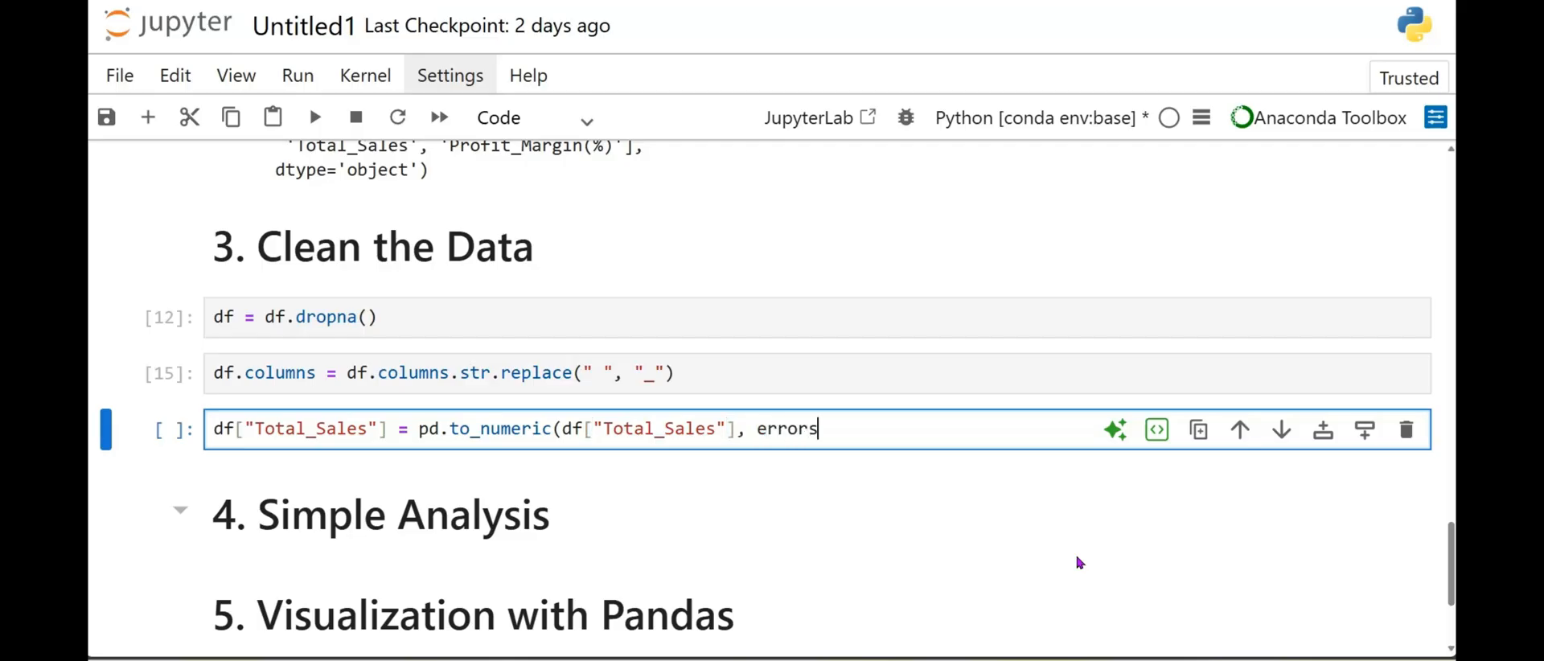
type("=\"")
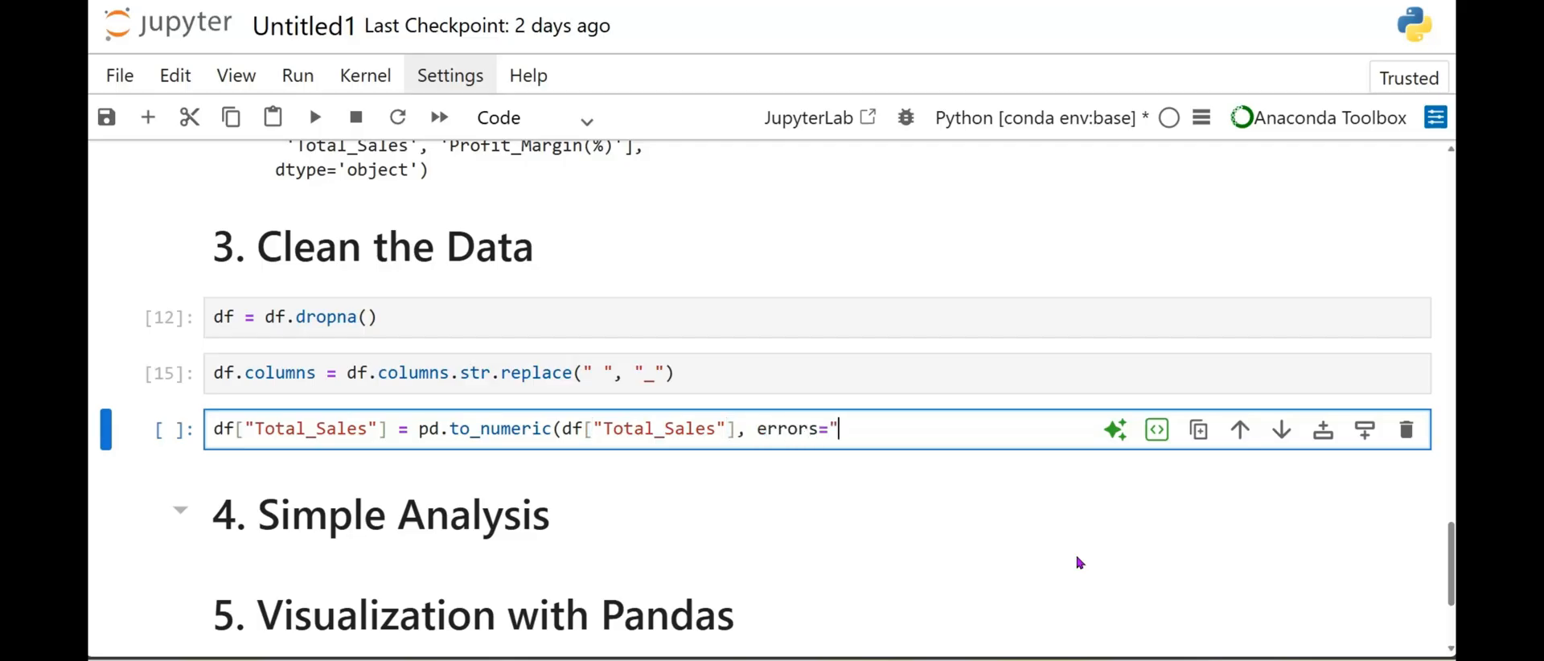
type("coer")
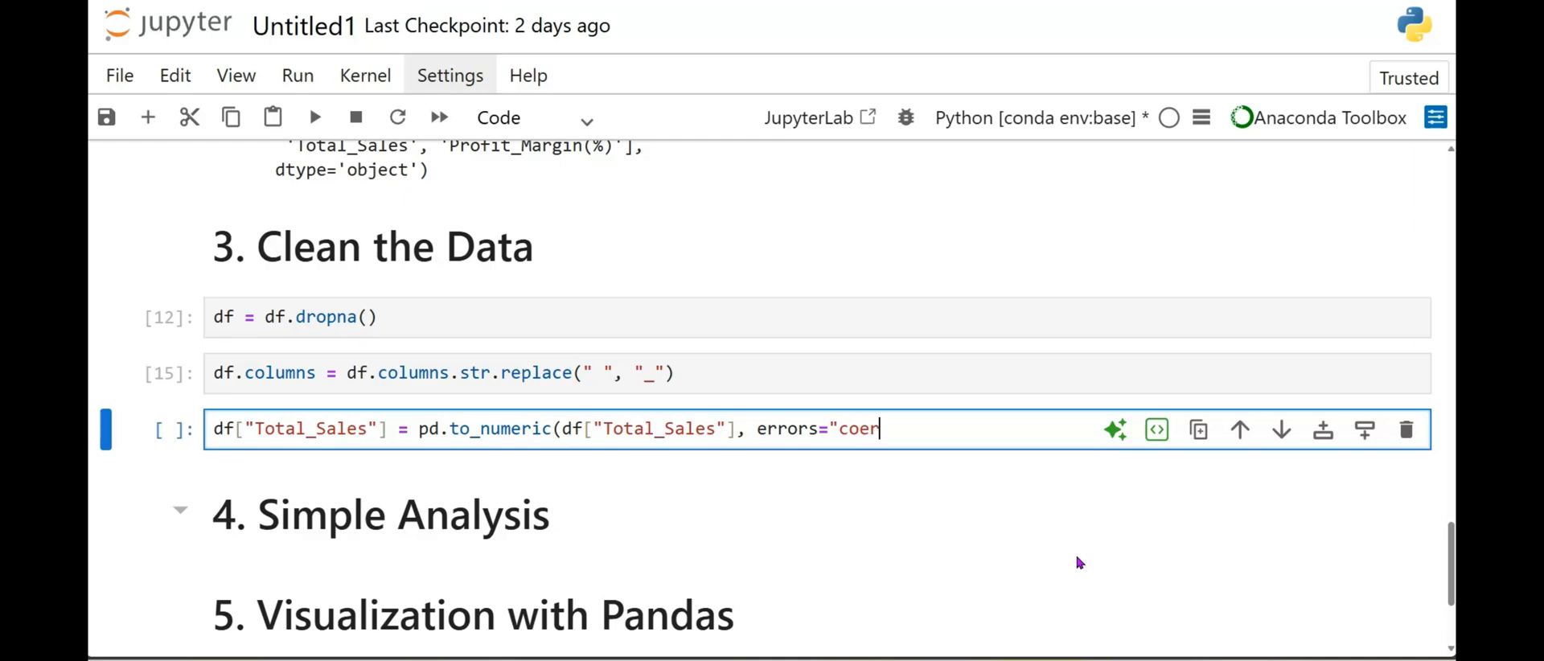
type("ce\"")
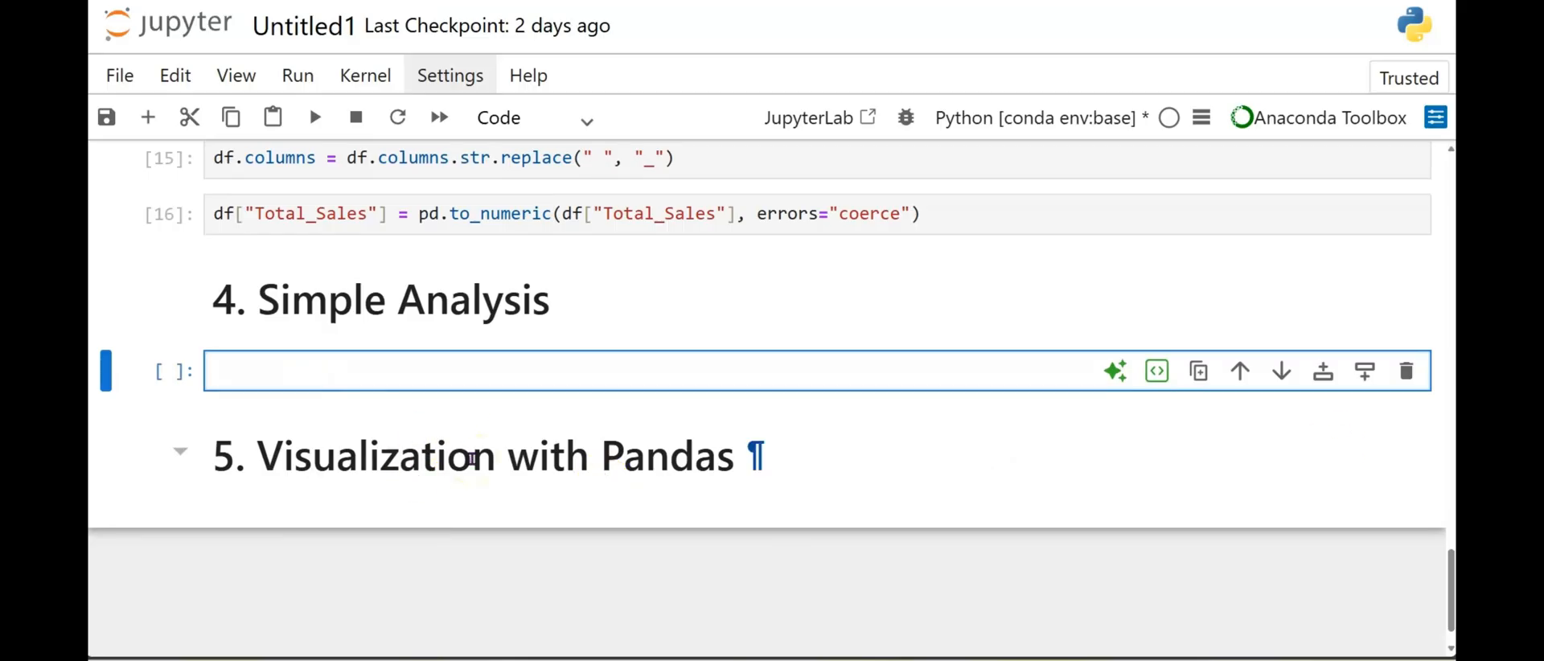
In the Simple Analysis cell, assign sales_by_region = df.groupby("Region")["Total_Sales"].sum().
left_click(425, 371)
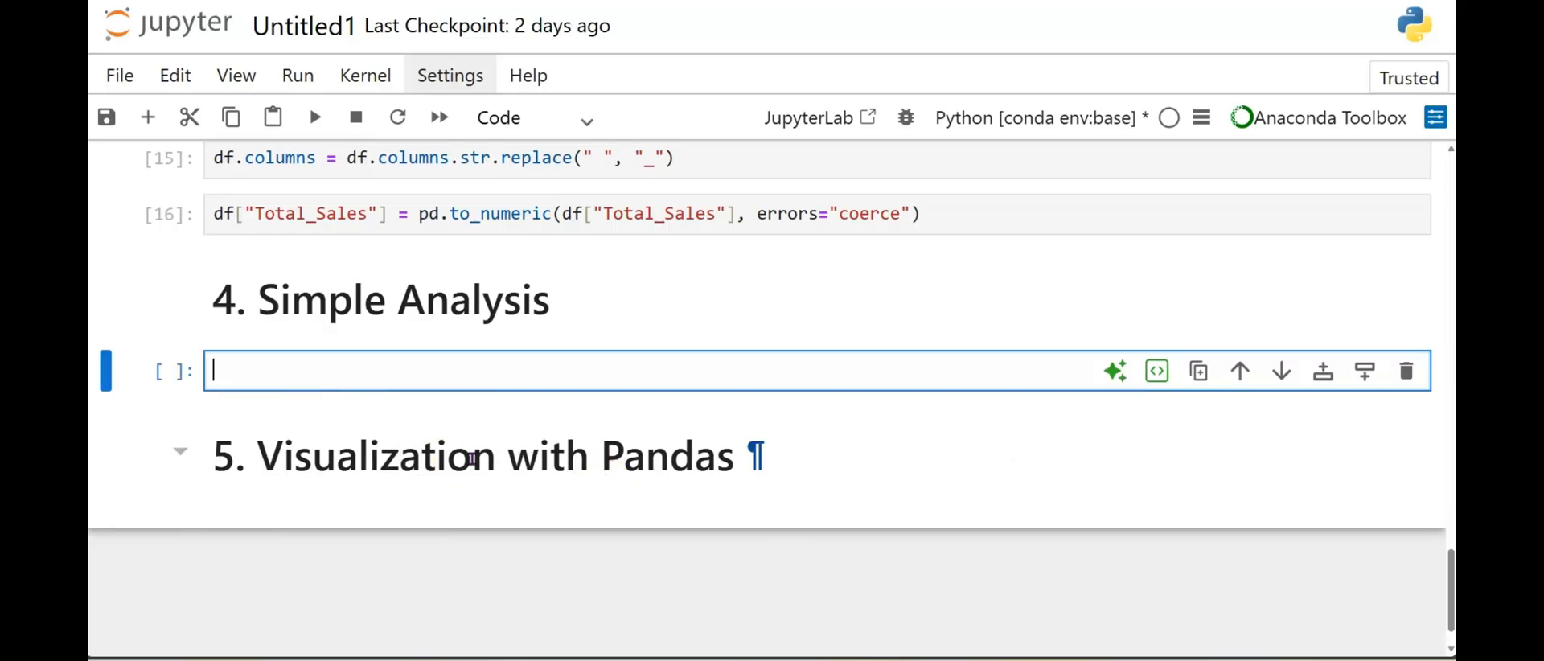
type("sales")
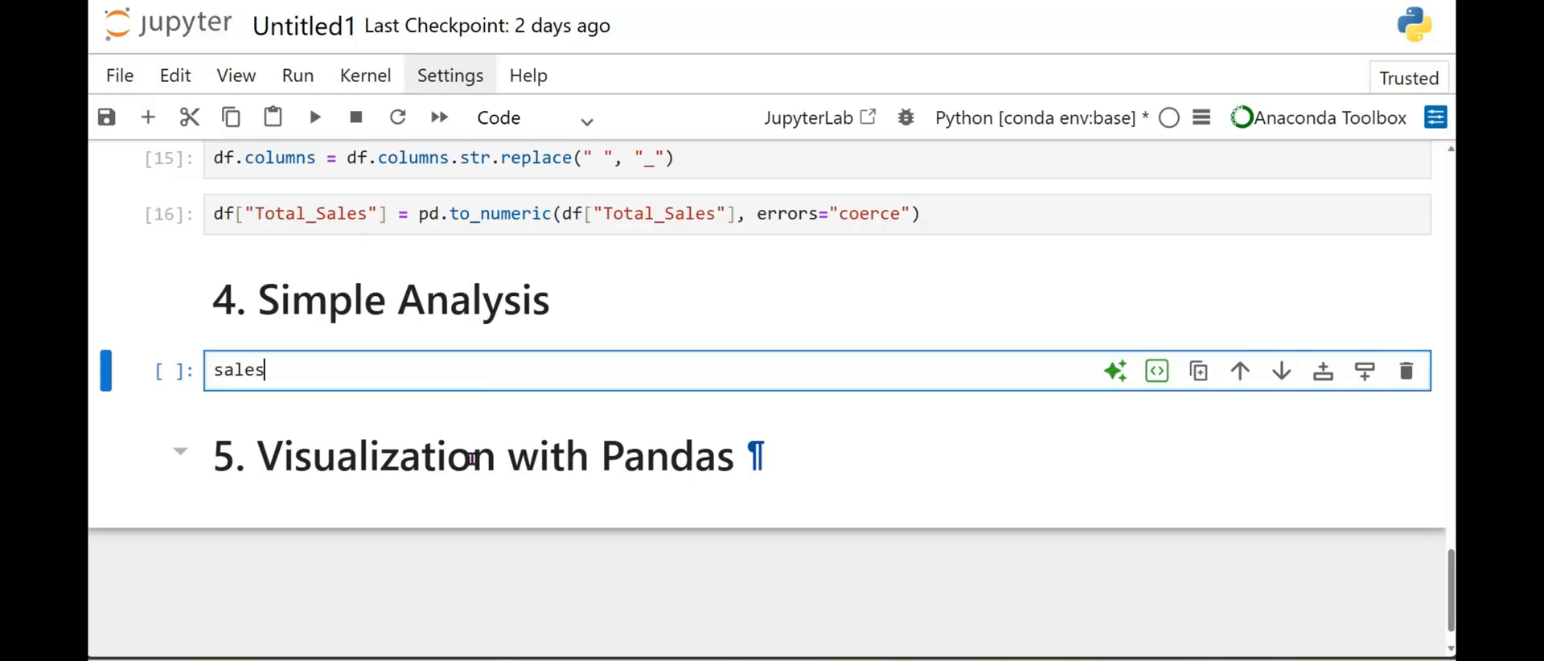
type("_by")
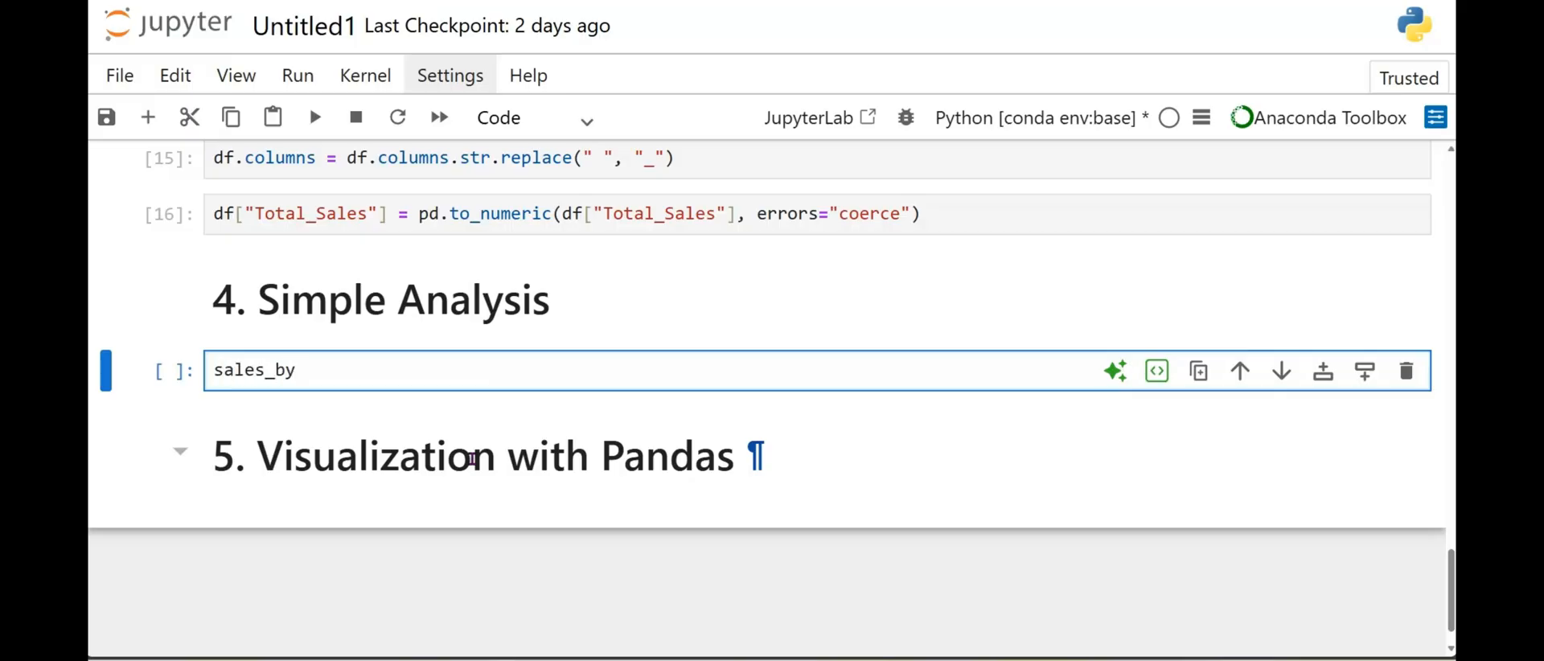
type("_region")
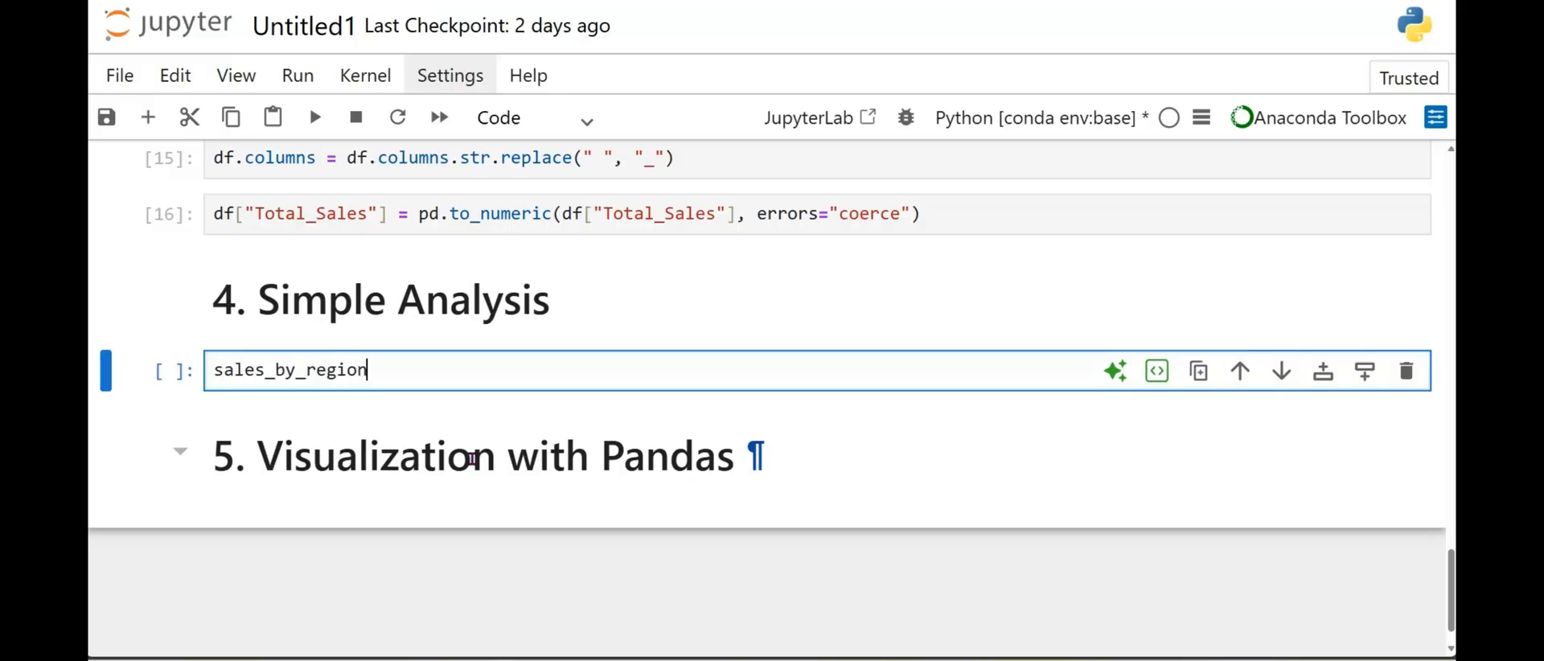
type("=")
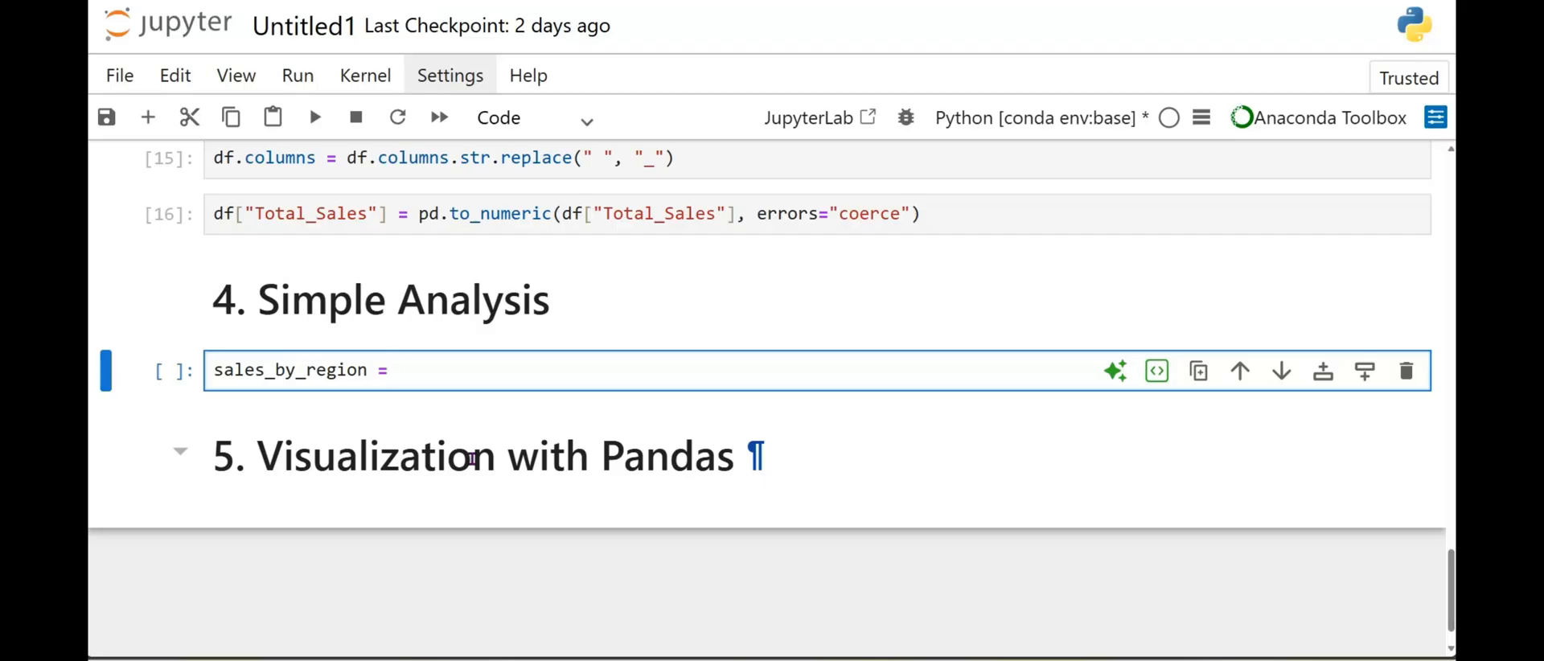
type("df.")
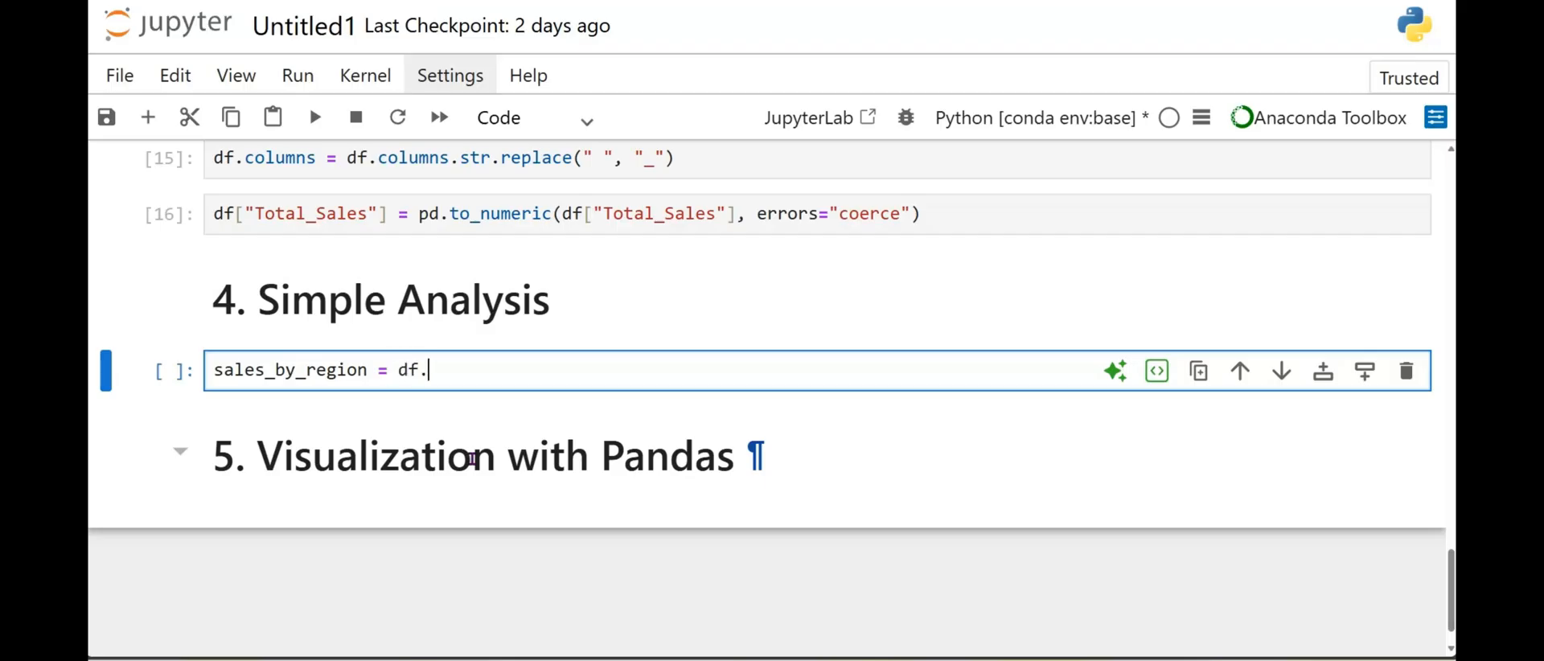
type("groupby")
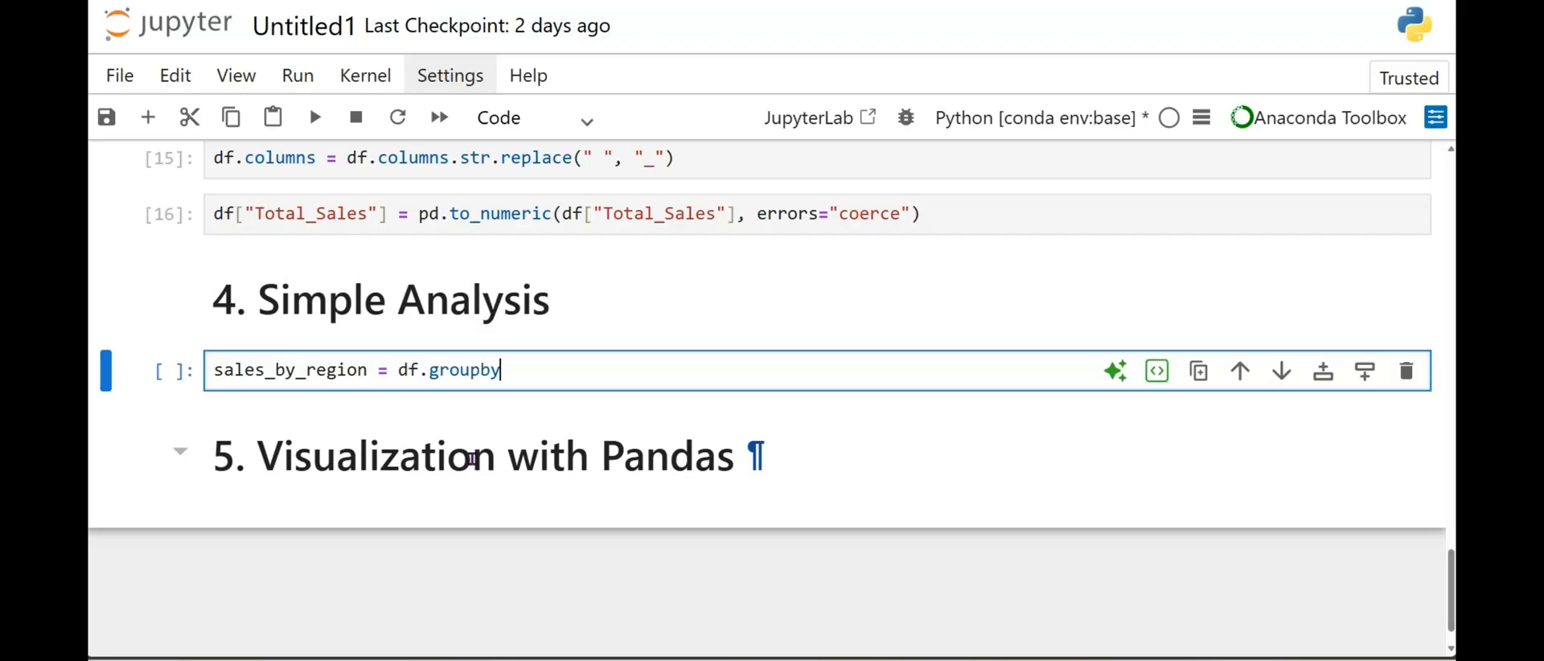
type("(")
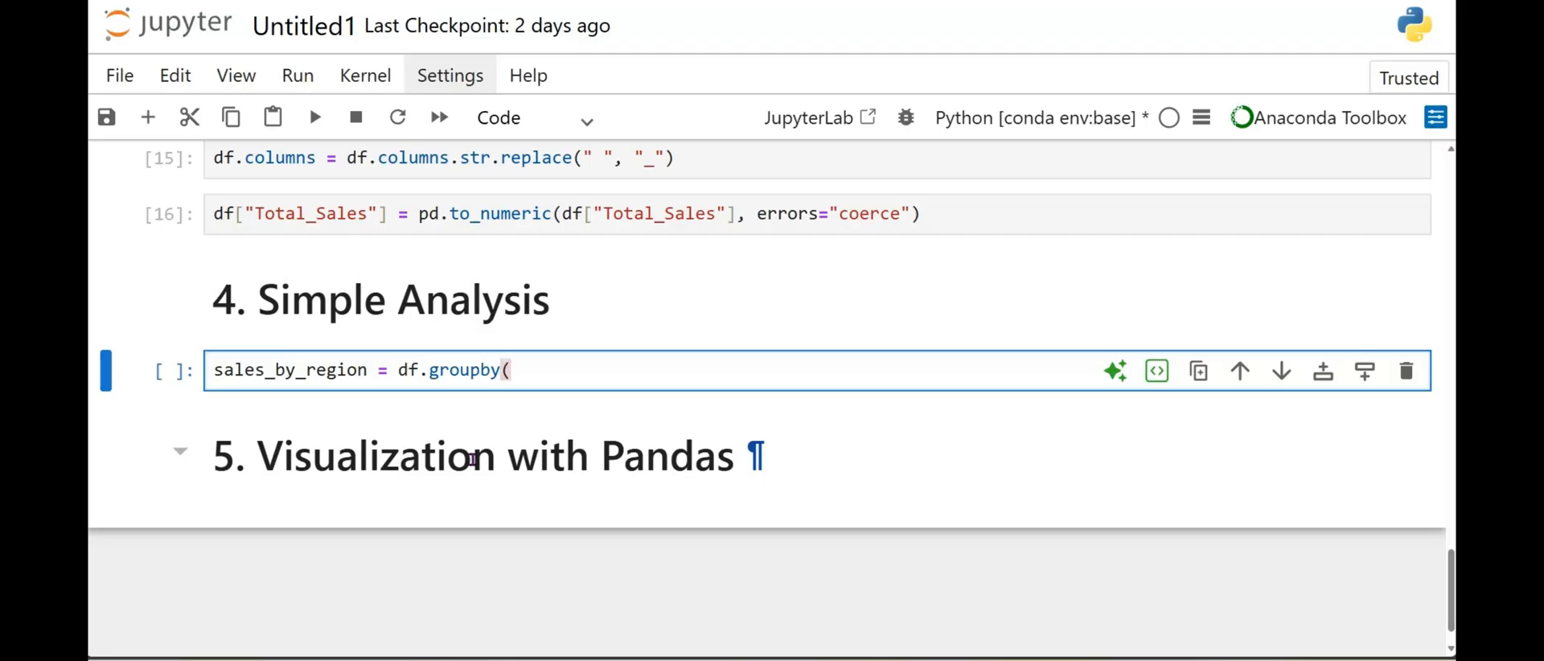
type("\"Reg")
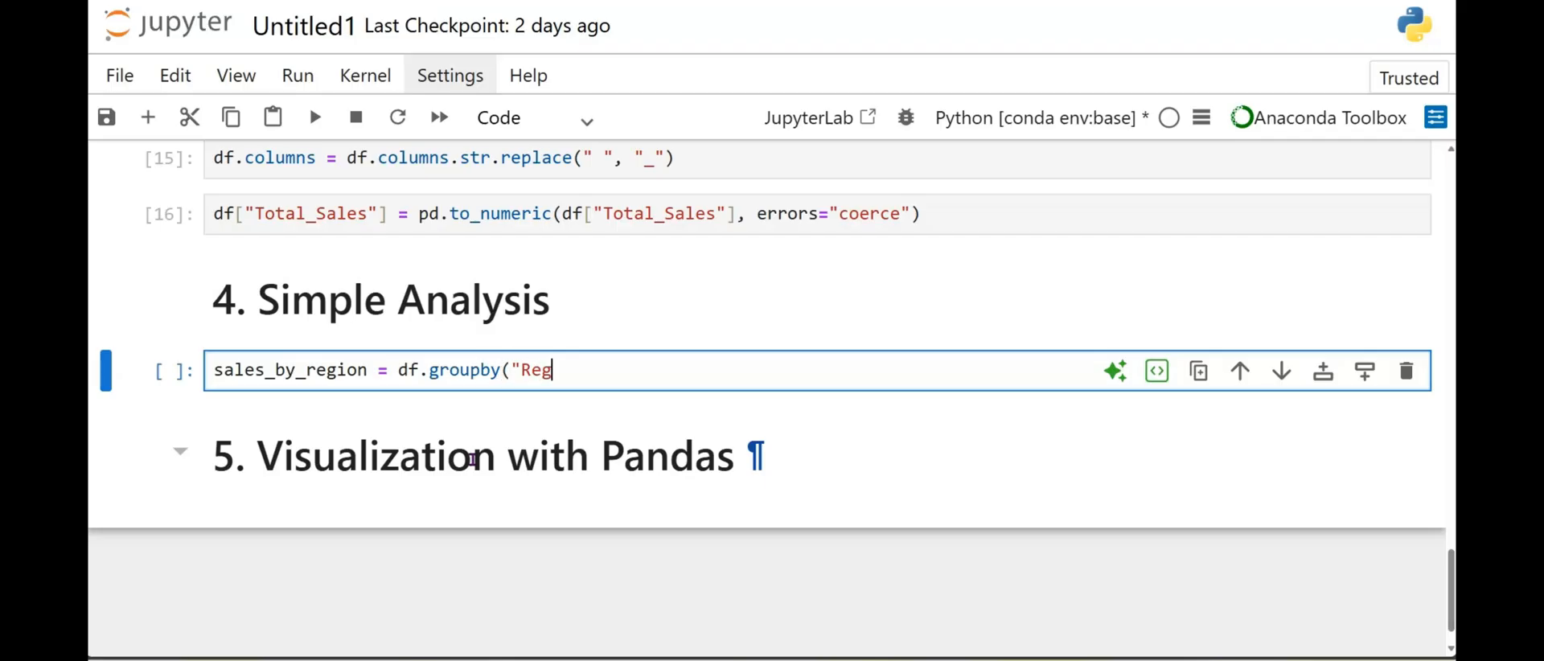
type("ion")
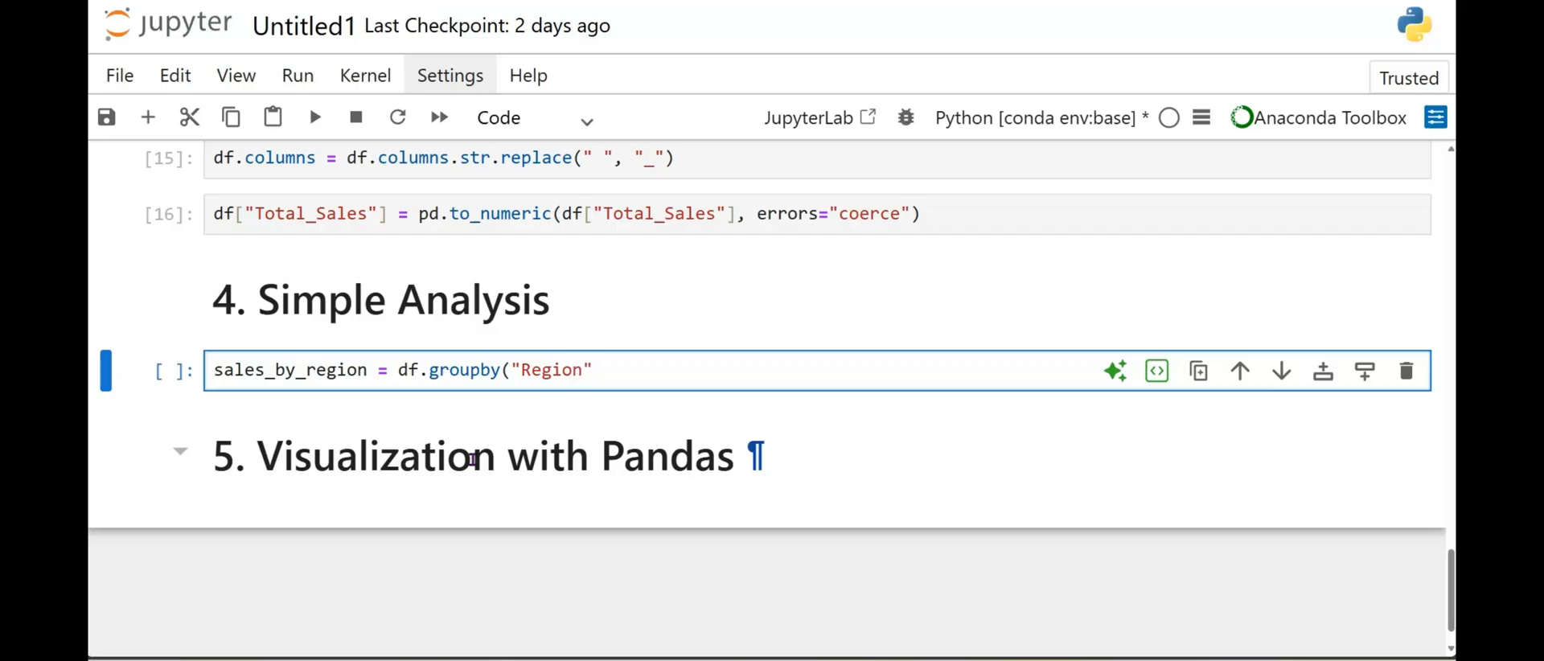
type(")")
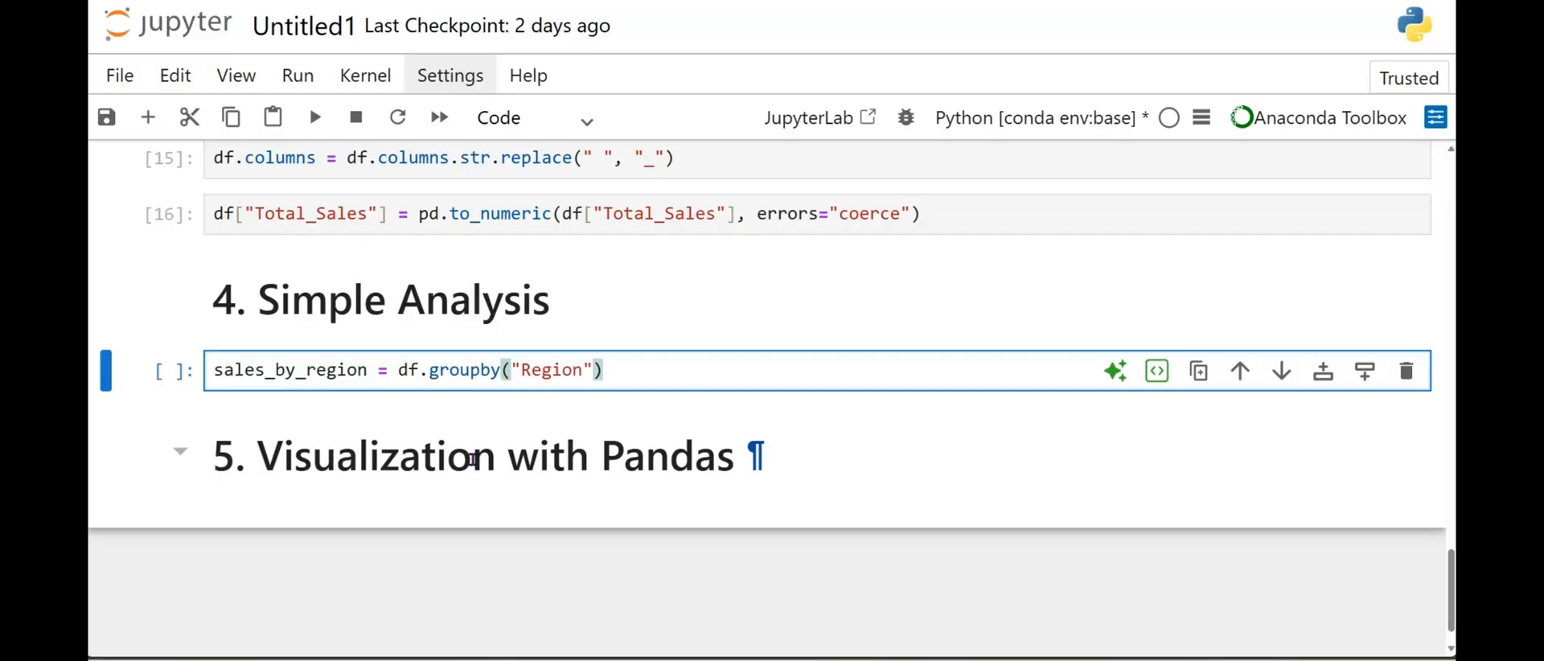
type("[\"")
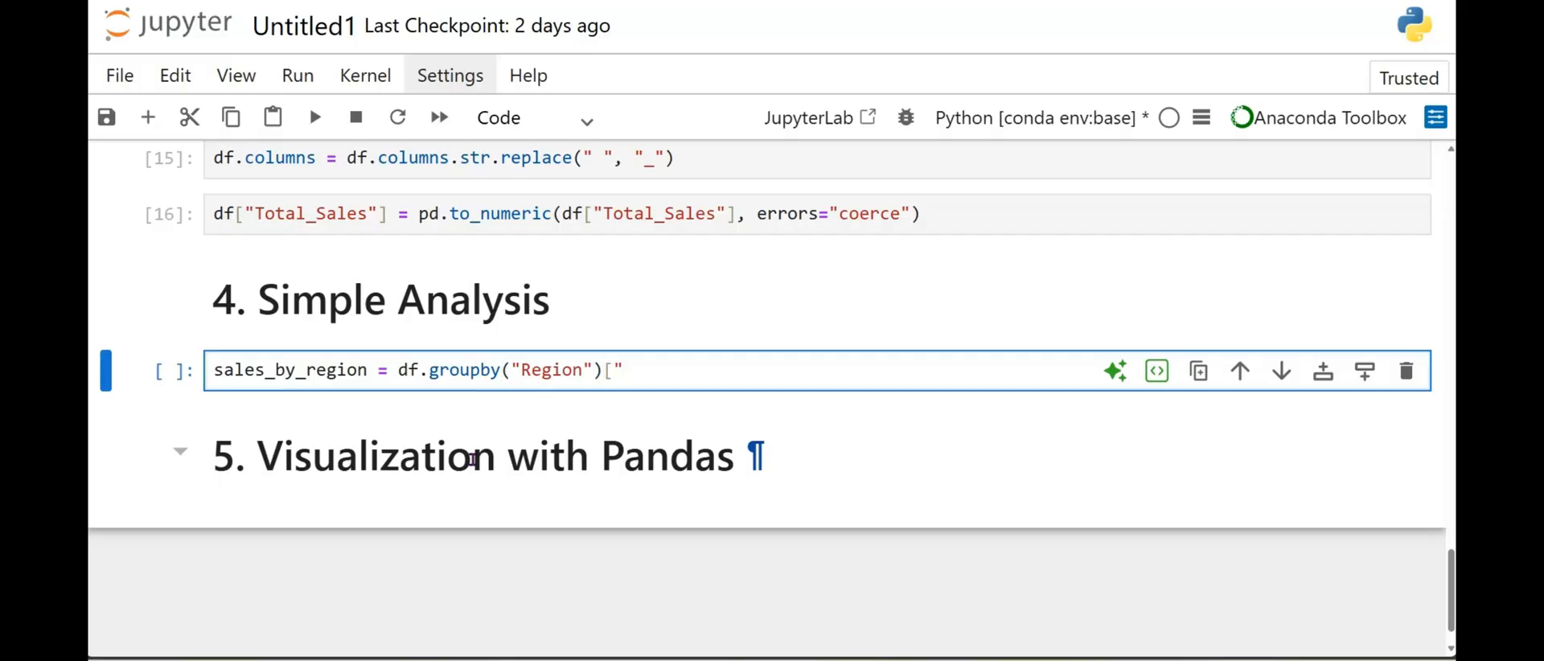
type("\"T")
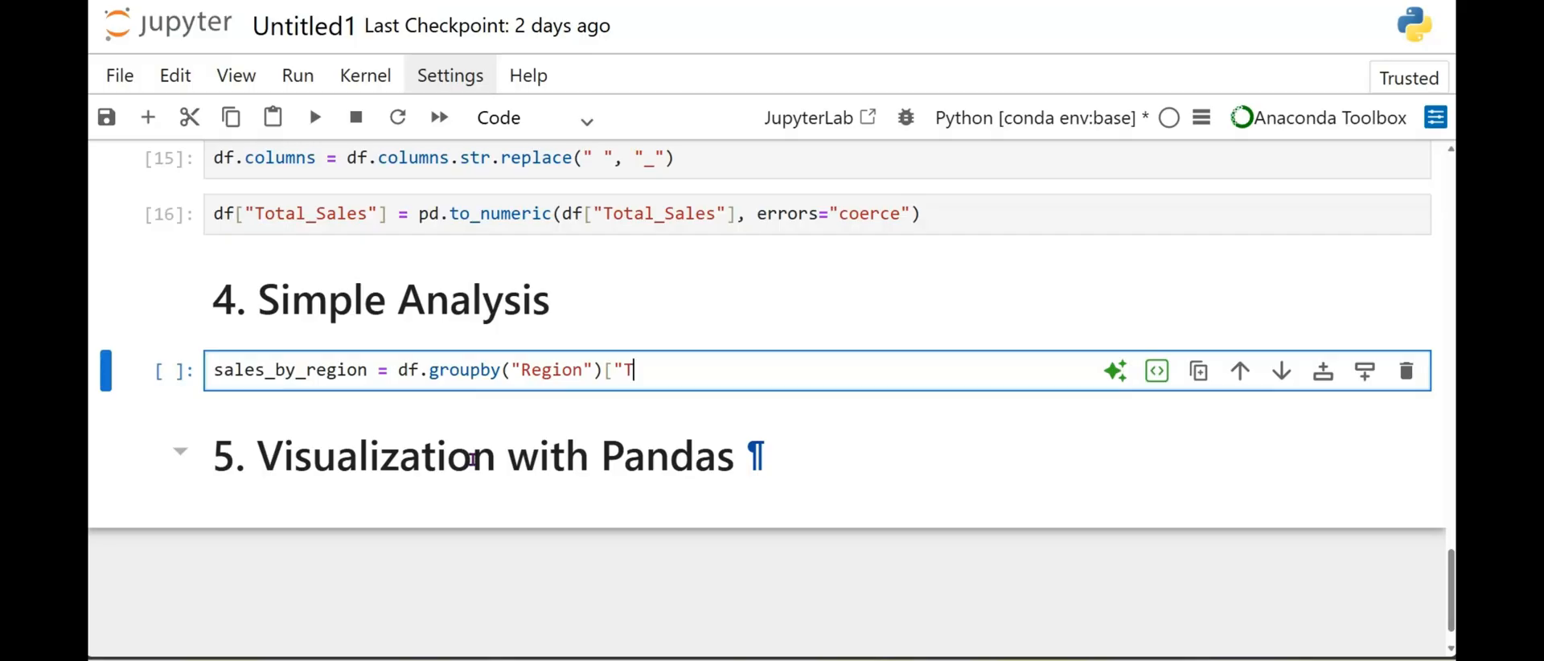
type("otal_")
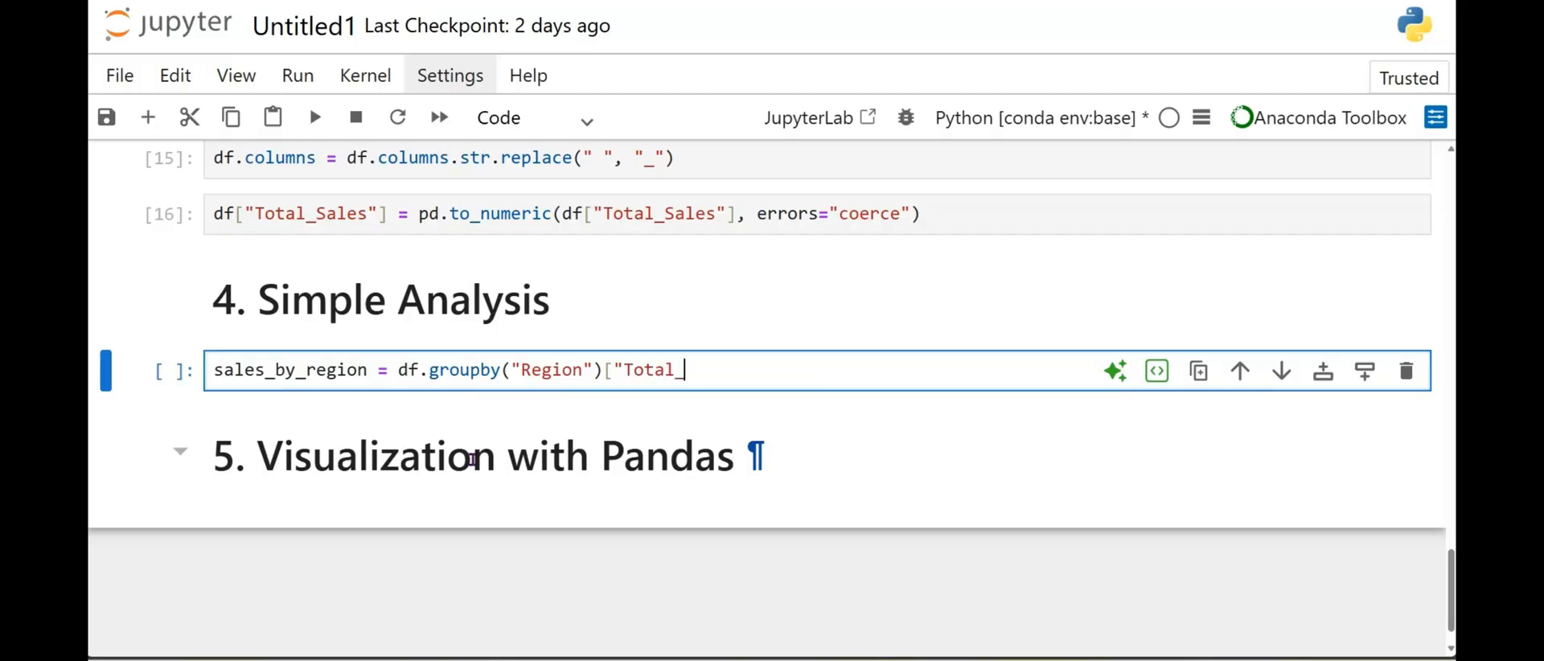
type("Sales\"]")
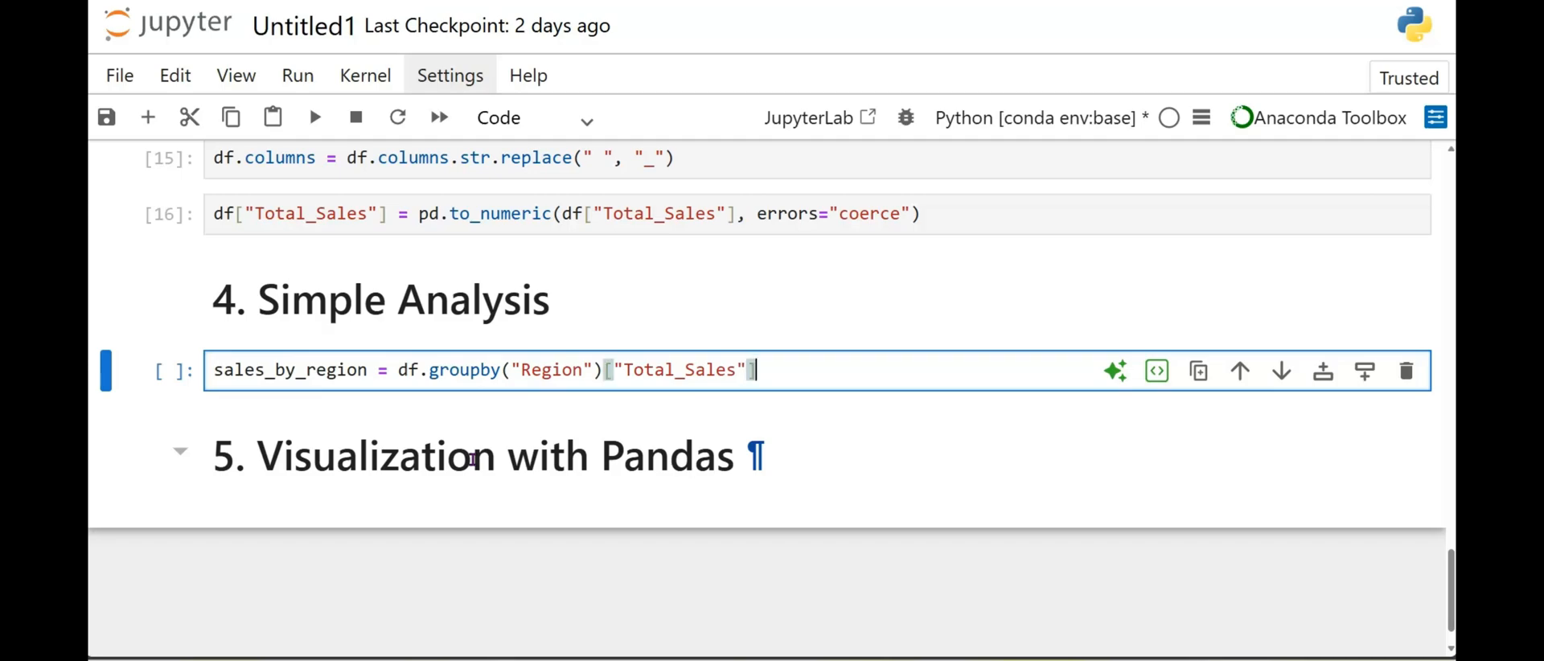
type(".")
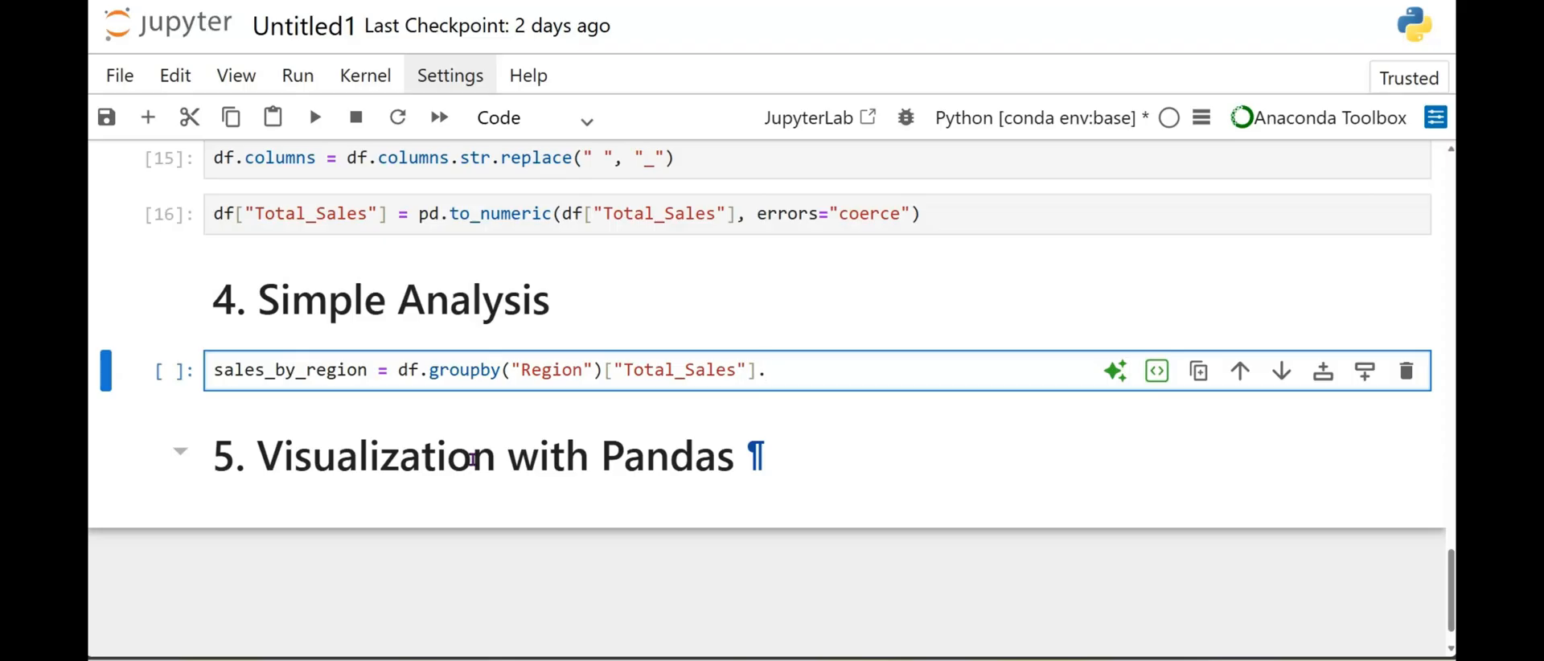
type("sum")
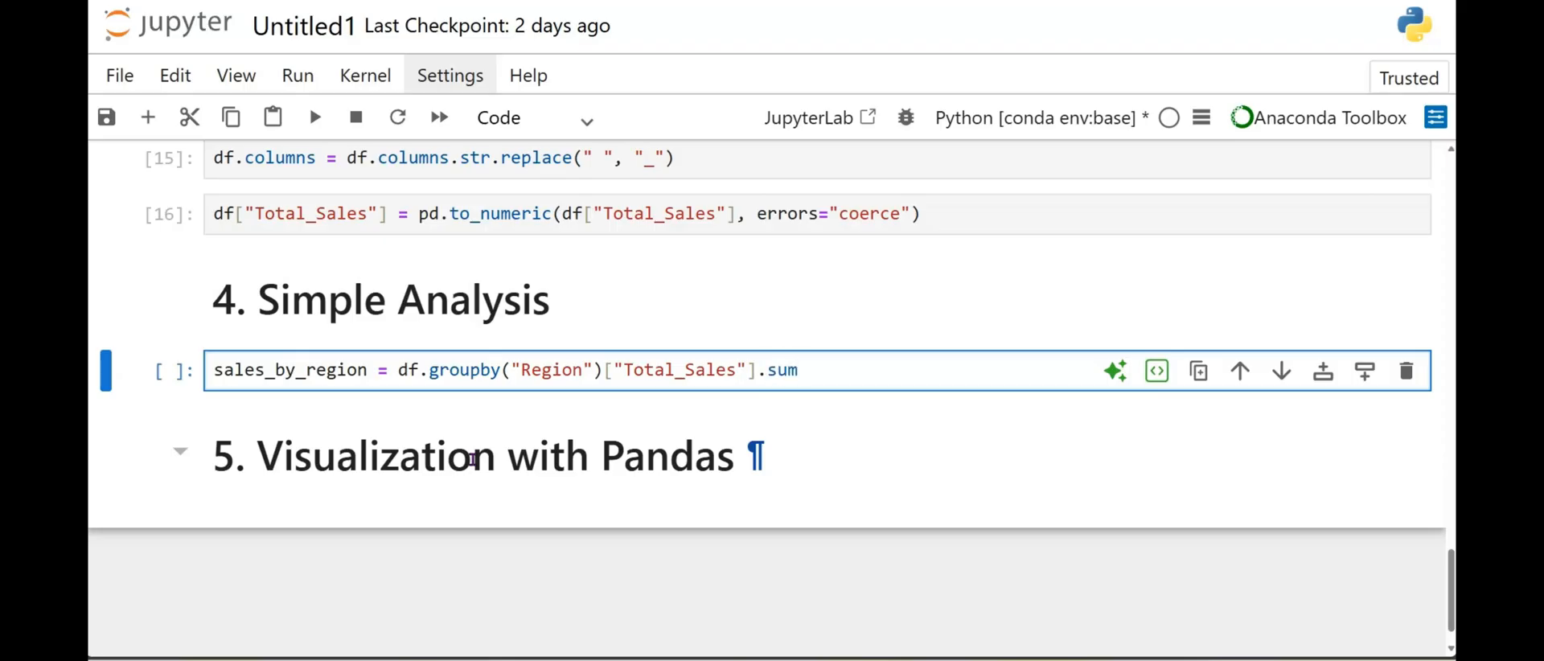
type("()")
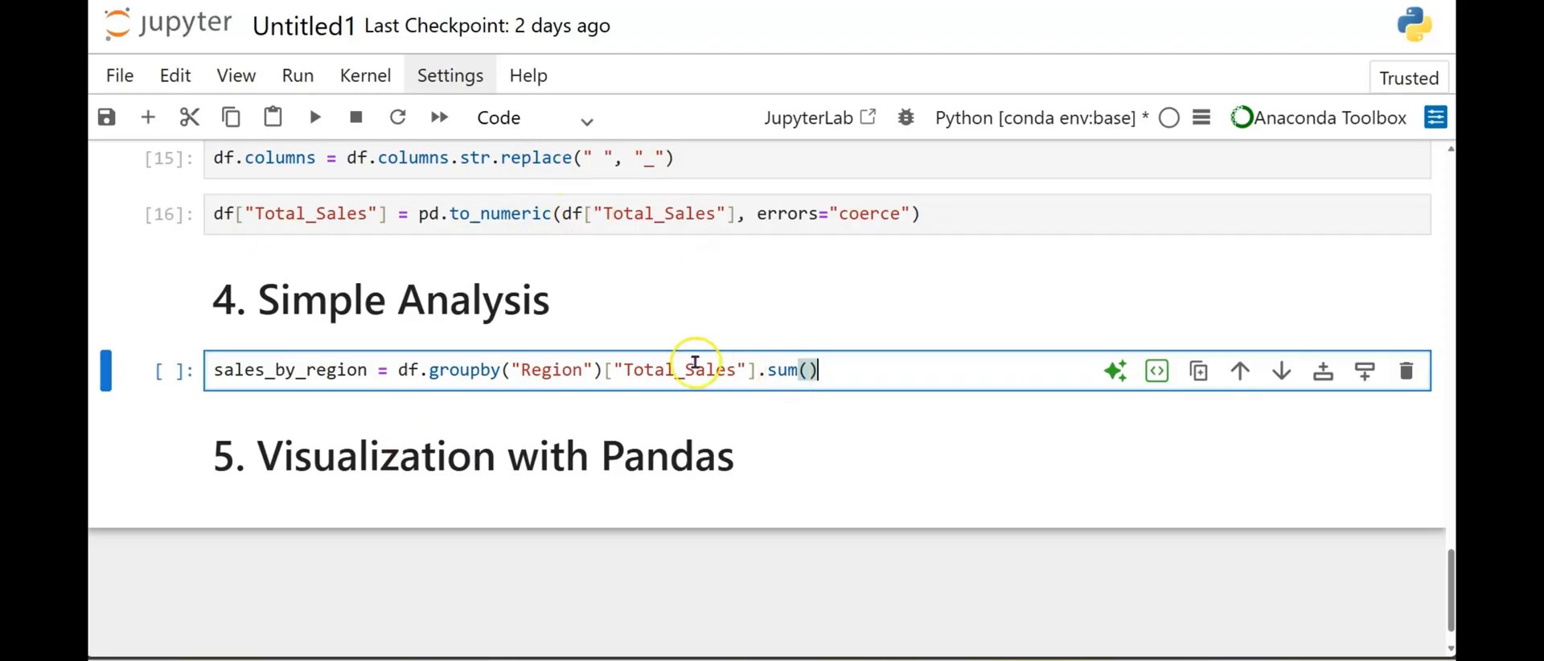
mouse_move(906, 365)
type("p")
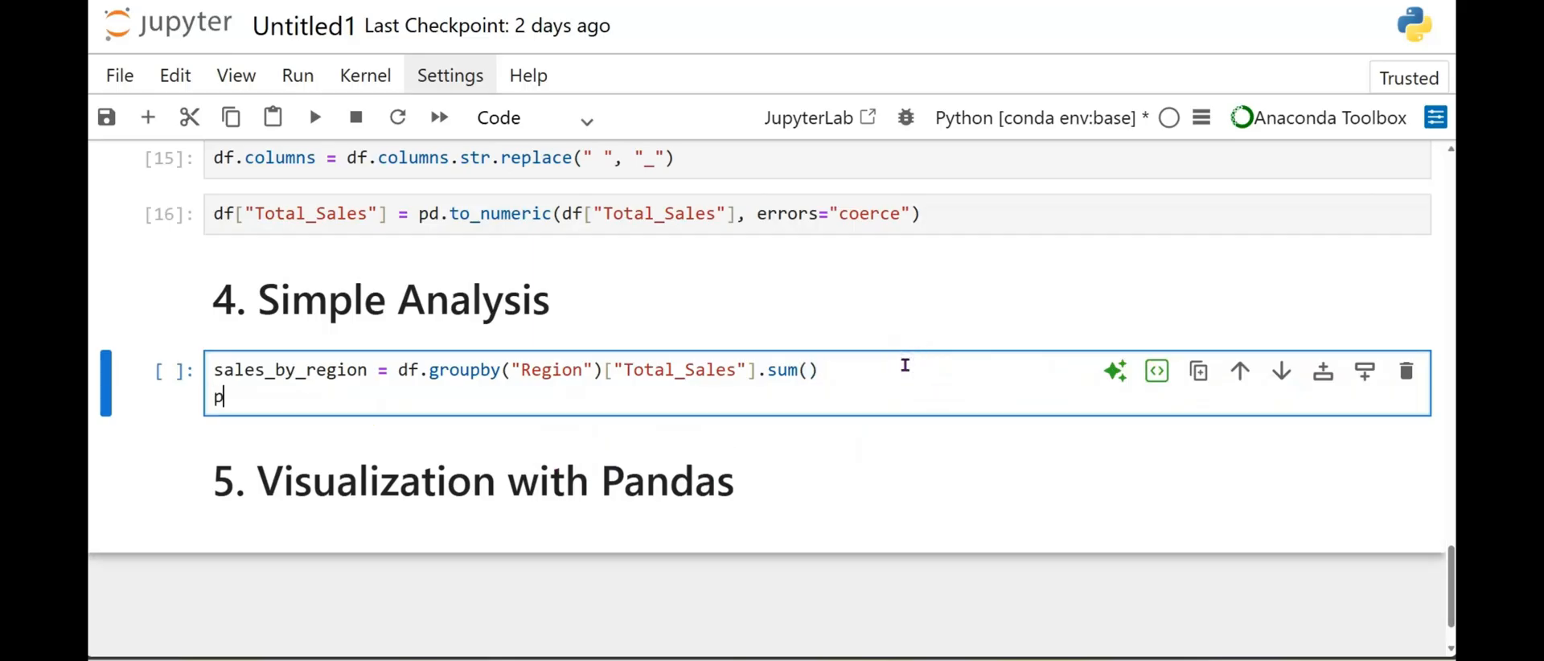
Add print(sales_by_region) below it and trigger the run.
type("rint")
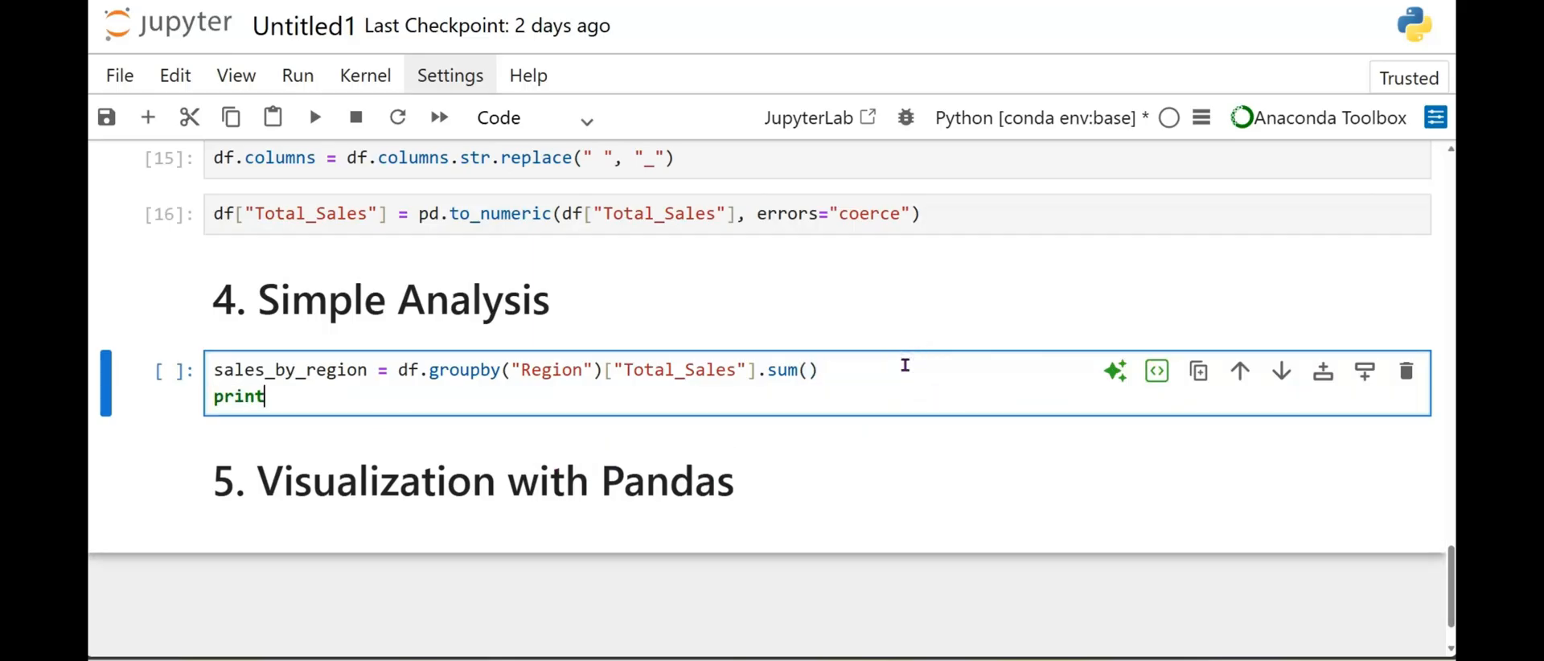
type("(")
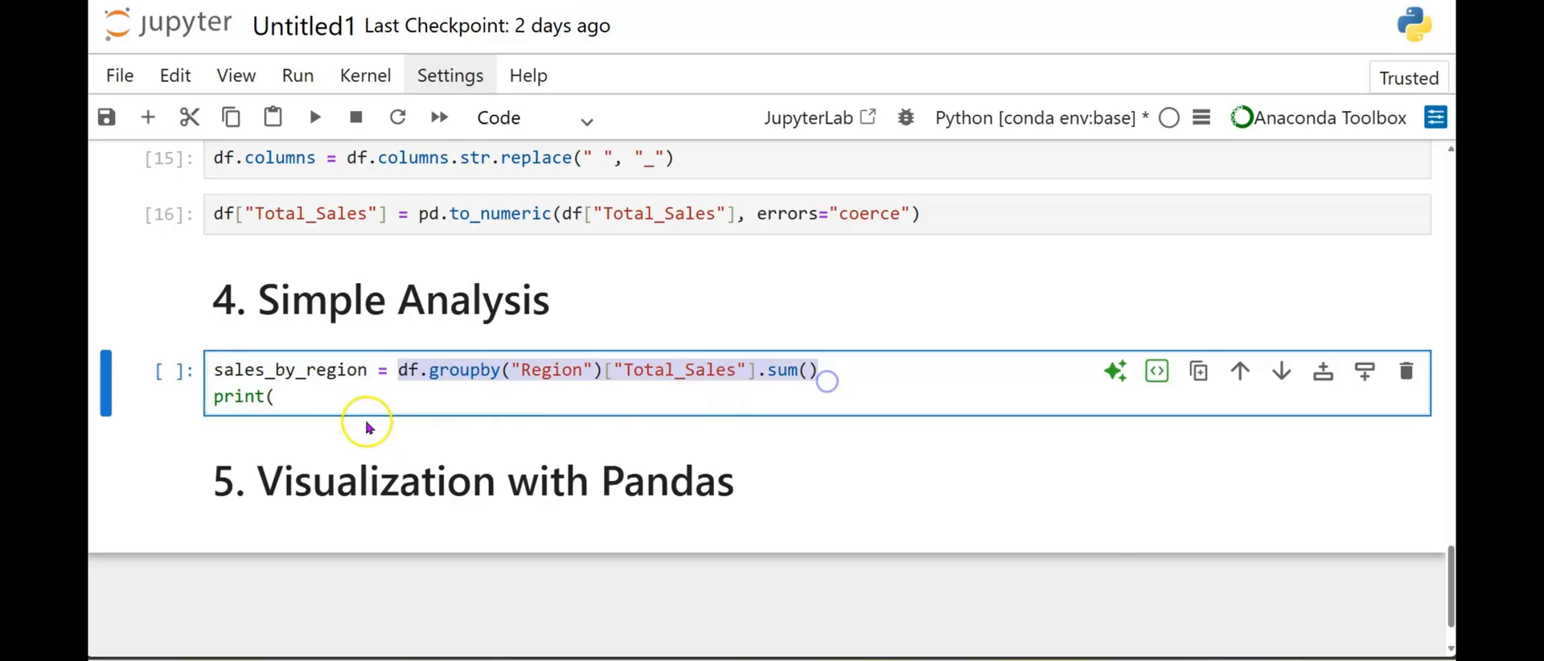
type("sales_by_")
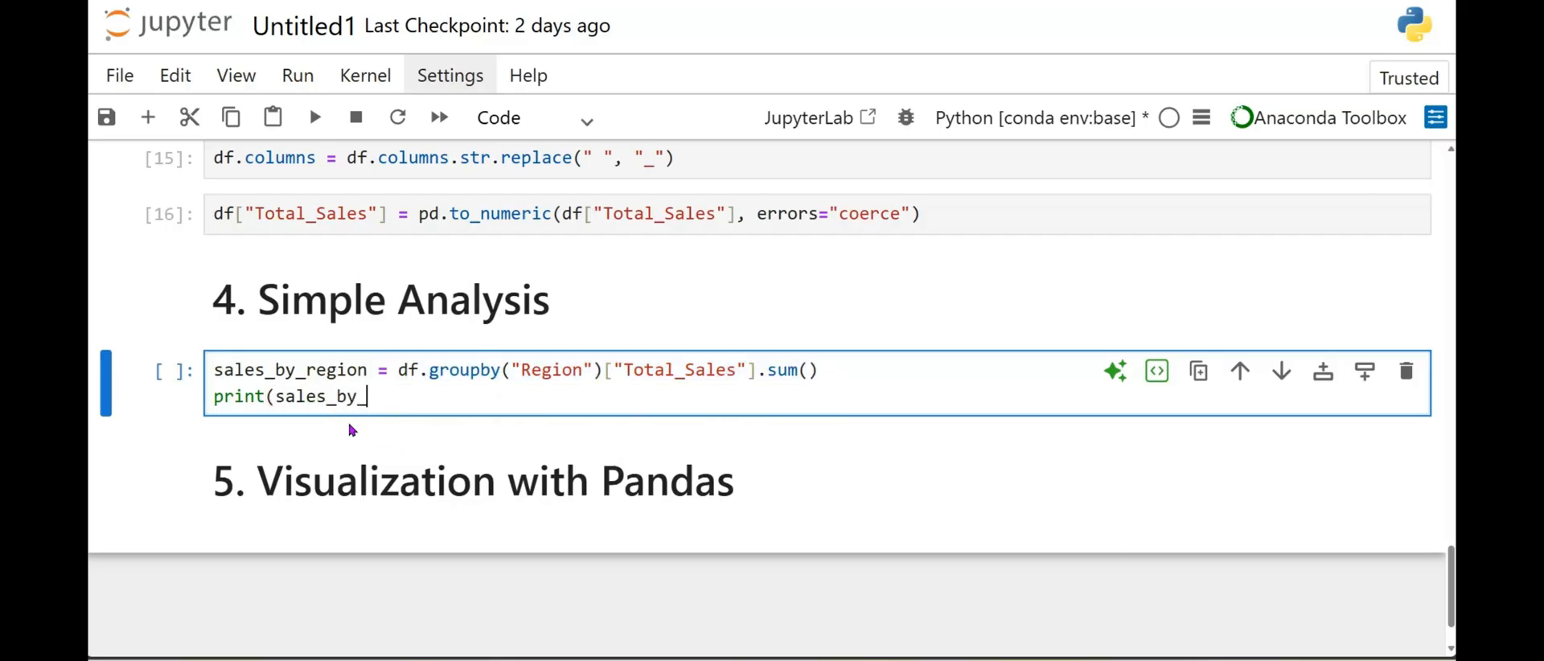
type("region)")
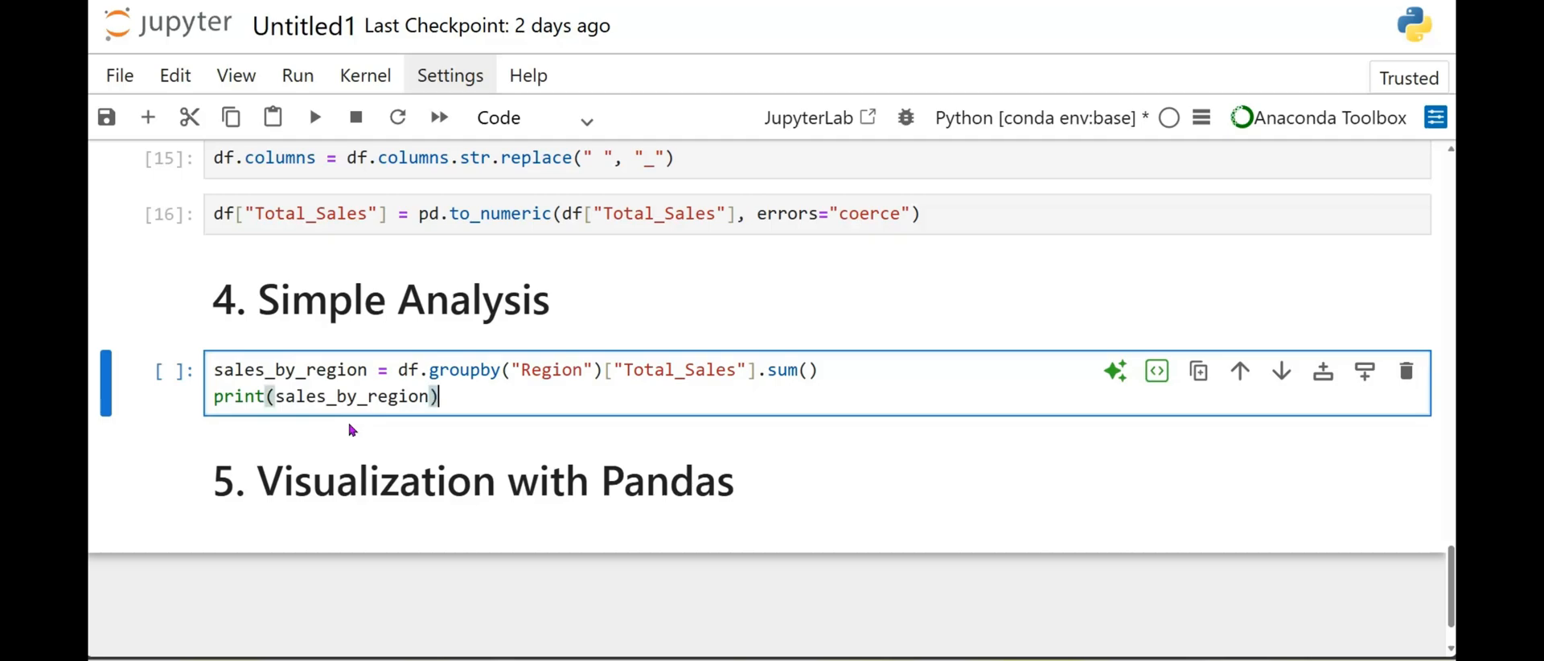
left_click(315, 117)
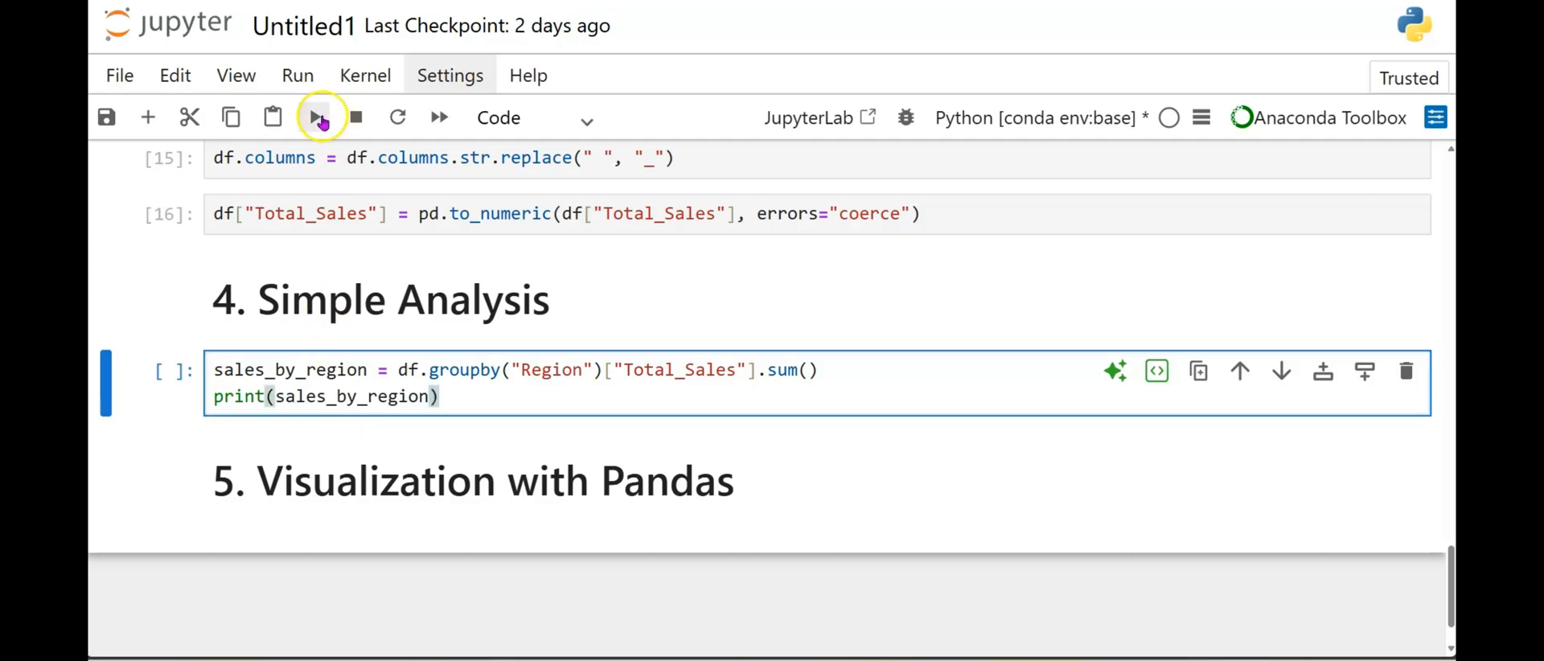
Run the cell to print Total_Sales per region, with West highest at 1638319.
left_click(316, 118)
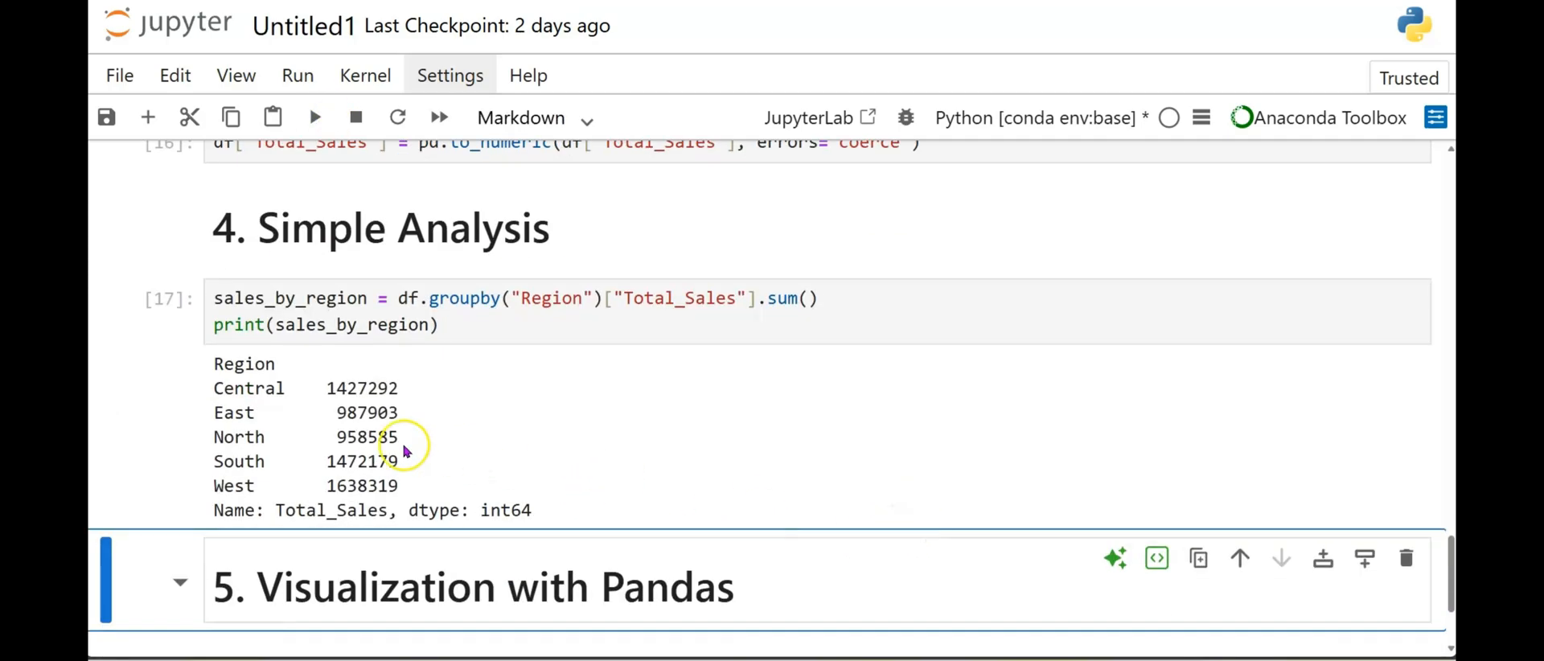
mouse_move(237, 413)
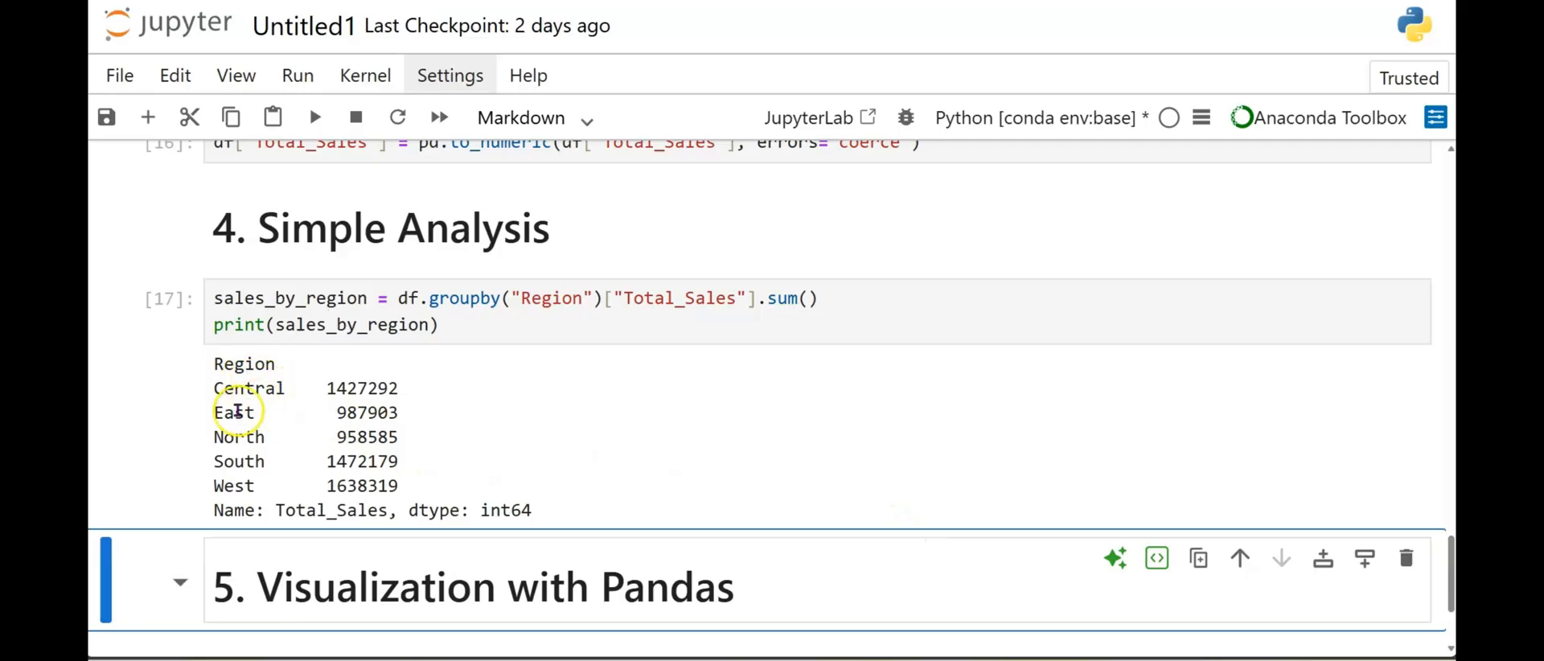
mouse_move(253, 431)
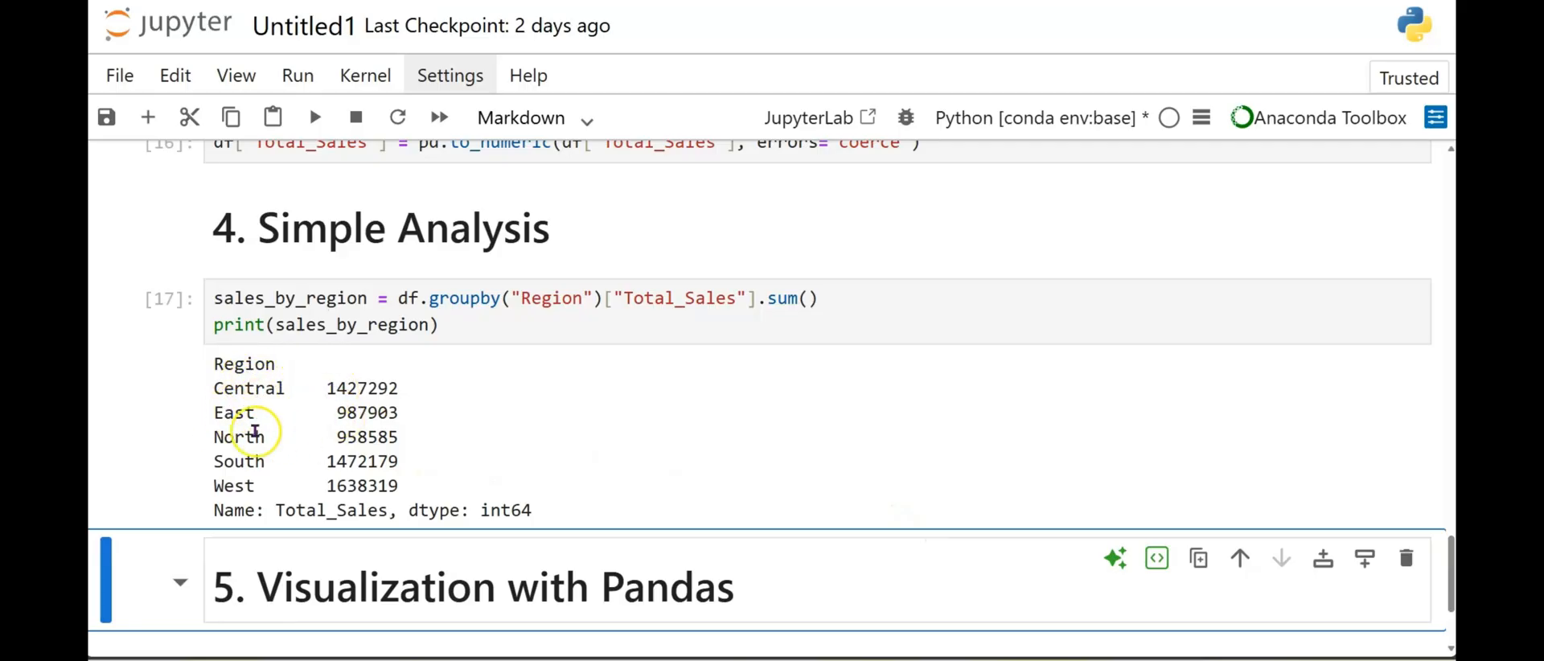
mouse_move(261, 487)
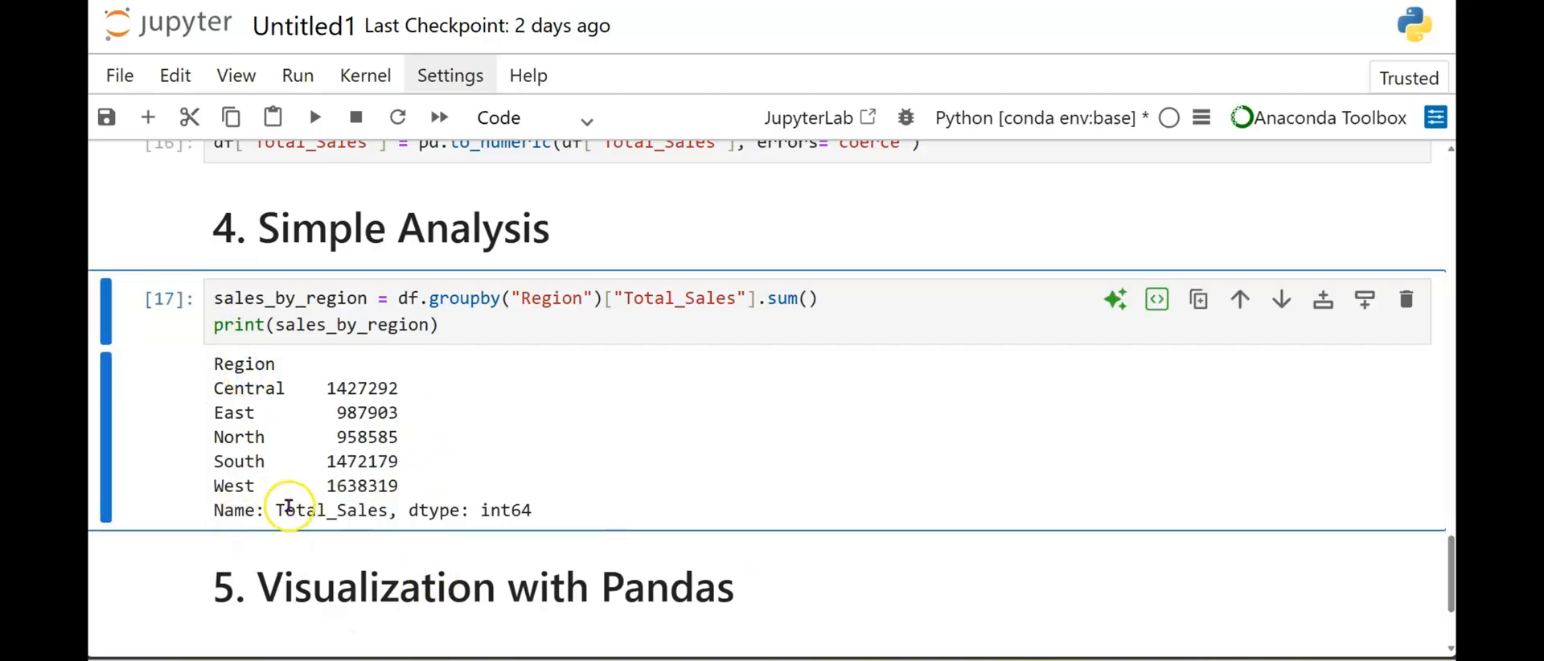
mouse_move(532, 512)
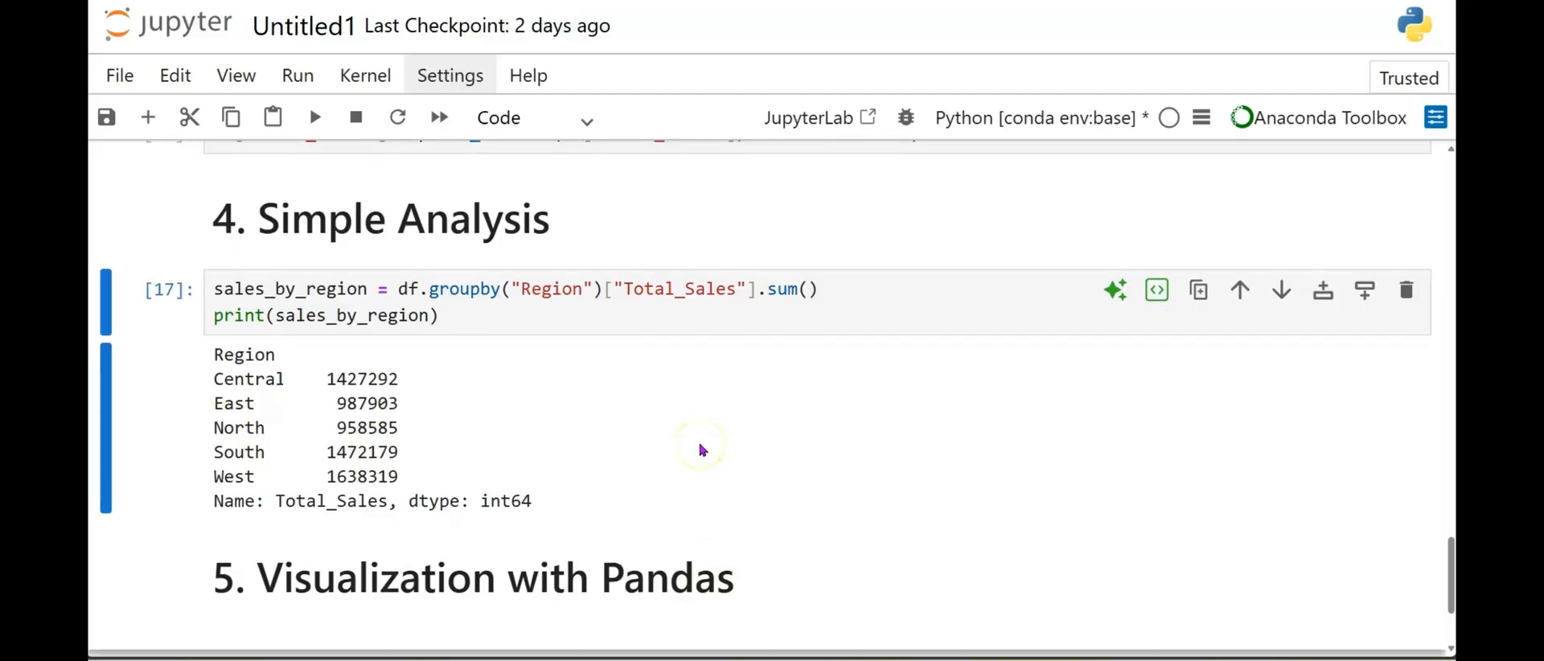
Start the Visualization with Pandas cell with the sales_by_region variable.
scroll("down", 3)
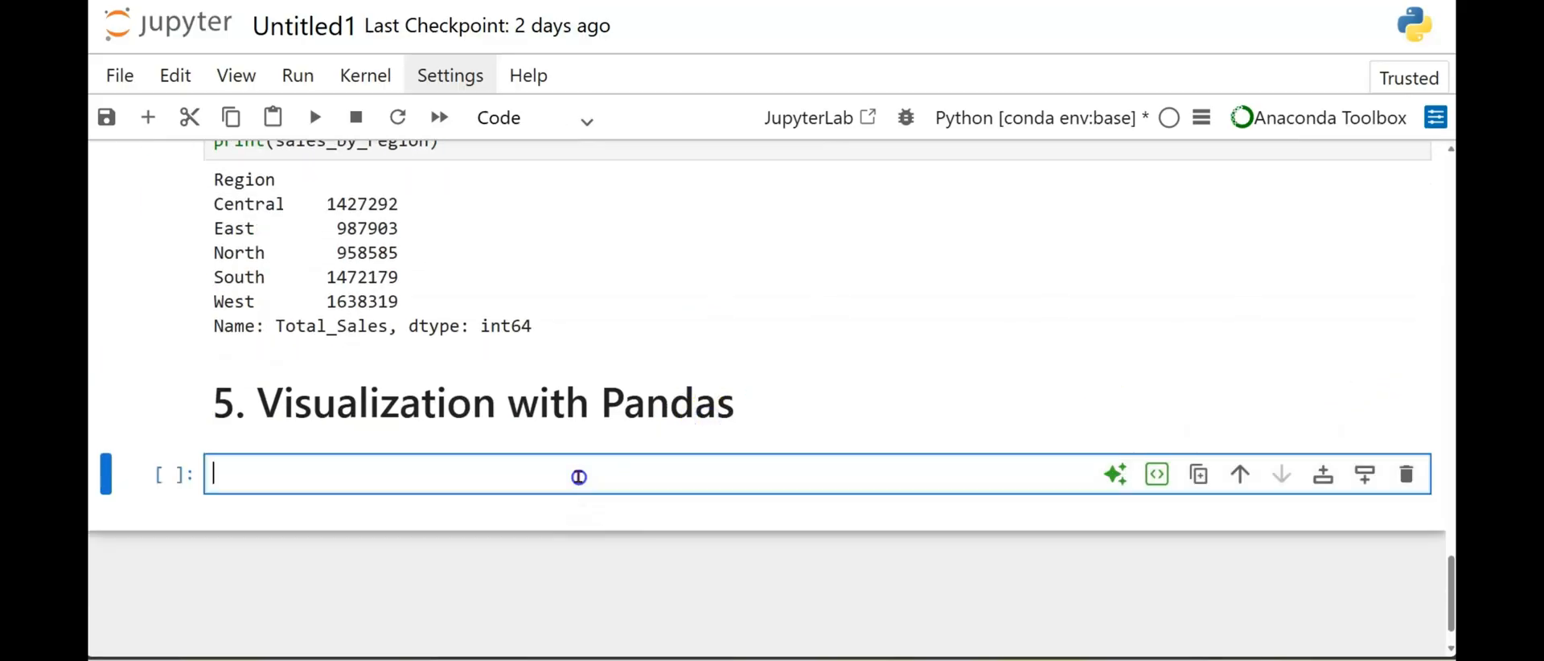
type("sales_by_")
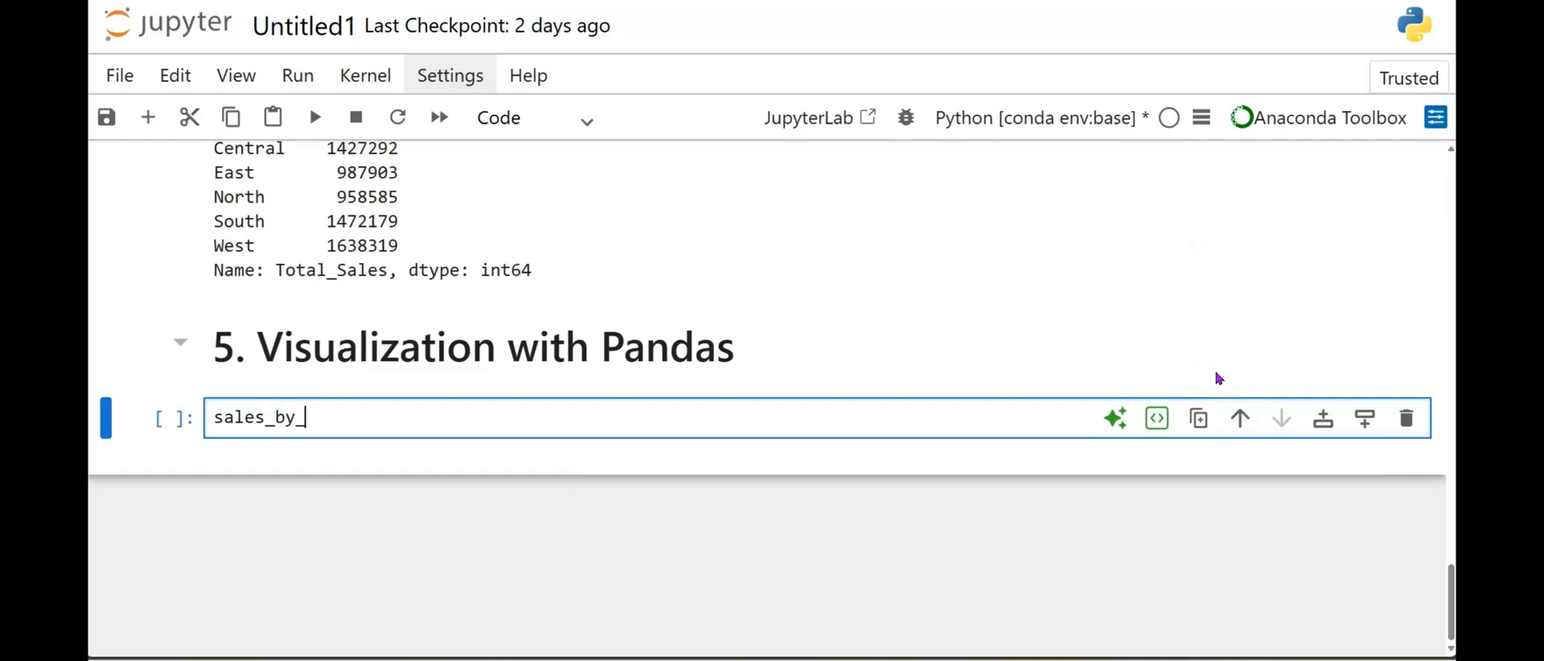
type("region")
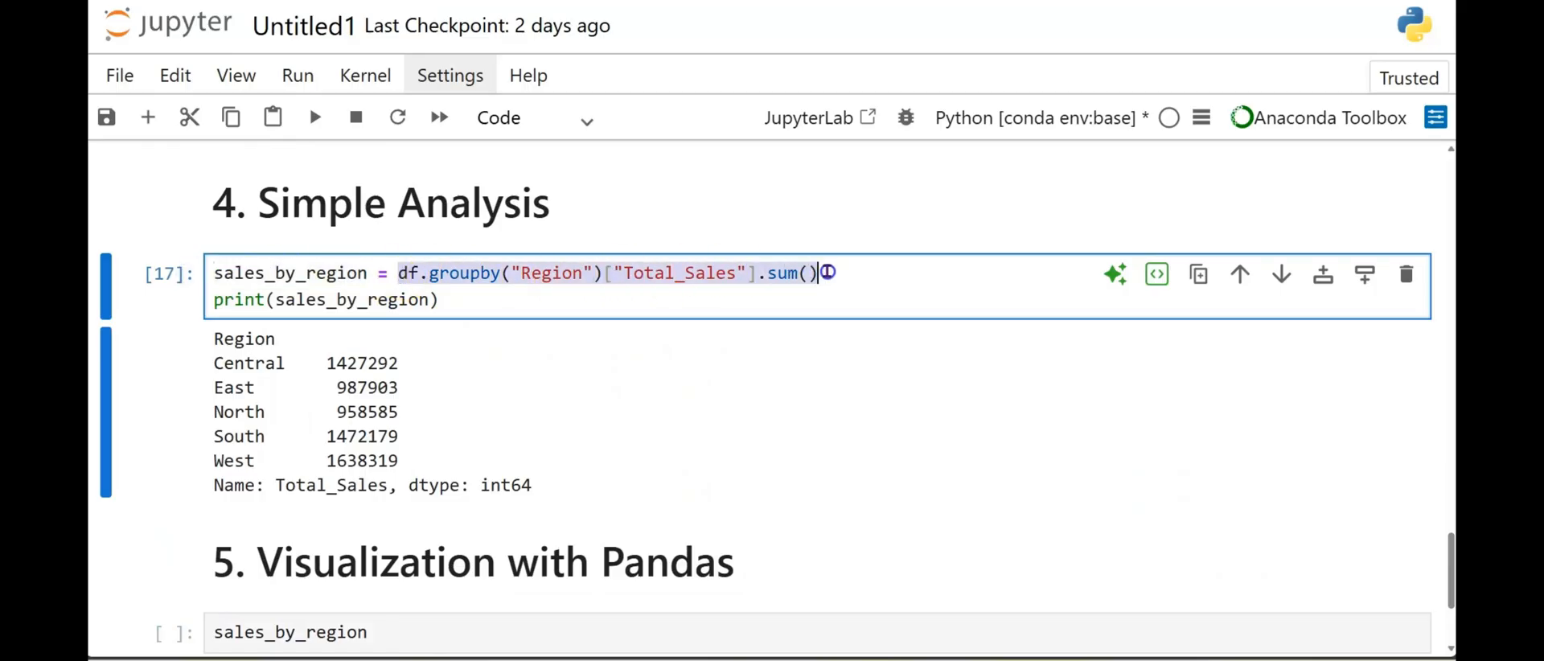
scroll("down", 3)
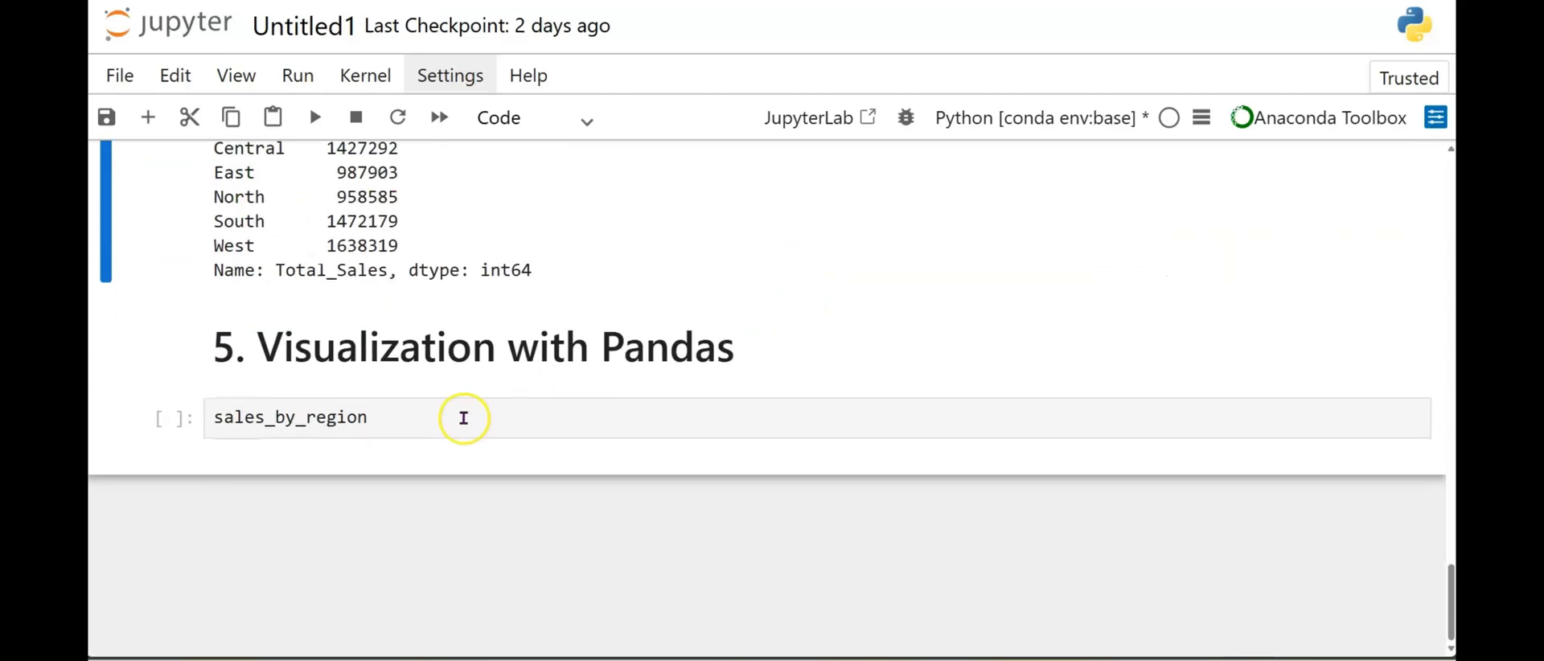
left_click(463, 417)
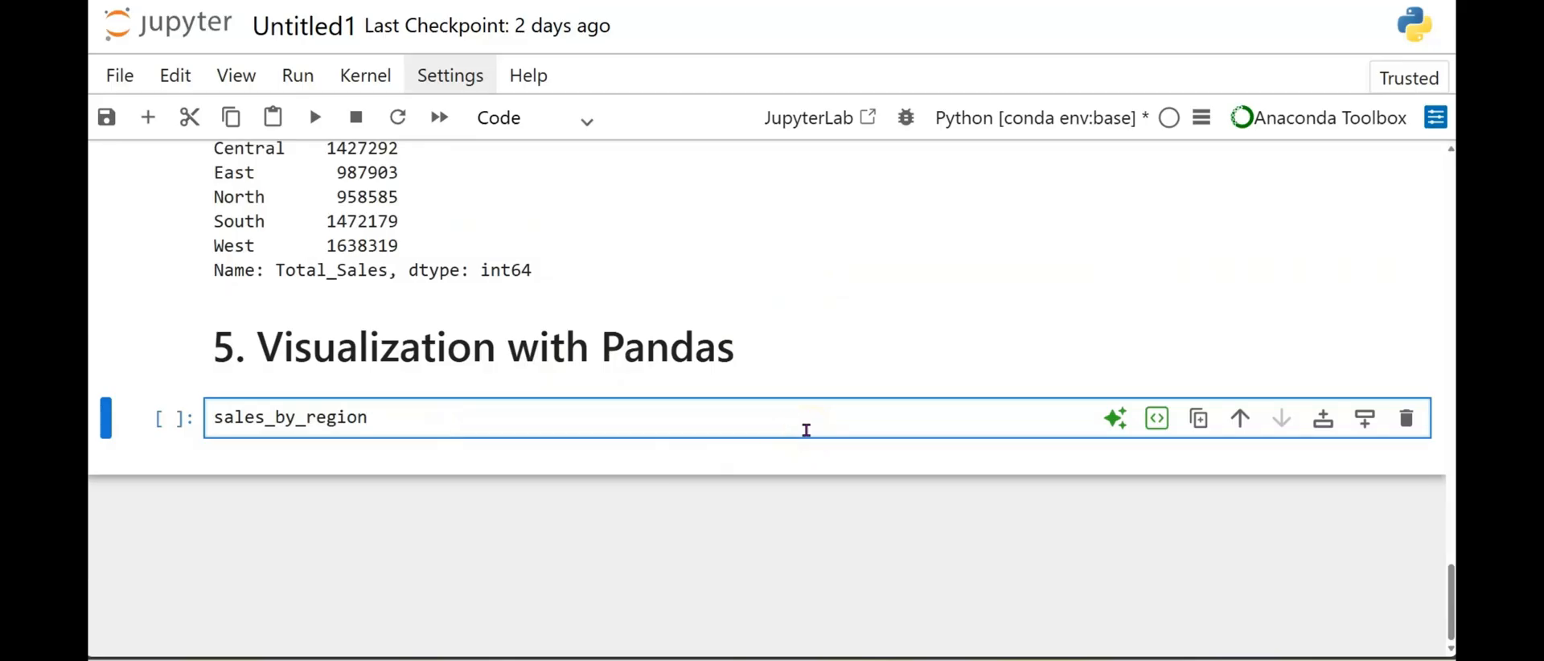
Append .plot(kind="bar", title="Total Sales by Region", color="skyblue") to sales_by_region.
type(".plo")
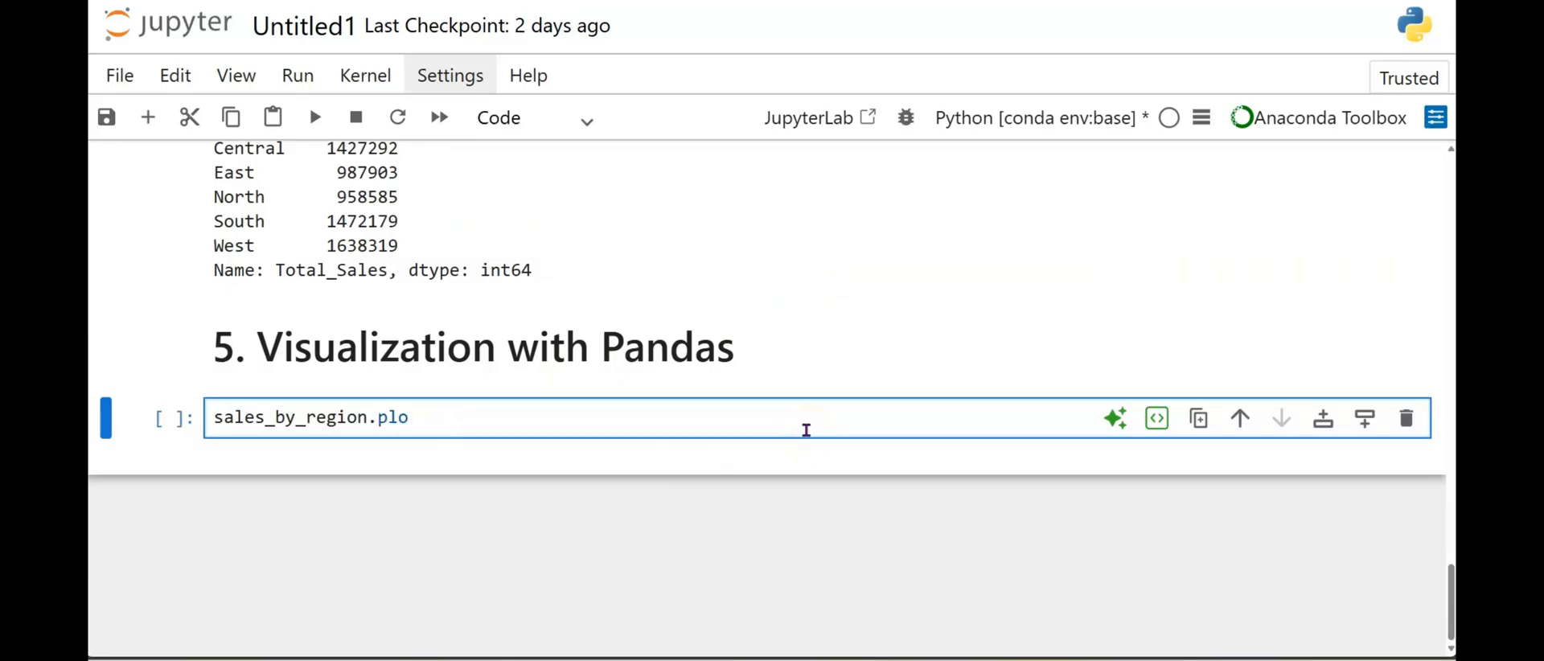
type("t(")
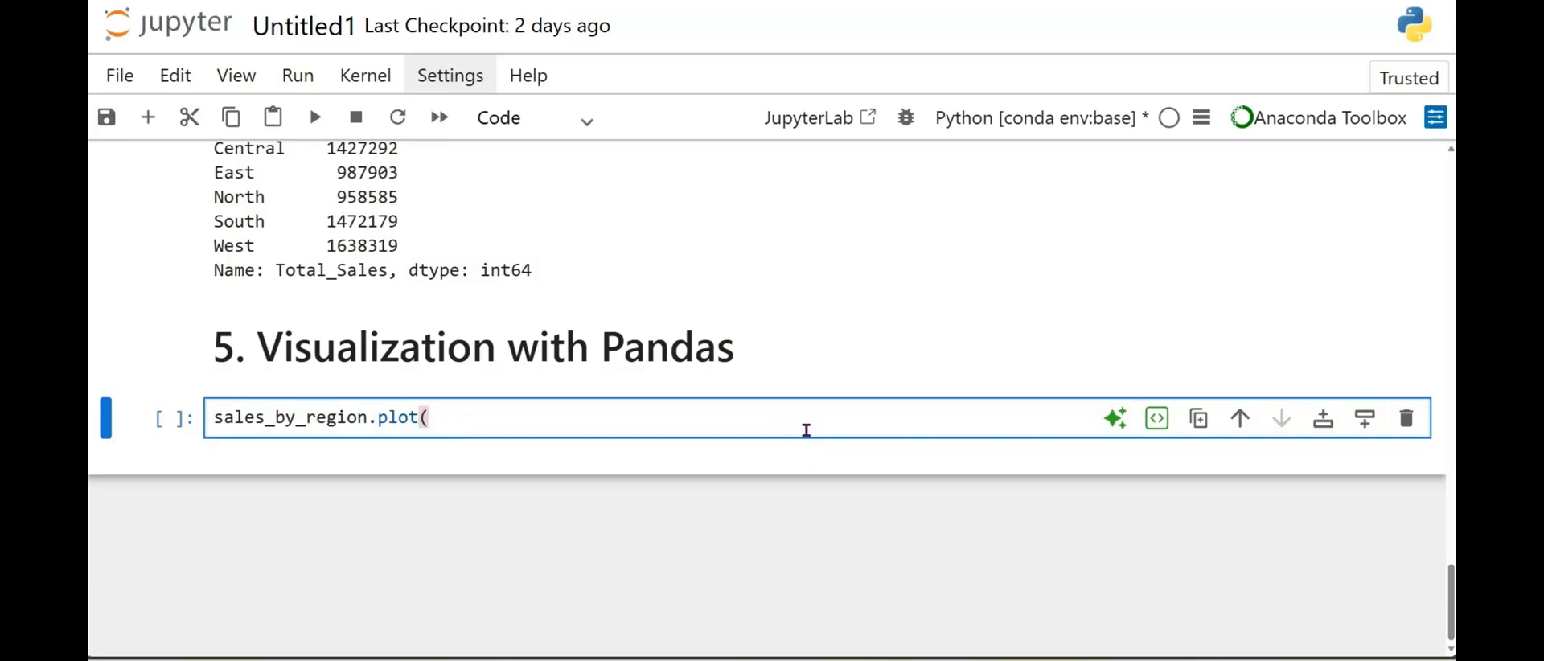
type("kind=")
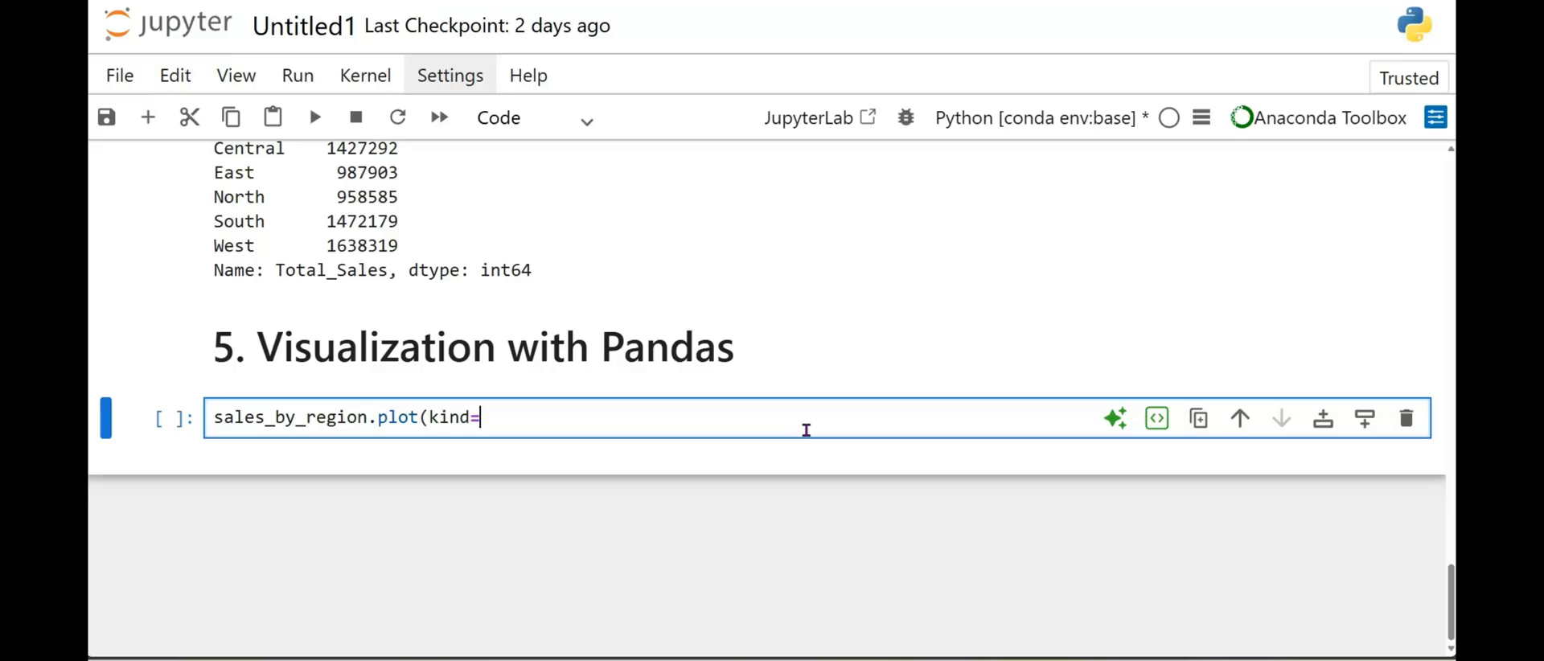
type("\"bar")
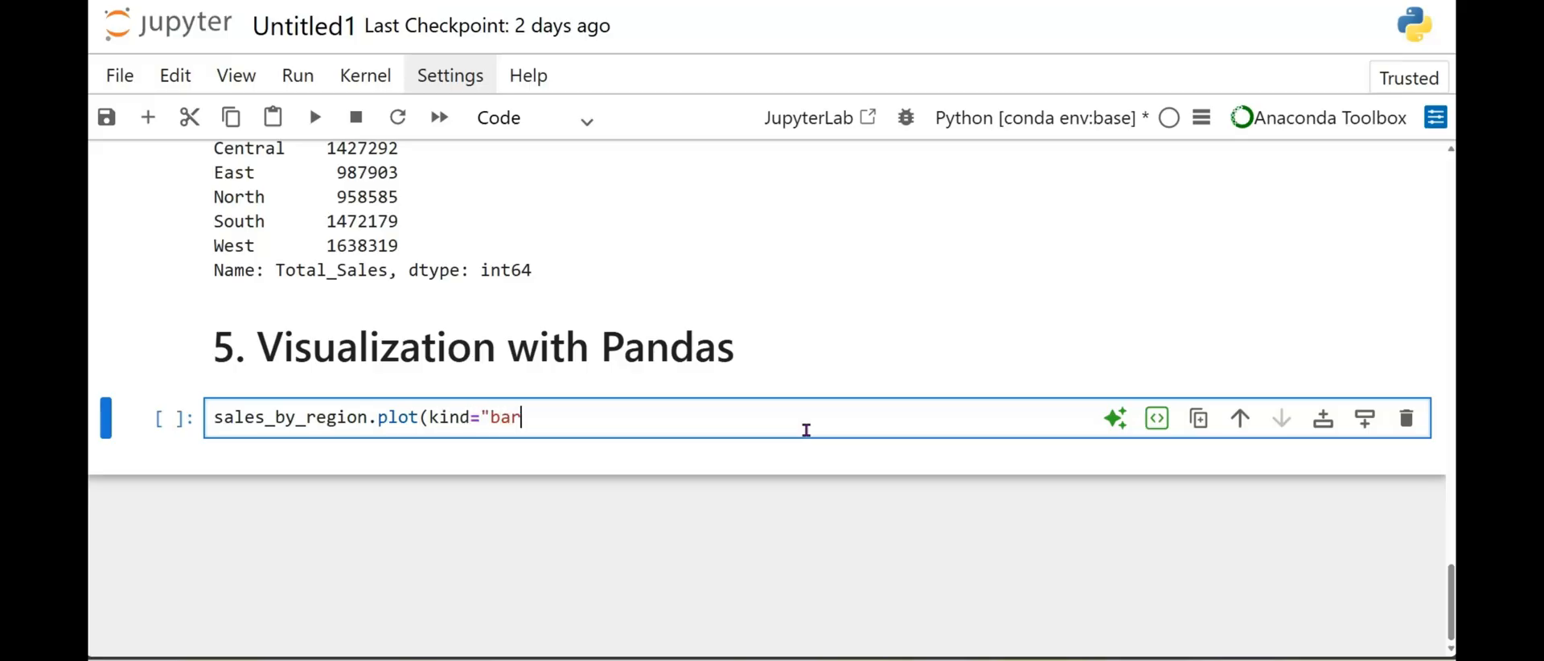
type(",")
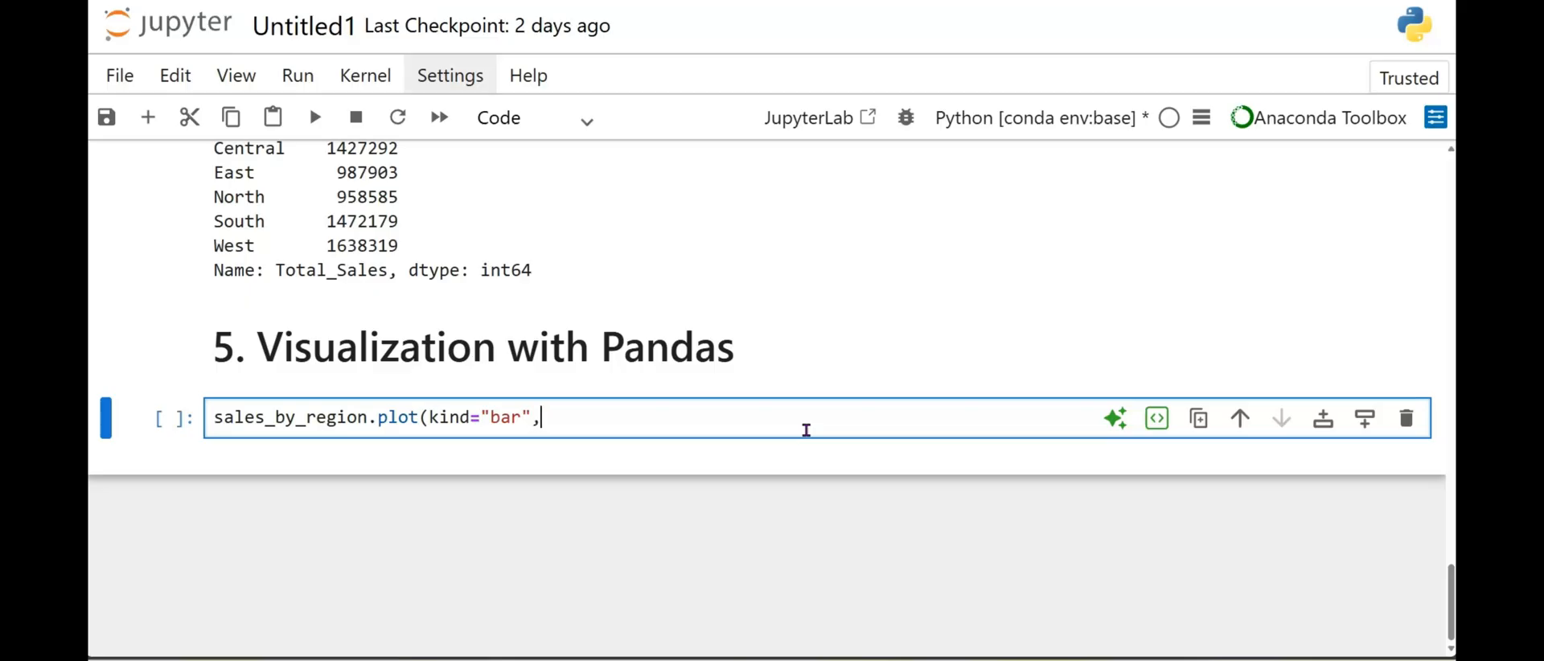
type("title")
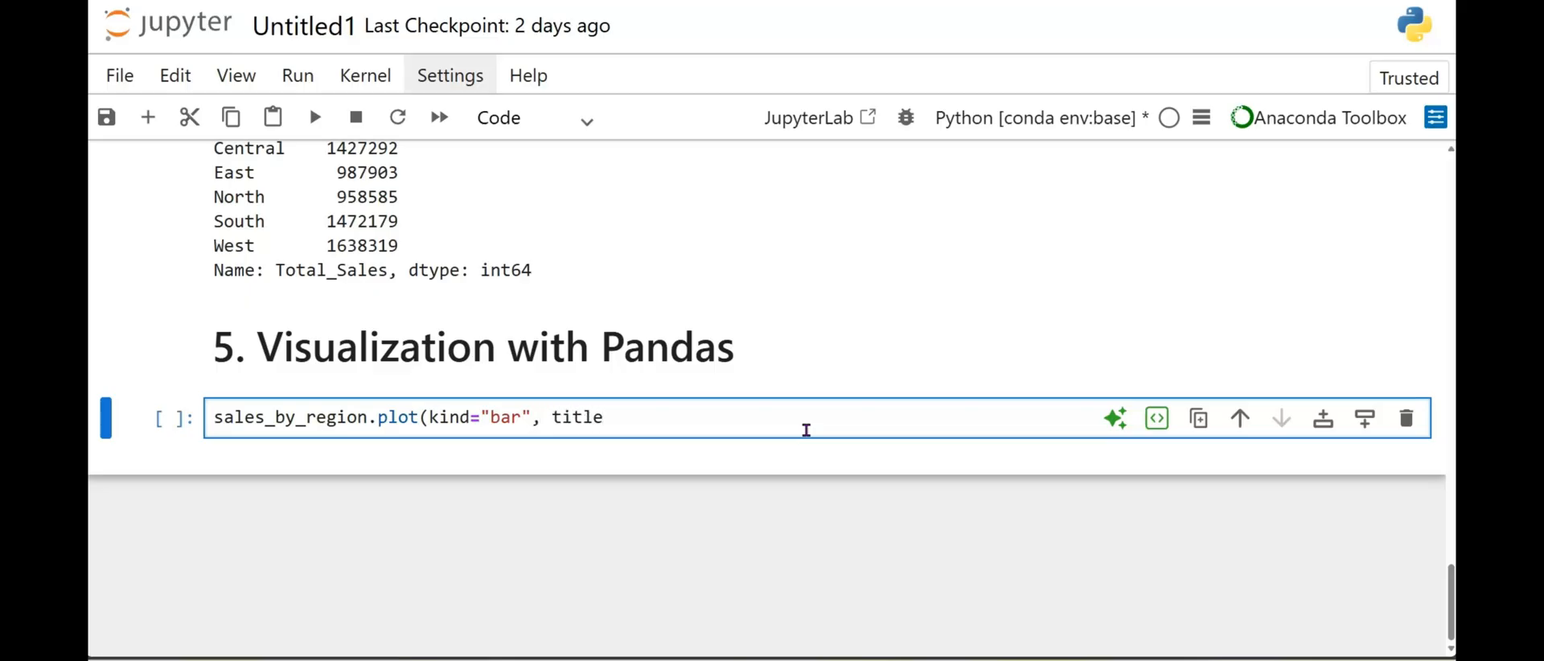
type("=")
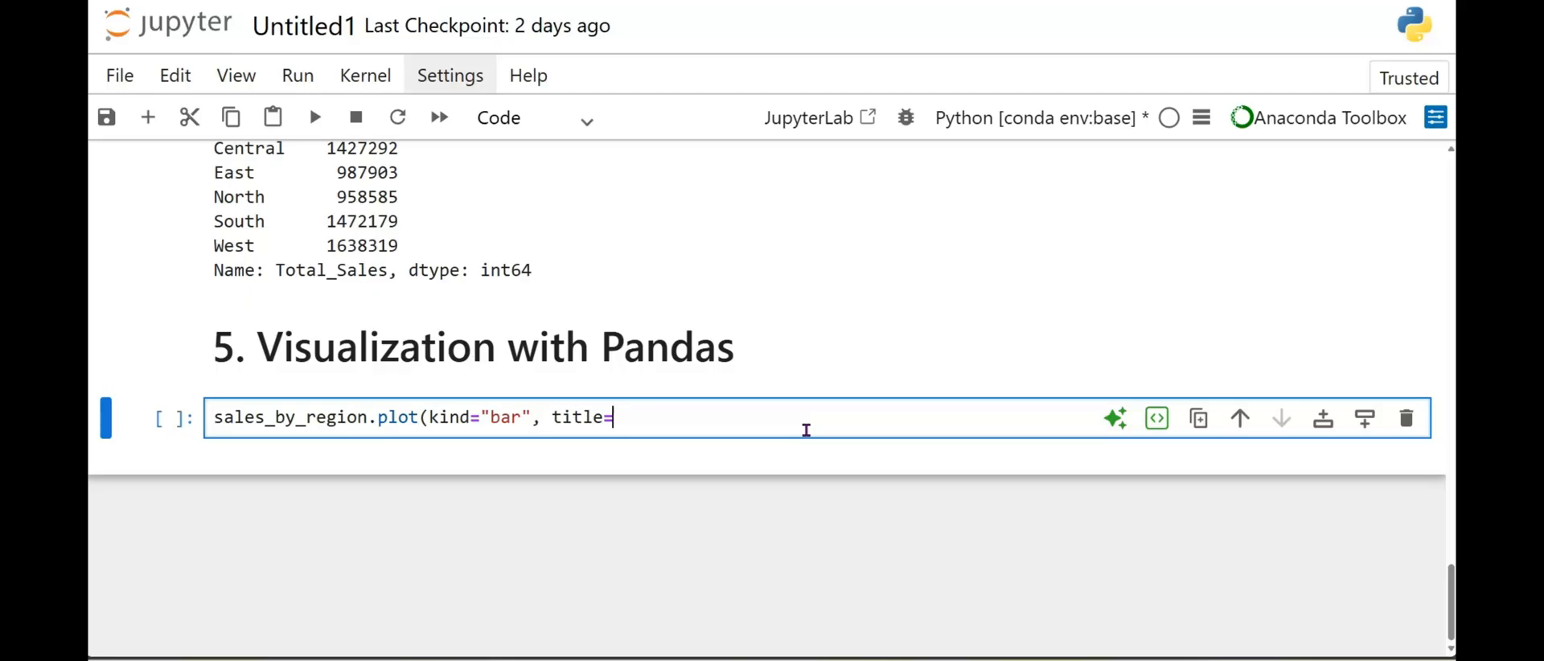
type("\"")
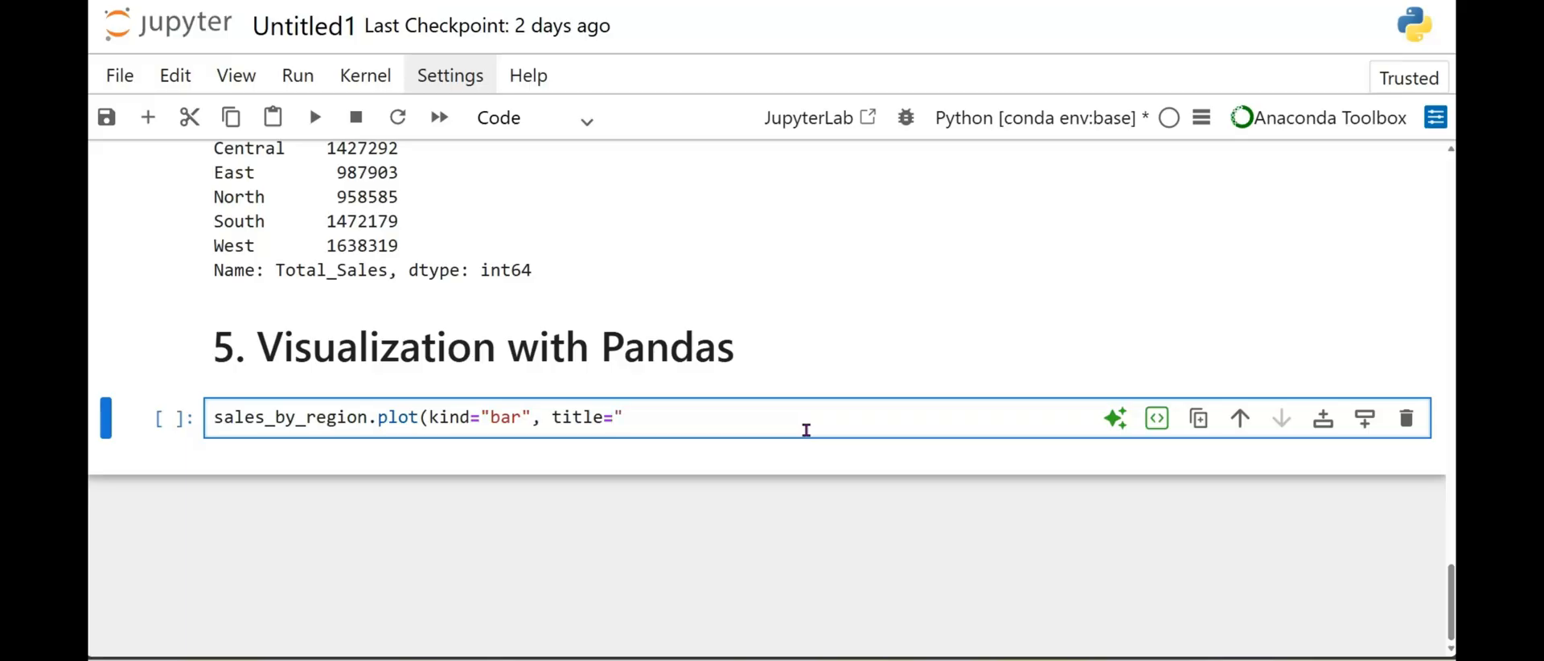
type("Total")
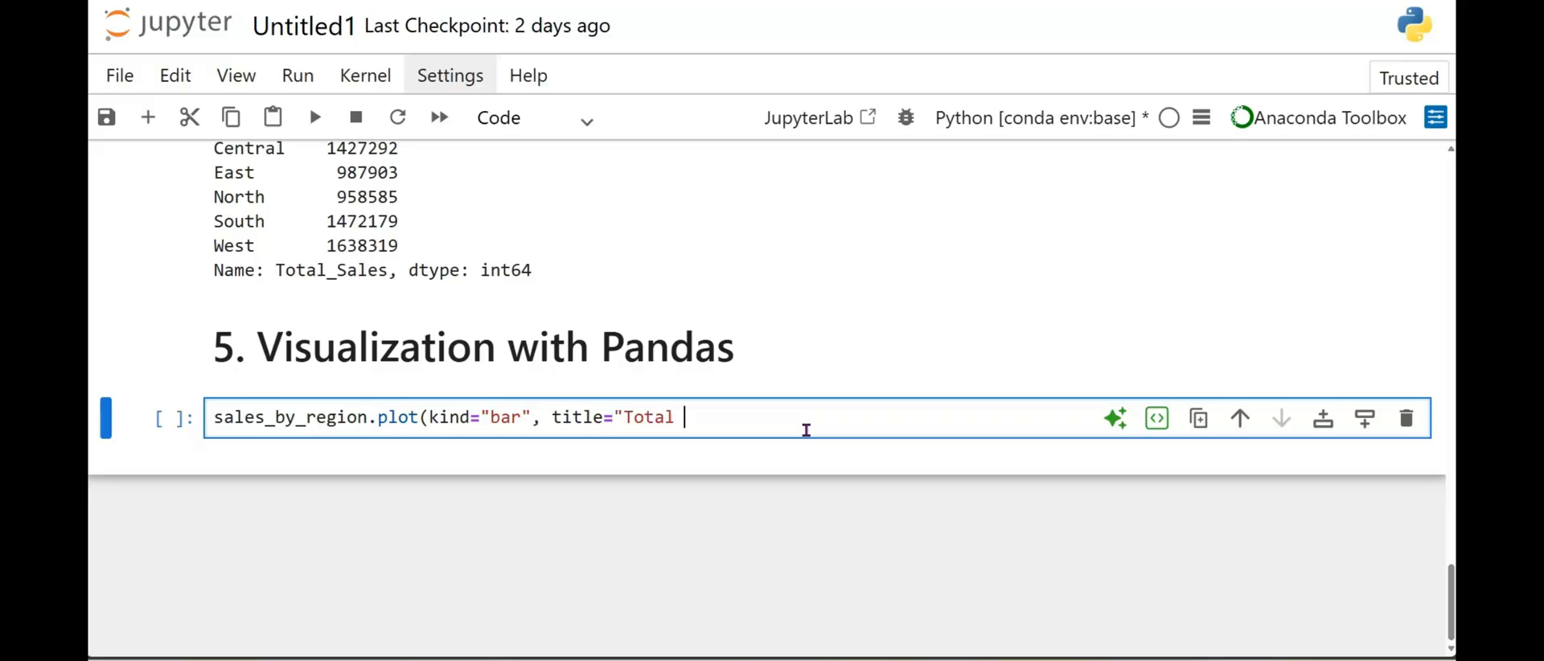
type("Sales by R")
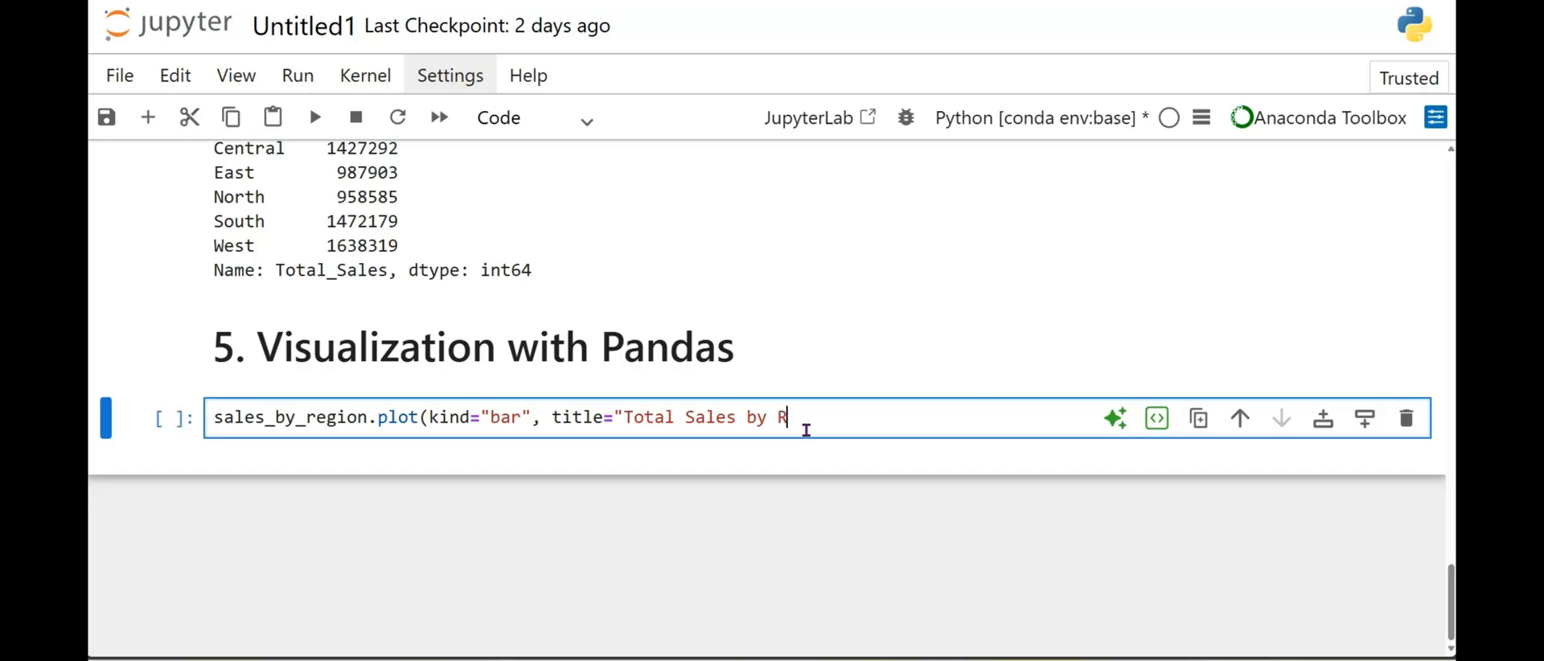
type("egion")
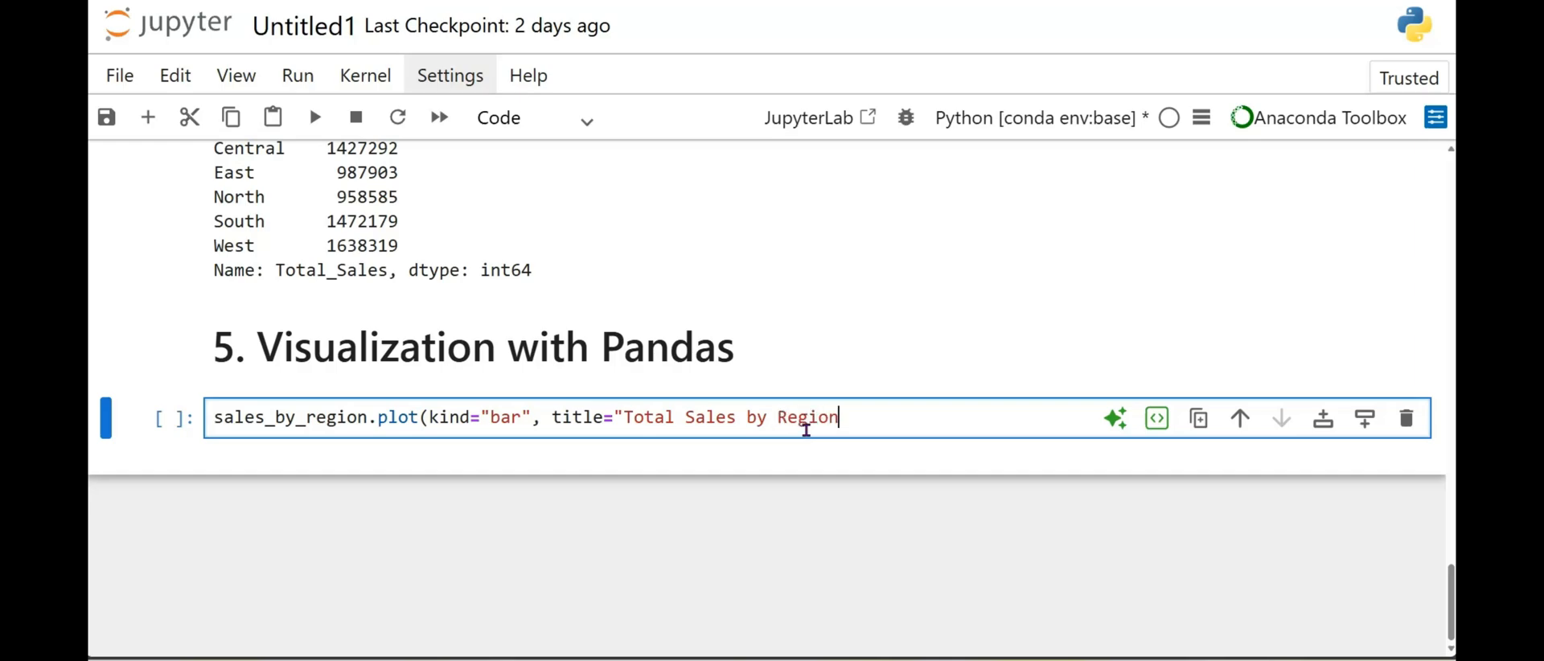
type("\", C")
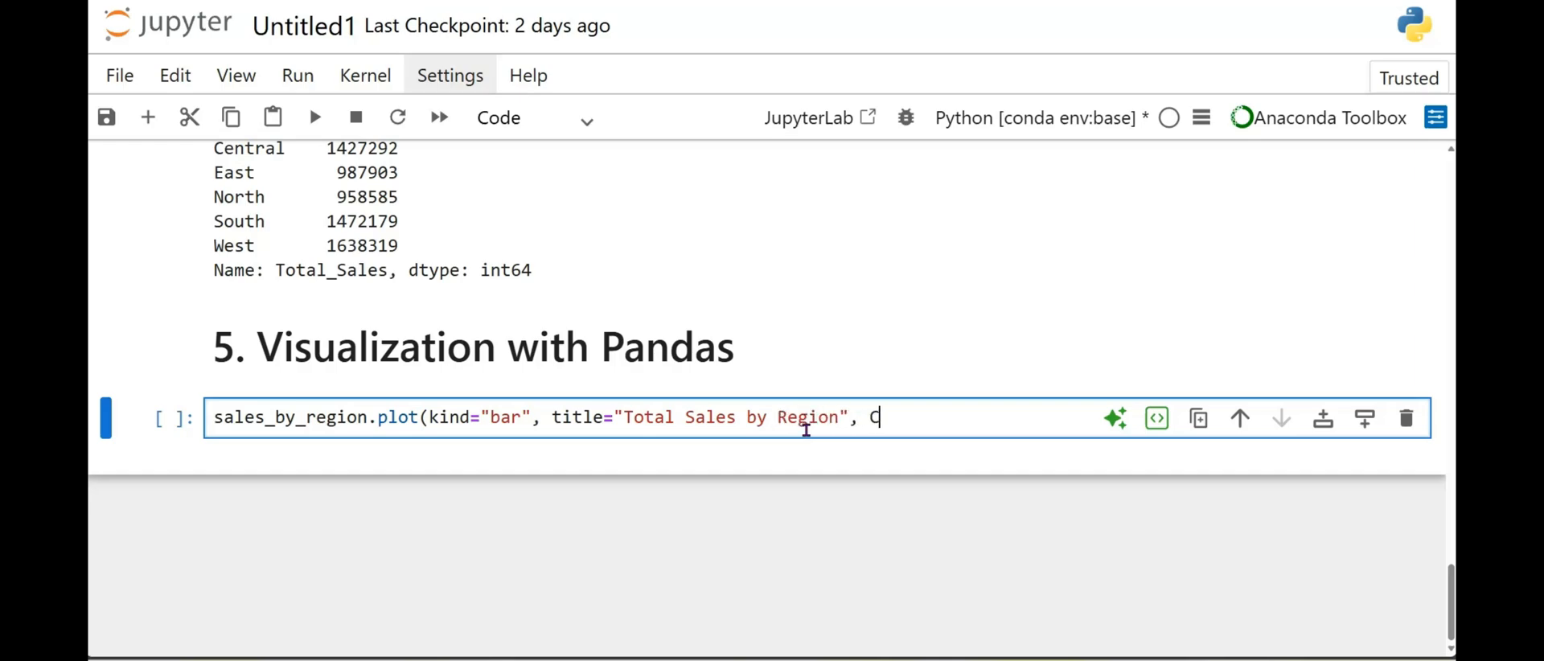
type("olor")
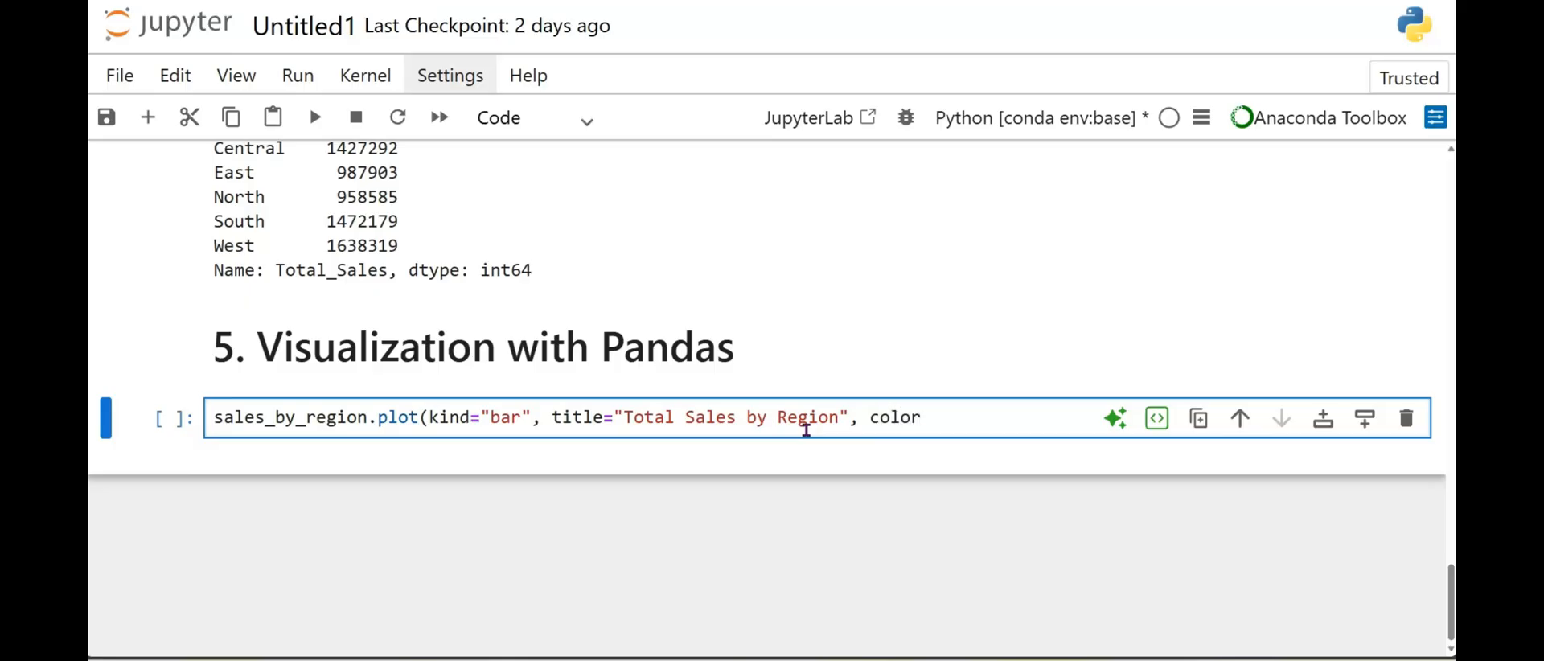
type("=\"sky")
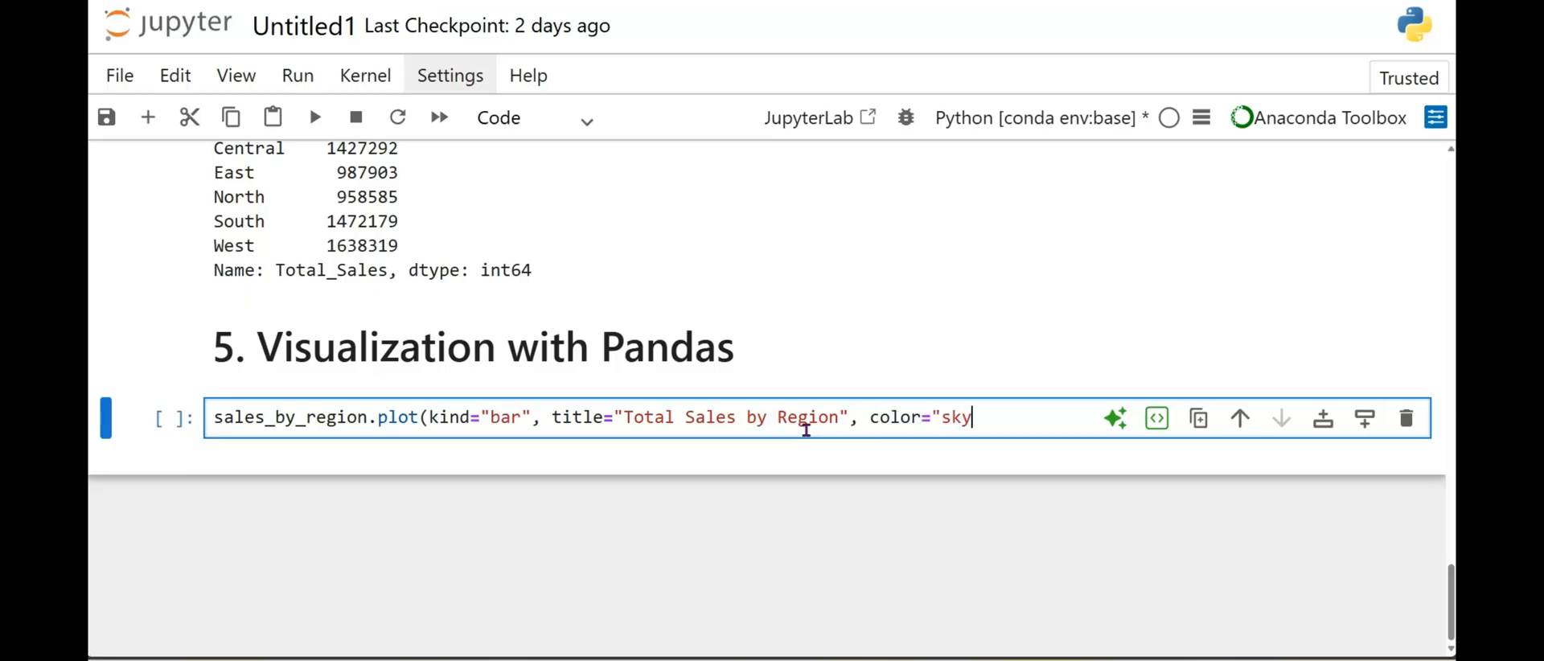
type("blue\"")
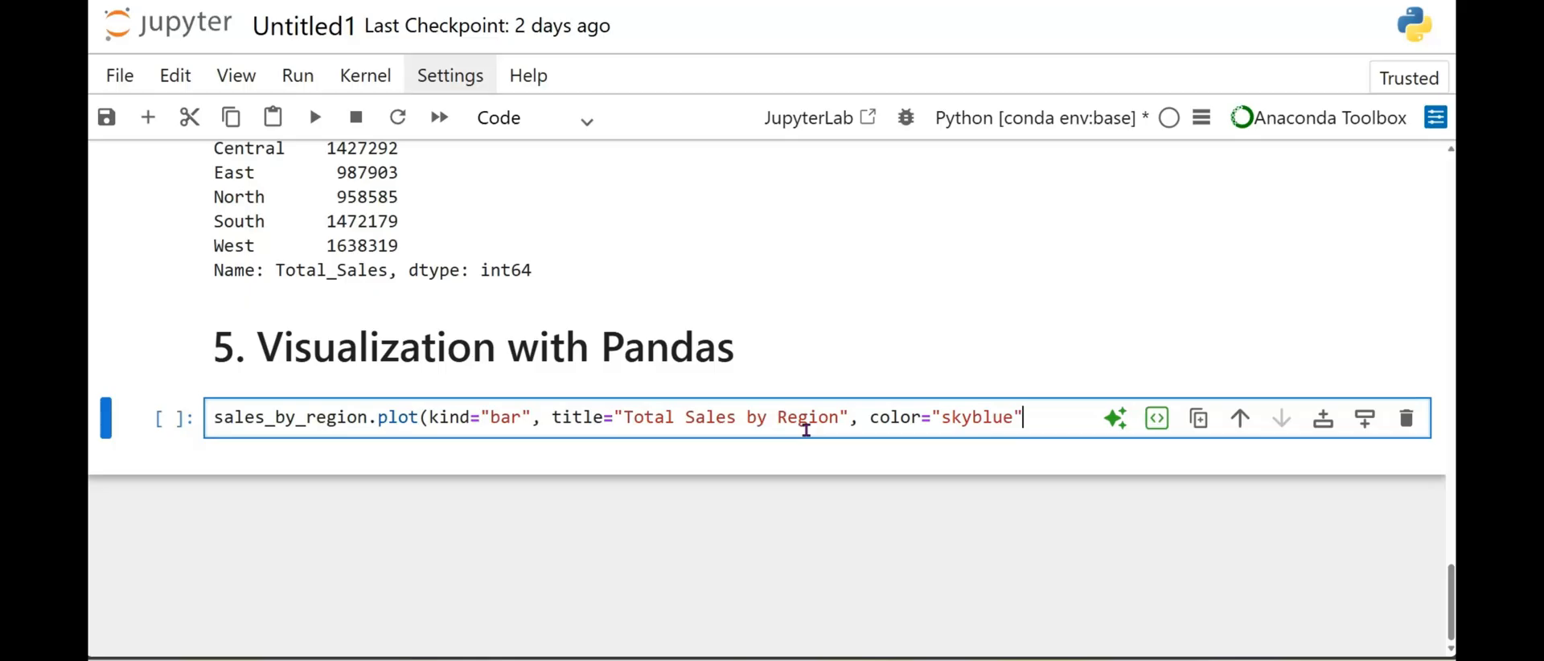
type(")")
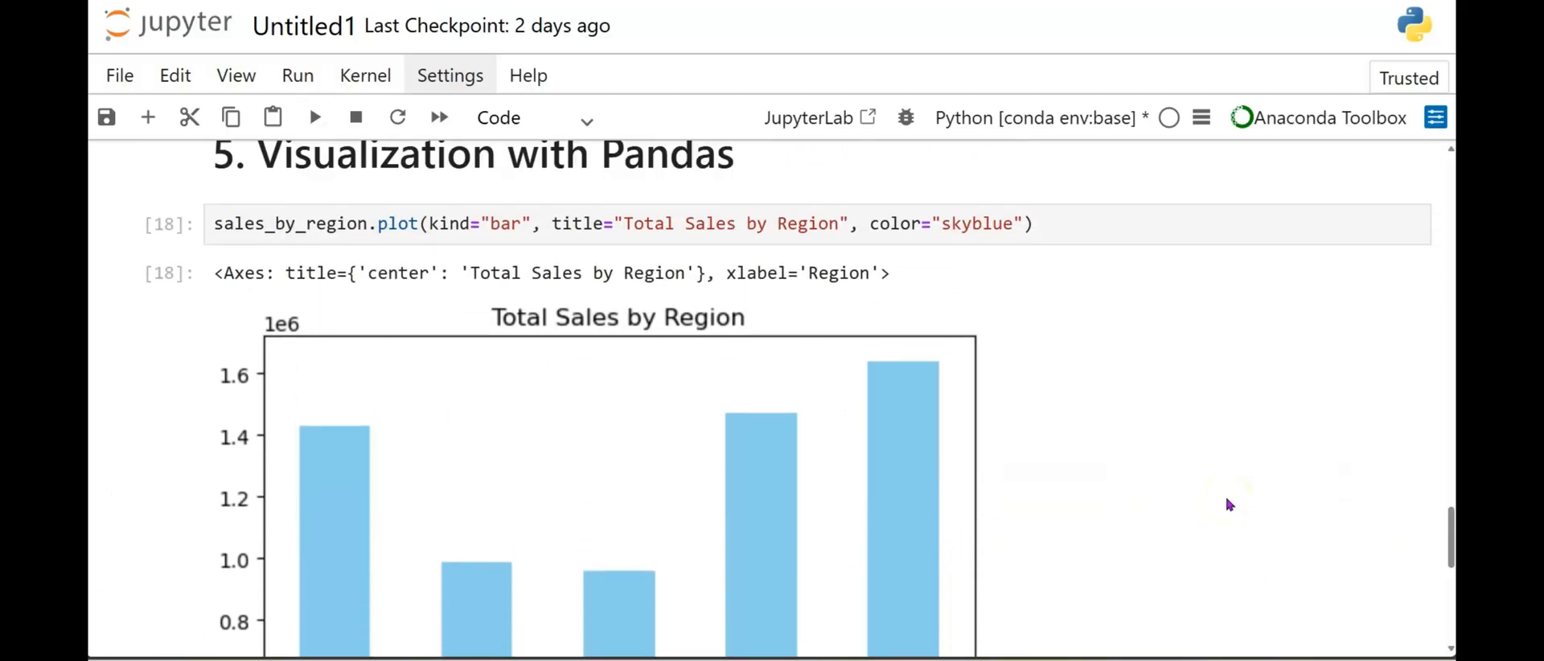
Scroll through the sky-blue bar chart showing Central through West along the Region axis.
scroll("down", 3)
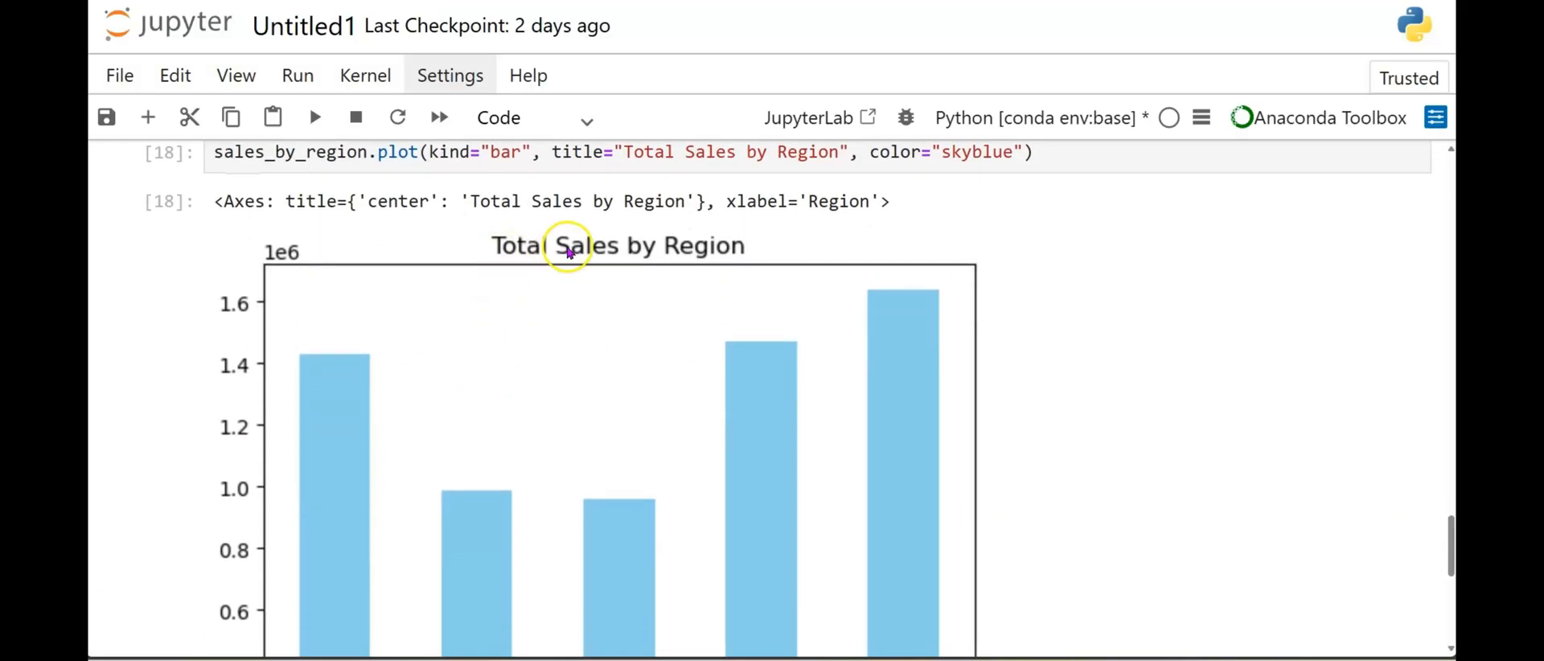
mouse_move(699, 253)
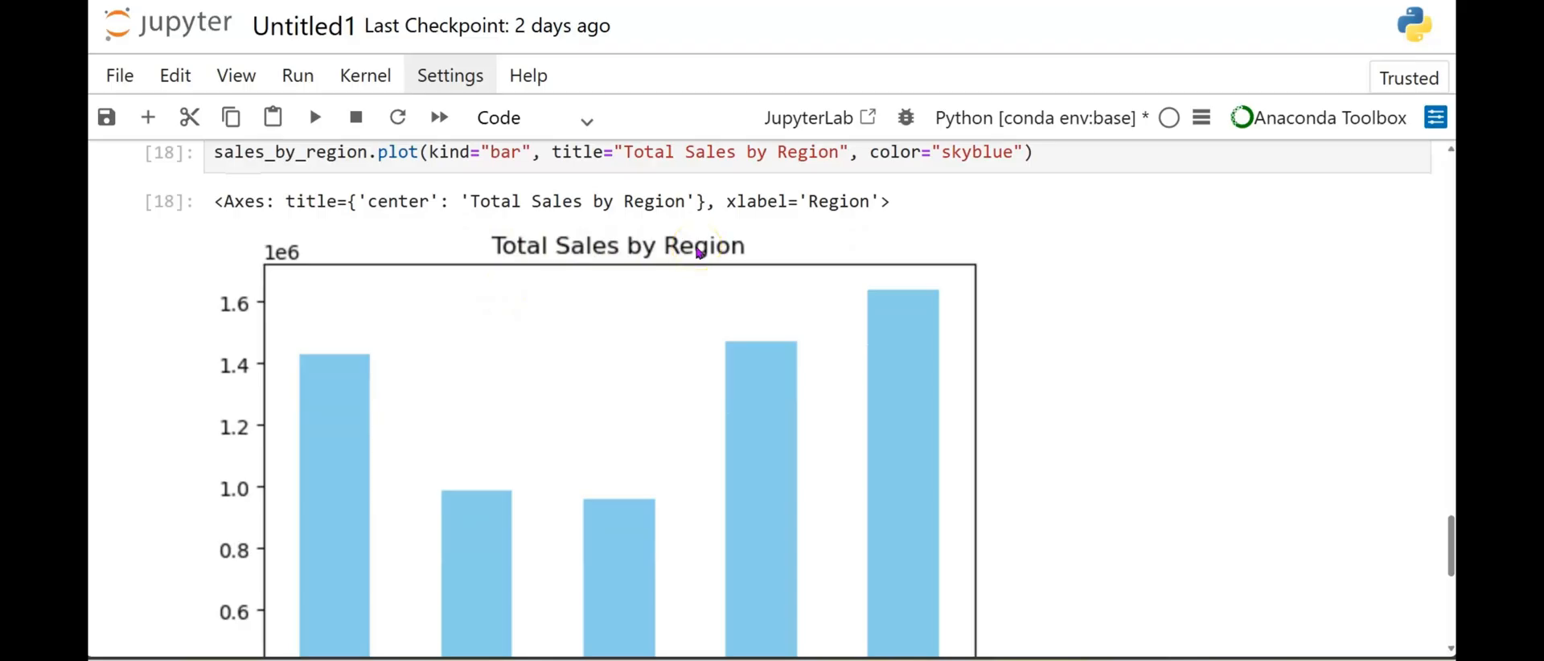
scroll("down", 3)
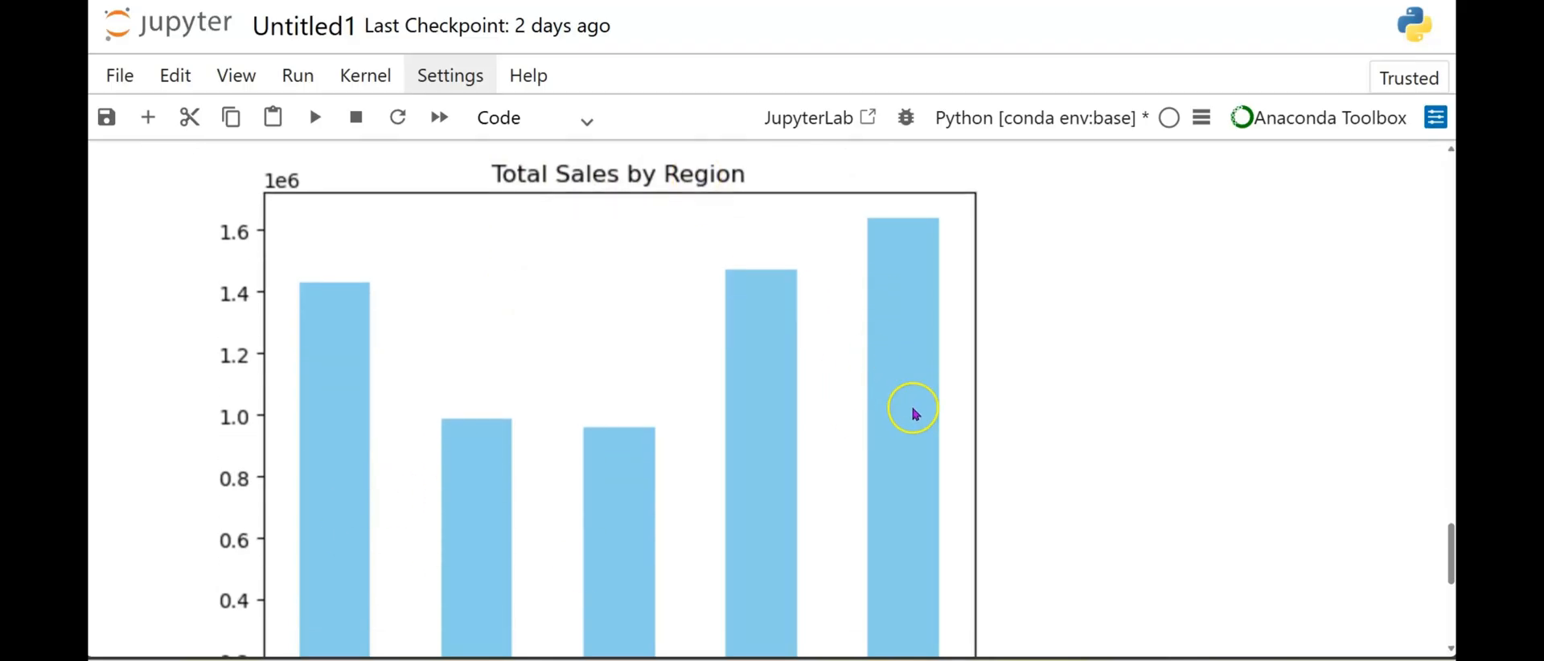
scroll("down", 3)
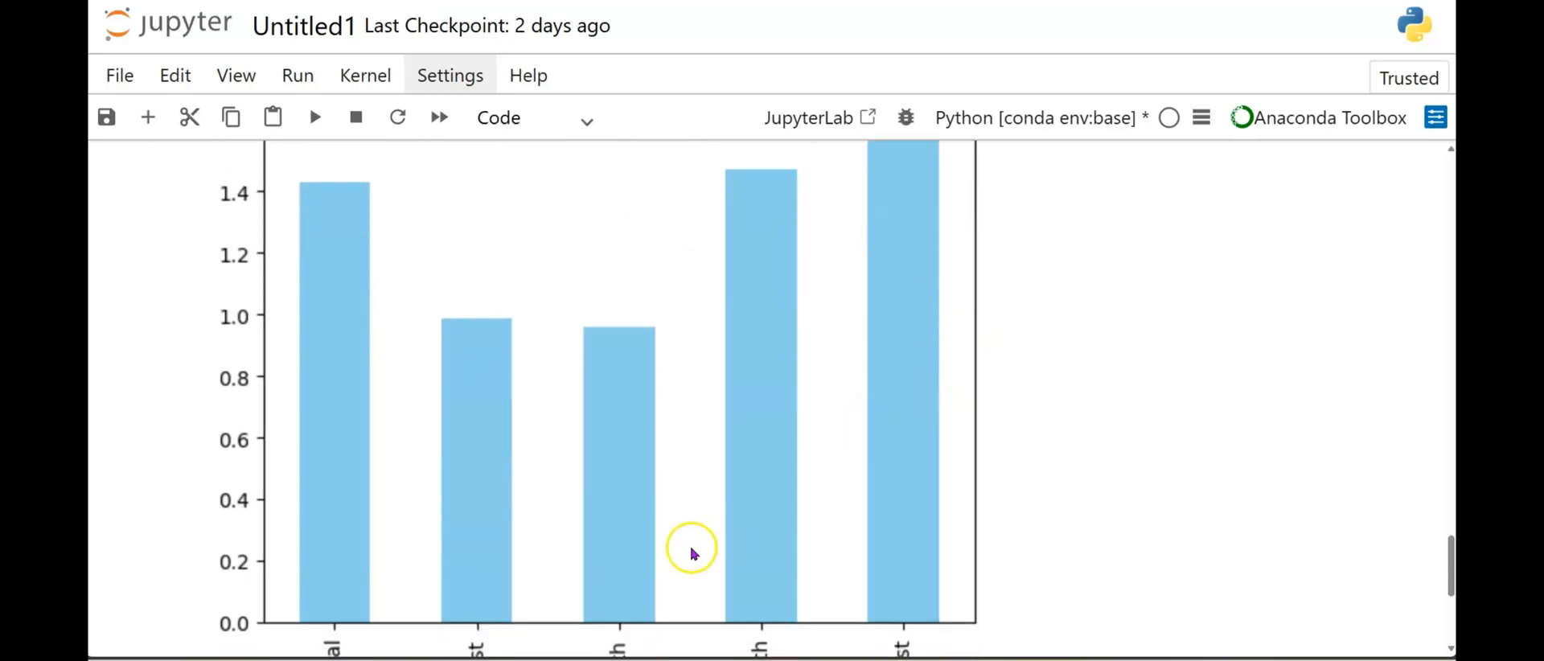
scroll("down", 3)
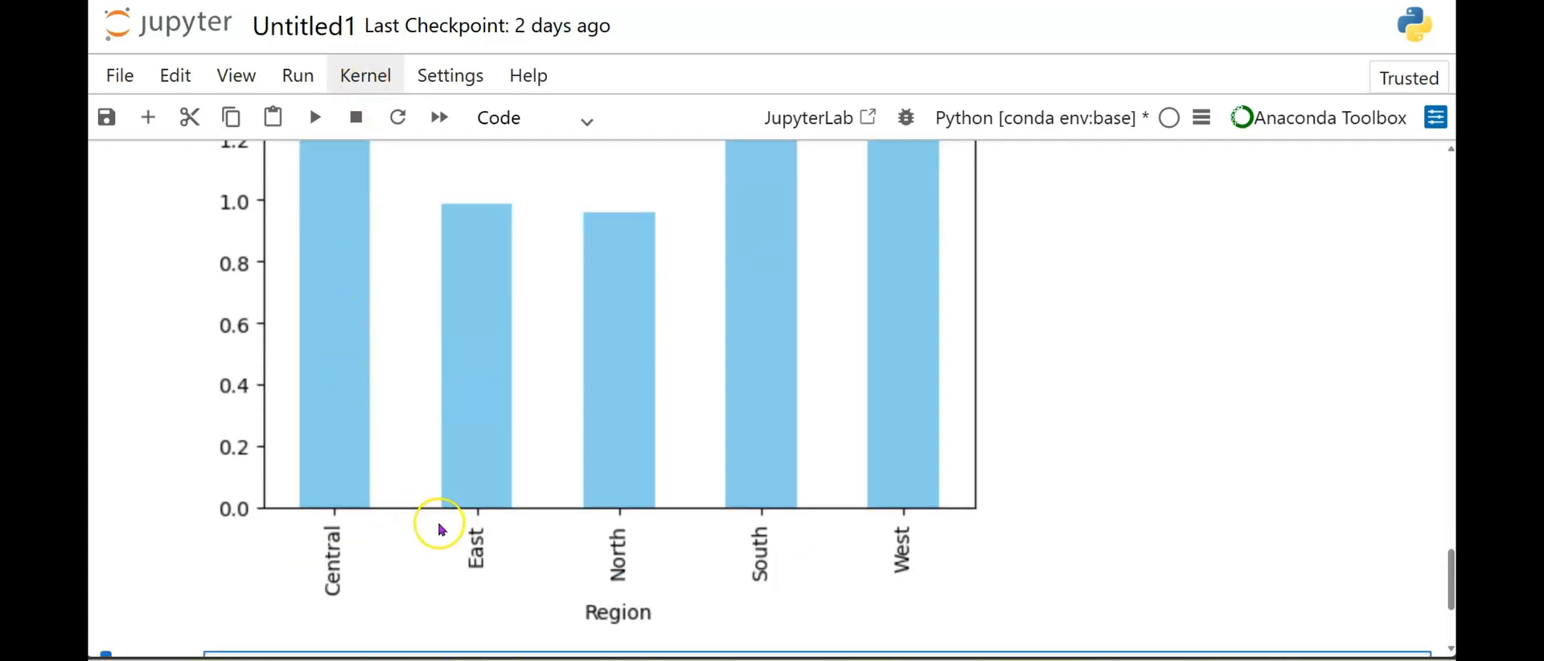
mouse_move(743, 201)
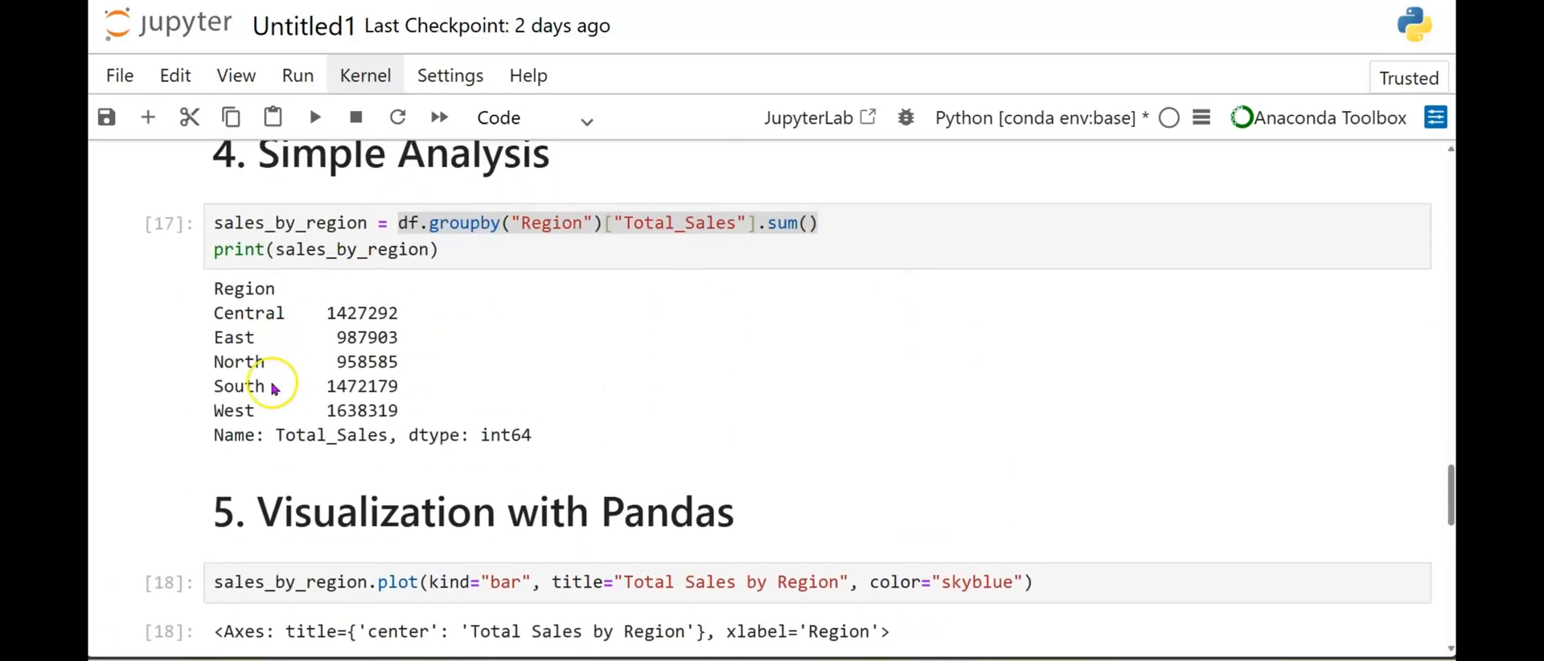
double_click(361, 410)
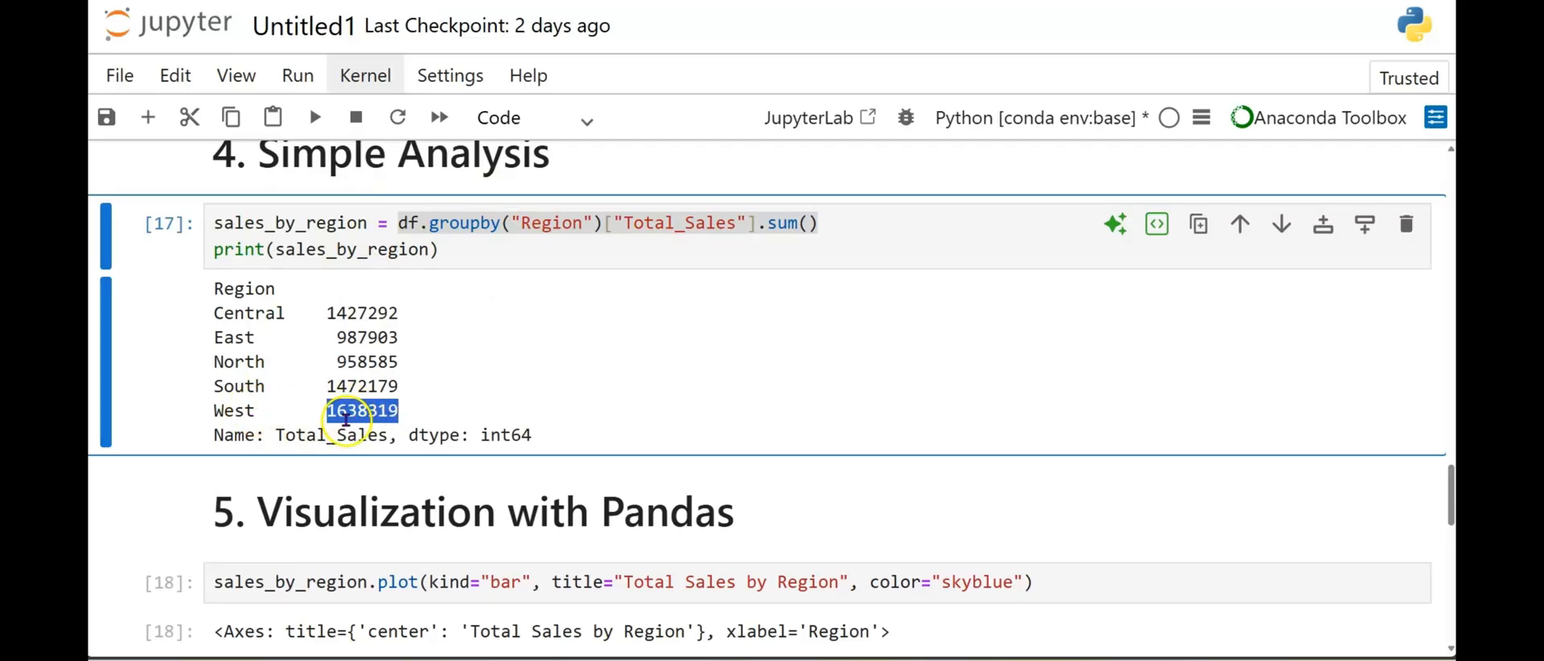
scroll("down", 3)
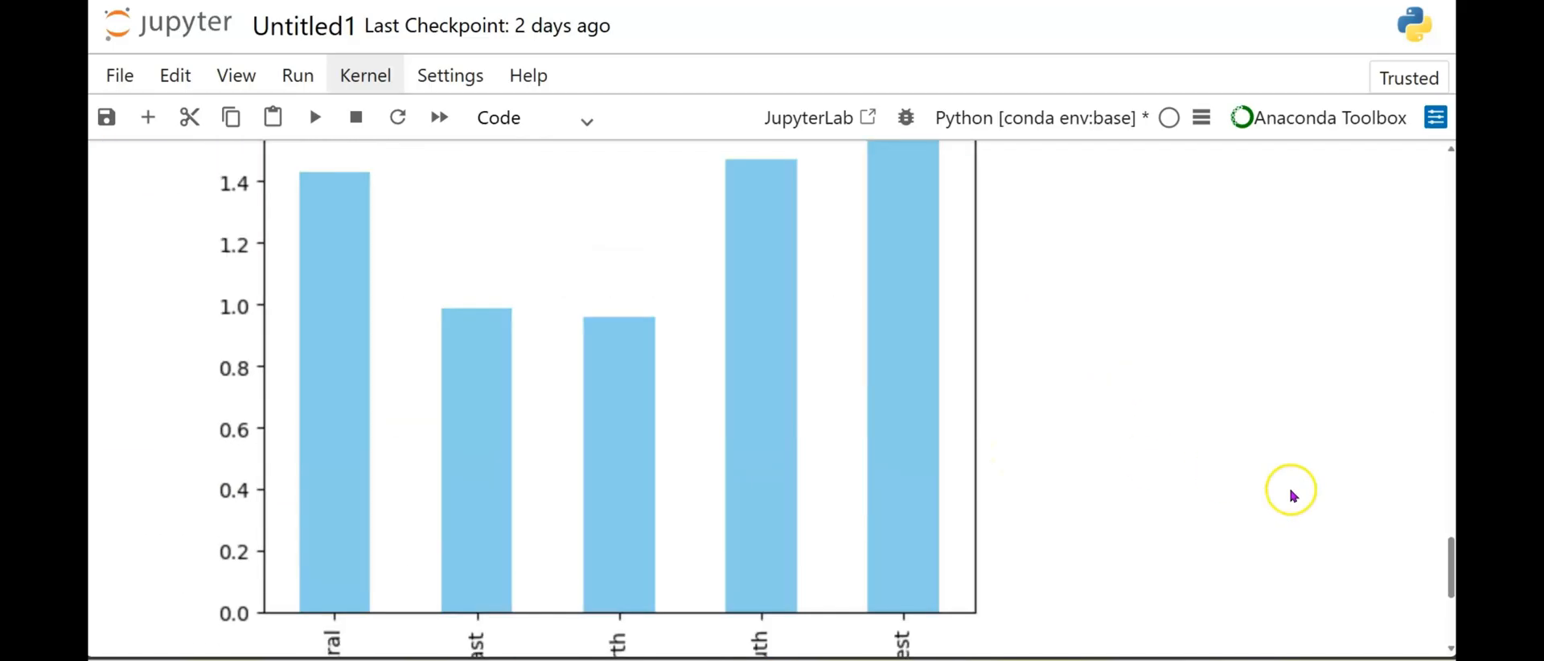
mouse_move(1290, 497)
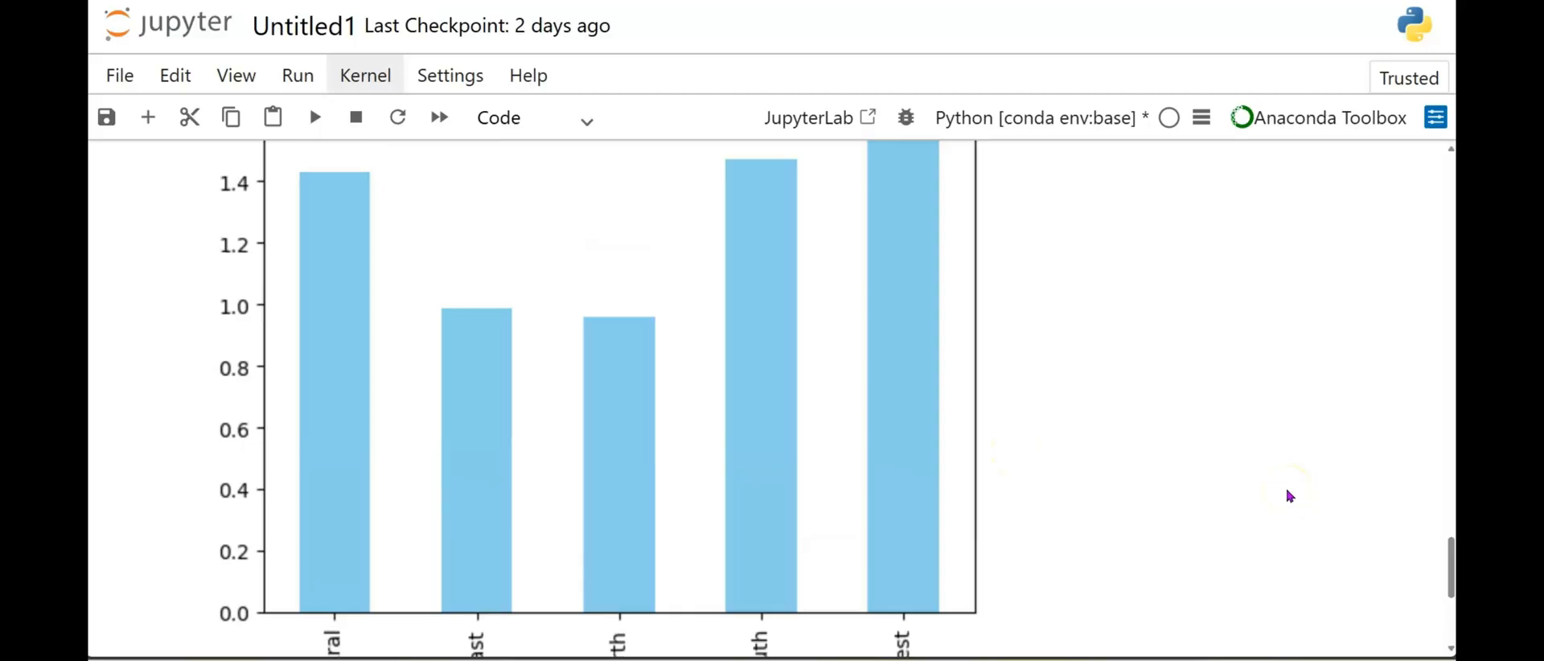